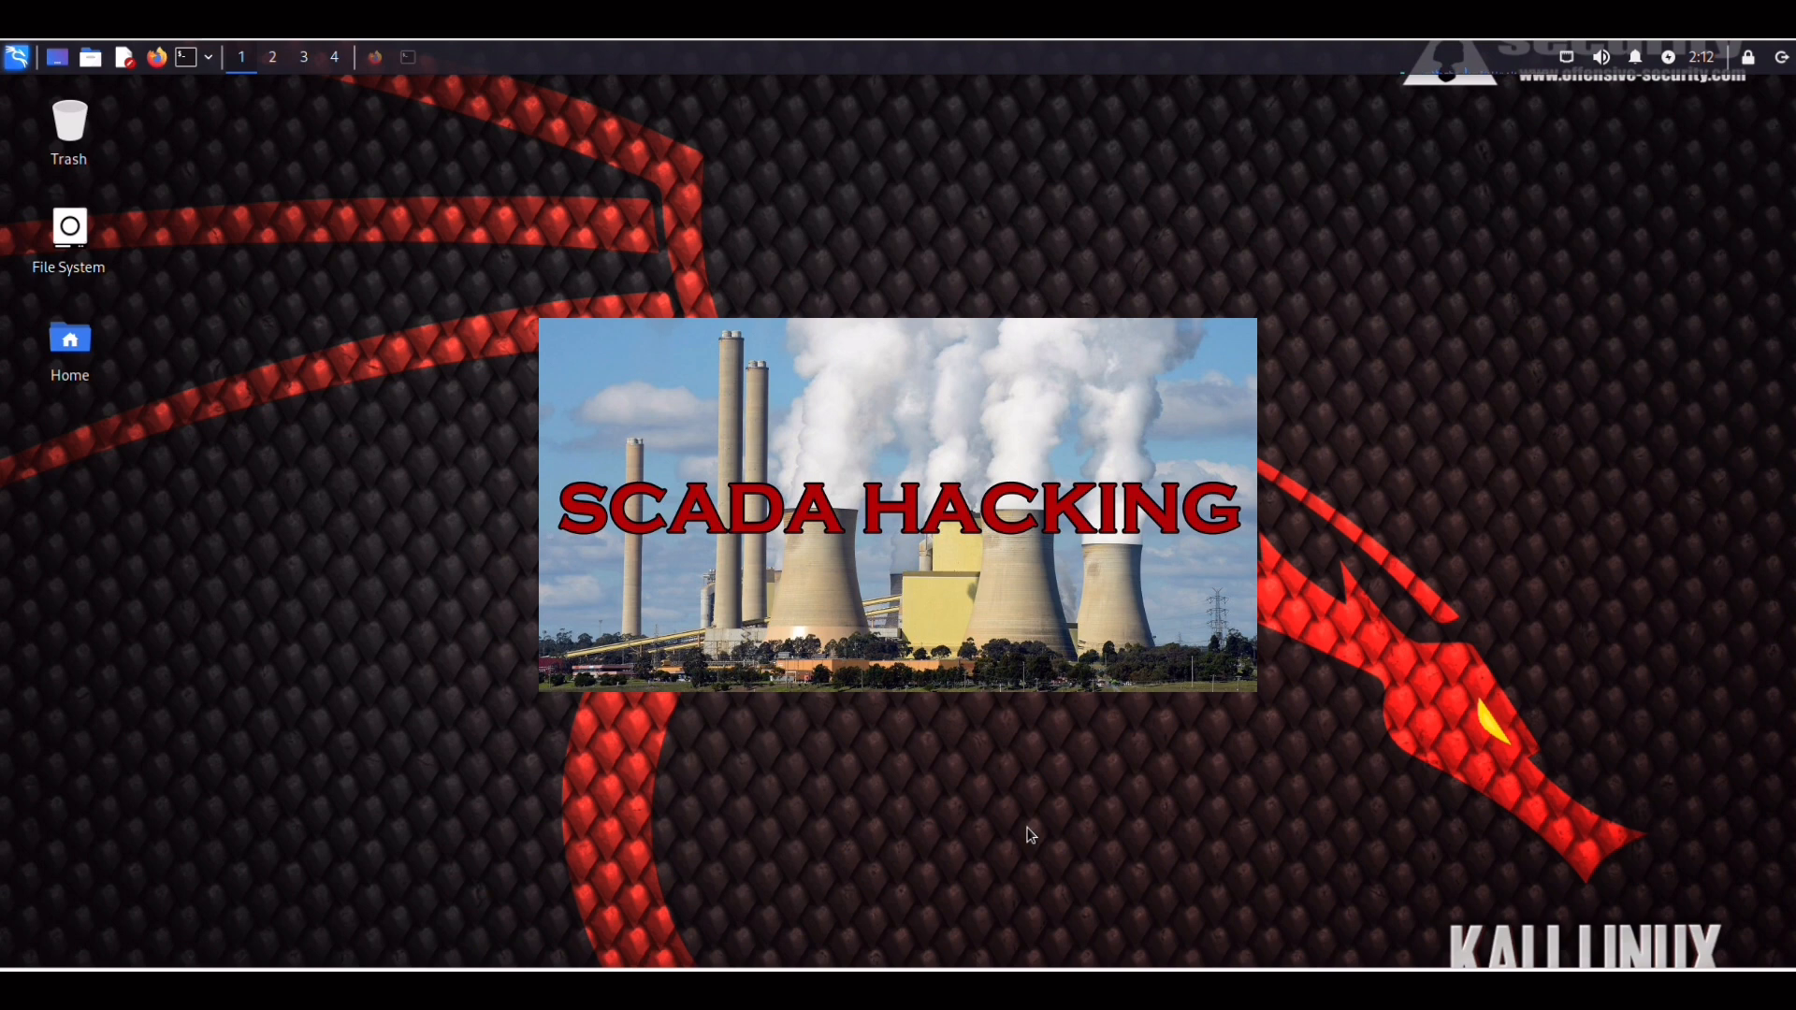
{"action": "mouse_move", "coordinate": [924, 694]}
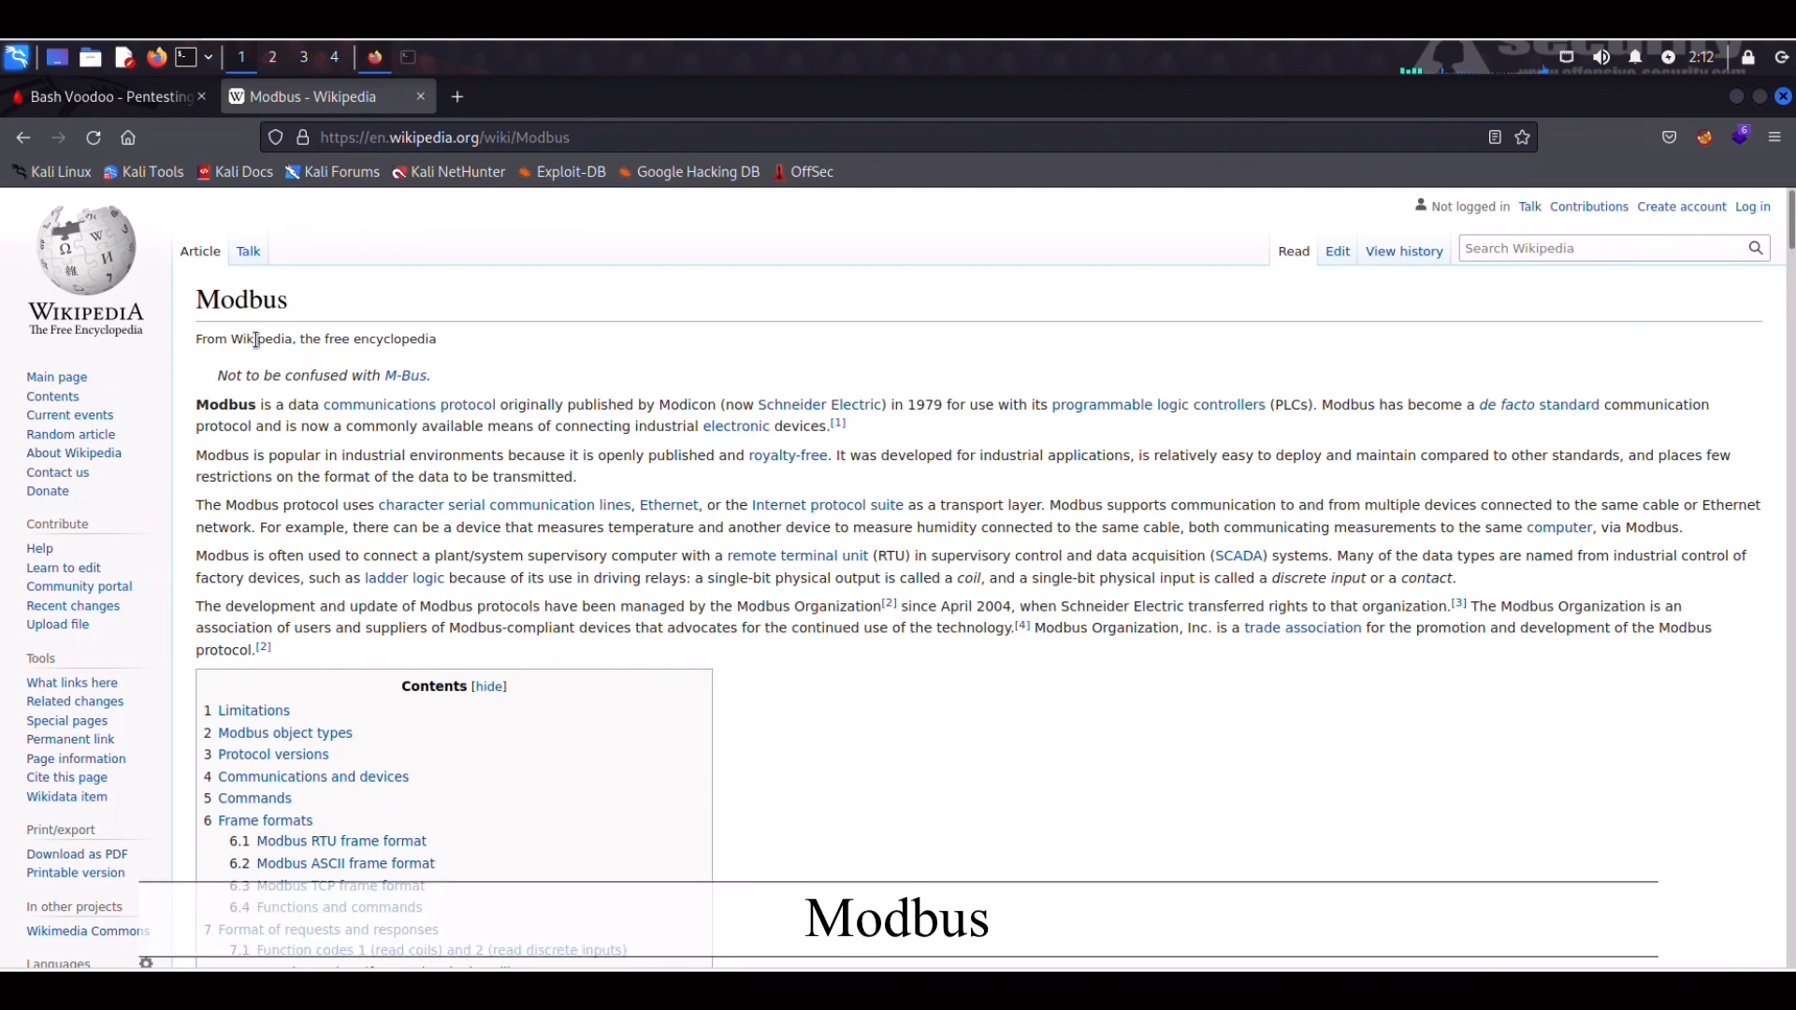
{"action": "mouse_move", "coordinate": [206, 378]}
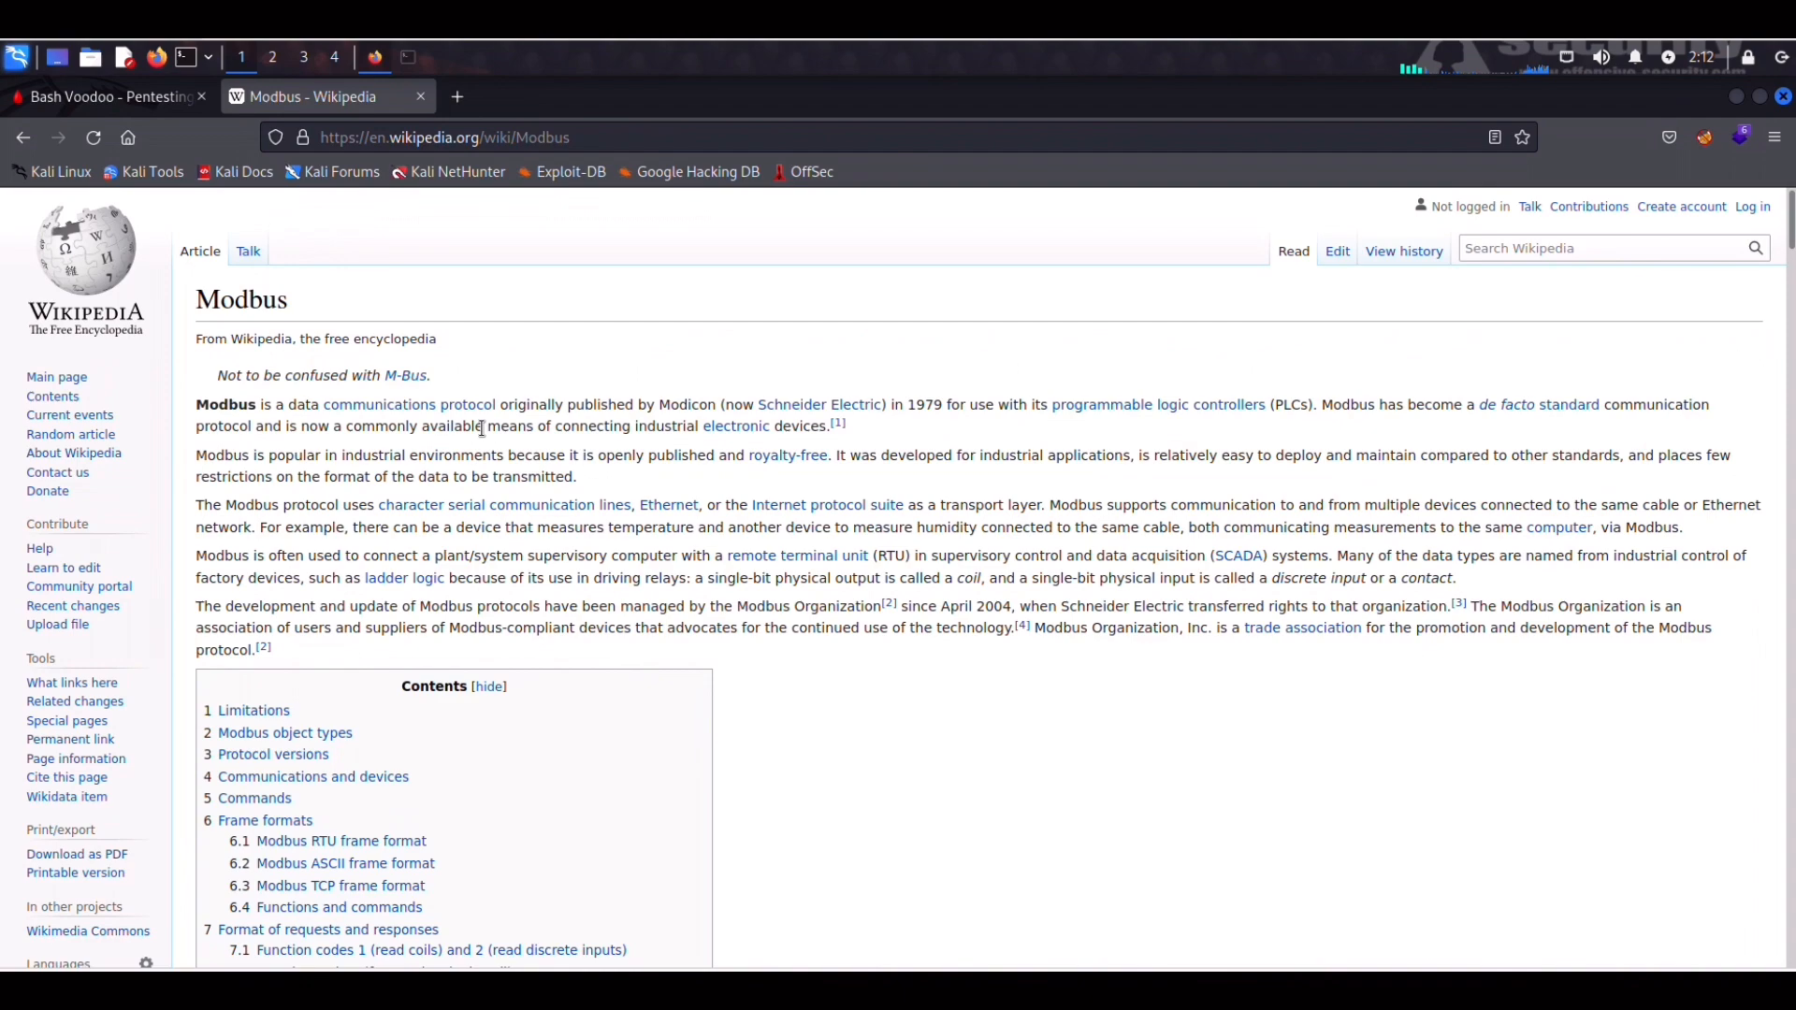
Scroll the Wikipedia Modbus article down past Limitations, object types and Protocol versions to Commands.
{"action": "scroll", "scroll_direction": "down", "scroll_amount": 3}
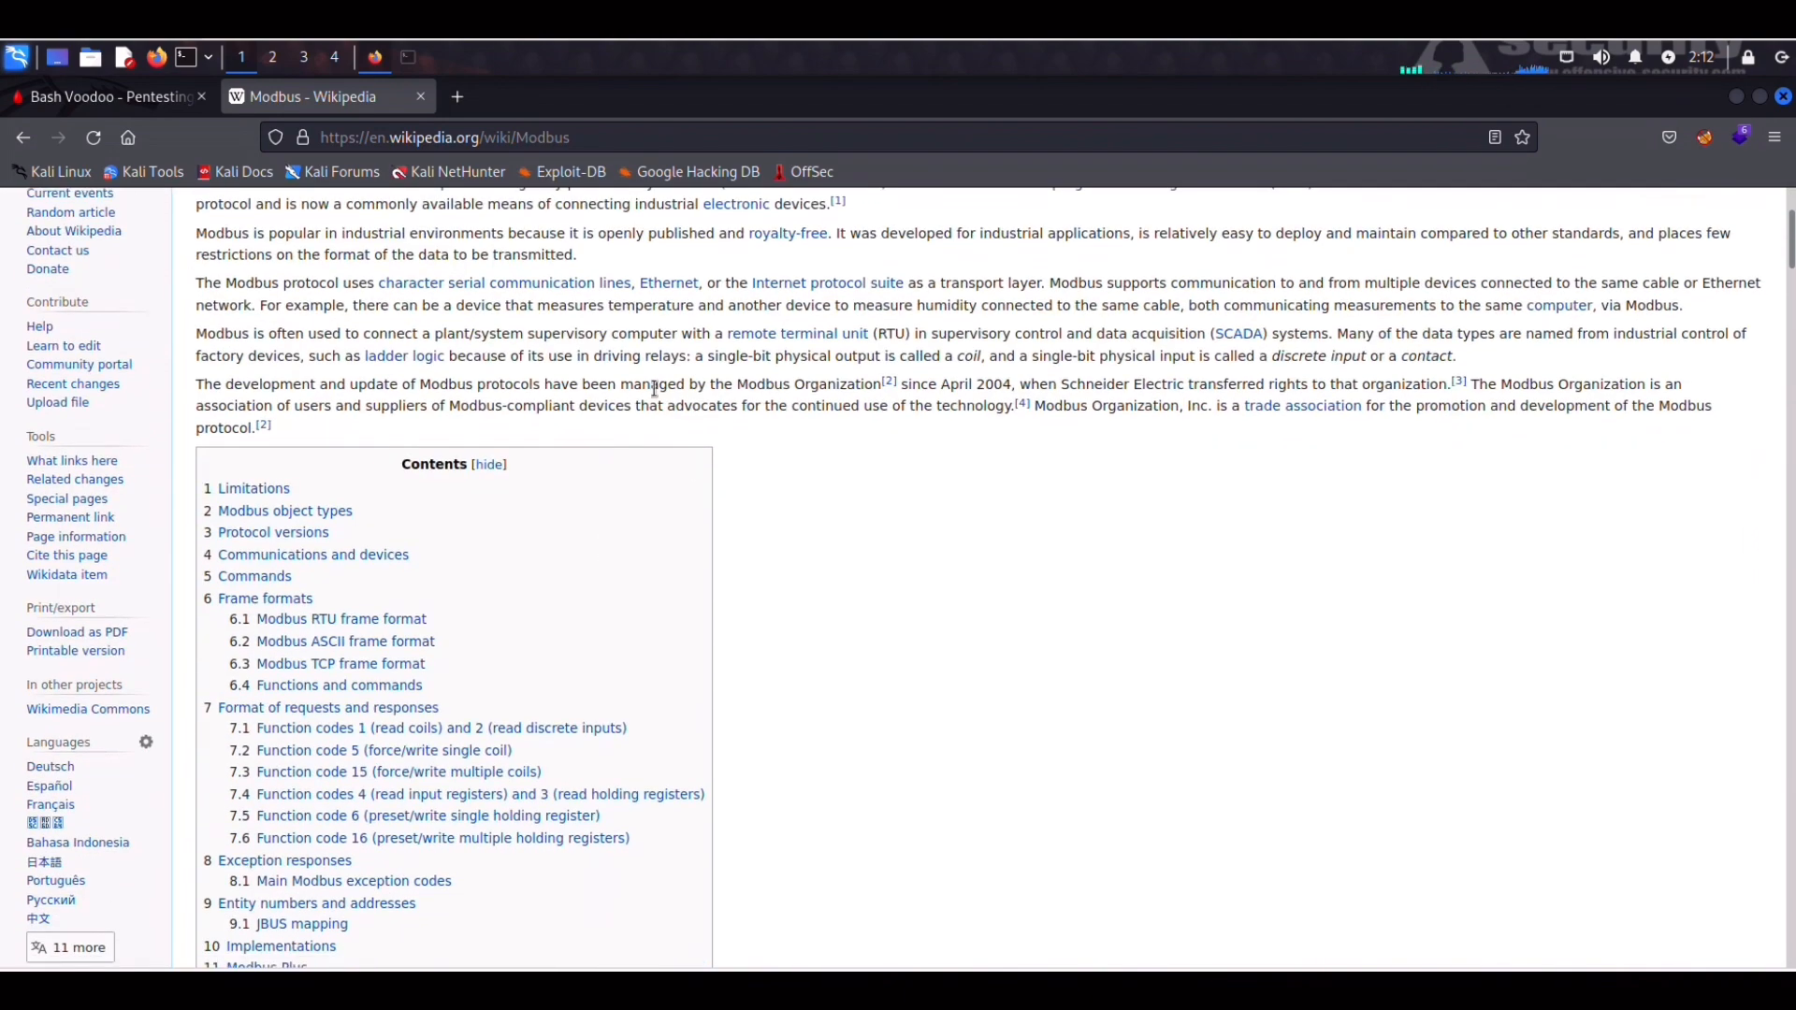
{"action": "scroll", "scroll_direction": "down", "scroll_amount": 3}
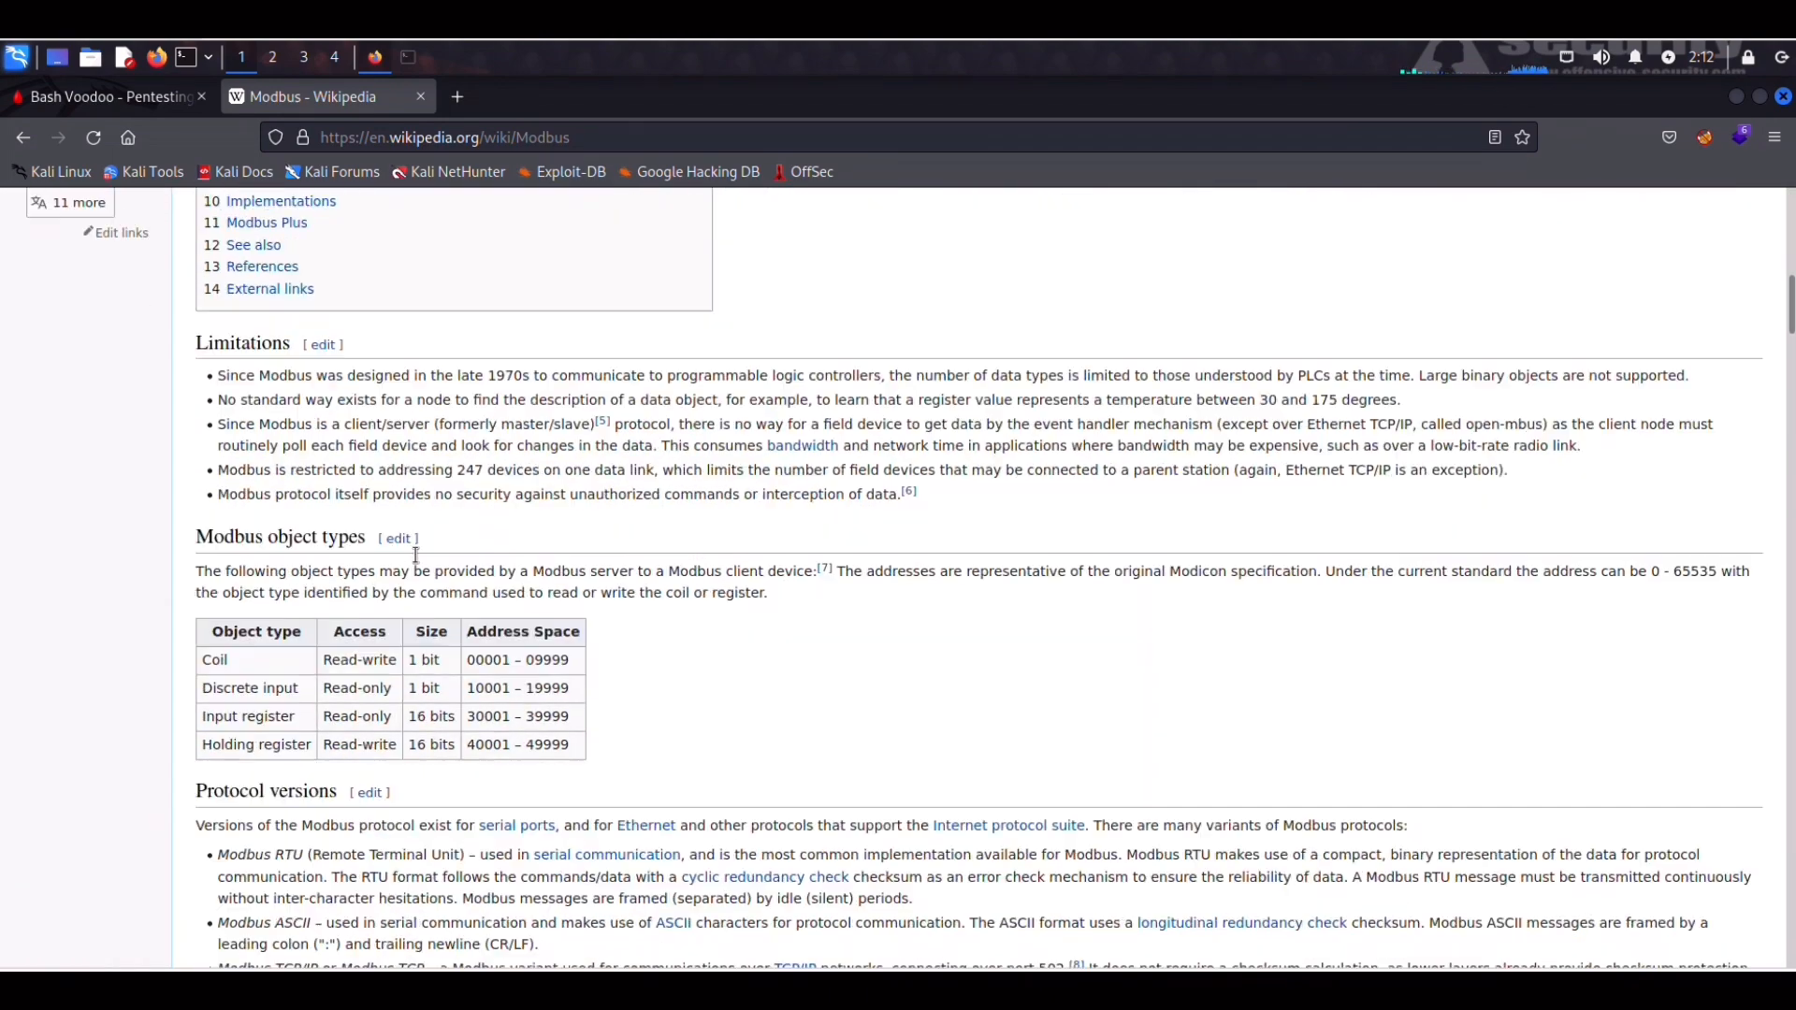
{"action": "scroll", "scroll_direction": "down", "scroll_amount": 3}
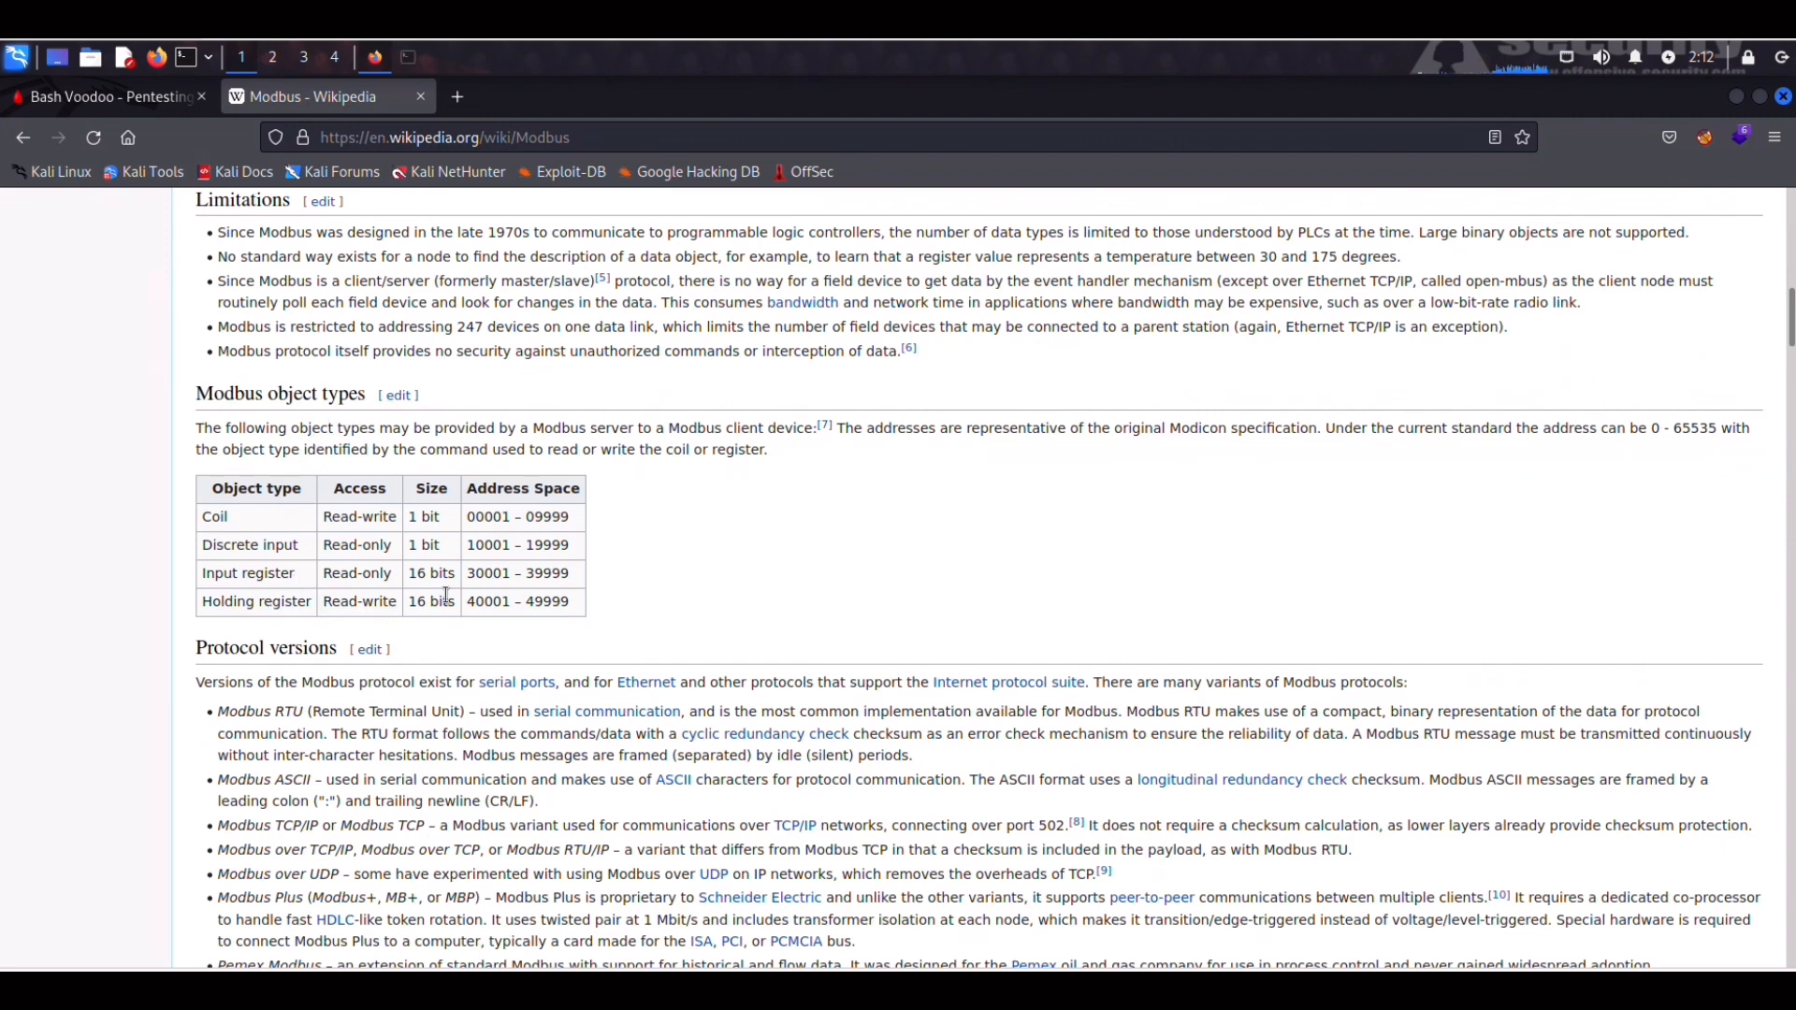
{"action": "scroll", "scroll_direction": "down", "scroll_amount": 3}
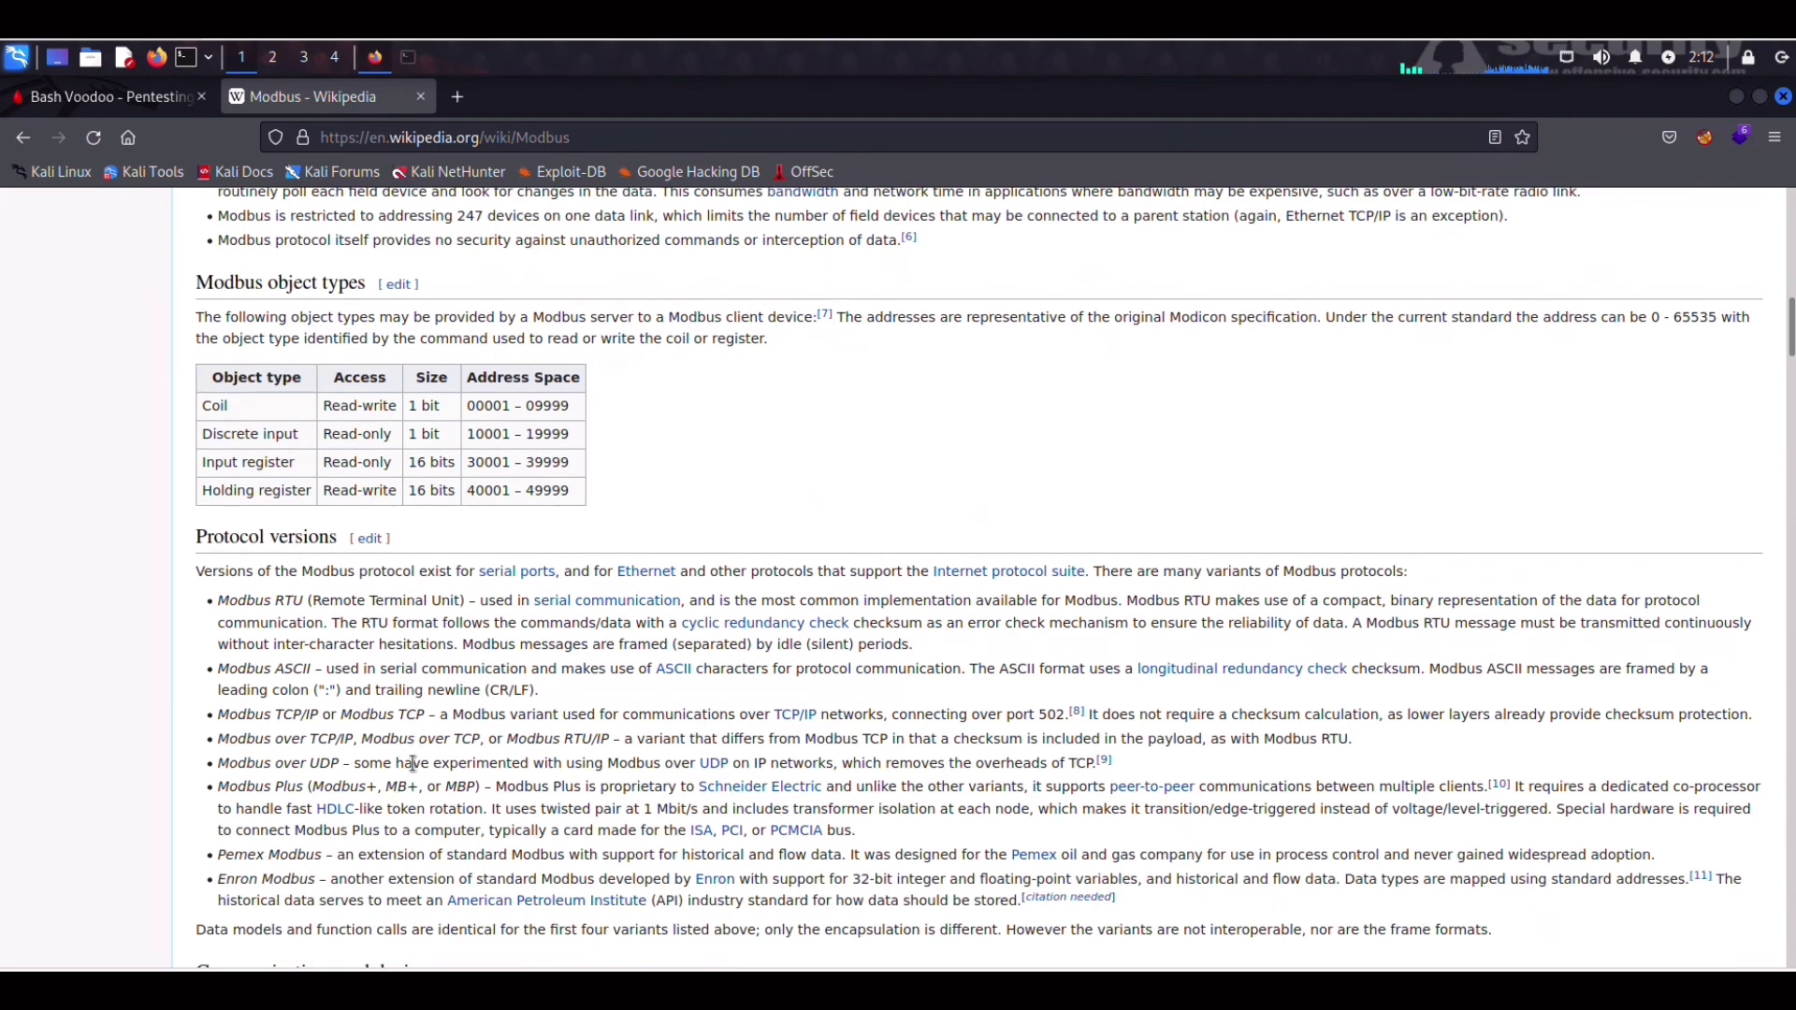
{"action": "scroll", "scroll_direction": "down", "scroll_amount": 3}
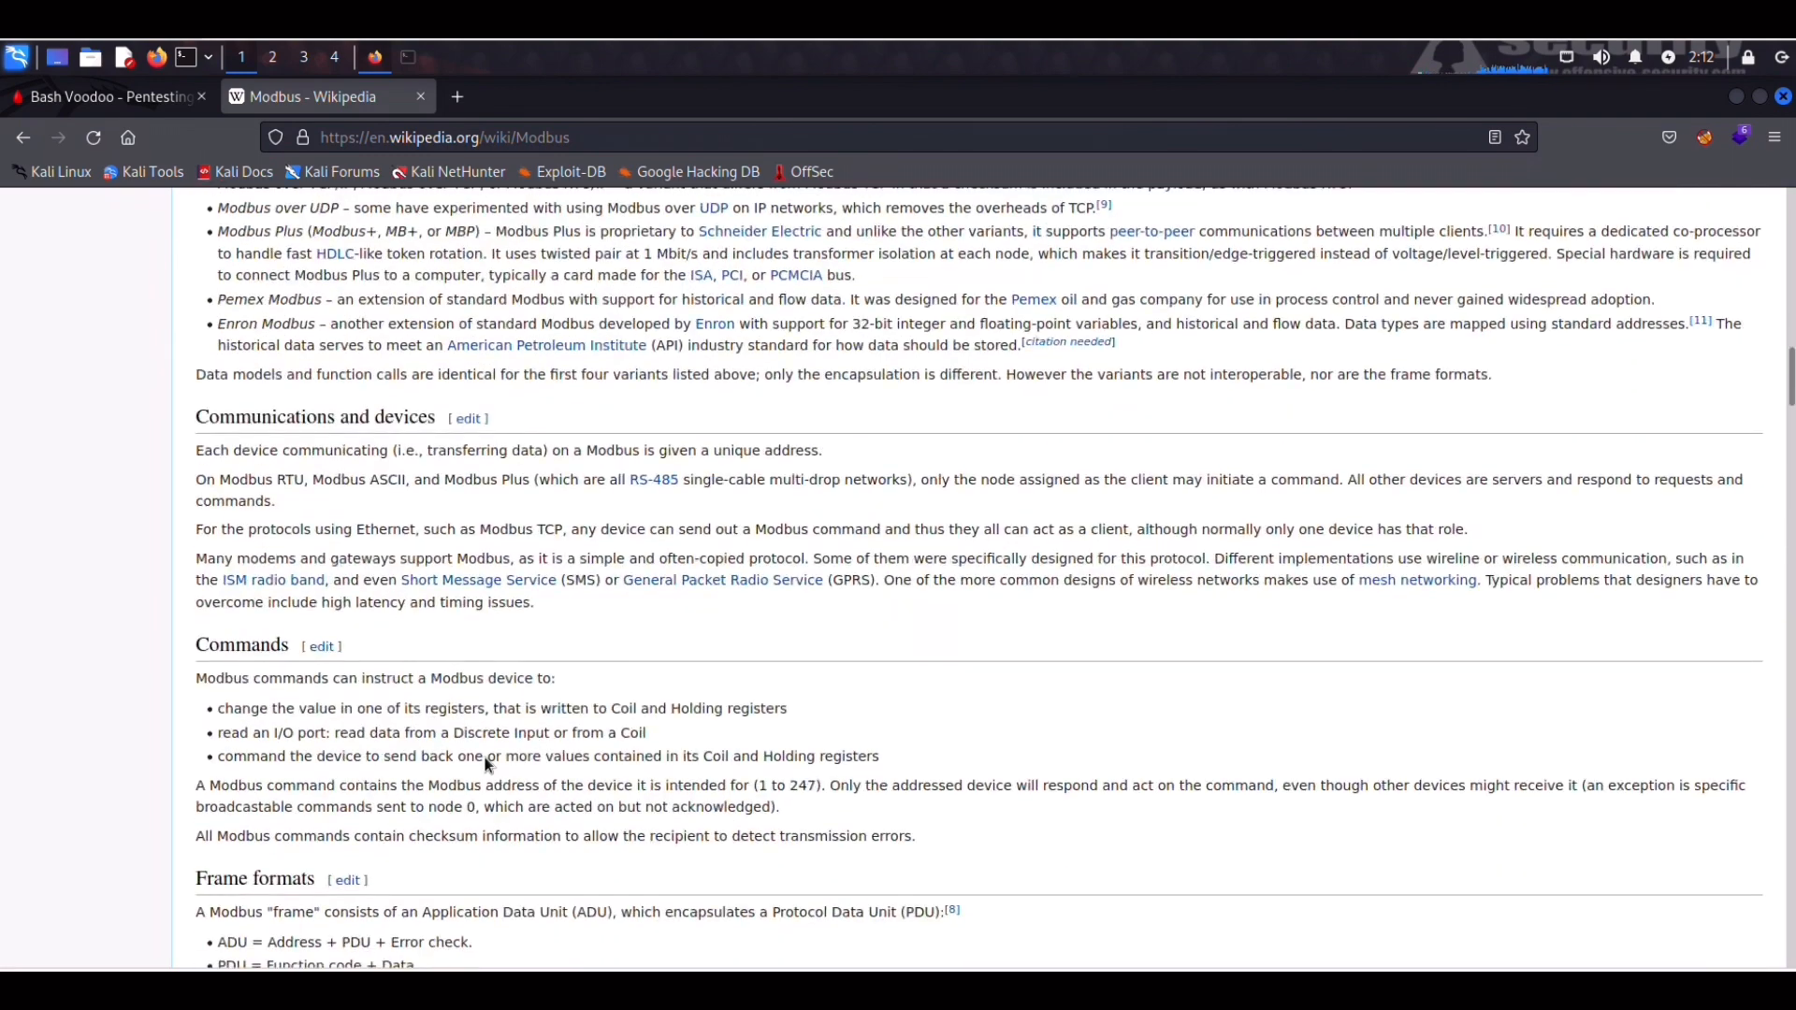
{"action": "mouse_move", "coordinate": [322, 646]}
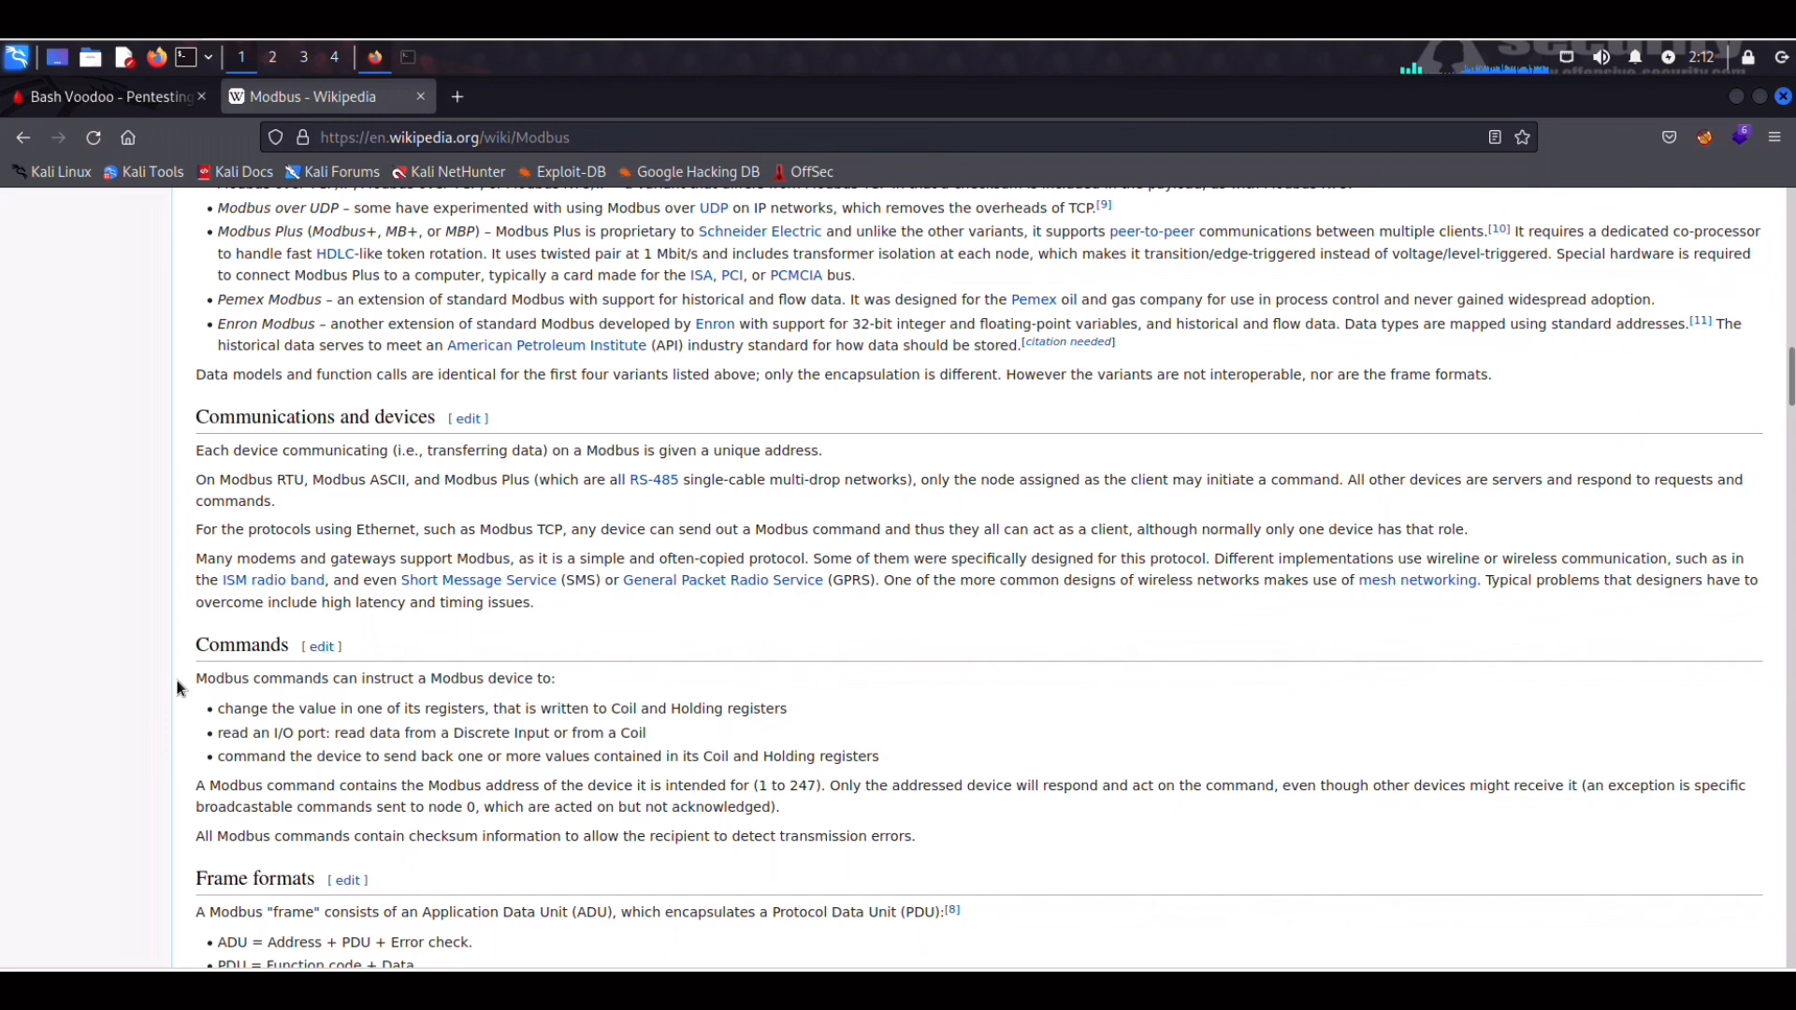
{"action": "mouse_move", "coordinate": [517, 733]}
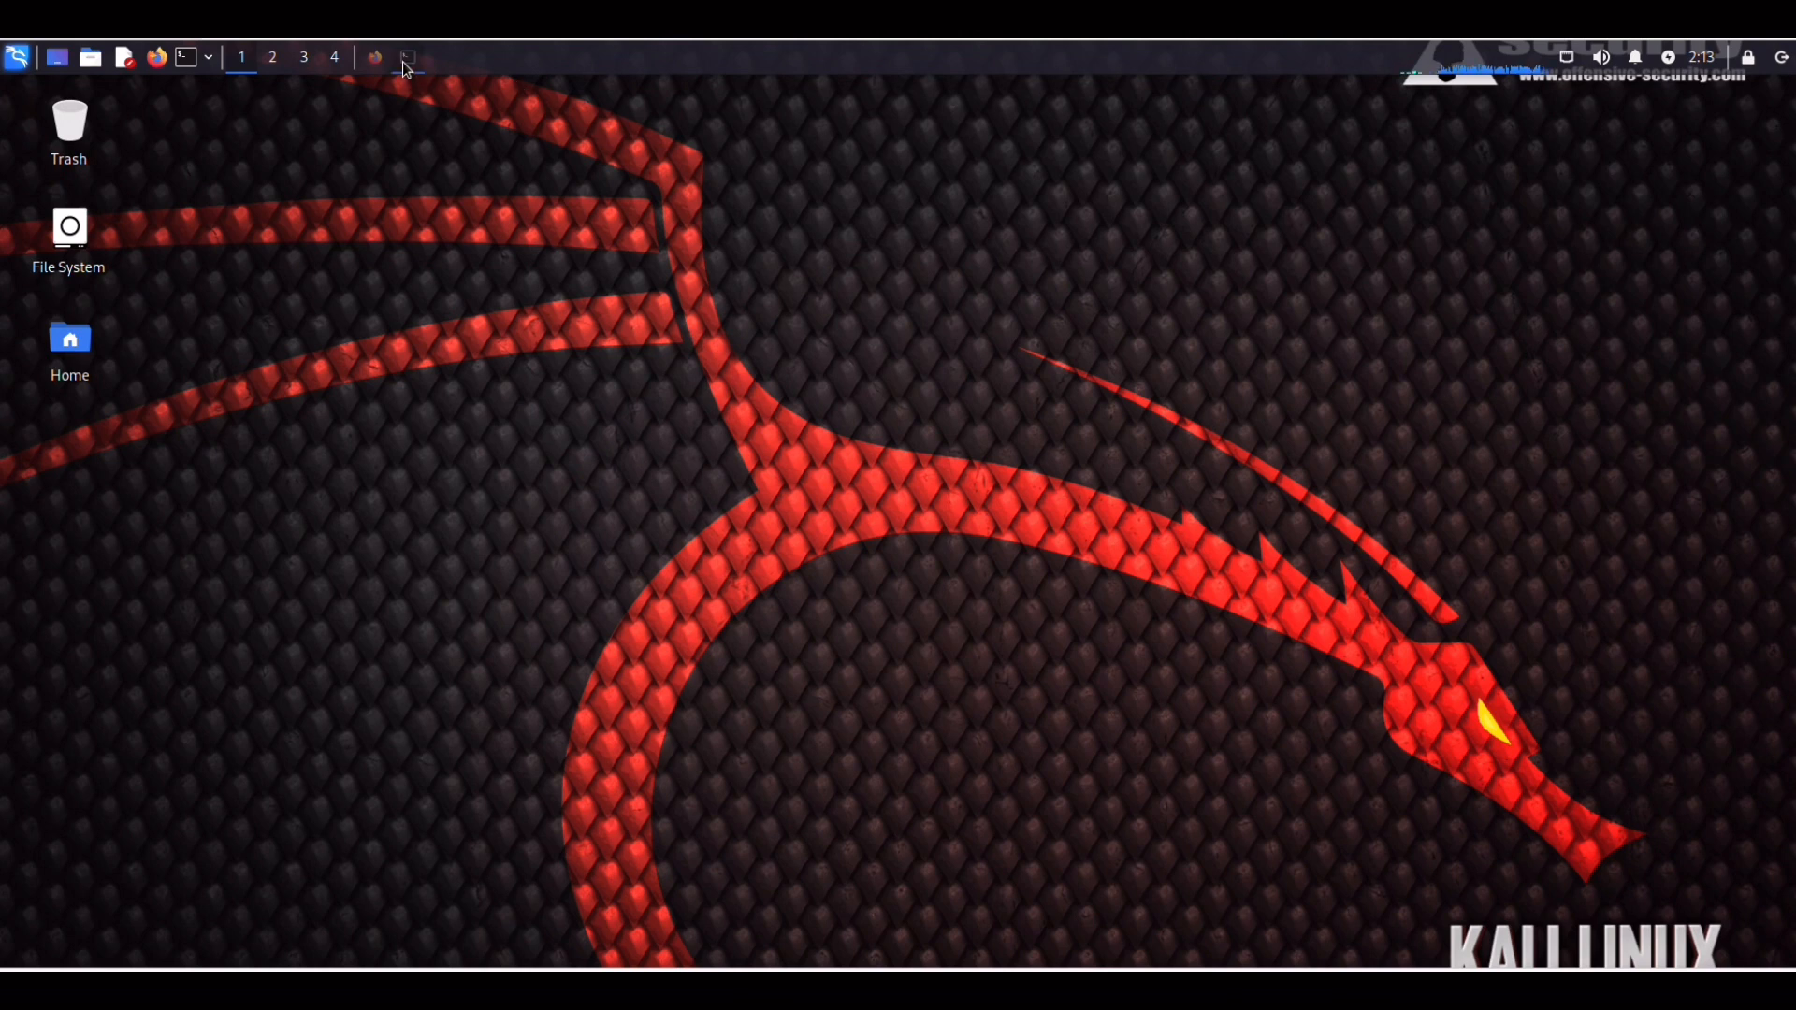
Switch to the Ubuntu target VM and launch a root terminal from the dock.
{"action": "left_click", "coordinate": [405, 58]}
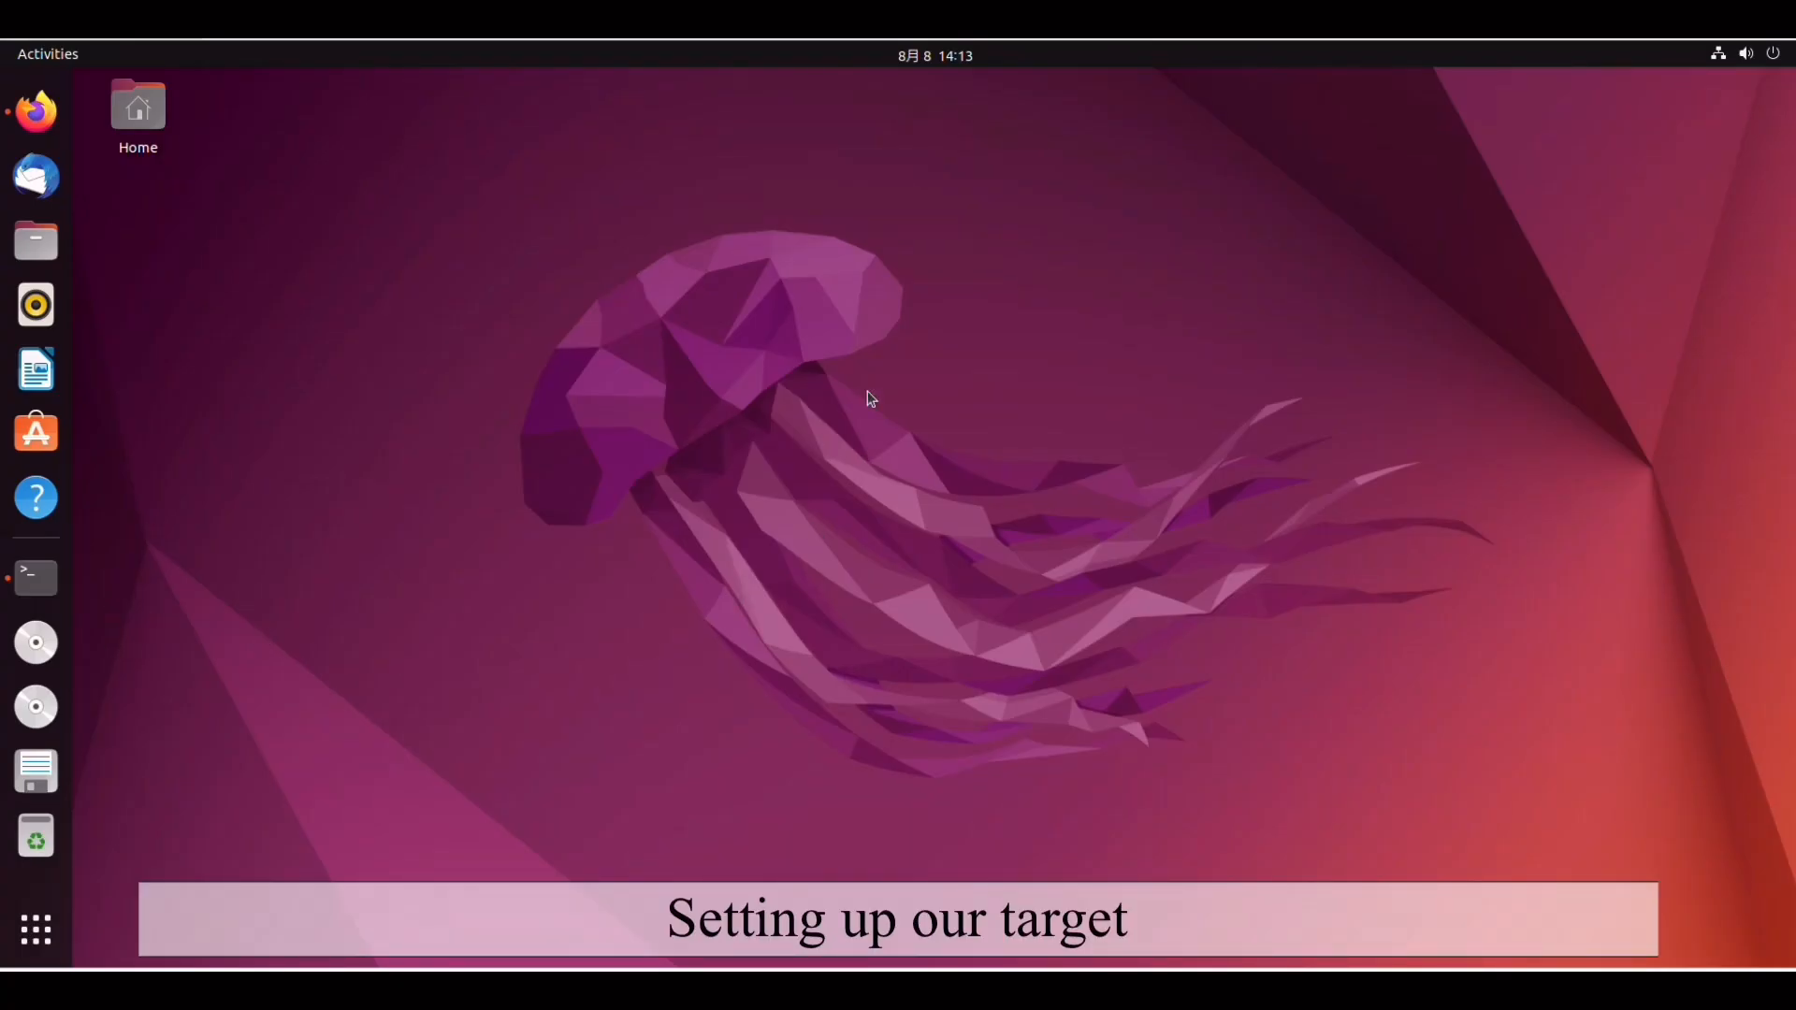
{"action": "mouse_move", "coordinate": [341, 611]}
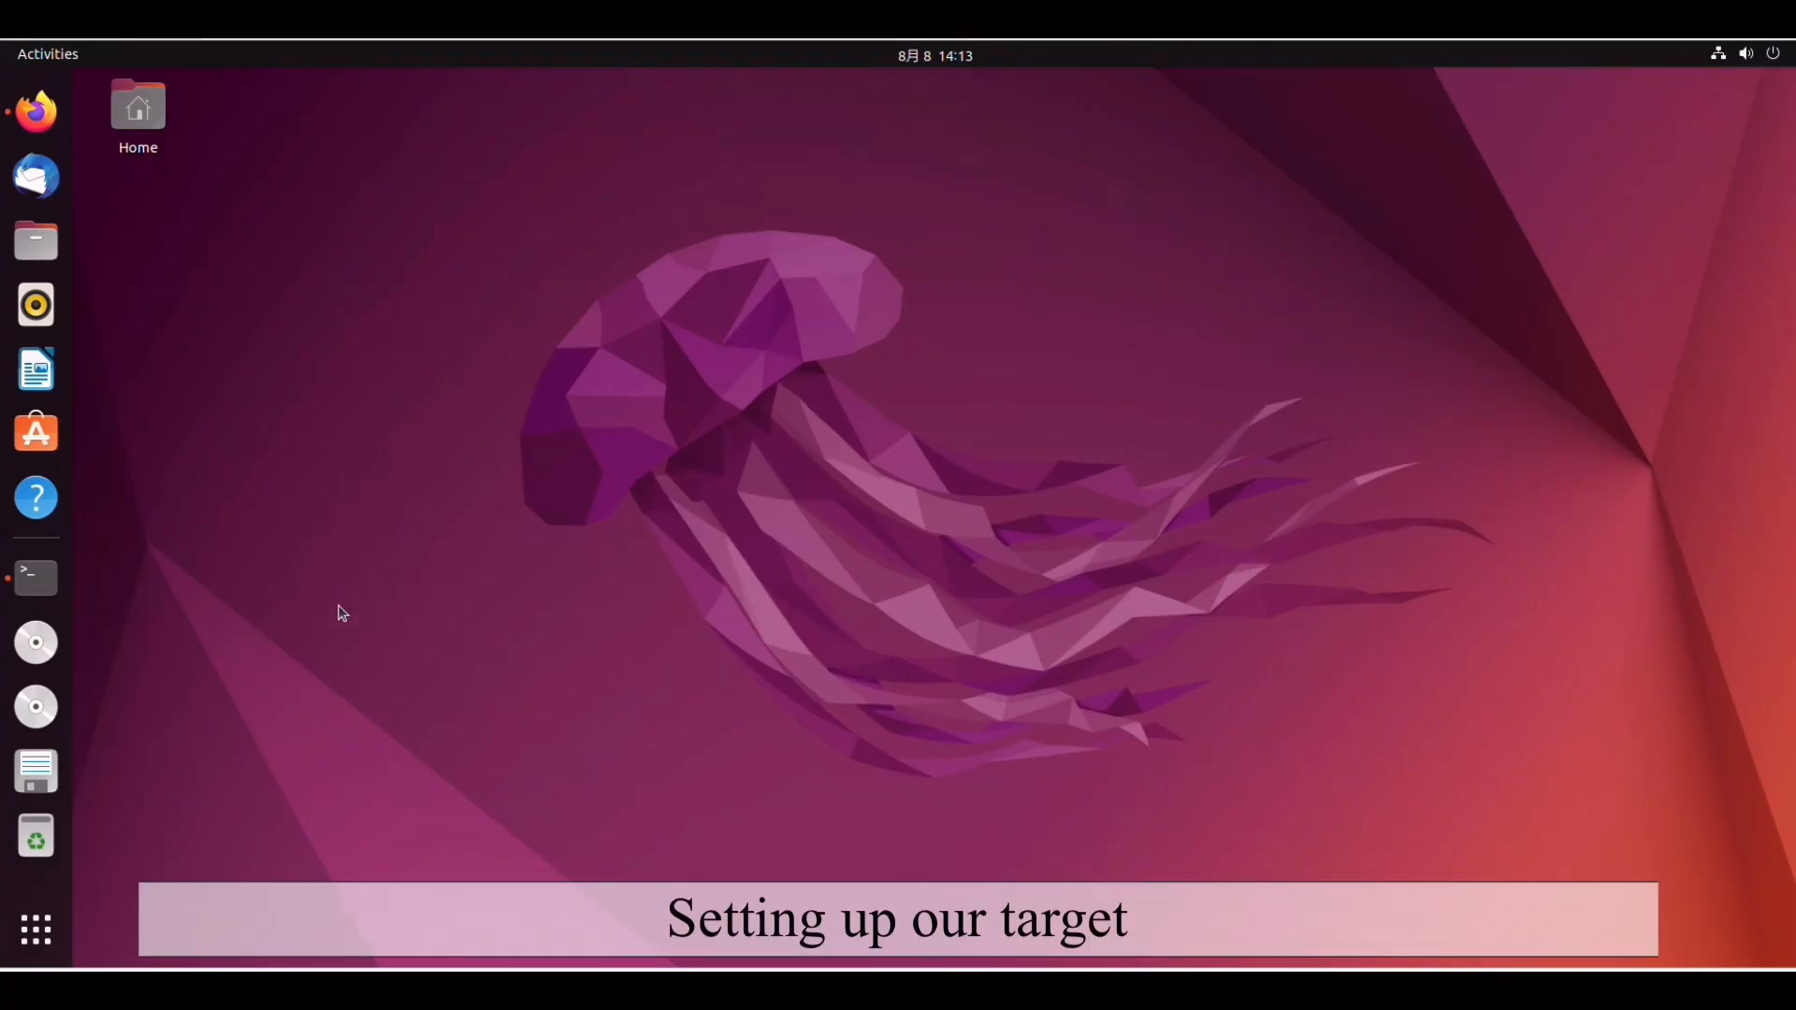
{"action": "mouse_move", "coordinate": [35, 578]}
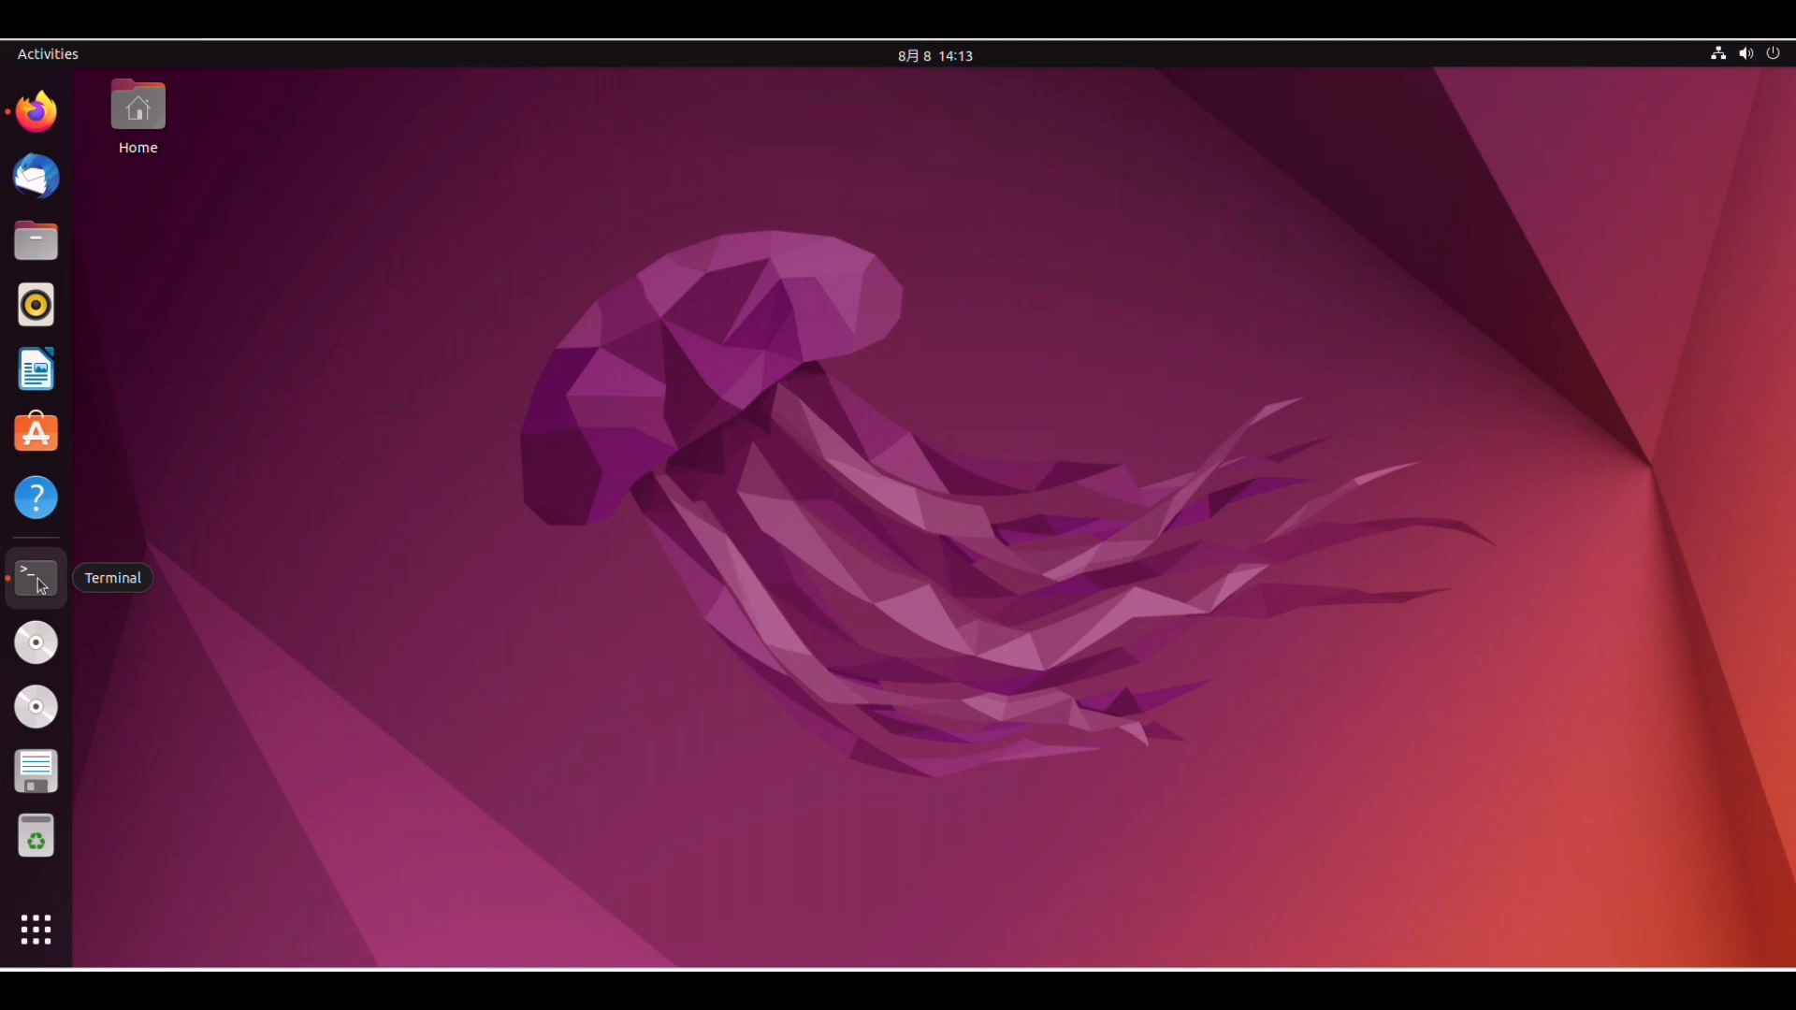
{"action": "left_click", "coordinate": [36, 576]}
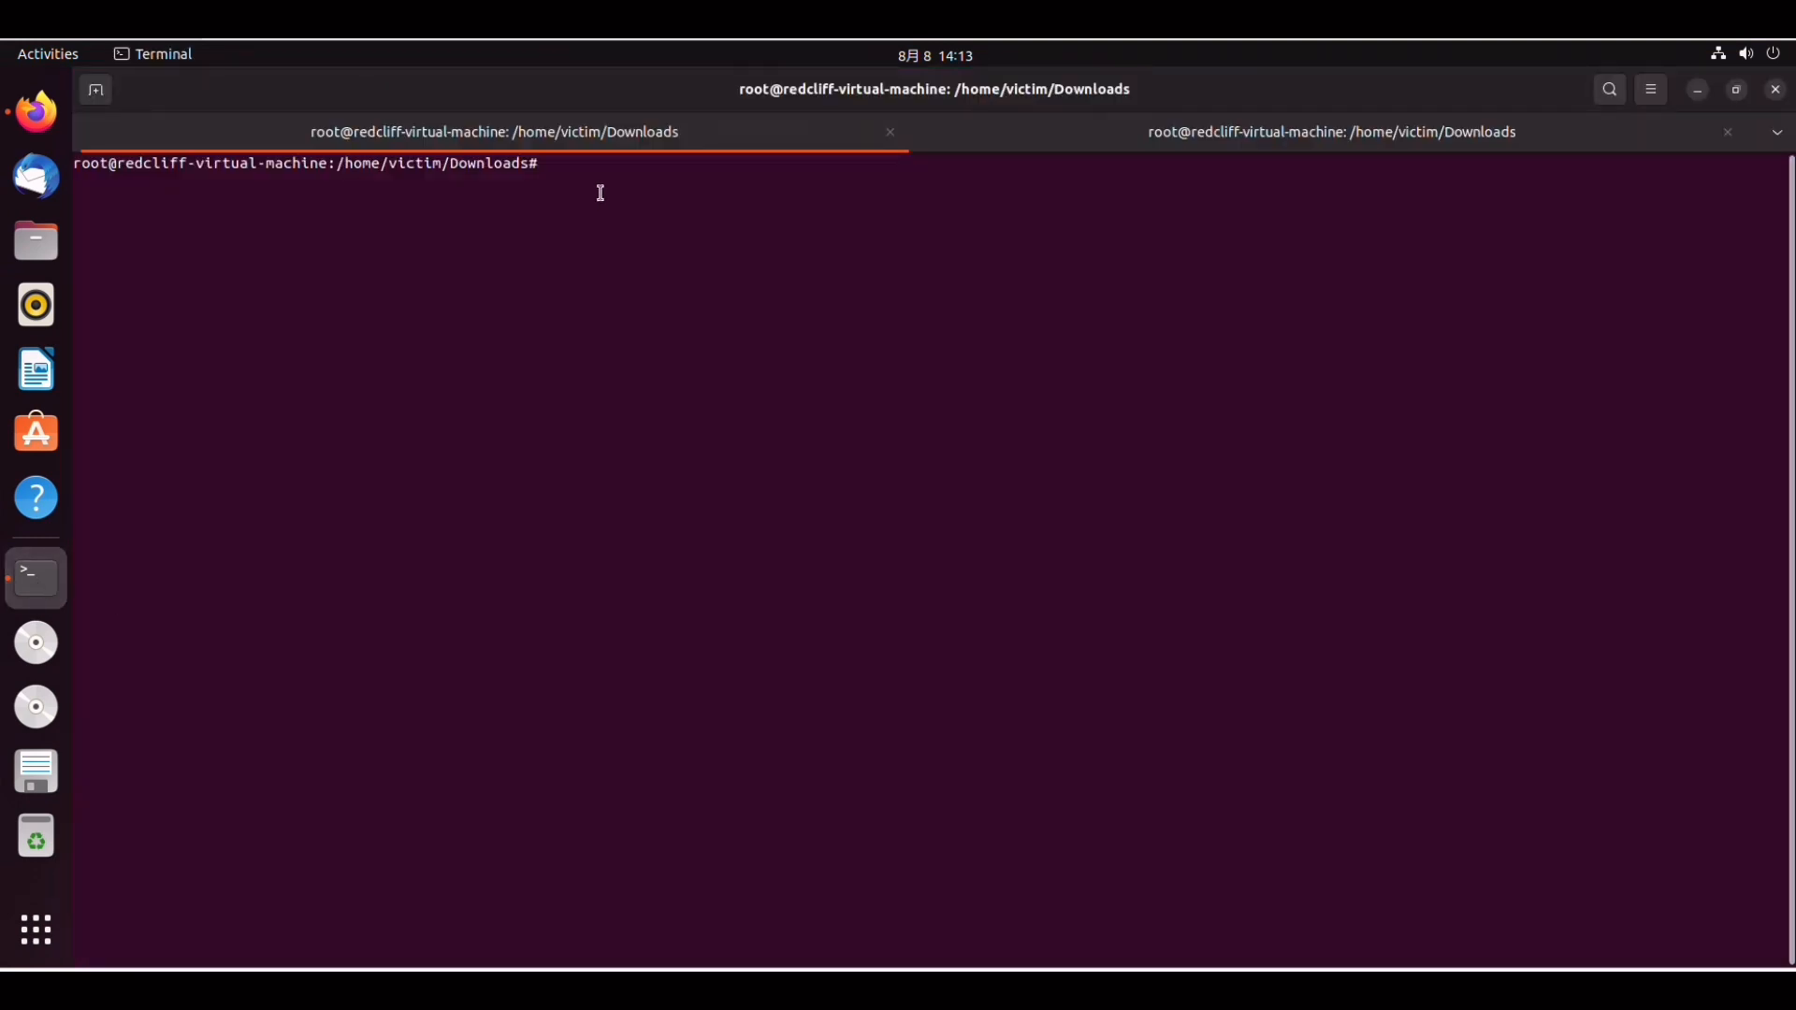
{"action": "mouse_move", "coordinate": [34, 116]}
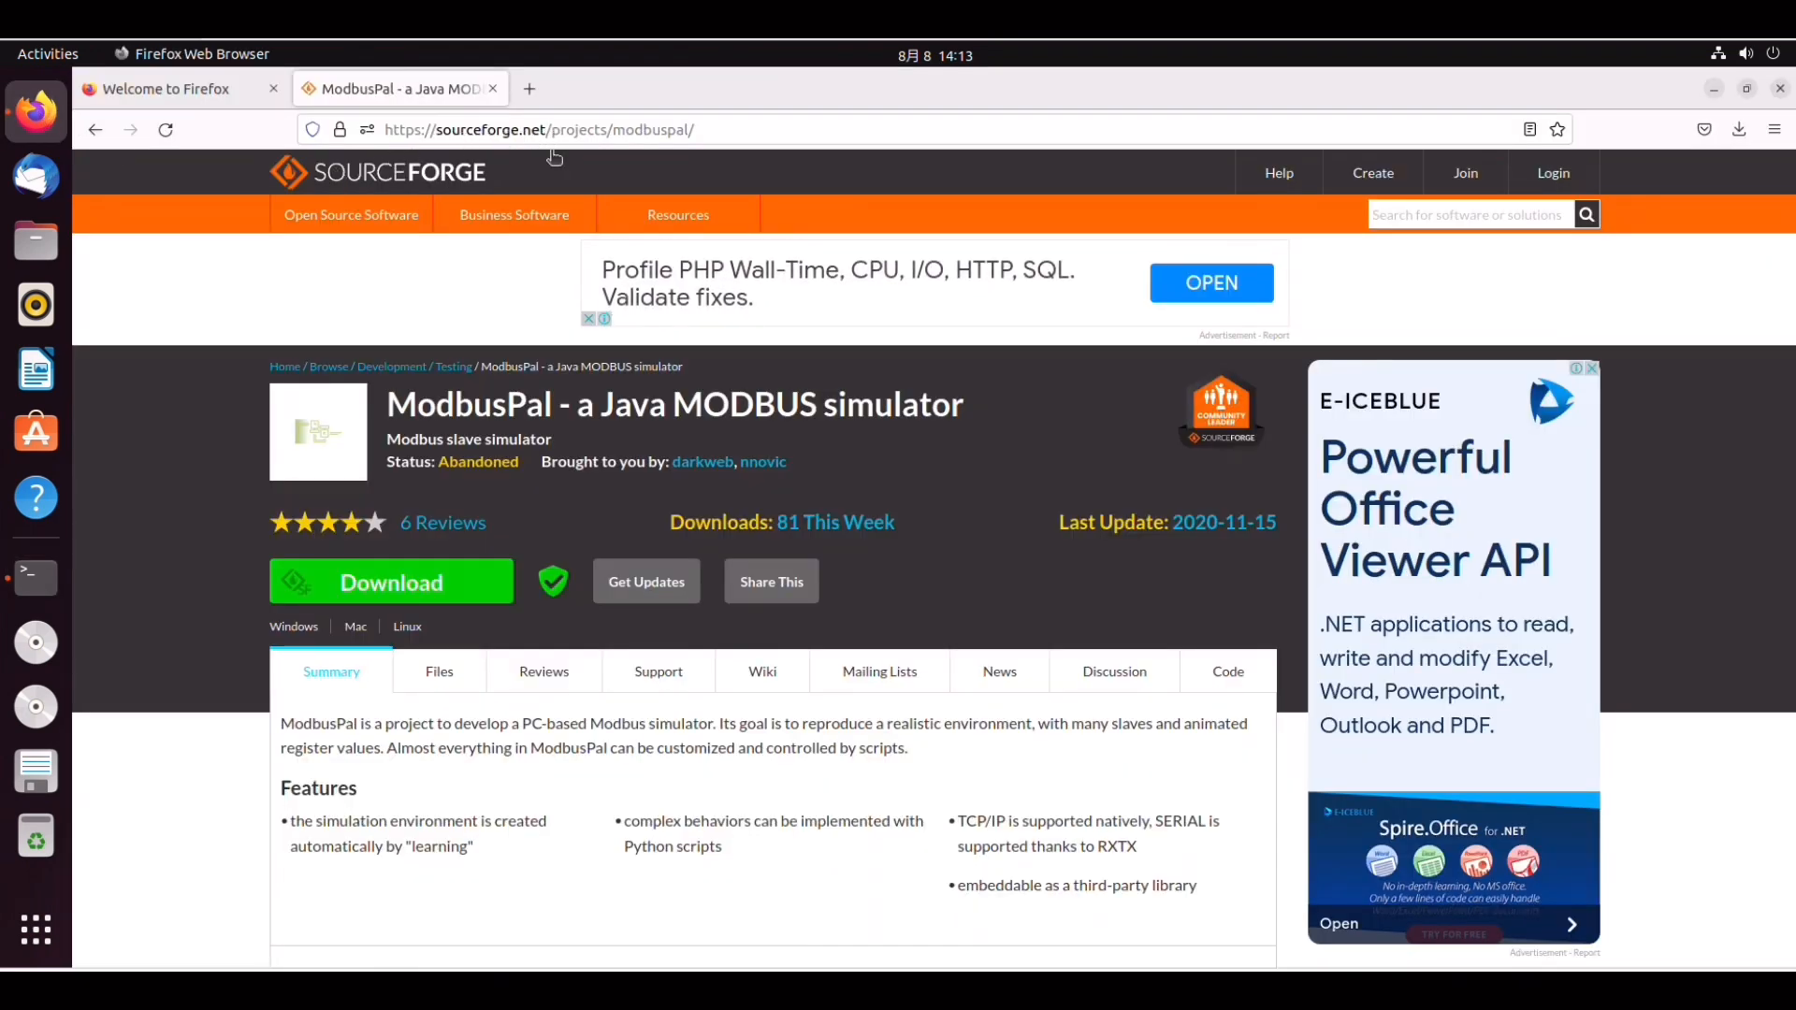
{"action": "mouse_move", "coordinate": [674, 103]}
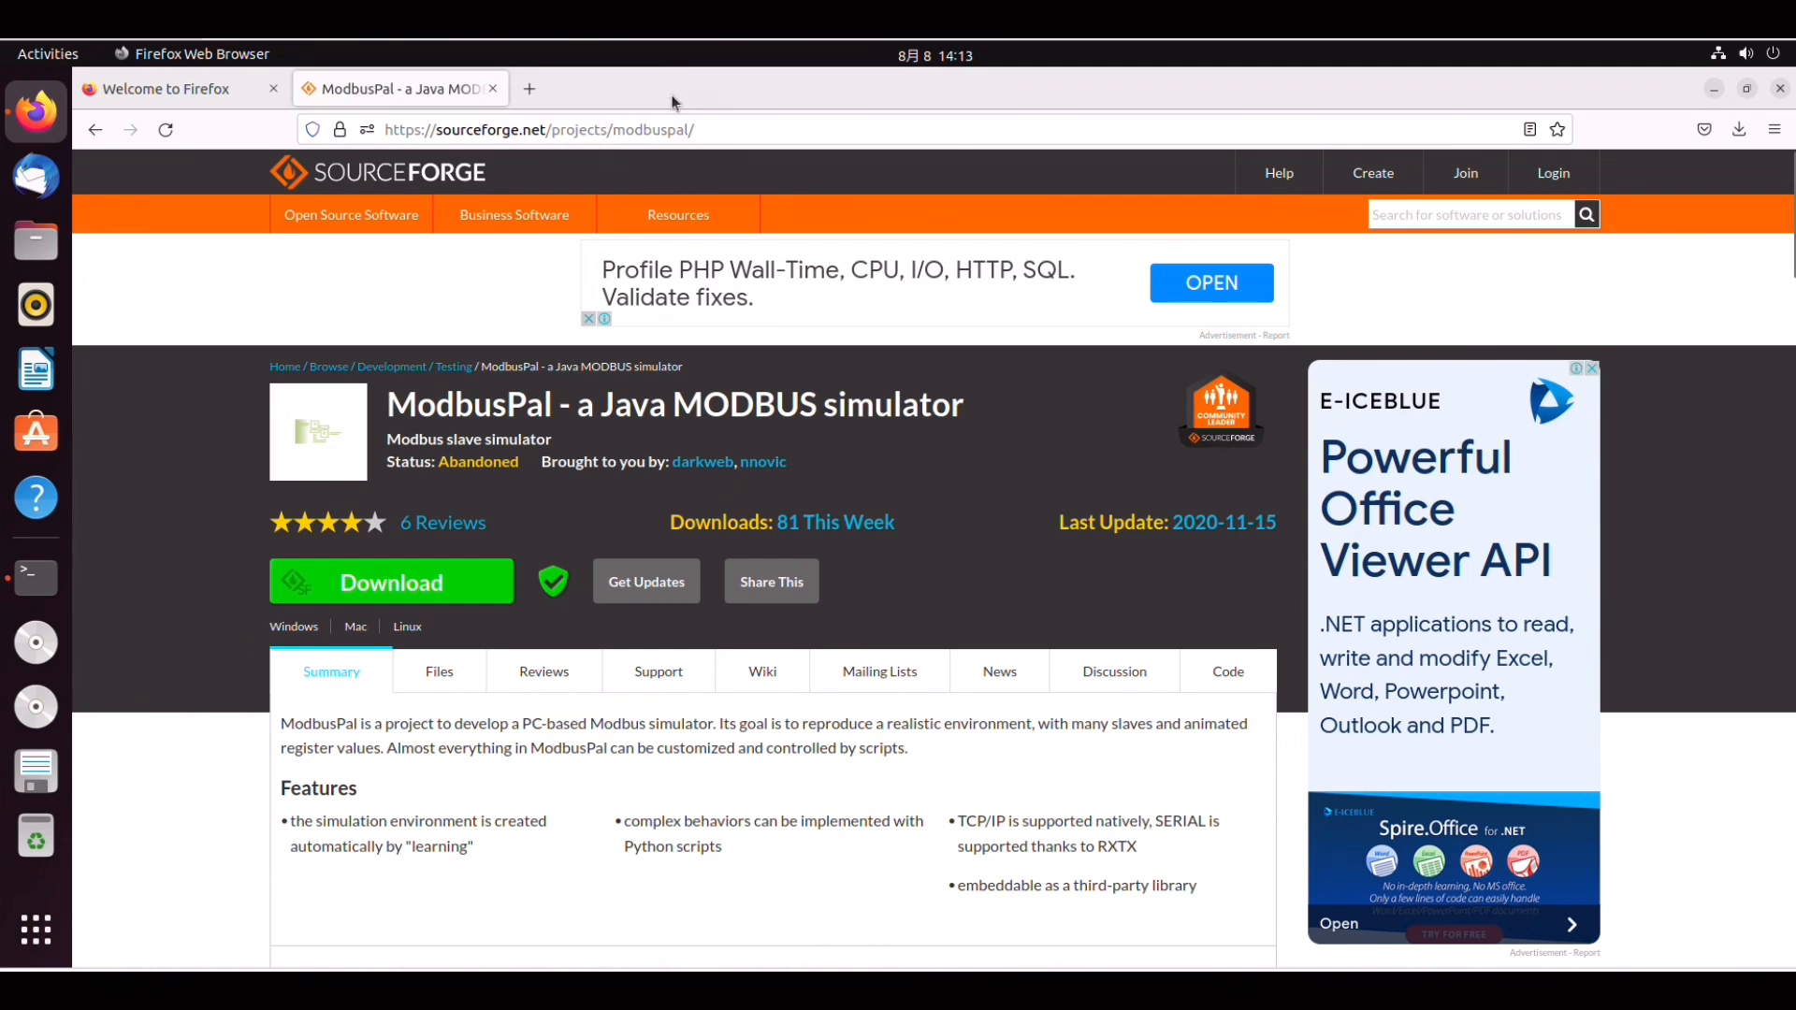
{"action": "mouse_move", "coordinate": [419, 590]}
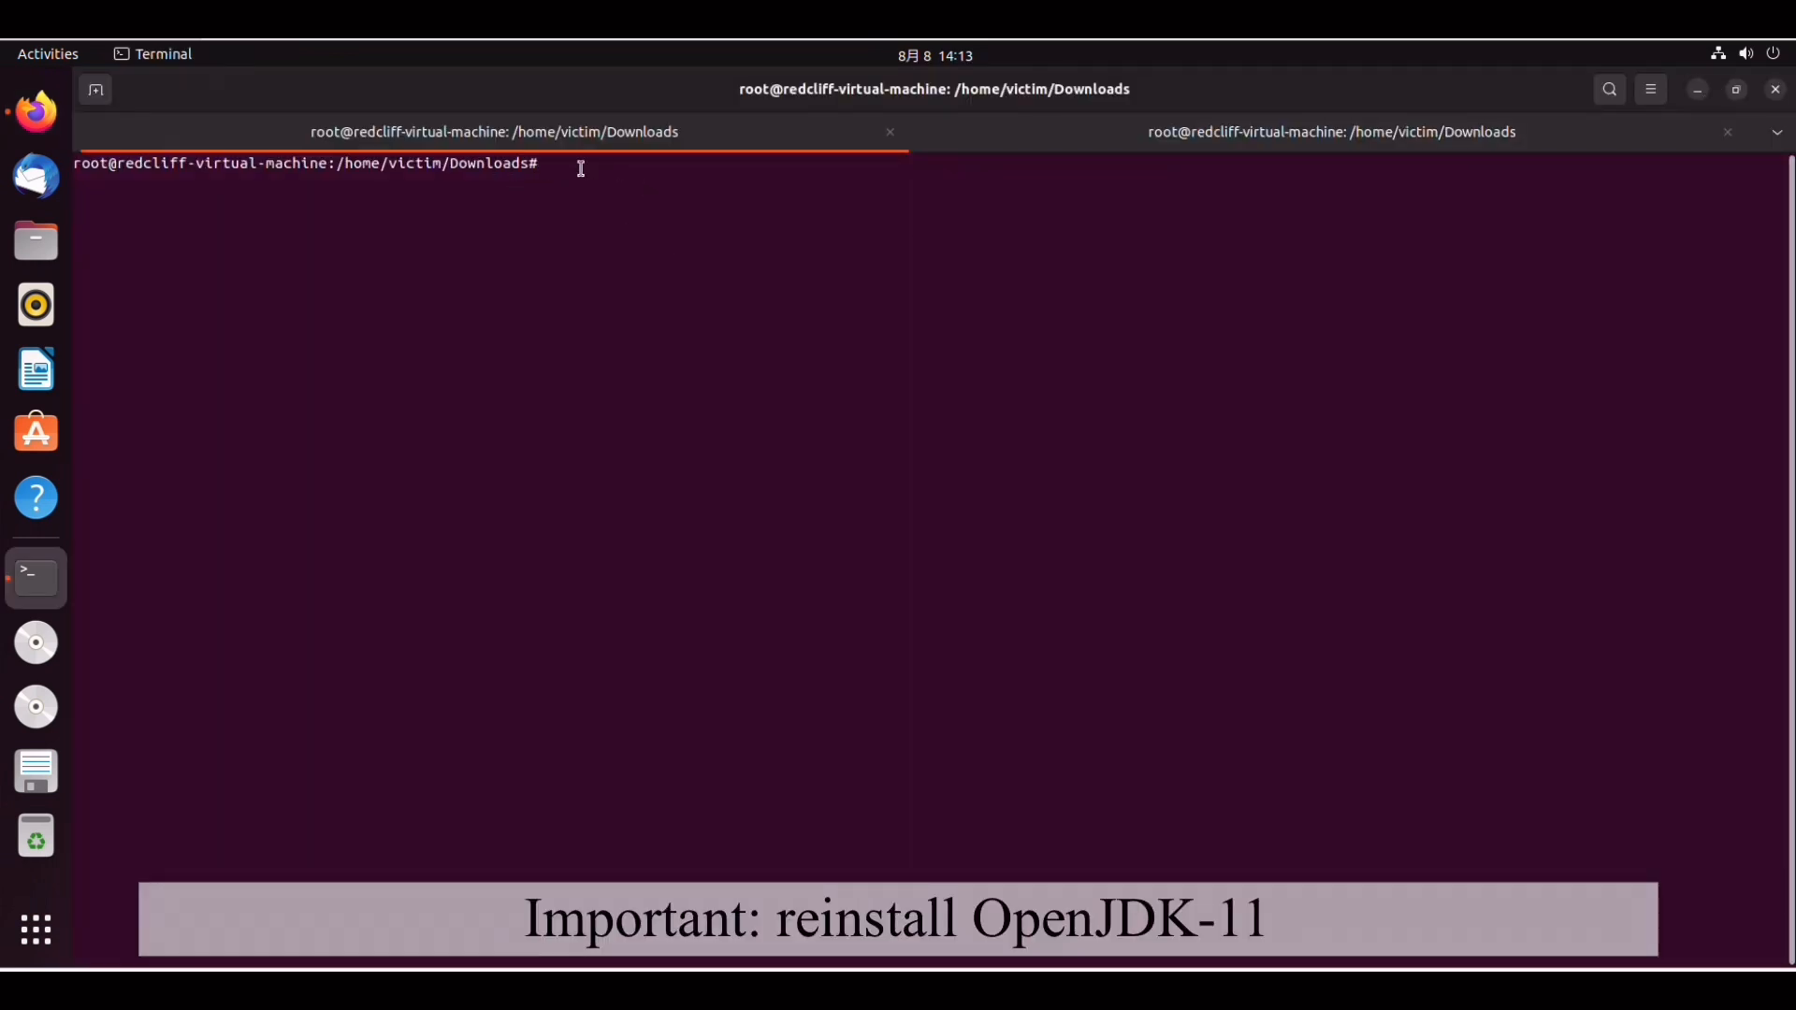
List Downloads showing ModbusPal.jar, draft apt install openjdk-11-jdk, then clear it unrun.
{"action": "type", "text": "ls"}
{"action": "type", "text": "apt in"}
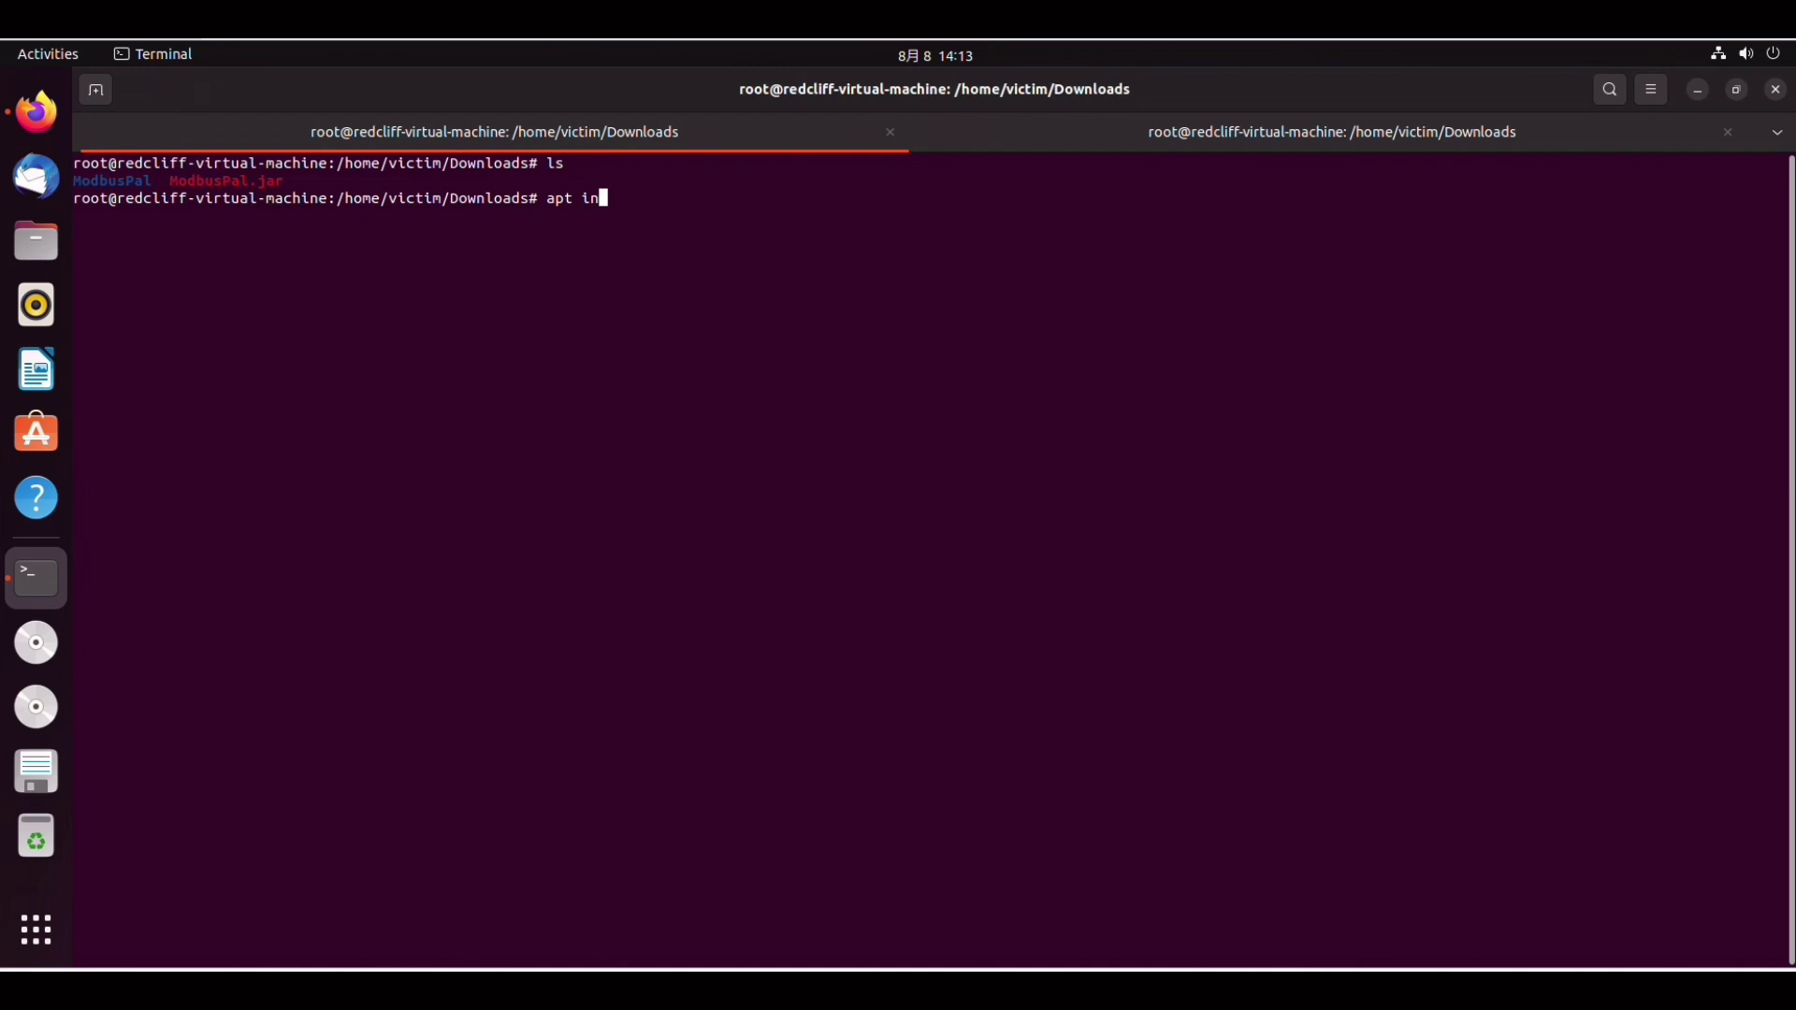
{"action": "key", "text": "BackSpace"}
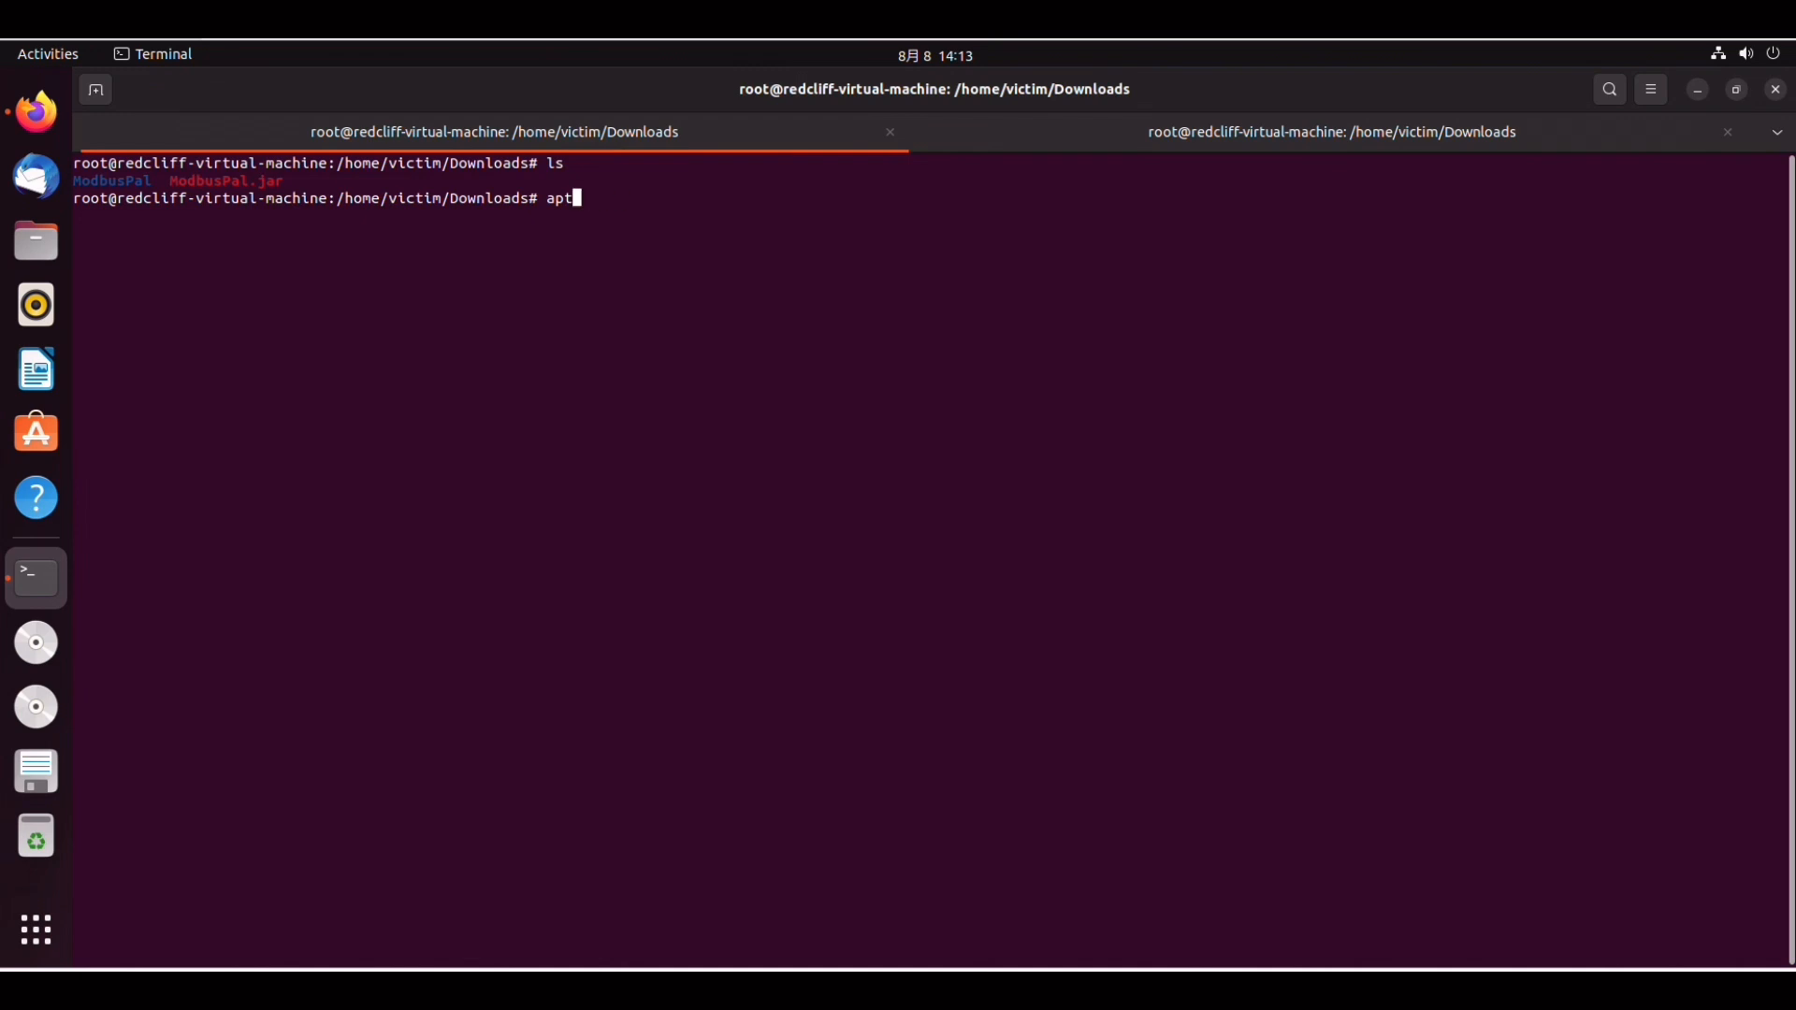
{"action": "type", "text": "-install ope"}
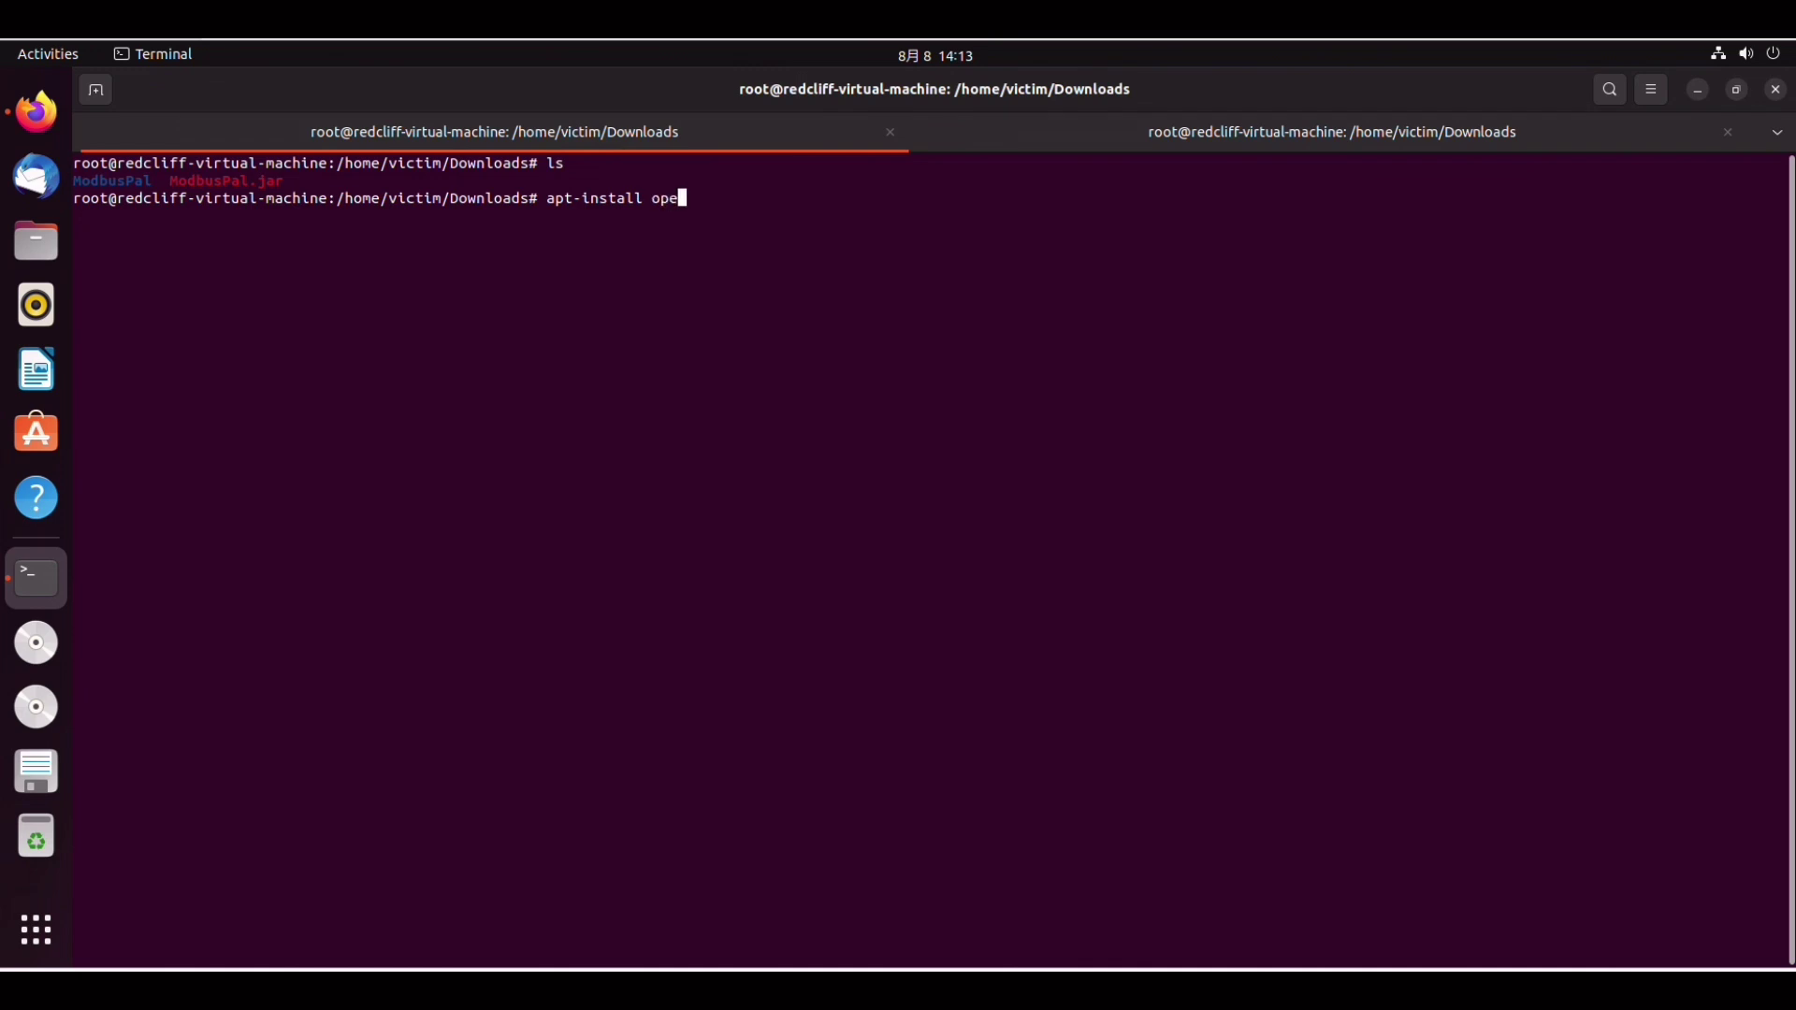
{"action": "type", "text": "nj"}
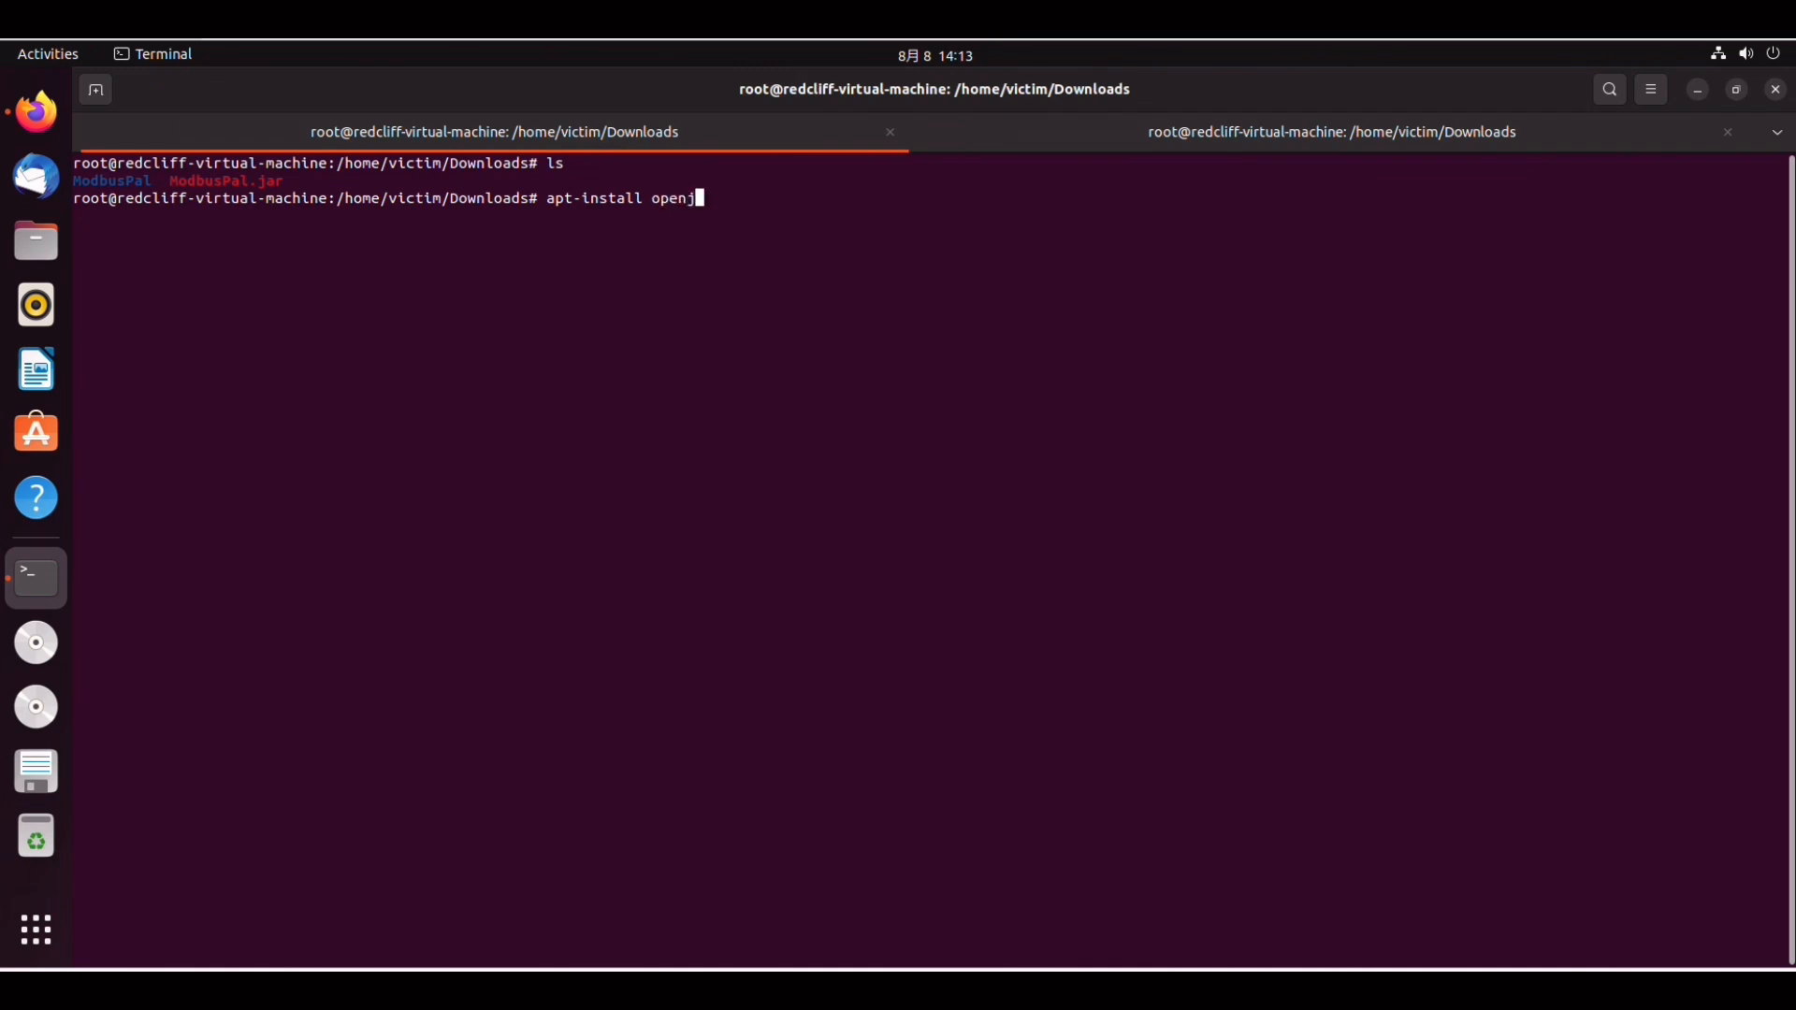
{"action": "type", "text": "dk-"}
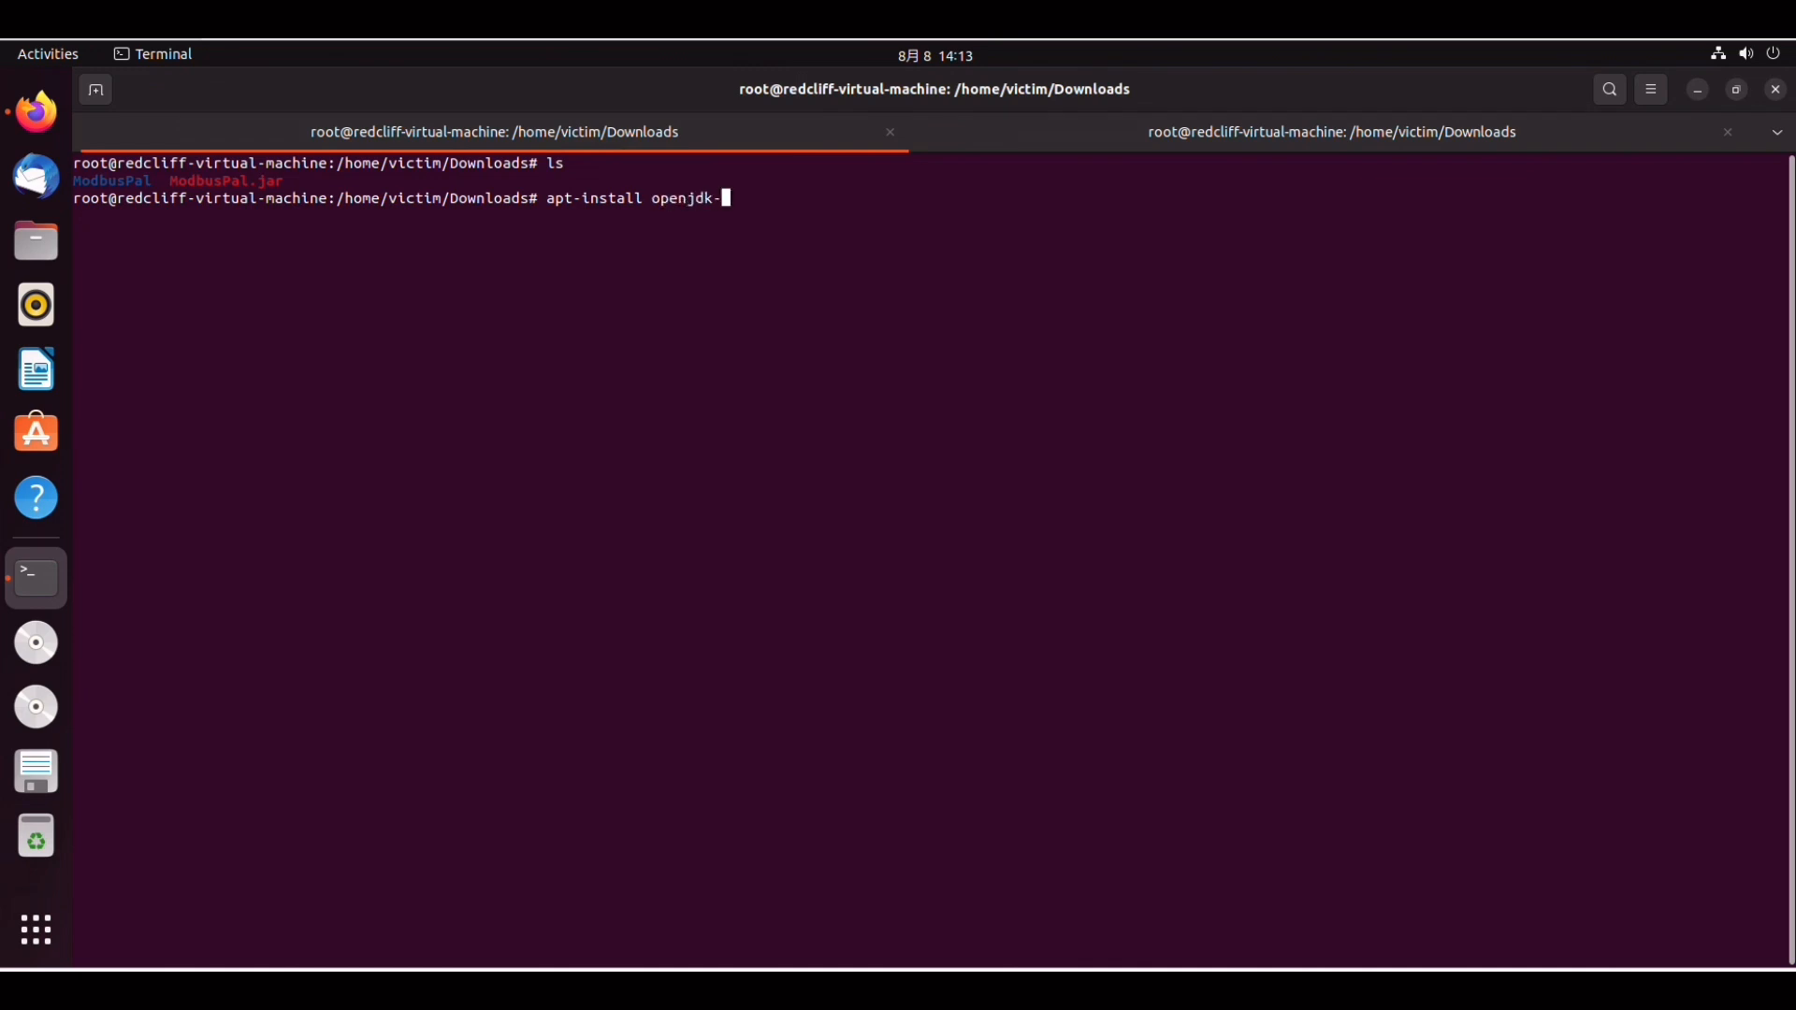
{"action": "type", "text": "11-"}
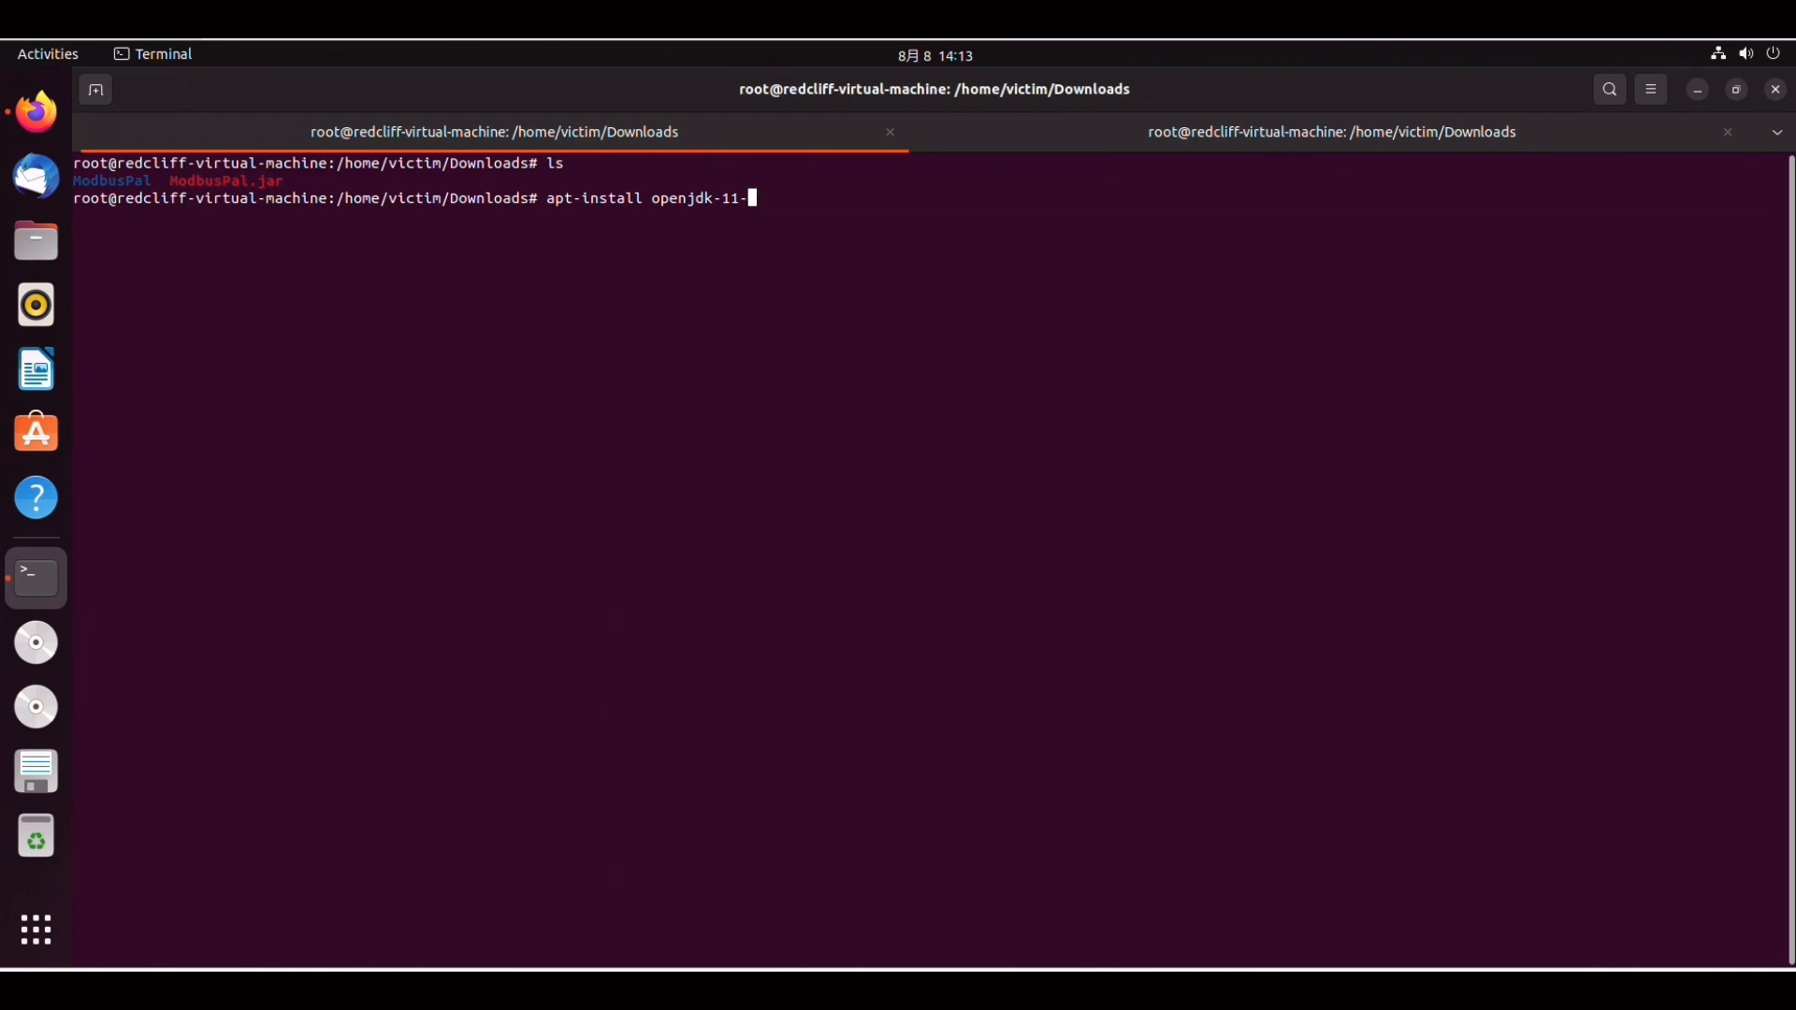
{"action": "type", "text": "jdk"}
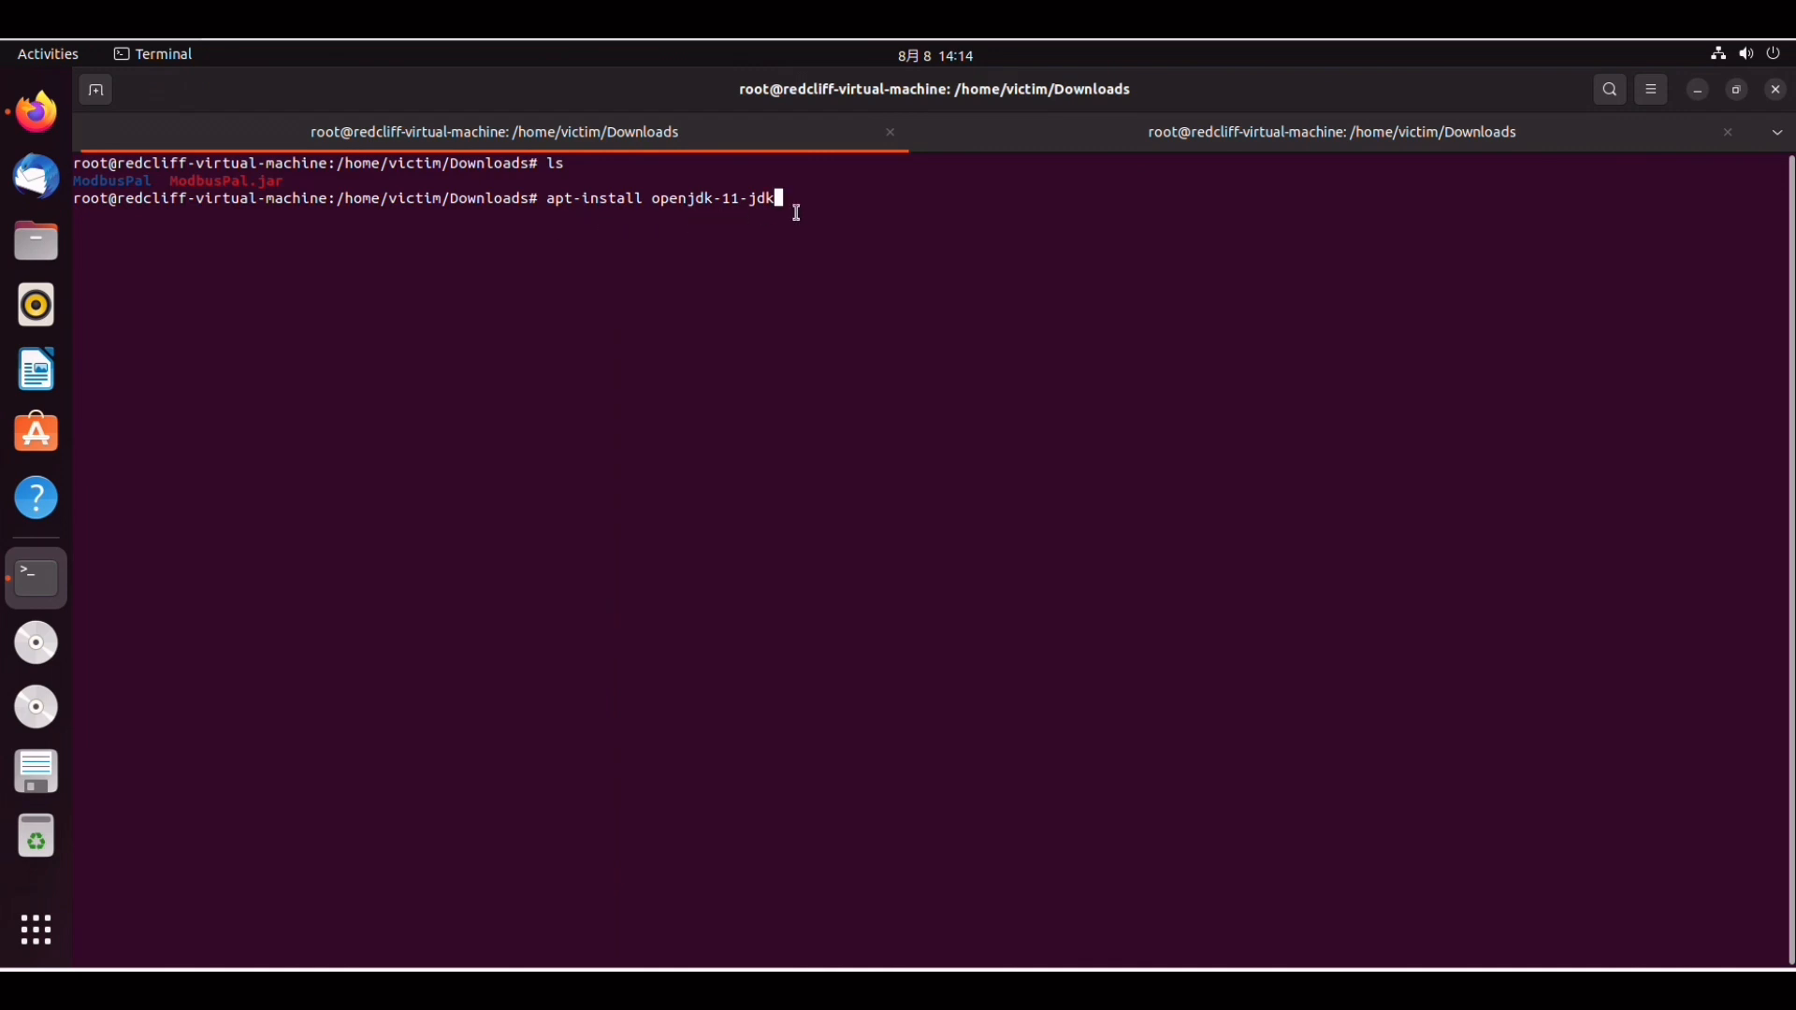
{"action": "mouse_move", "coordinate": [830, 206]}
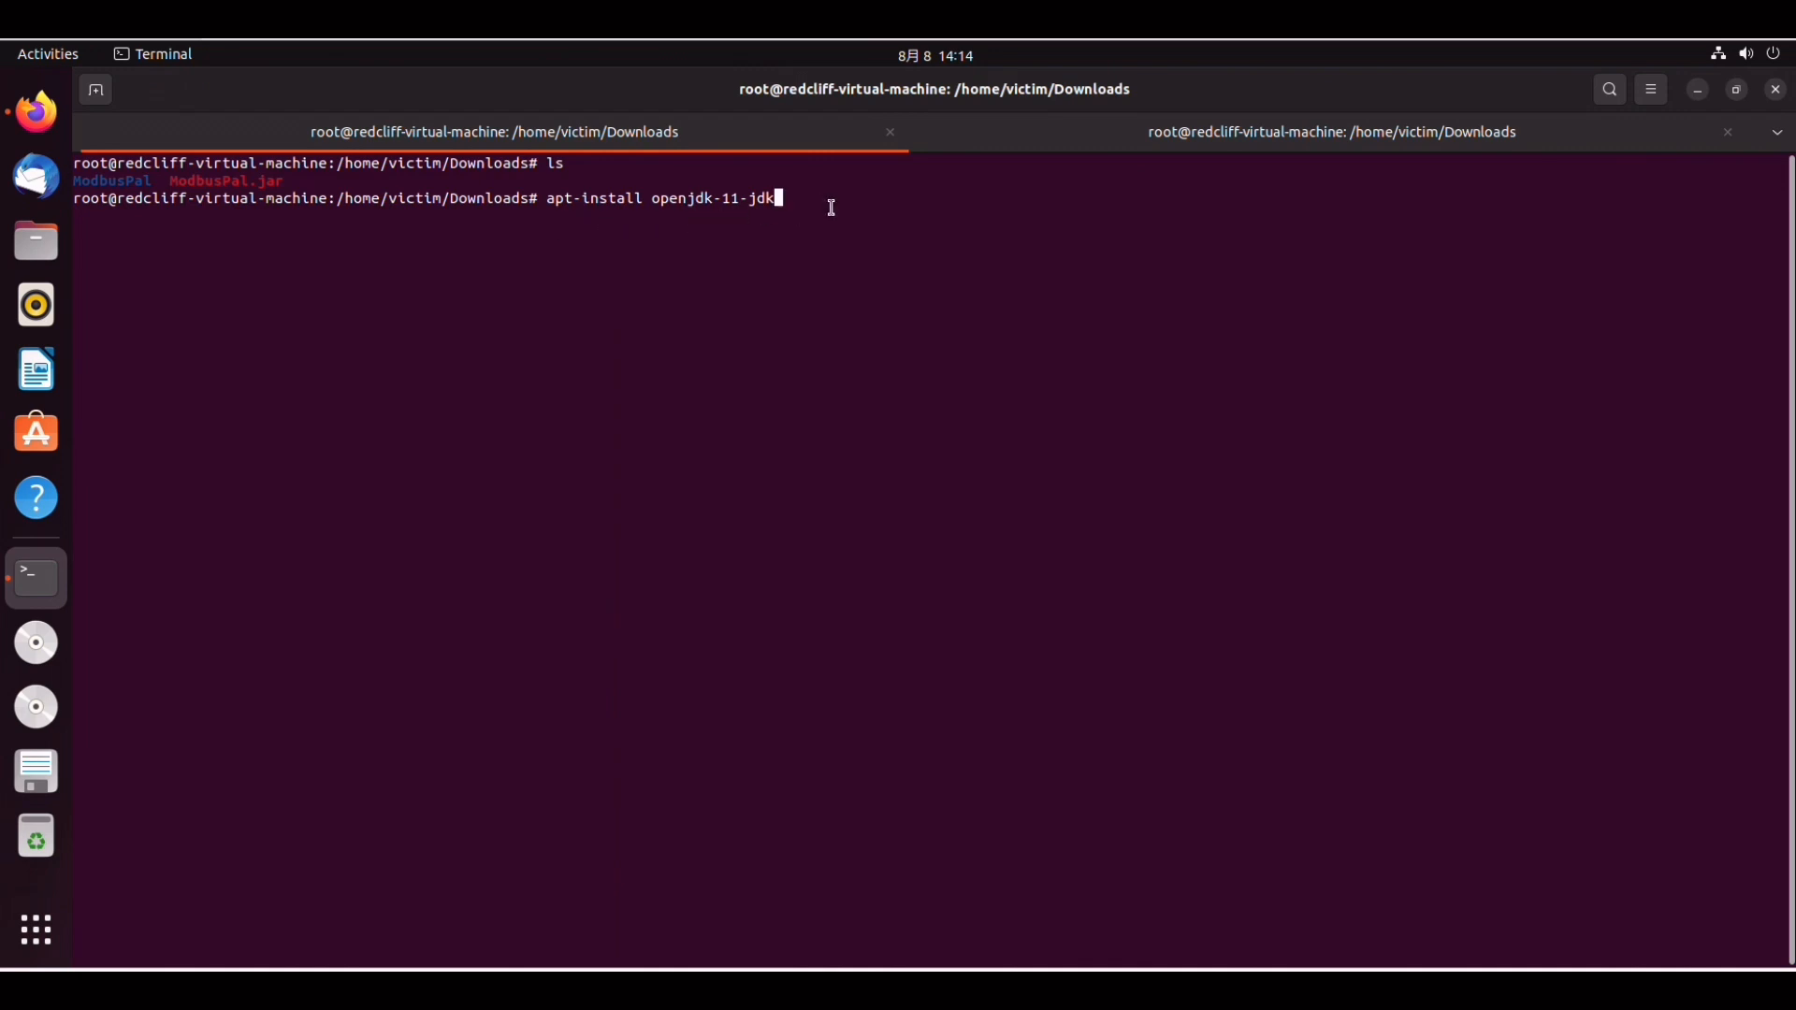
{"action": "key", "text": "BackSpace"}
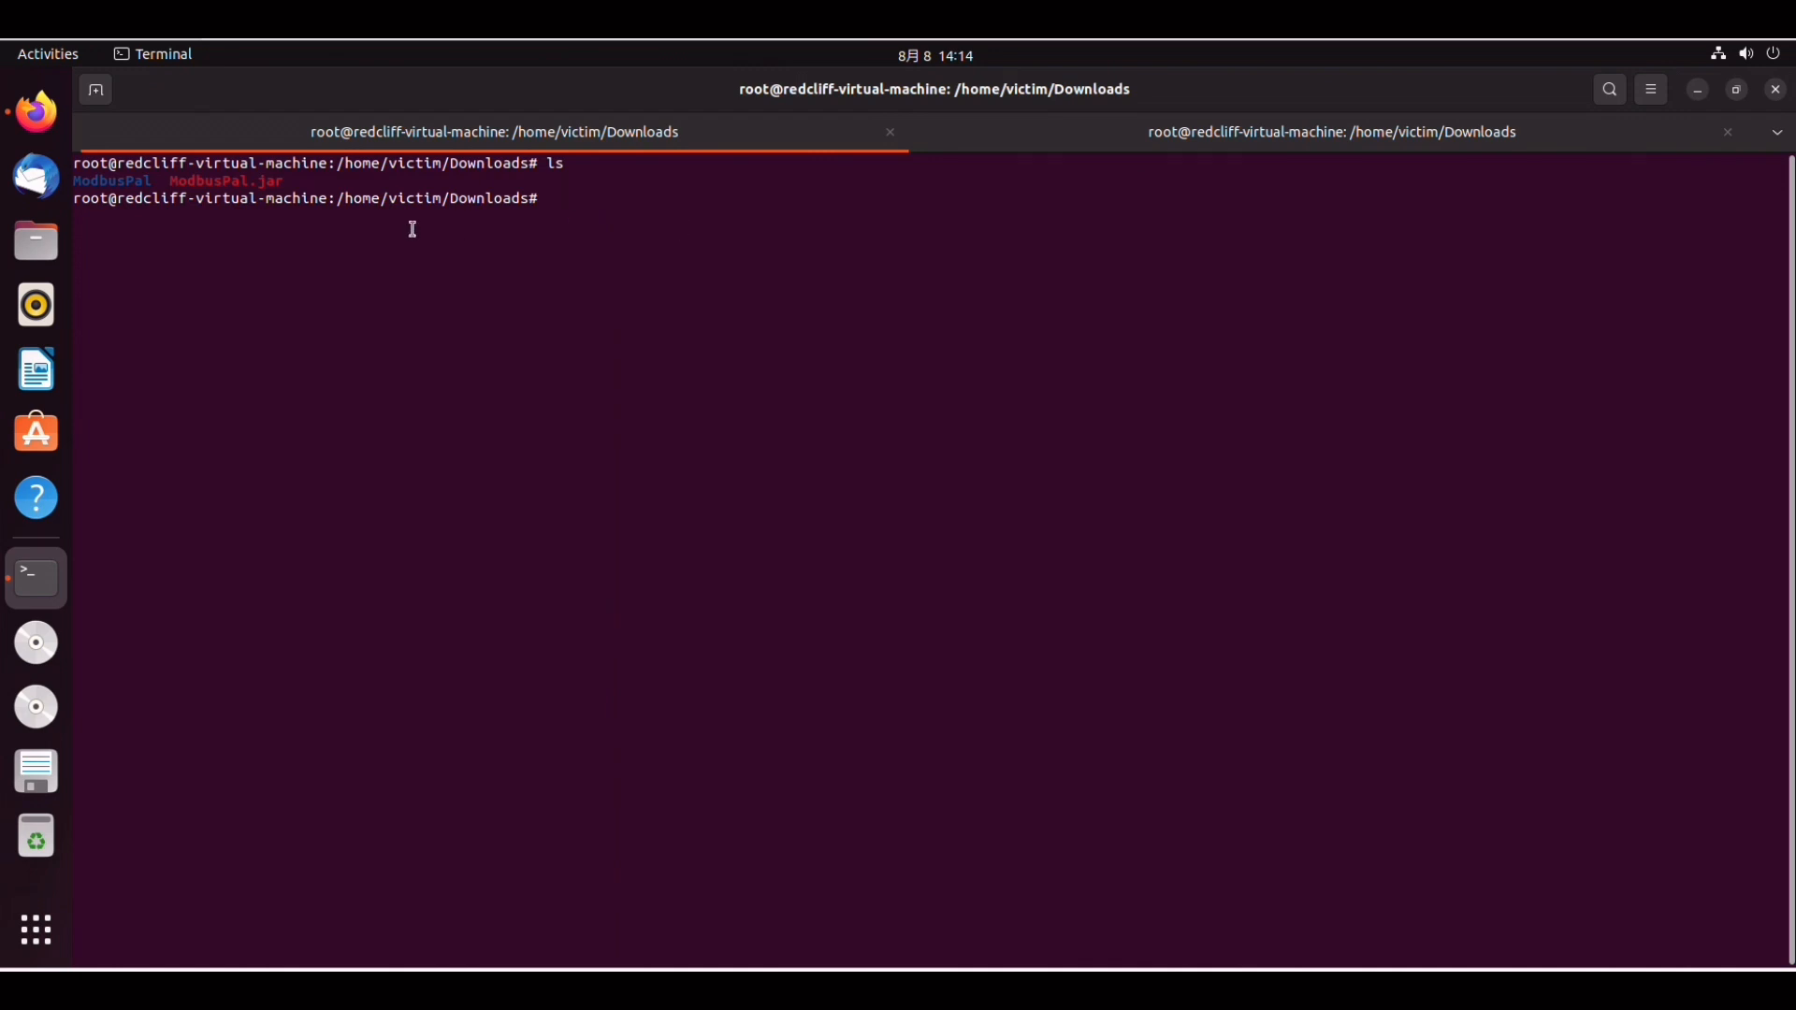
{"action": "mouse_move", "coordinate": [185, 212]}
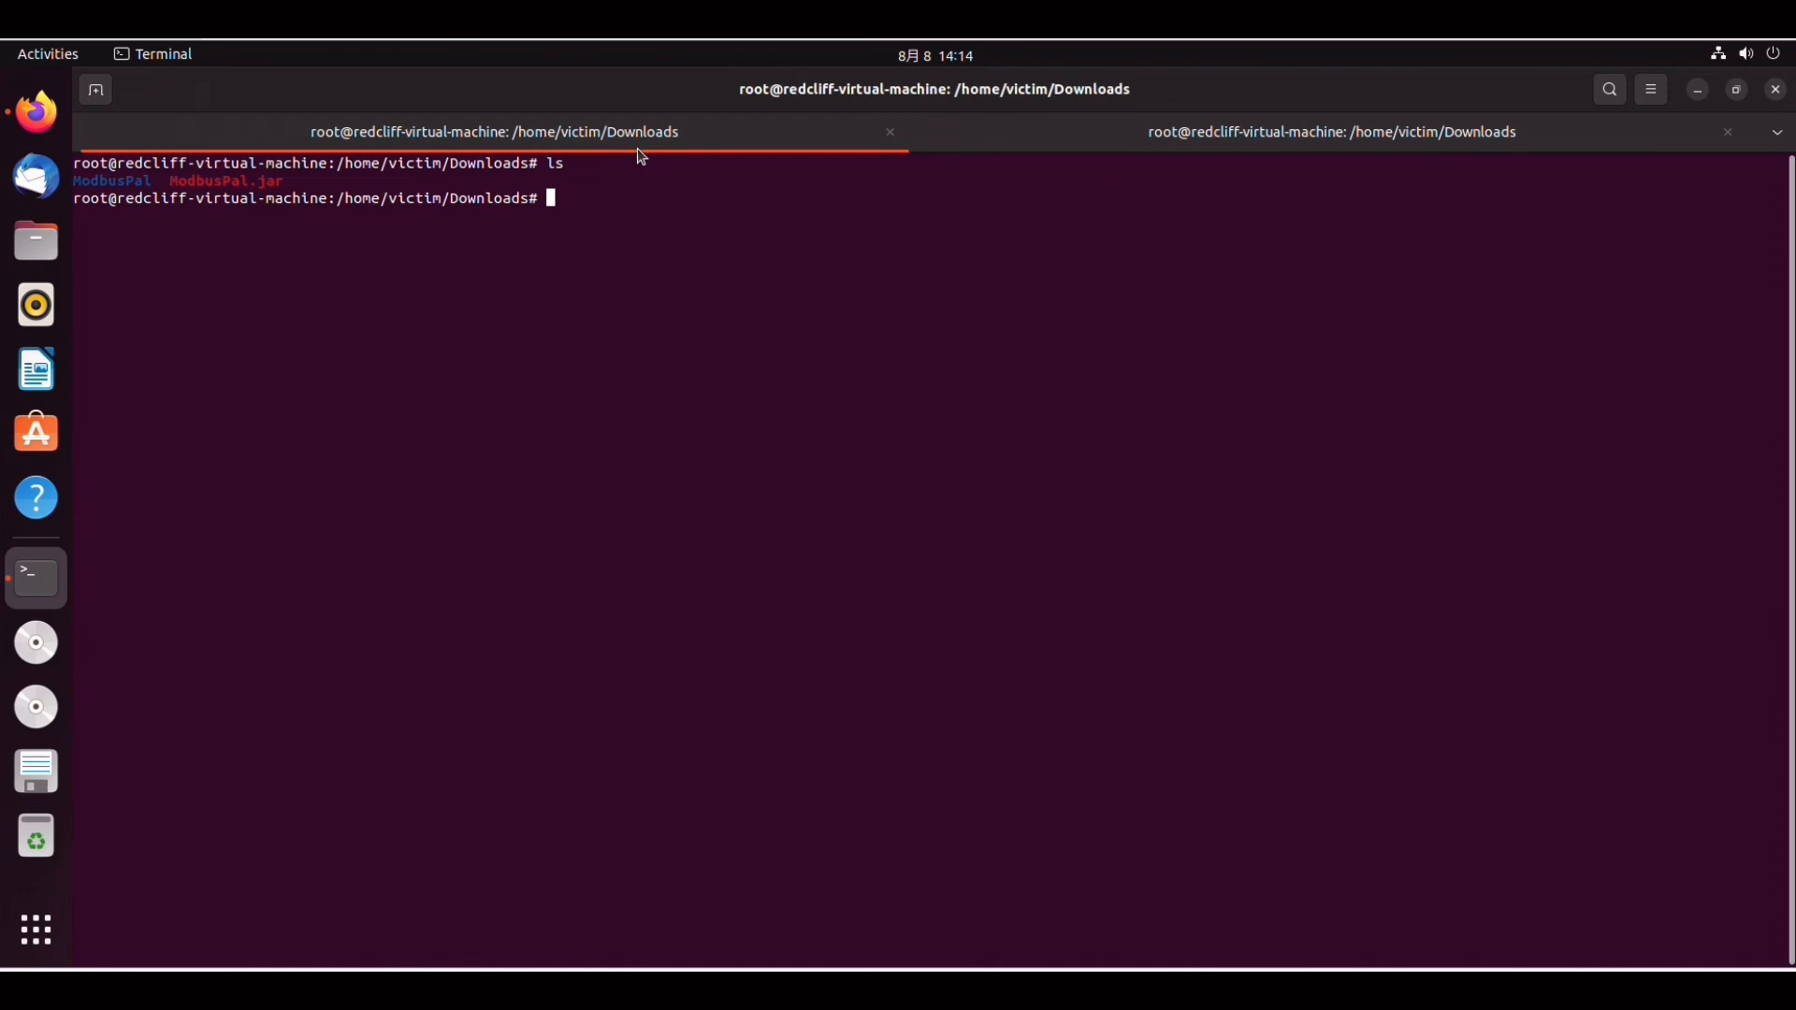
Run java -jar ModbusPal.jar to bring up the ModbusPal simulator window.
{"action": "type", "text": "jav"}
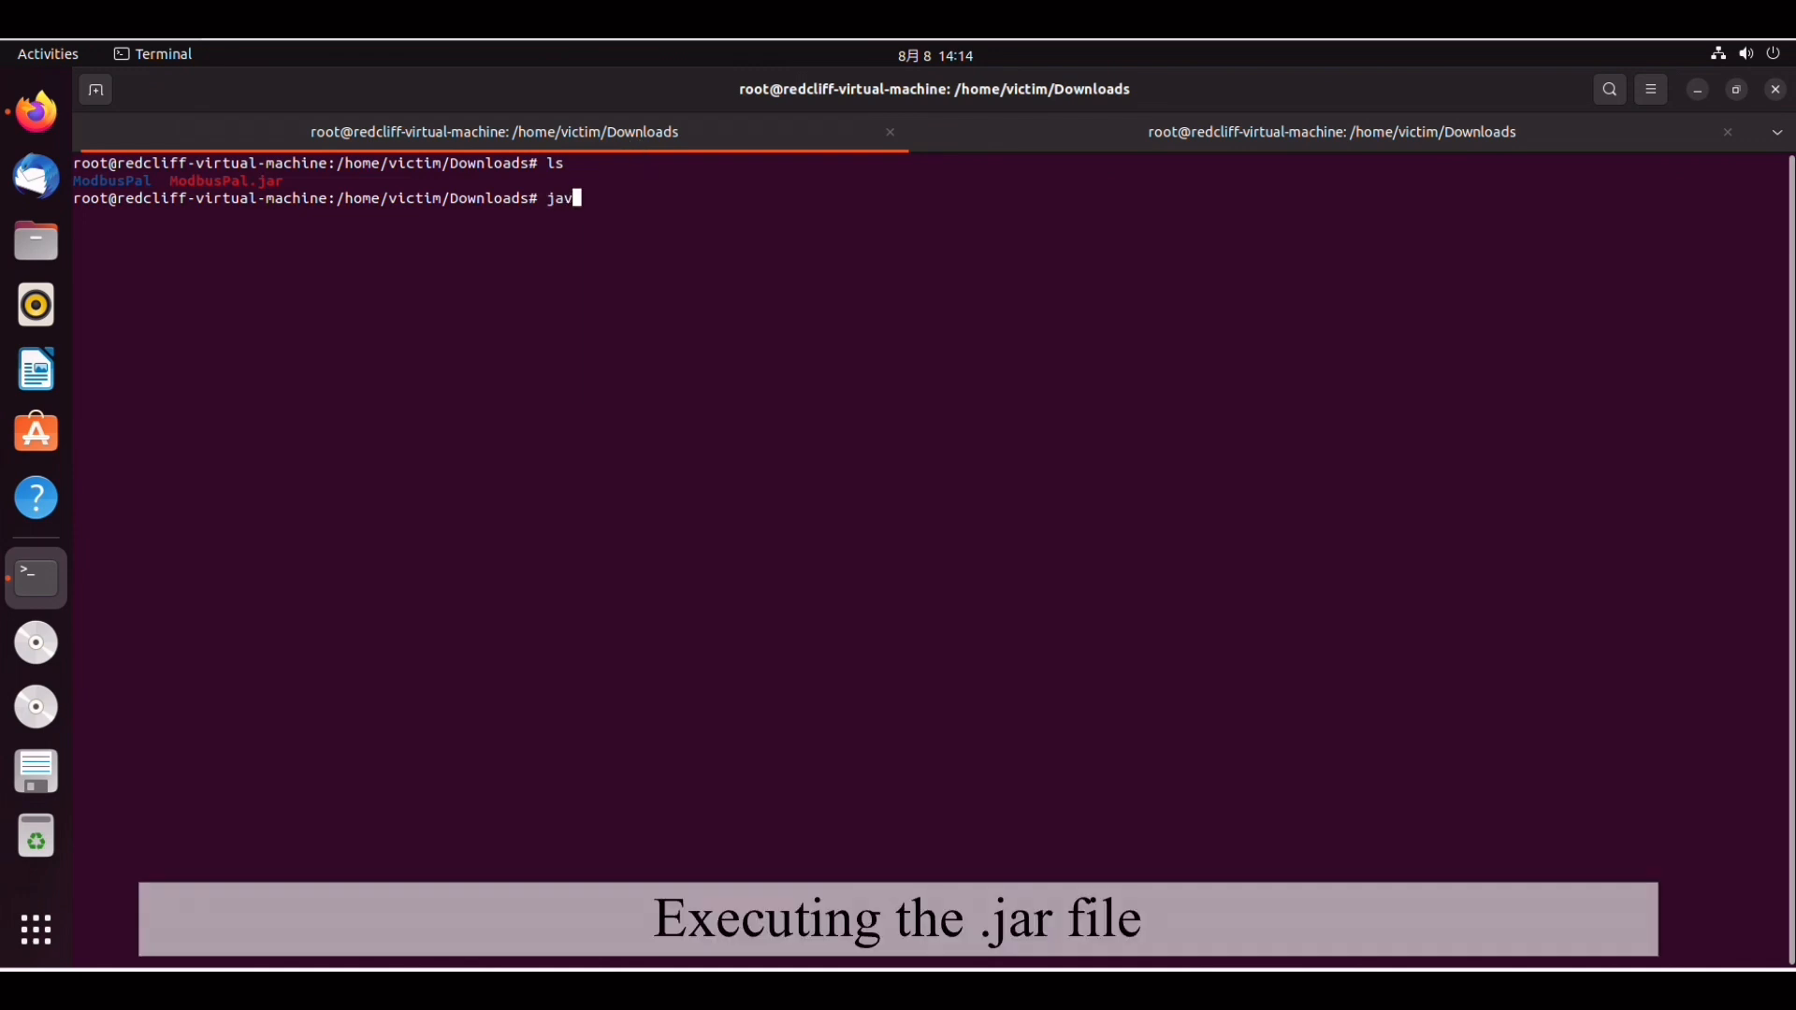
{"action": "type", "text": "a"}
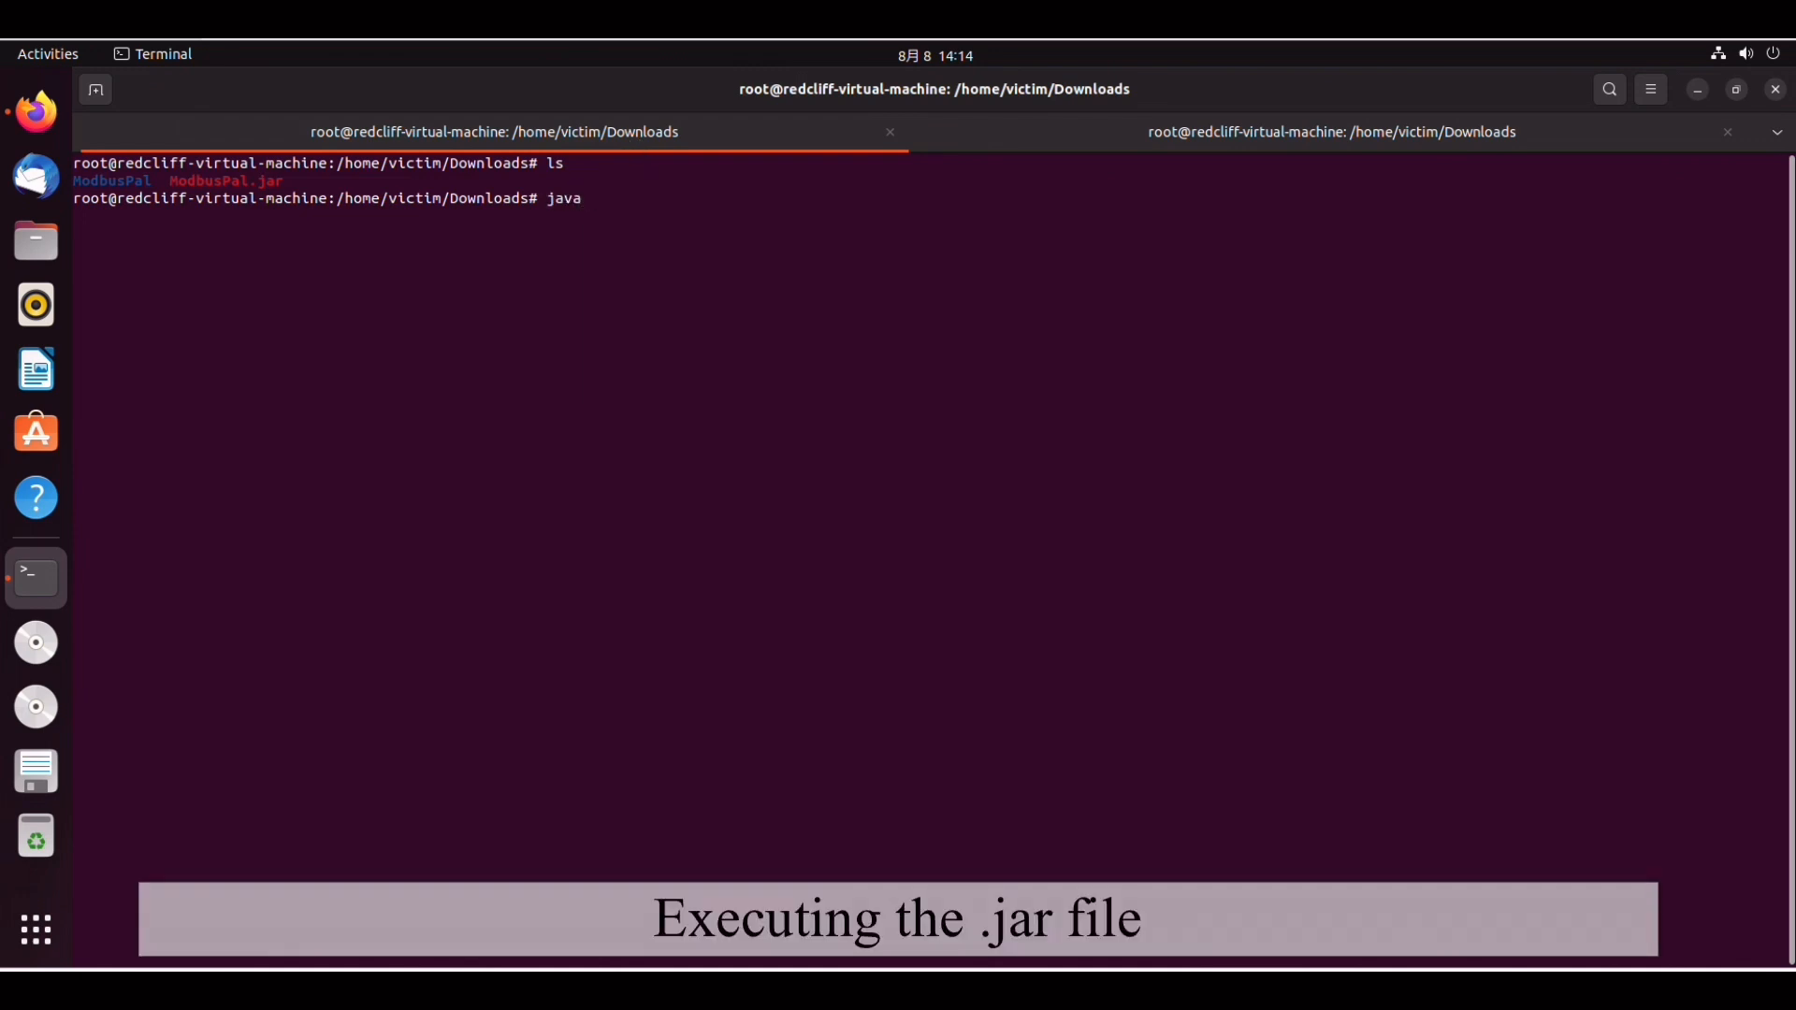
{"action": "type", "text": "-jar"}
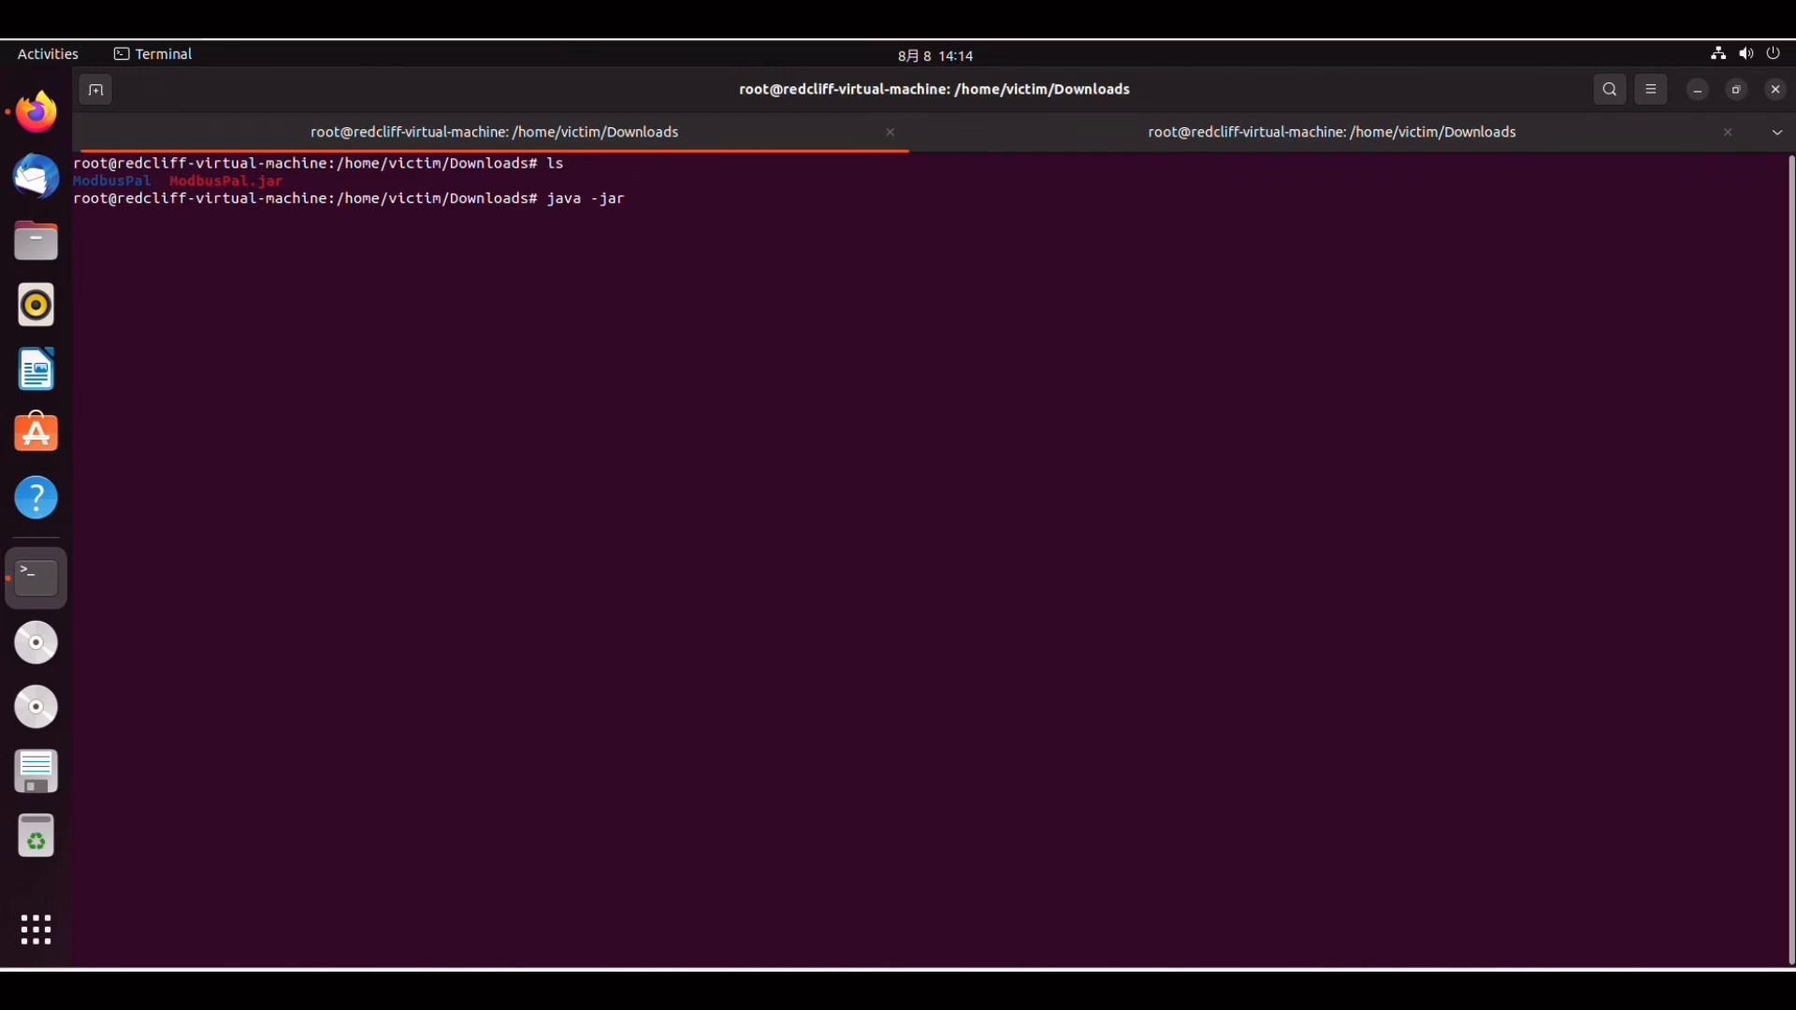
{"action": "type", "text": "ModbusPal.jar"}
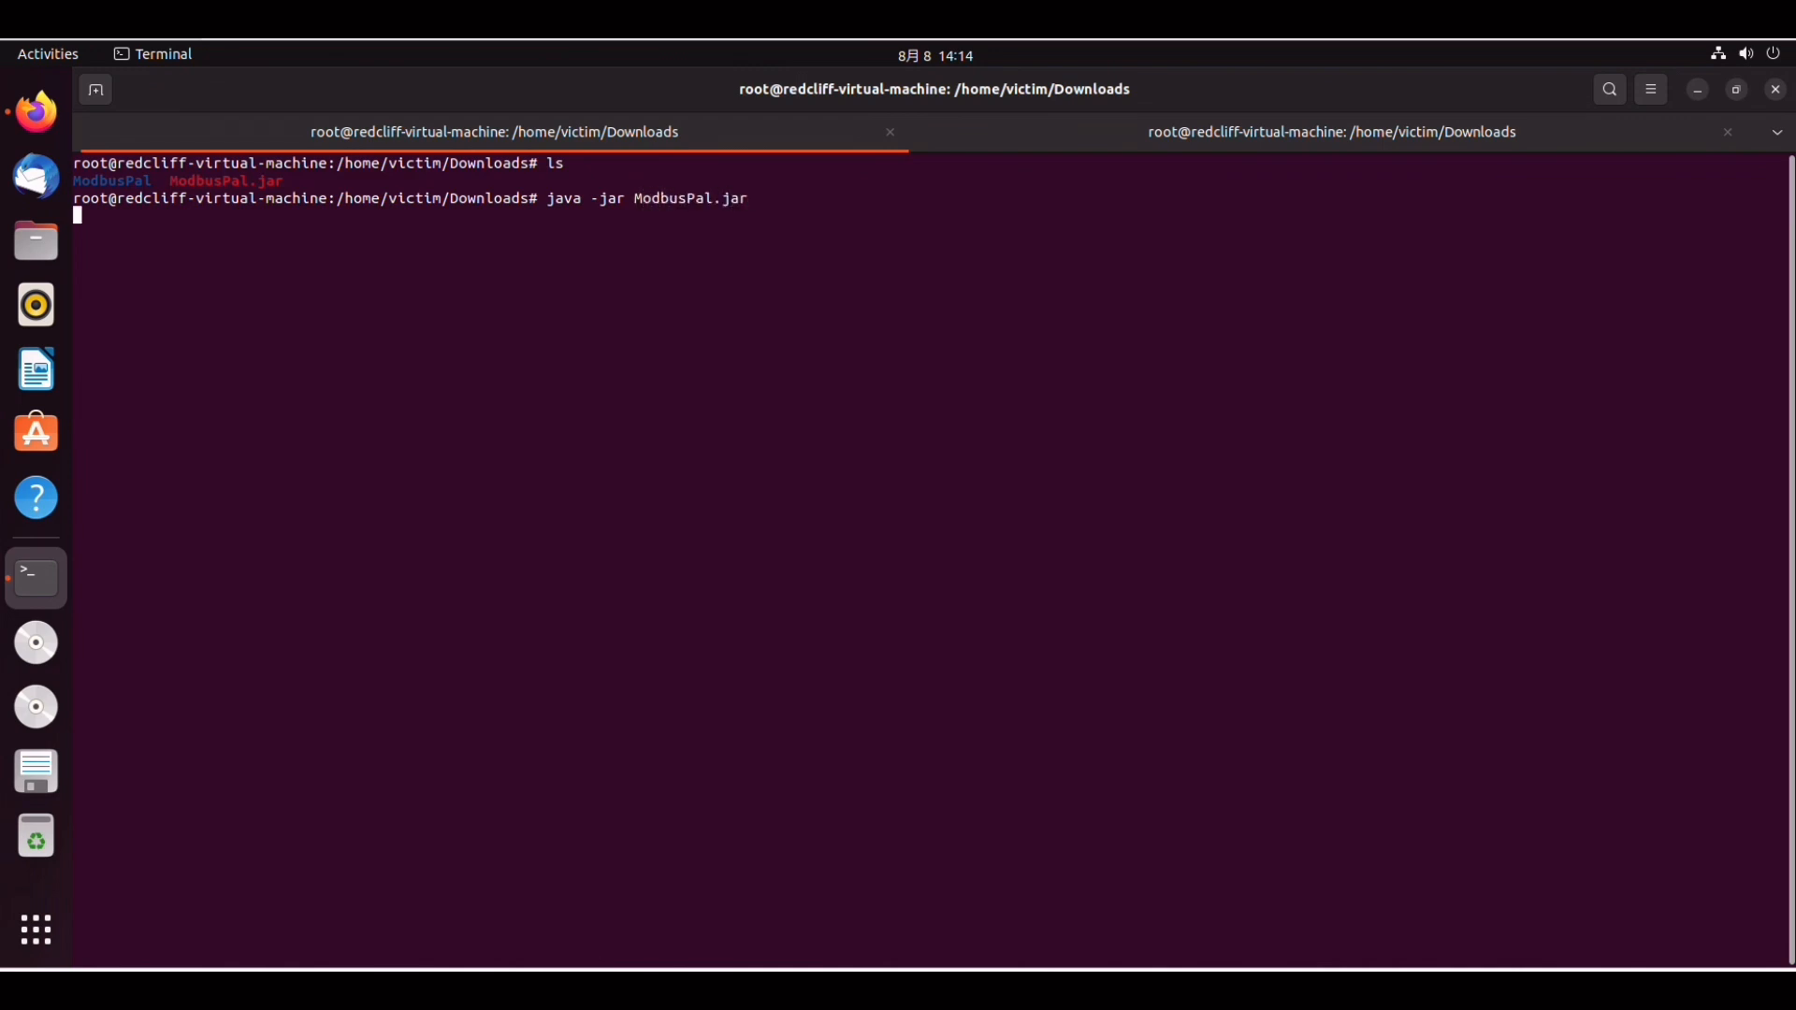
{"action": "key", "text": "Return"}
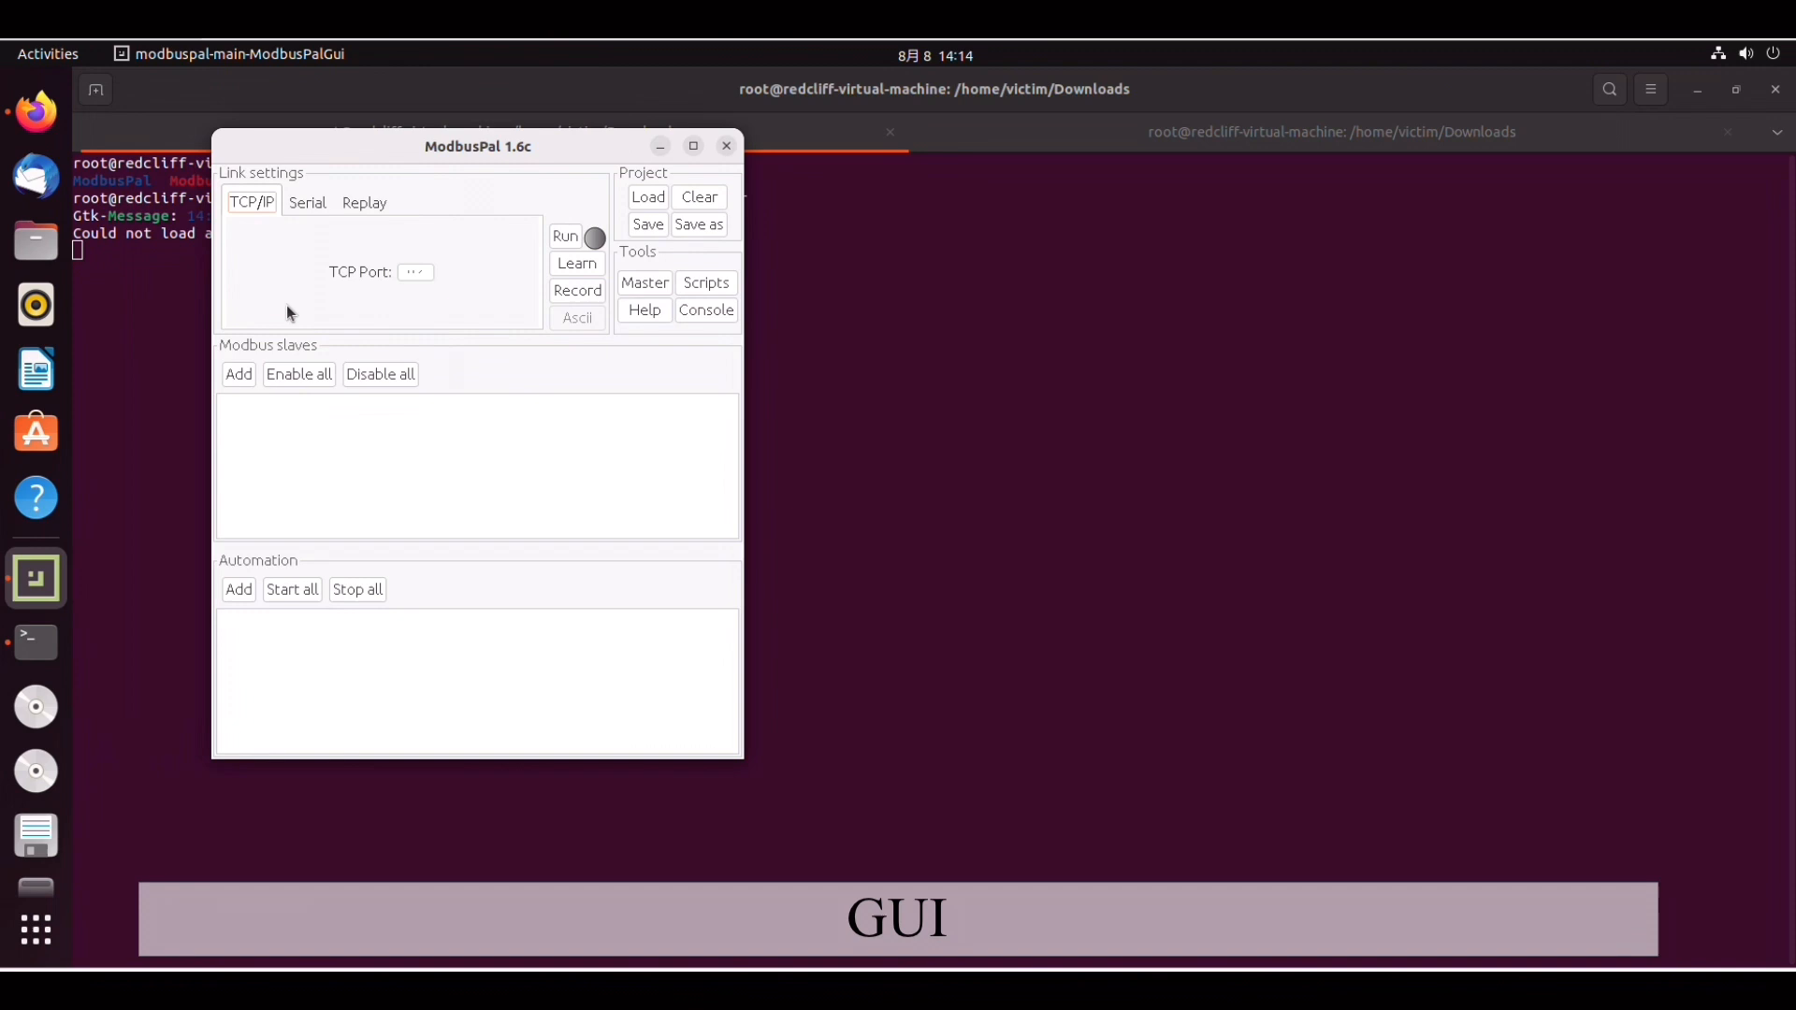
{"action": "mouse_move", "coordinate": [404, 373]}
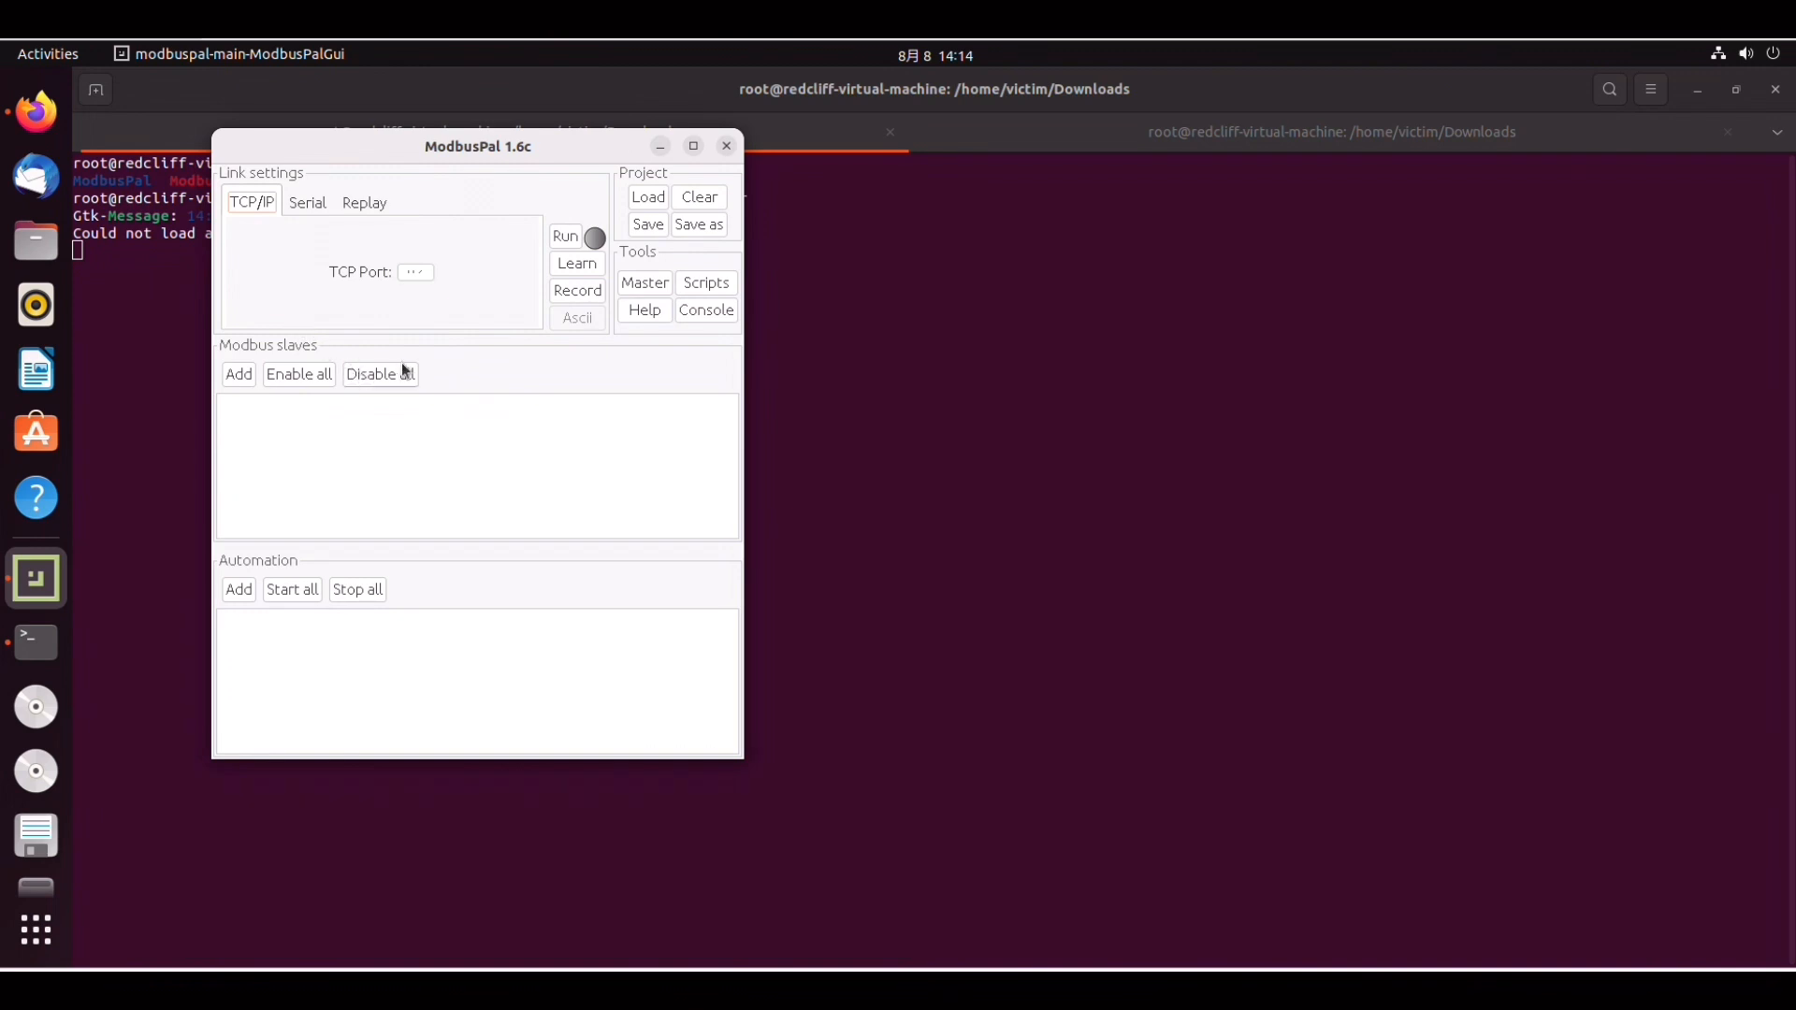
{"action": "mouse_move", "coordinate": [239, 382]}
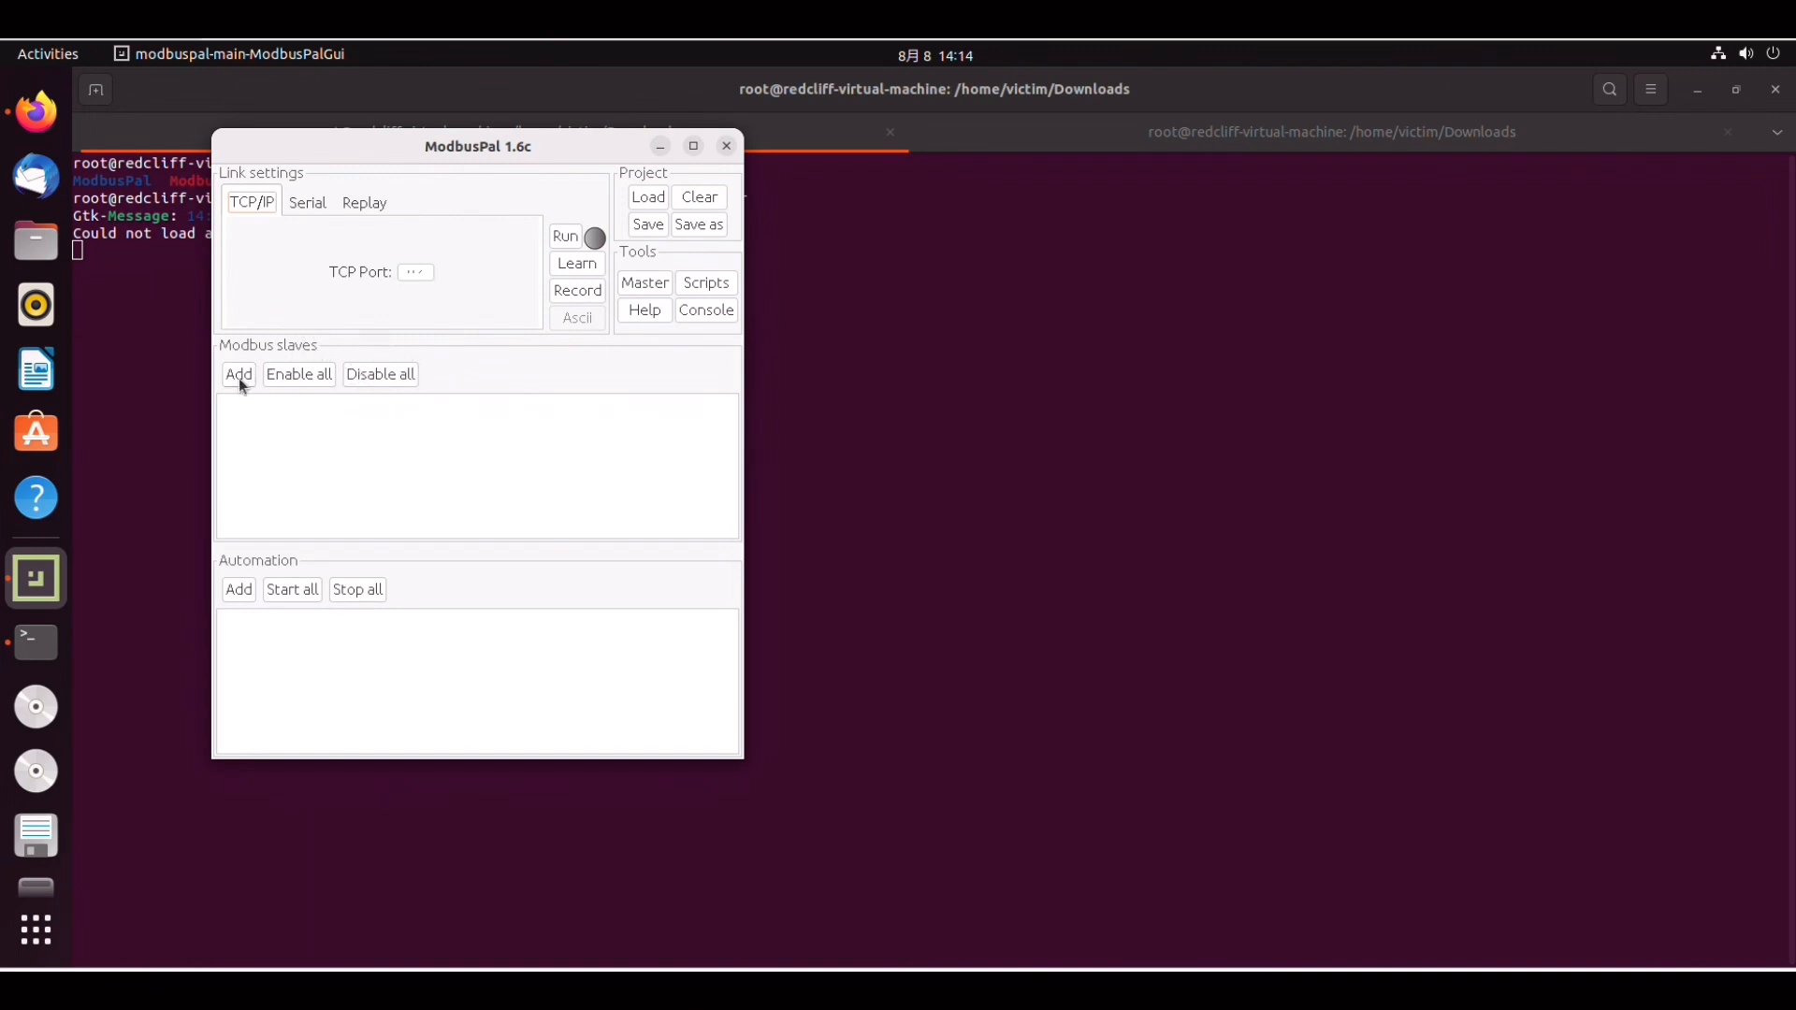
Add a Modbus slave with id 1 named nuclear_reactor to the slaves list.
{"action": "left_click", "coordinate": [240, 374]}
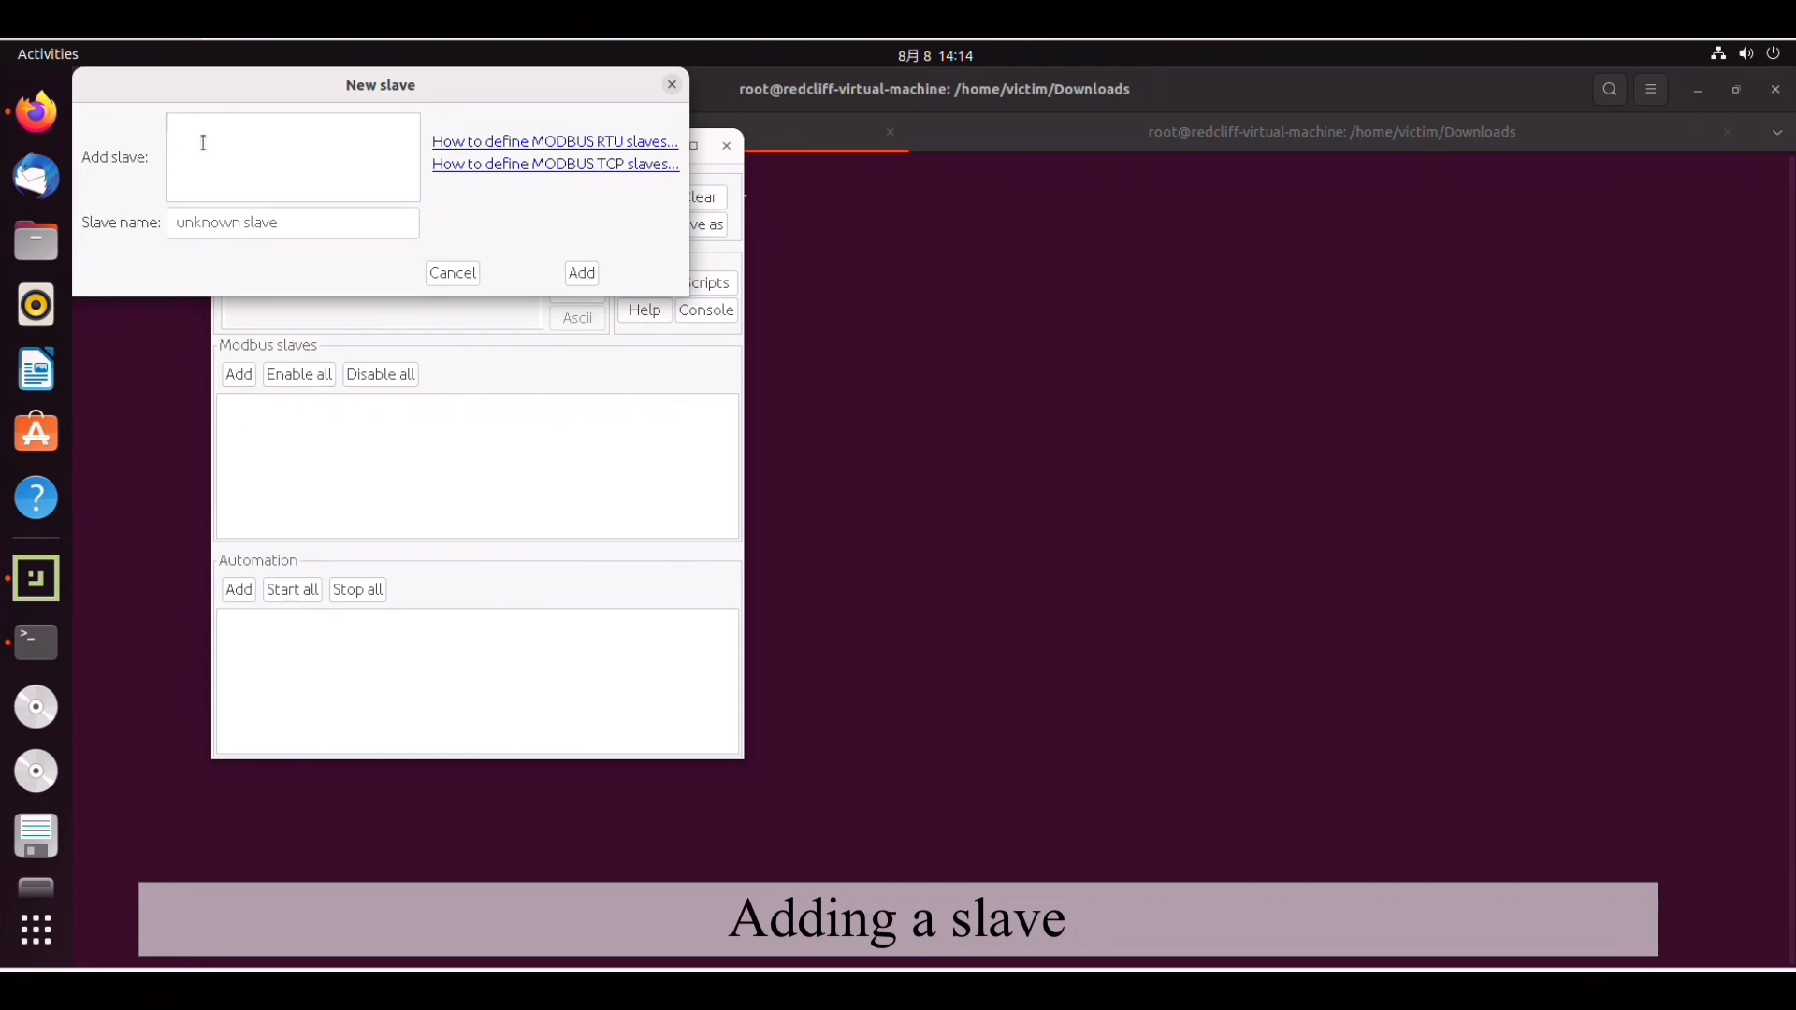
{"action": "type", "text": "1"}
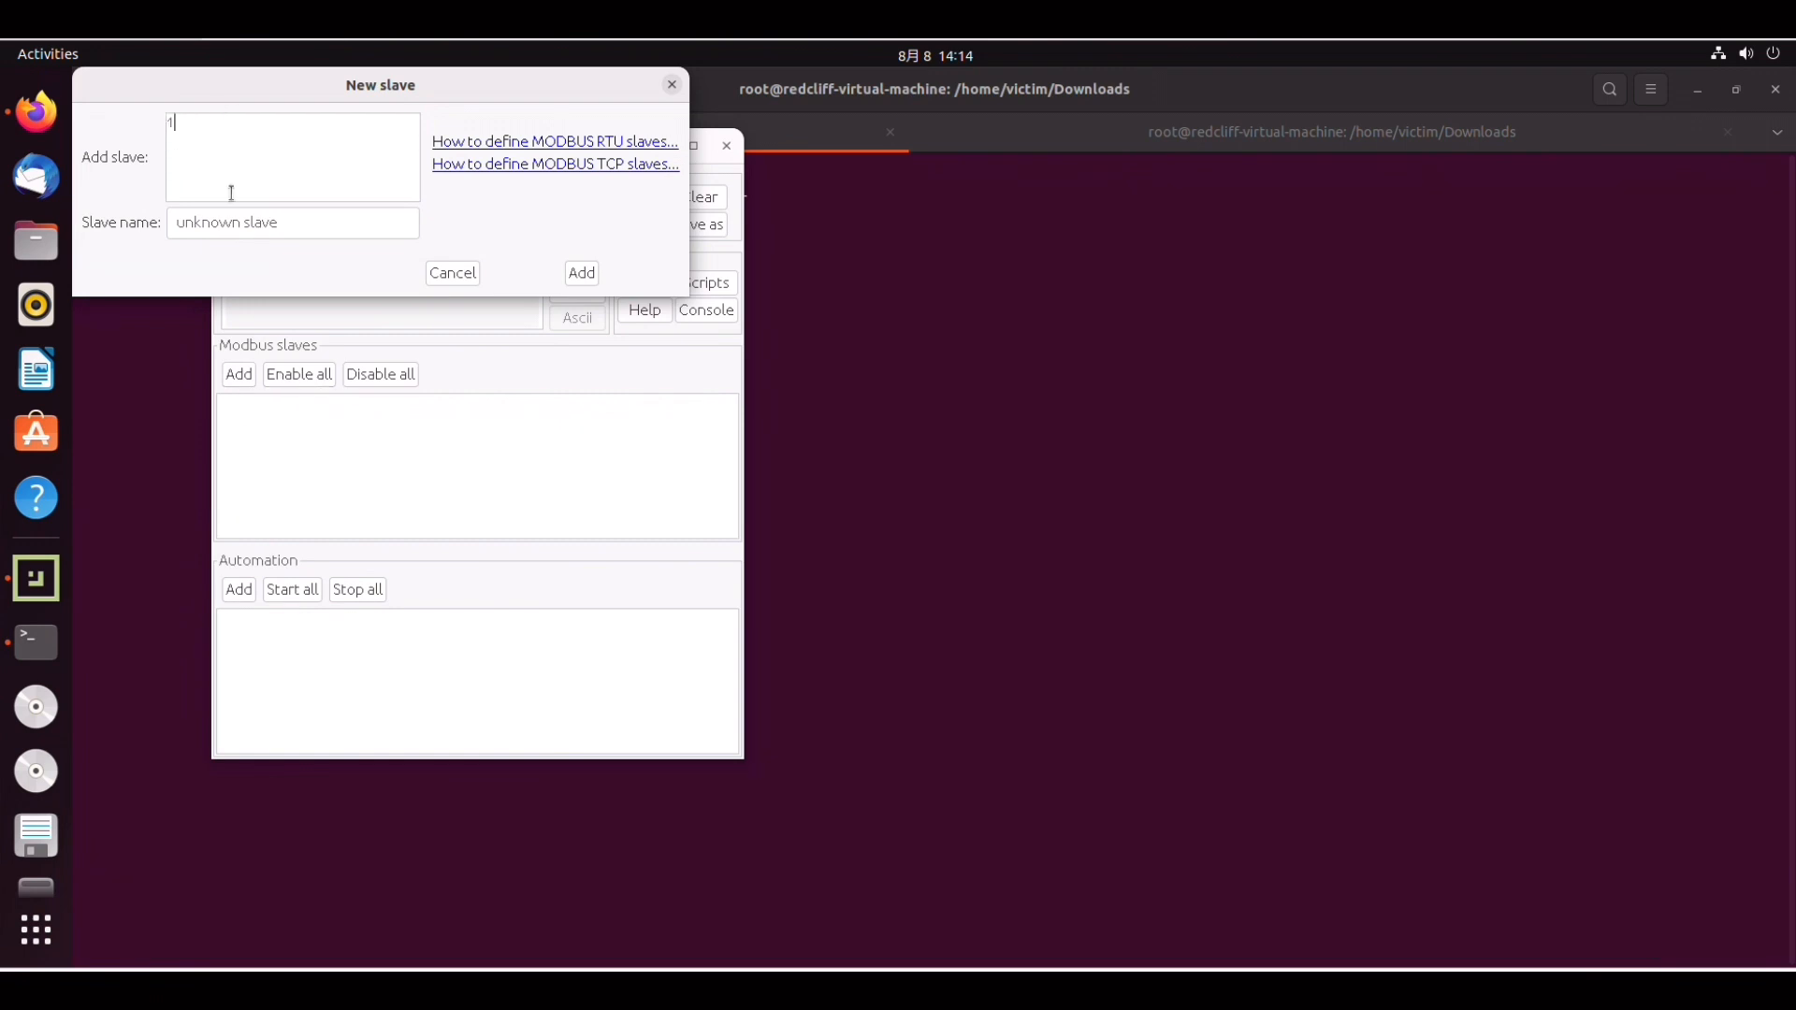
{"action": "left_click", "coordinate": [292, 223]}
{"action": "type", "text": "nuclear_reactor"}
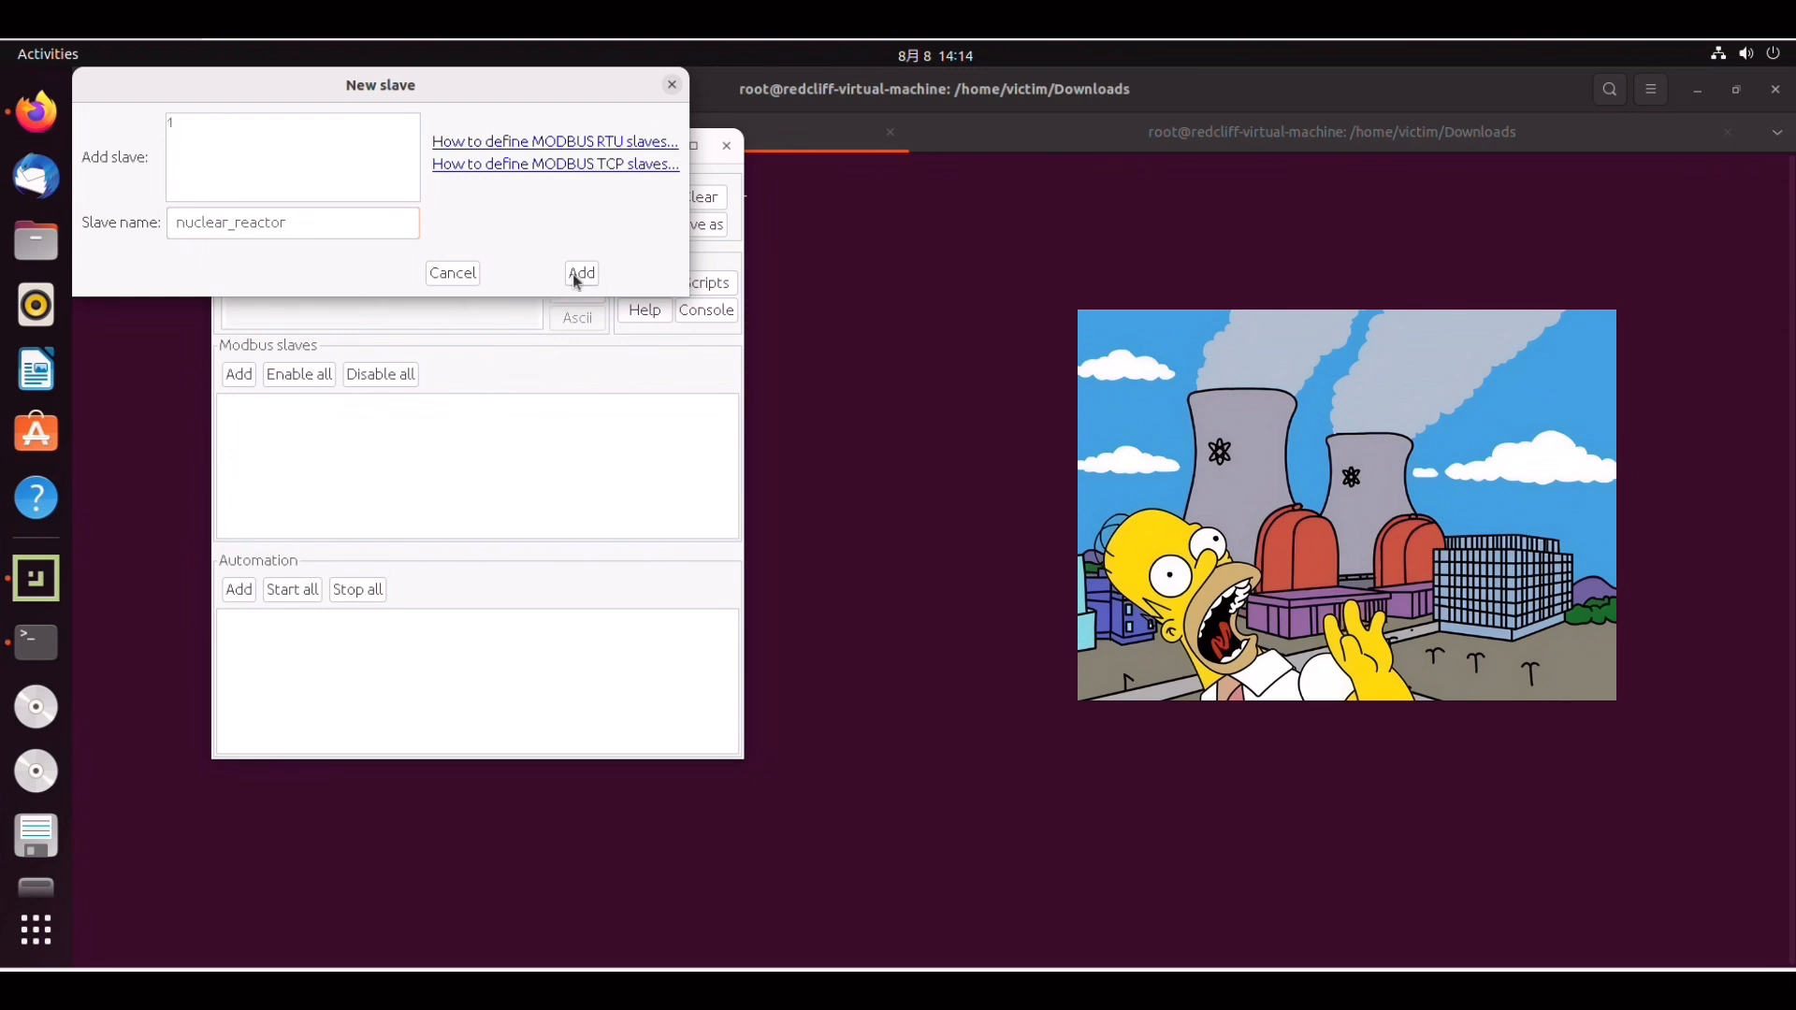
{"action": "left_click", "coordinate": [580, 273]}
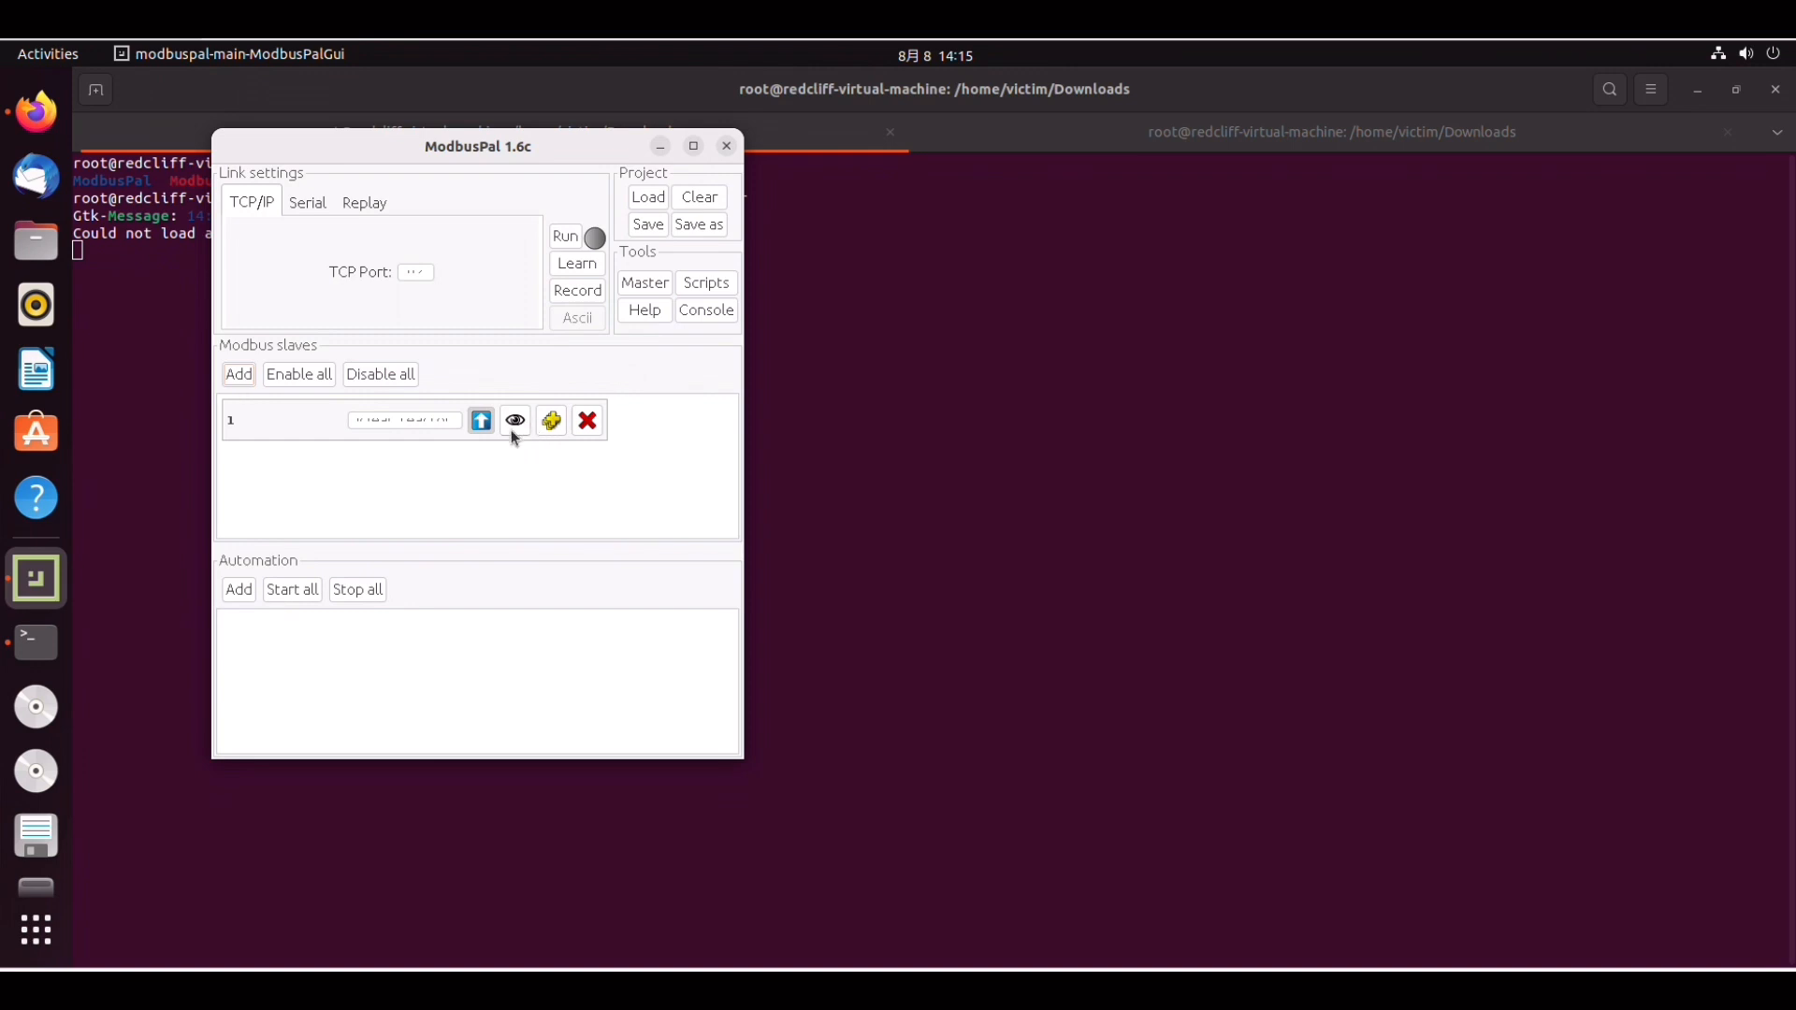
In slave 1's editor, add holding registers from address 1 to 10 with value 0.
{"action": "left_click", "coordinate": [515, 419]}
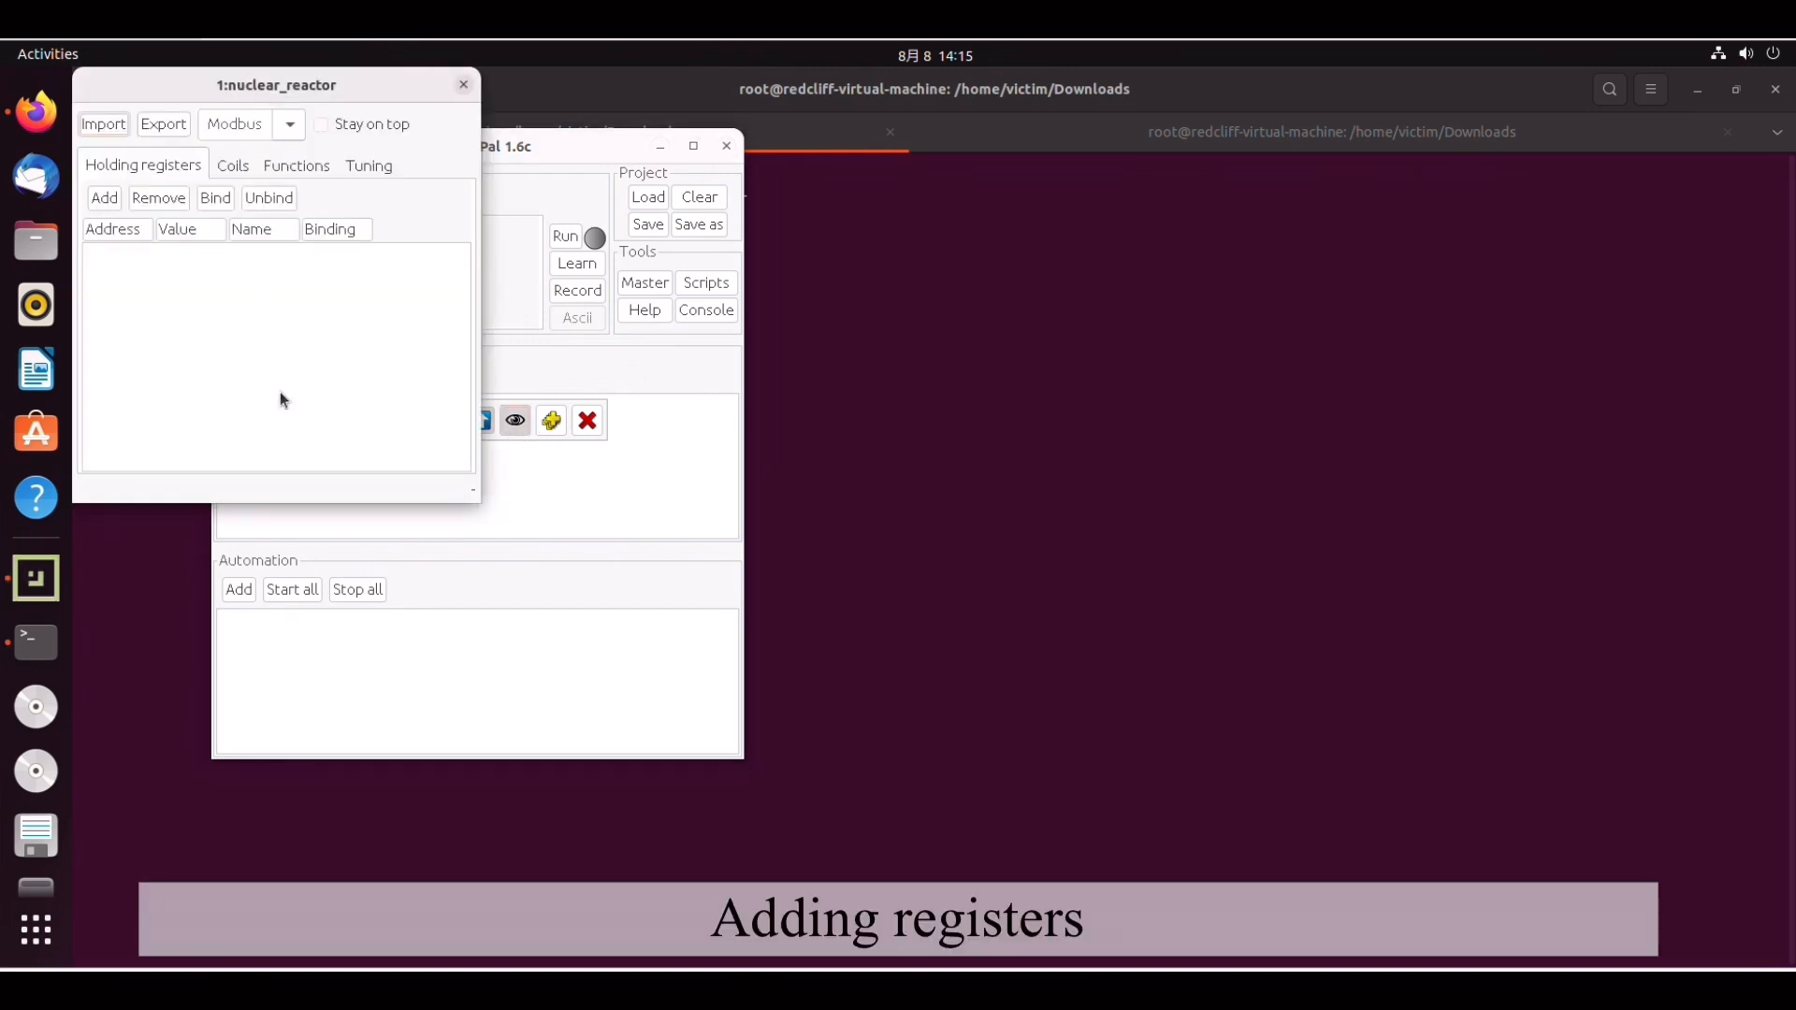
{"action": "mouse_move", "coordinate": [262, 378]}
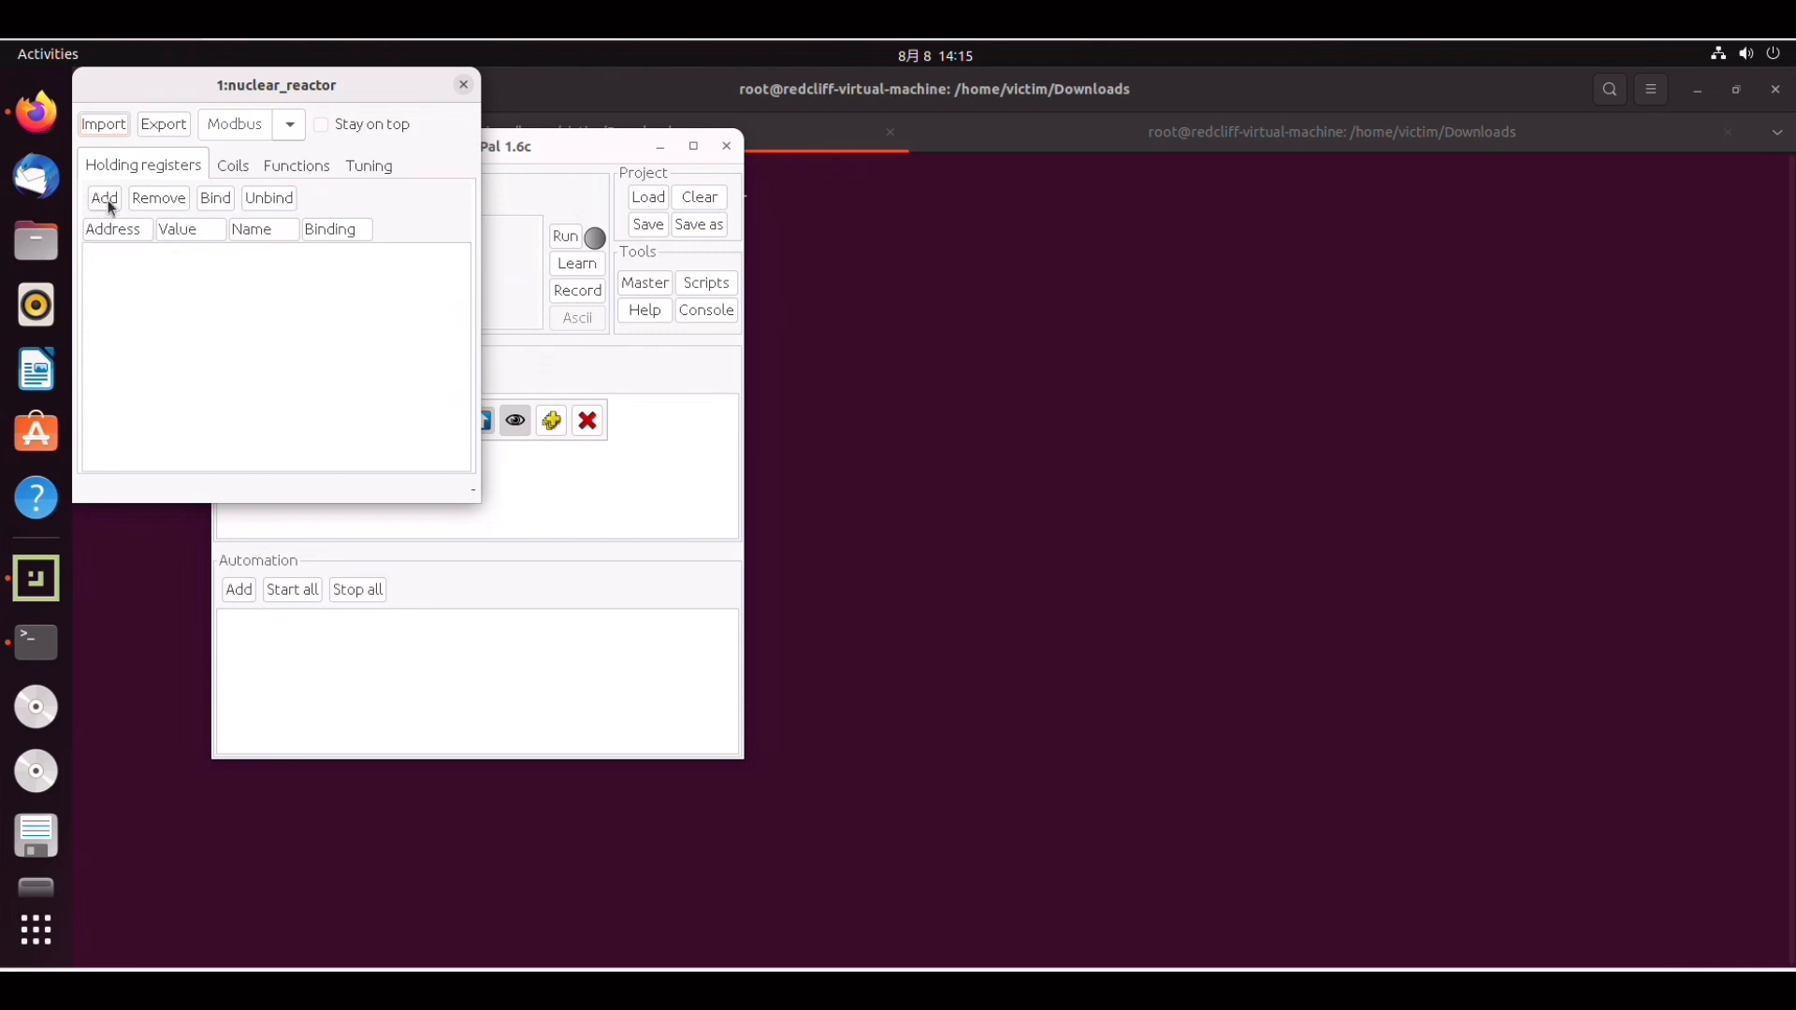
{"action": "left_click", "coordinate": [103, 199]}
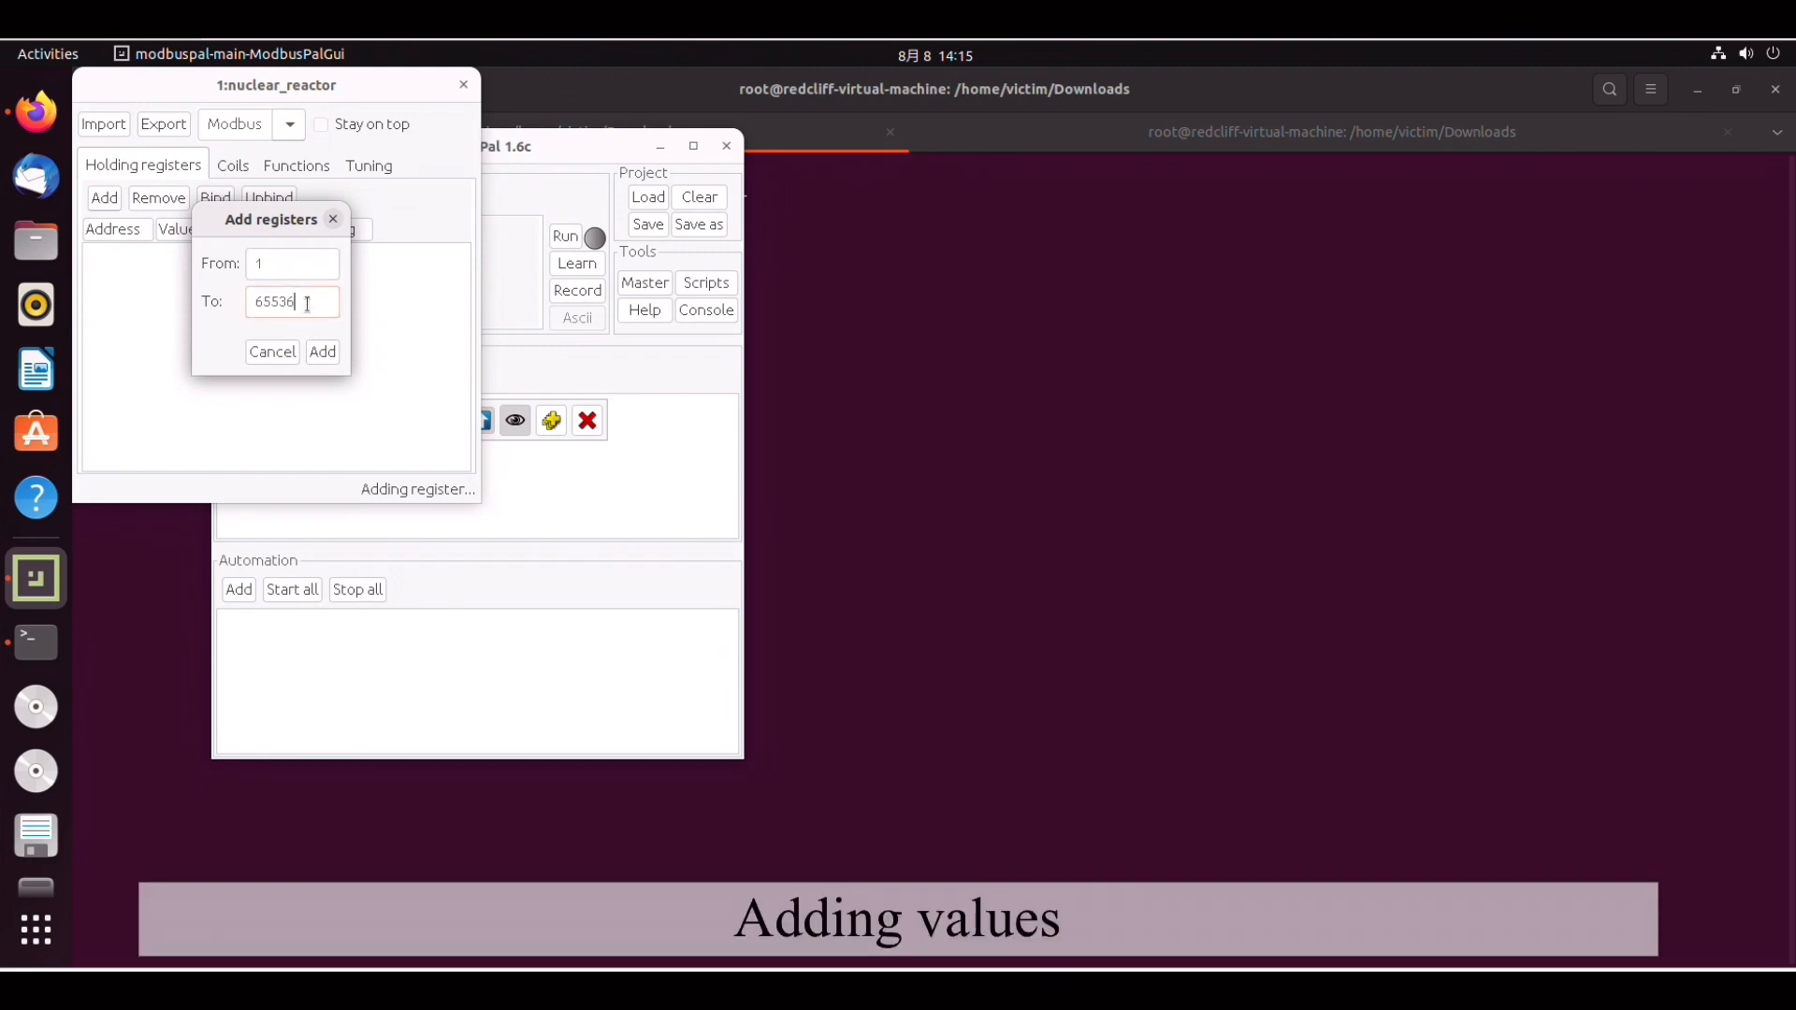
{"action": "key", "text": "ctrl+a"}
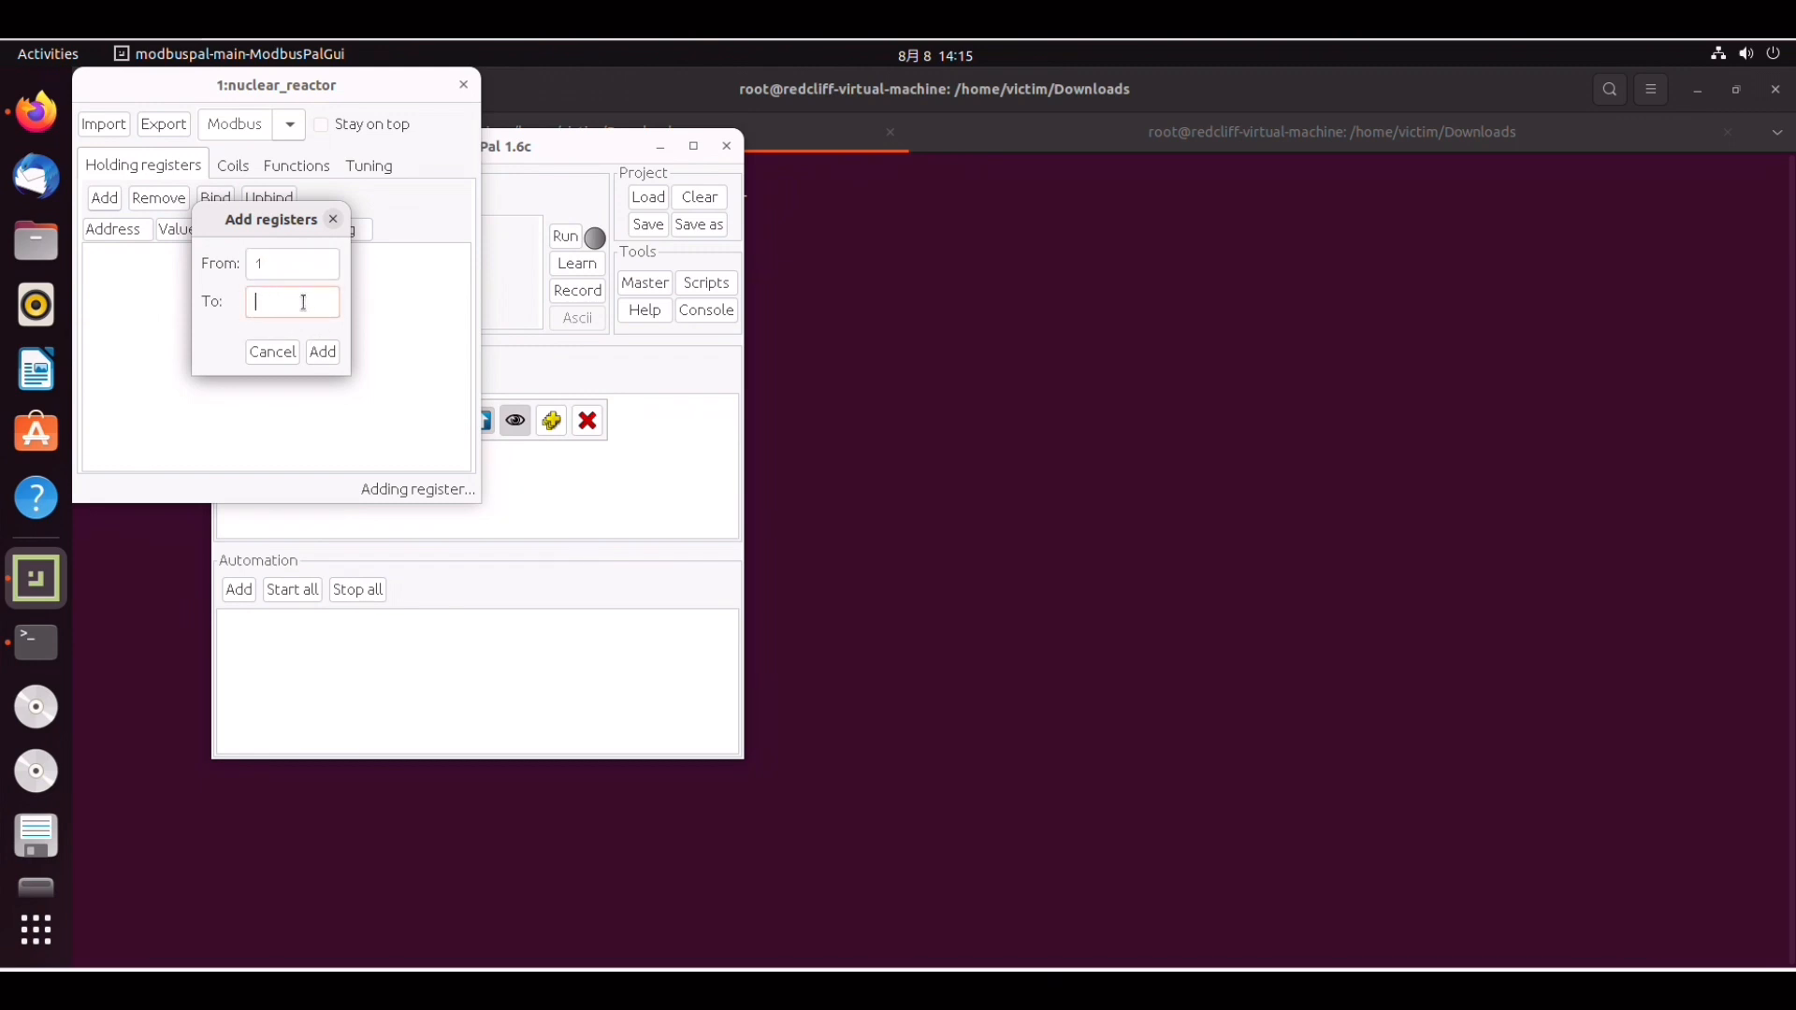
{"action": "type", "text": "10"}
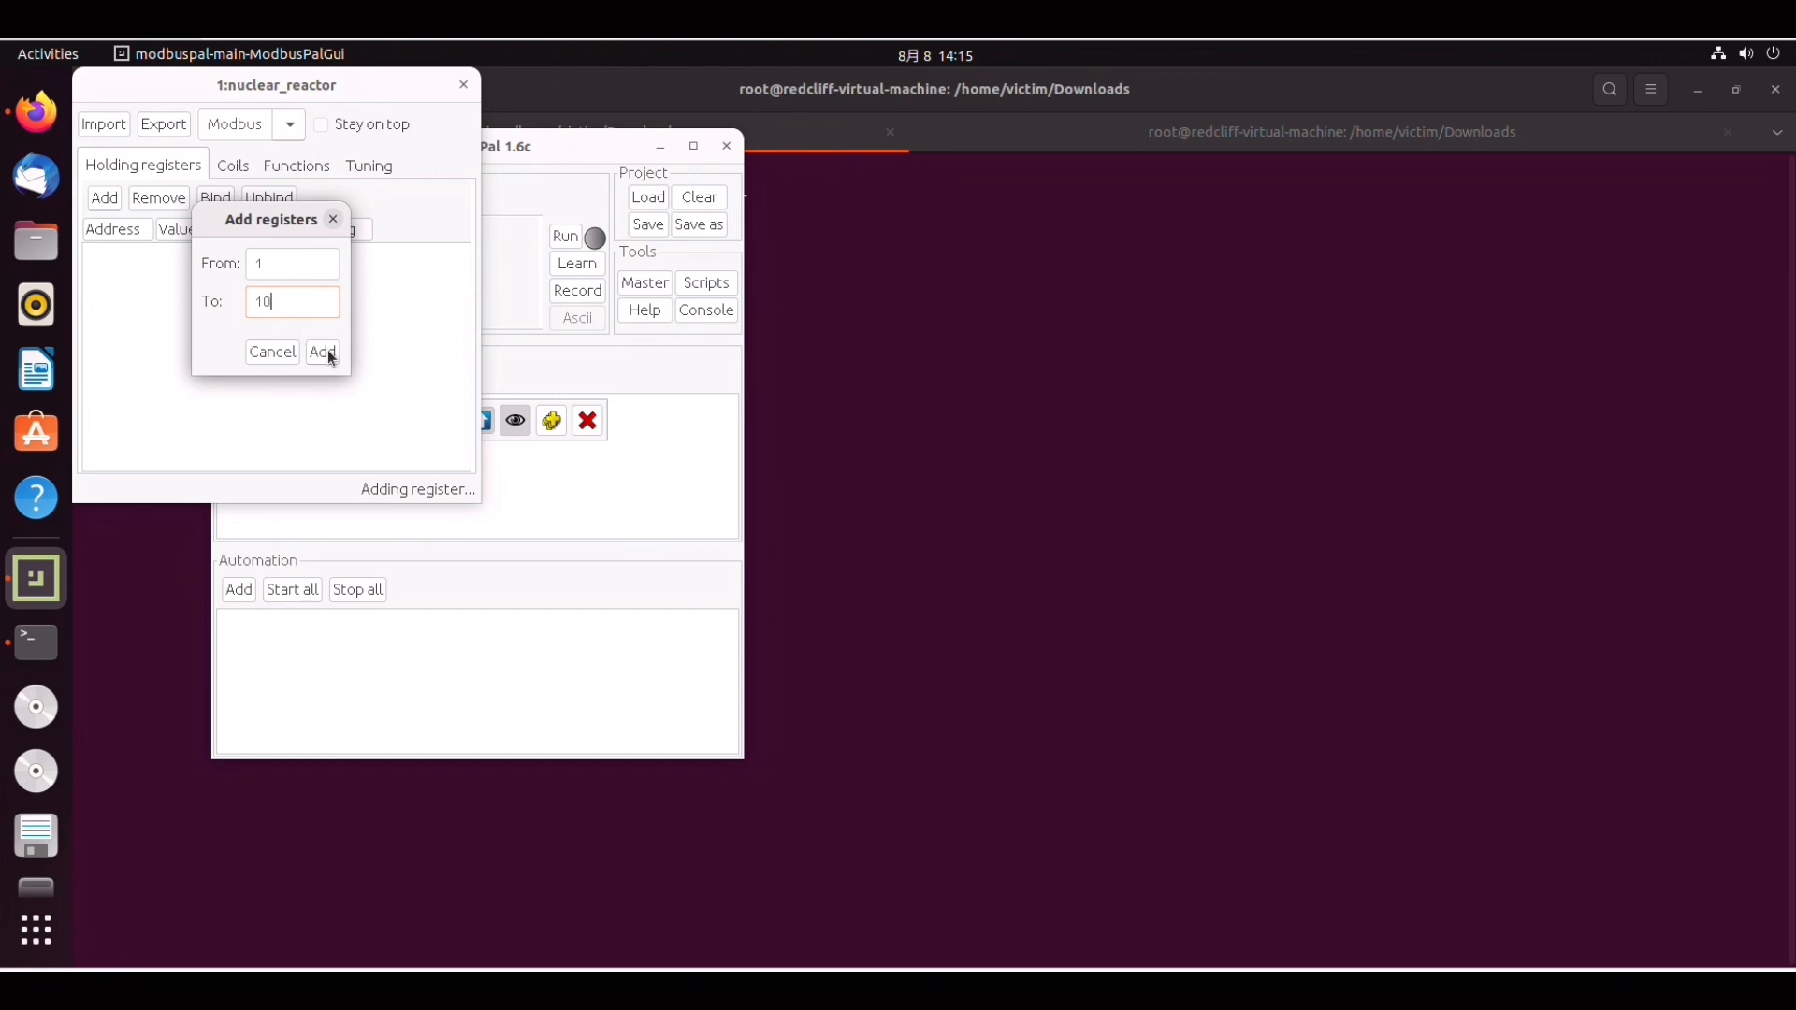
{"action": "left_click", "coordinate": [322, 351]}
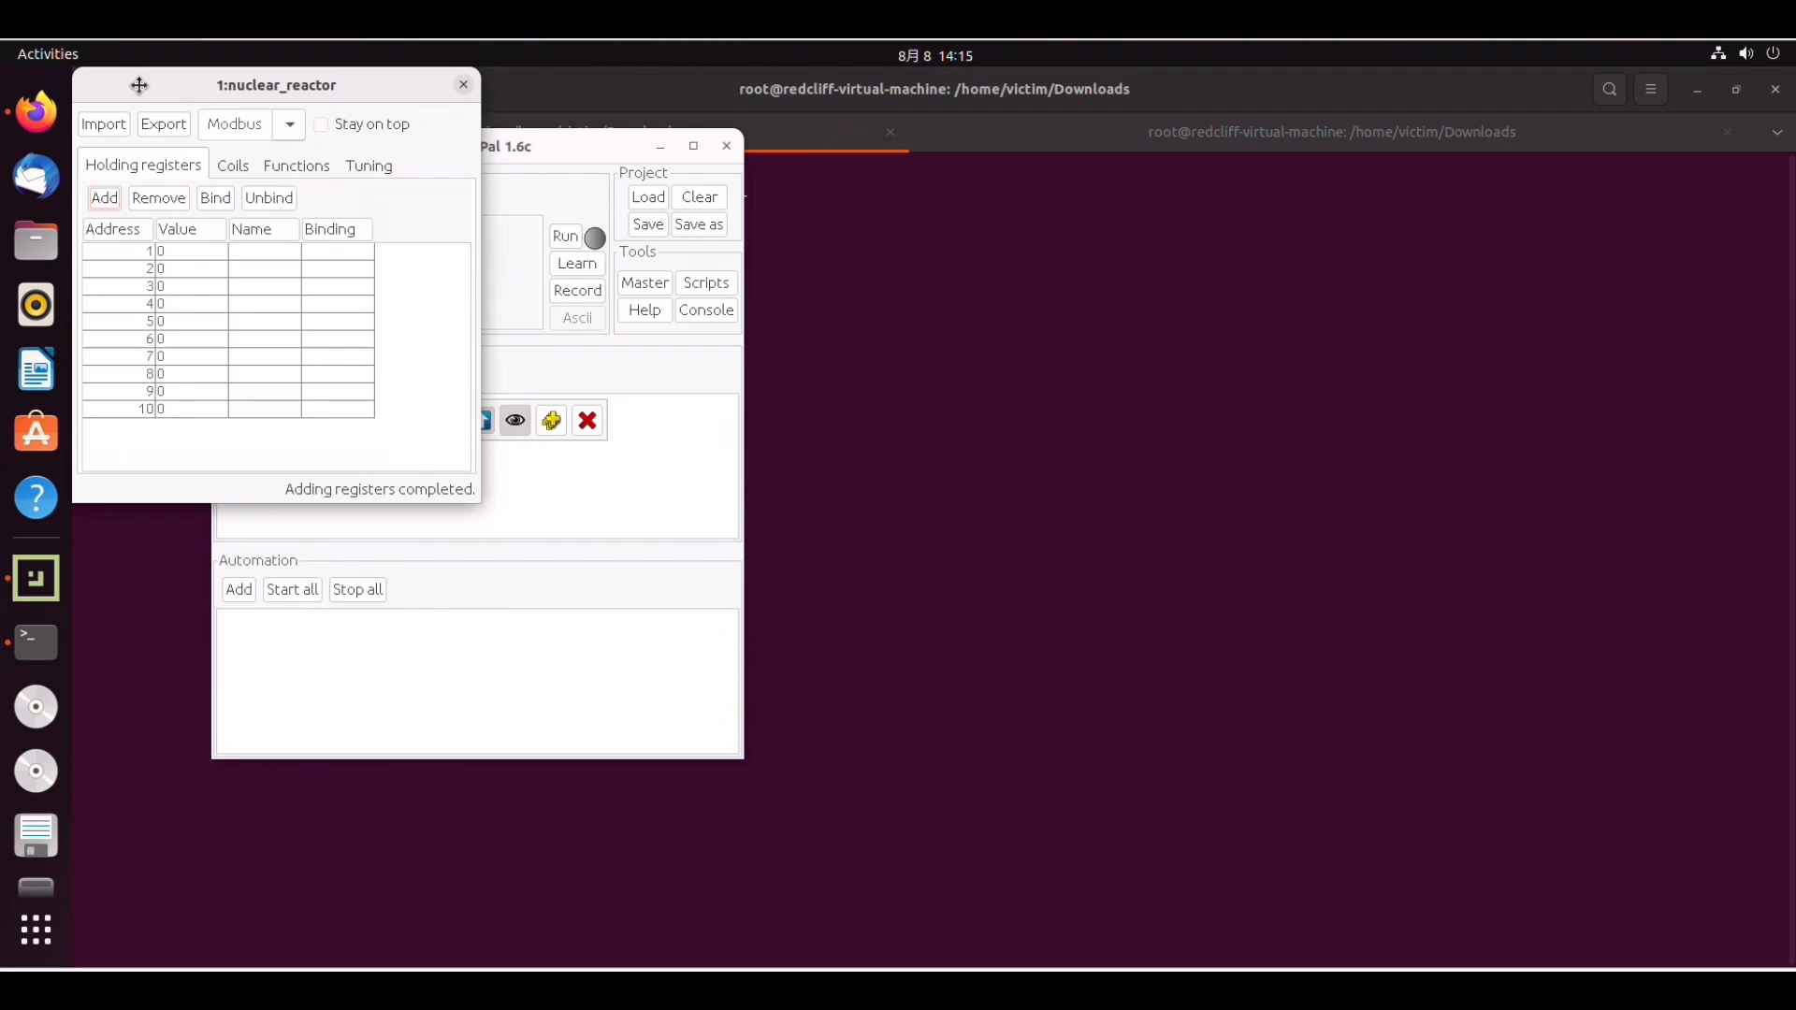
Move the editor aside and set registers 1 through 10 to values matching their addresses.
{"action": "left_click_drag", "start_coordinate": [138, 84], "coordinate": [910, 177]}
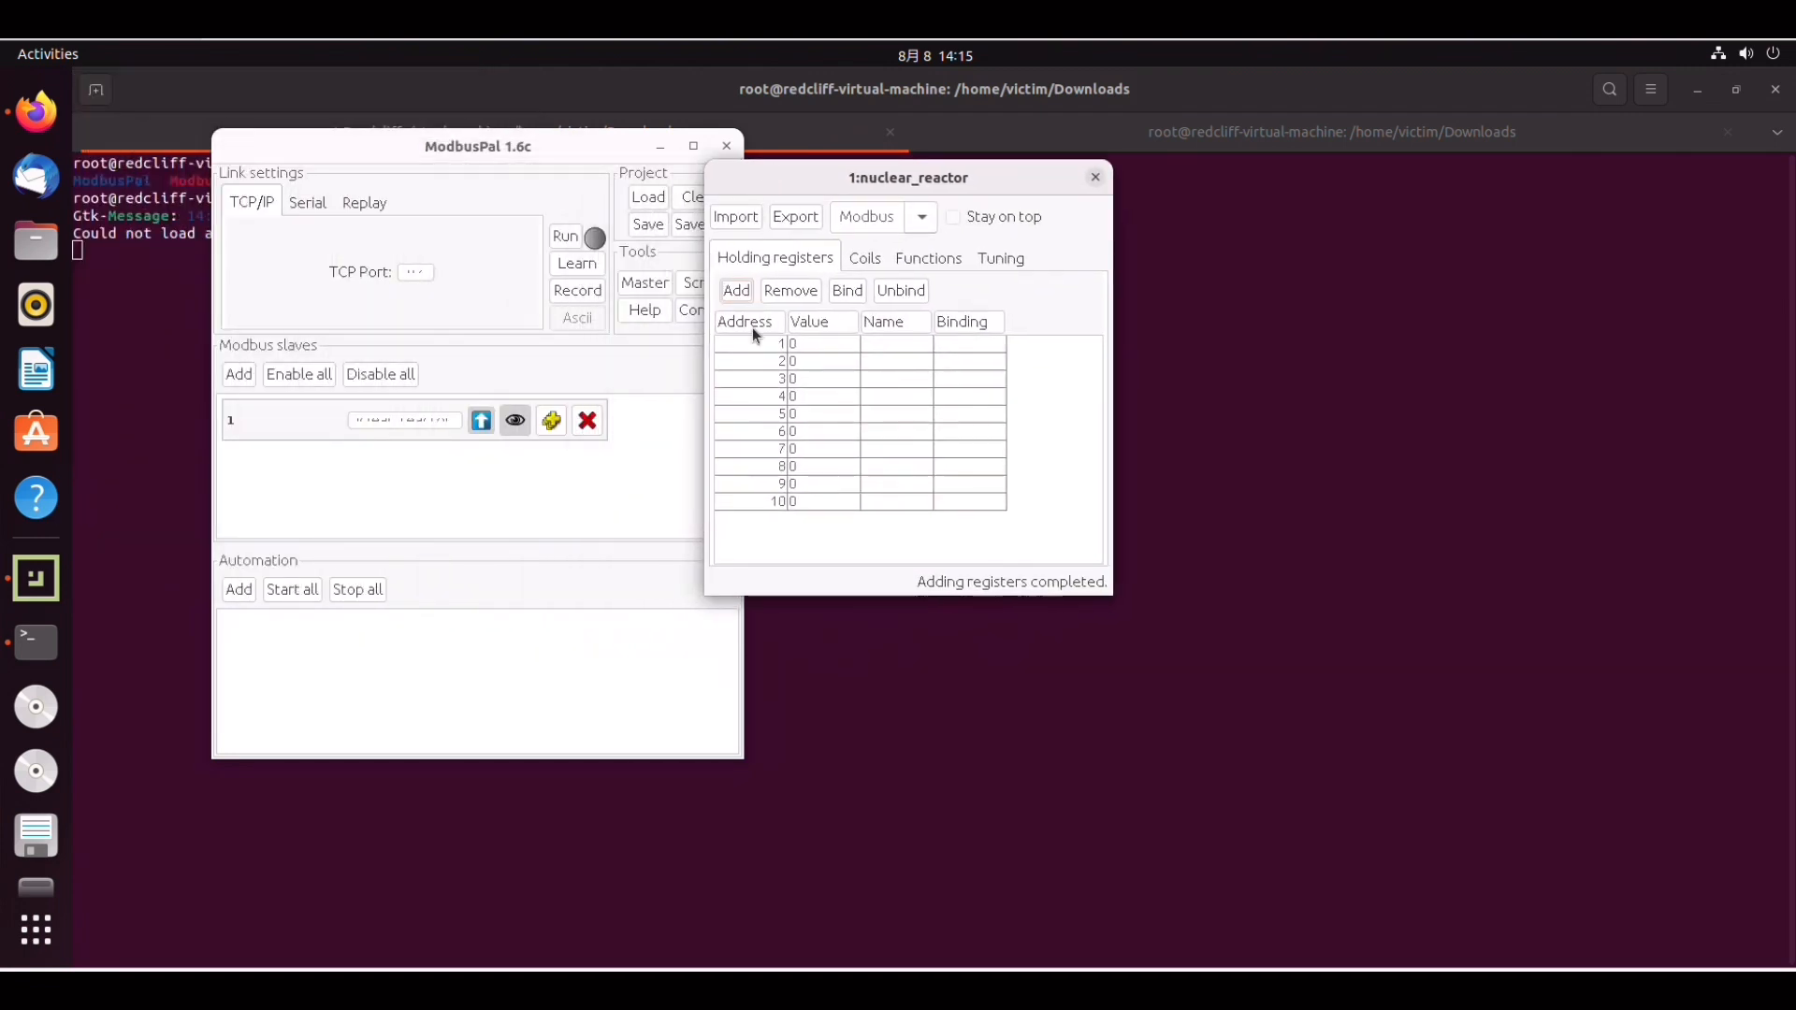
{"action": "mouse_move", "coordinate": [827, 449]}
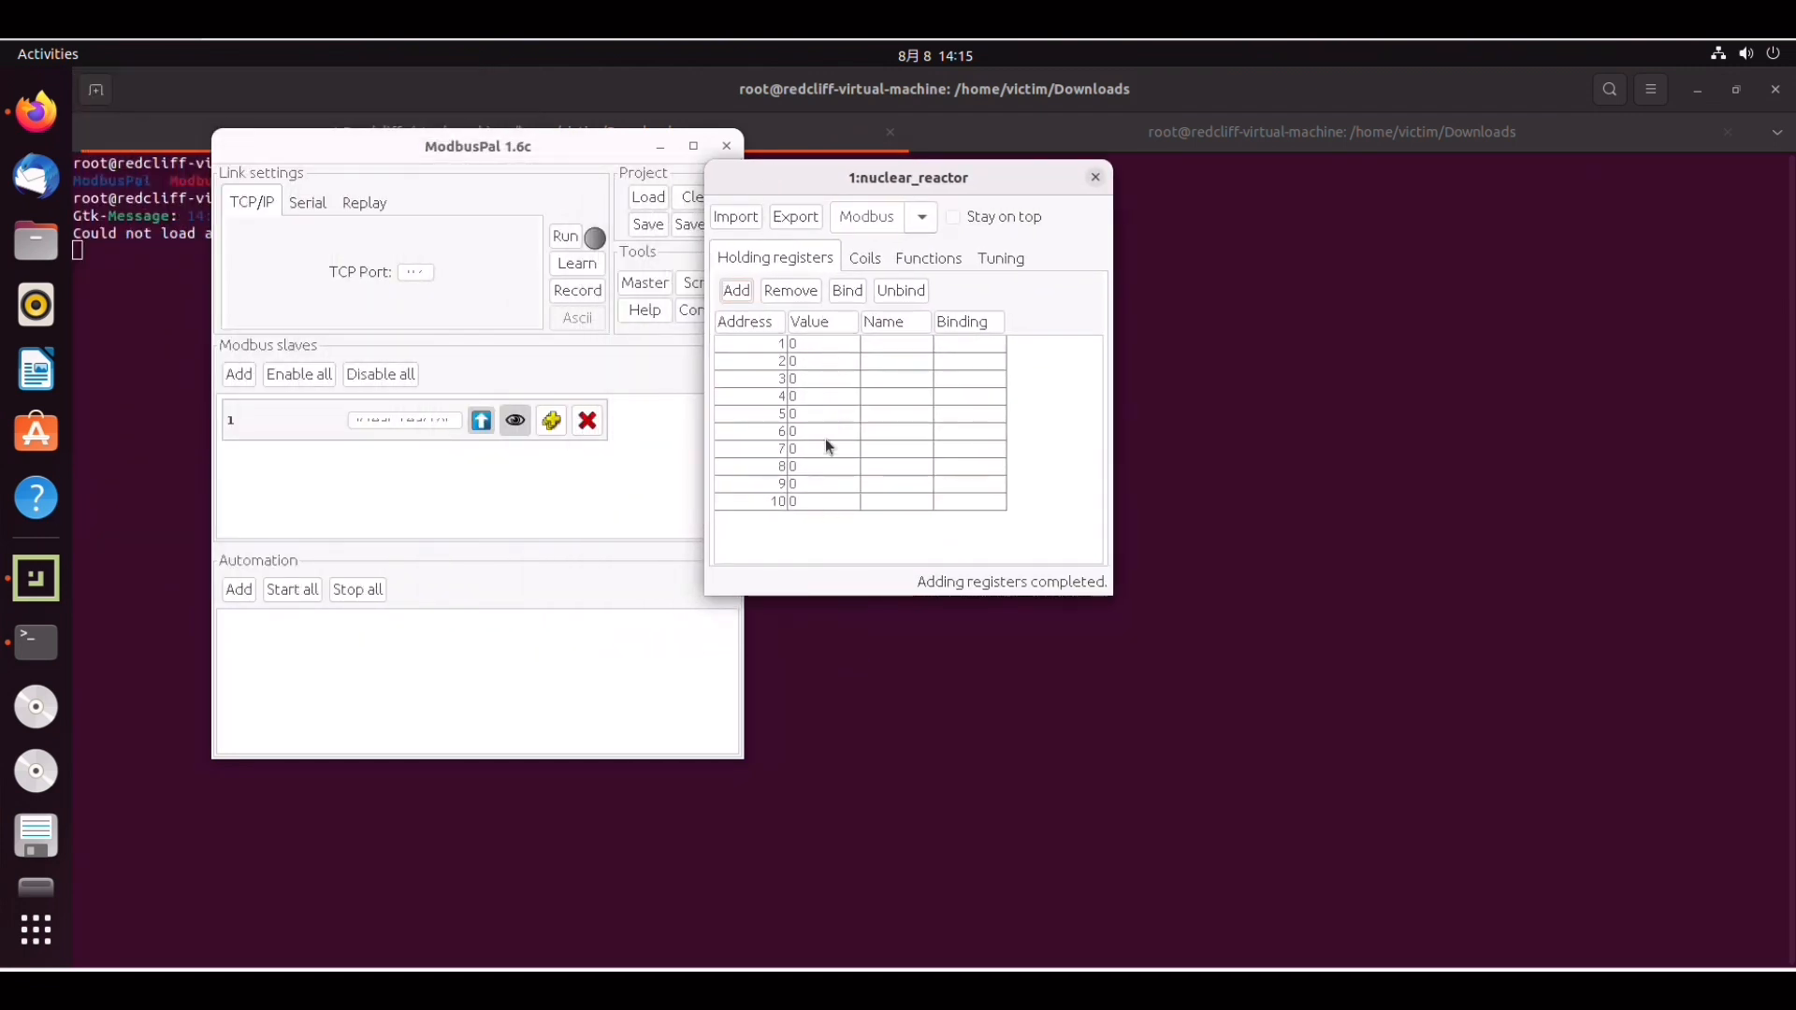
{"action": "left_click", "coordinate": [815, 344]}
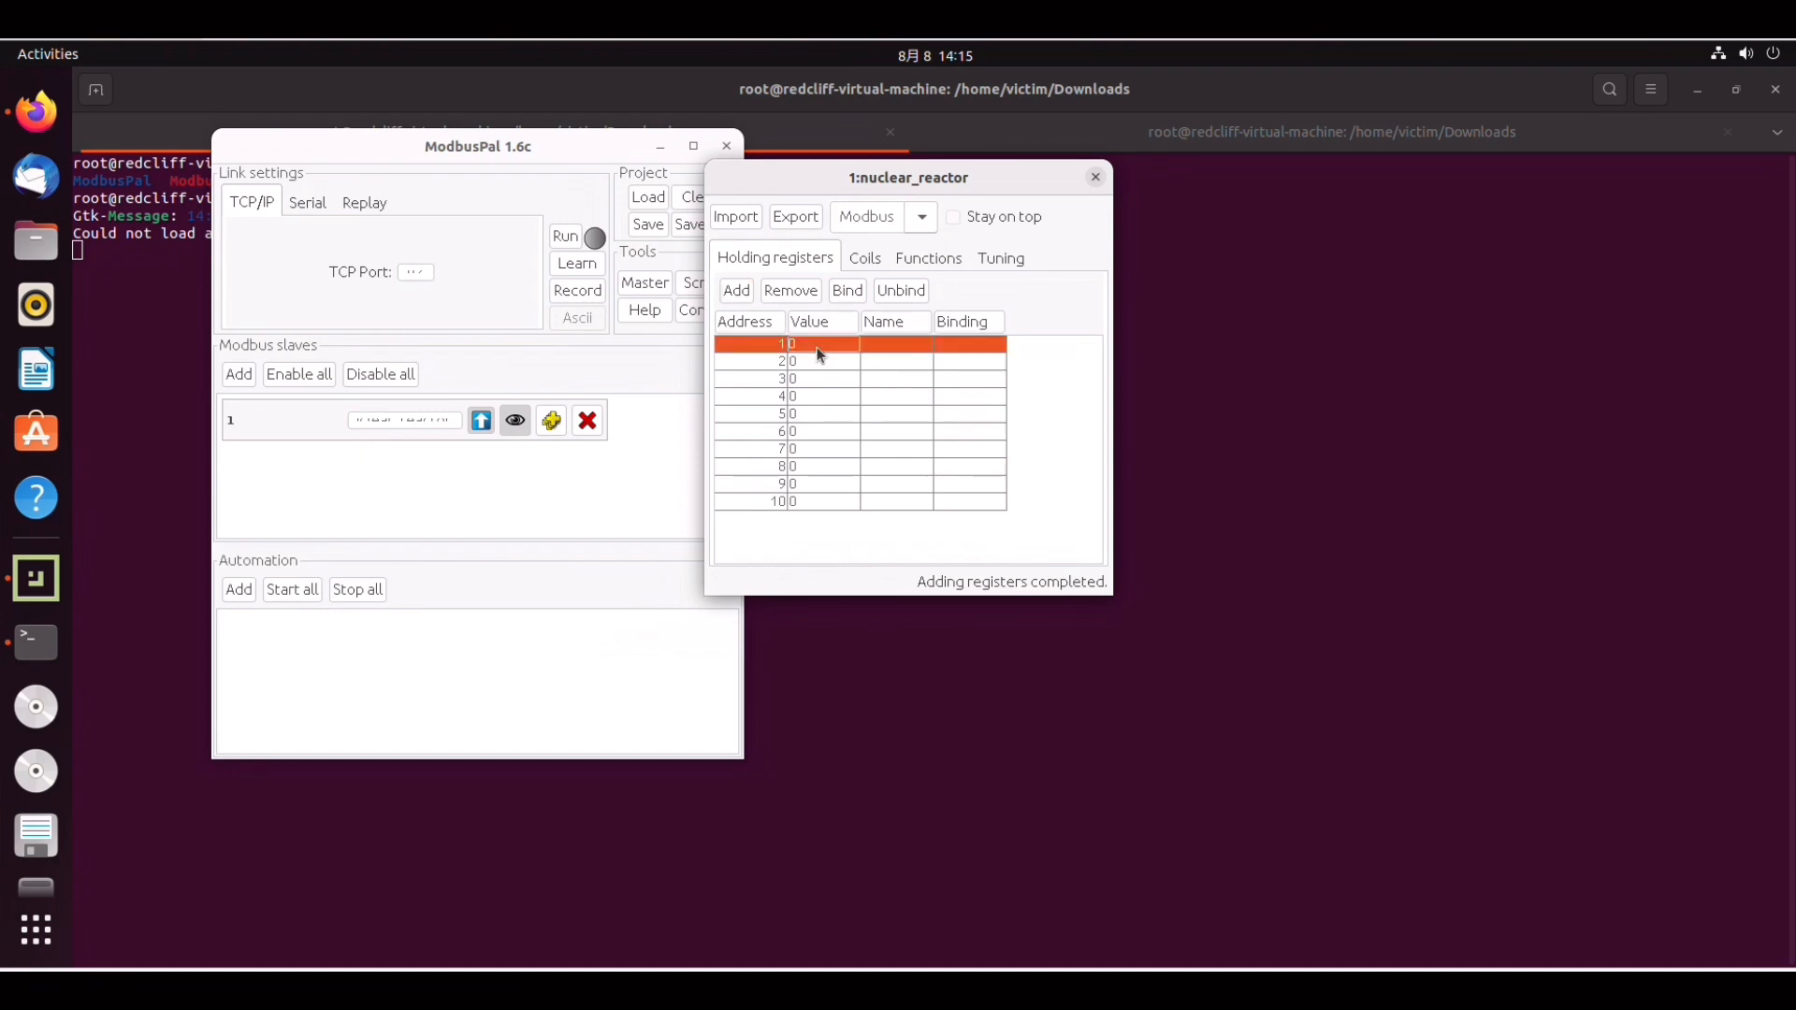
{"action": "left_click", "coordinate": [820, 361]}
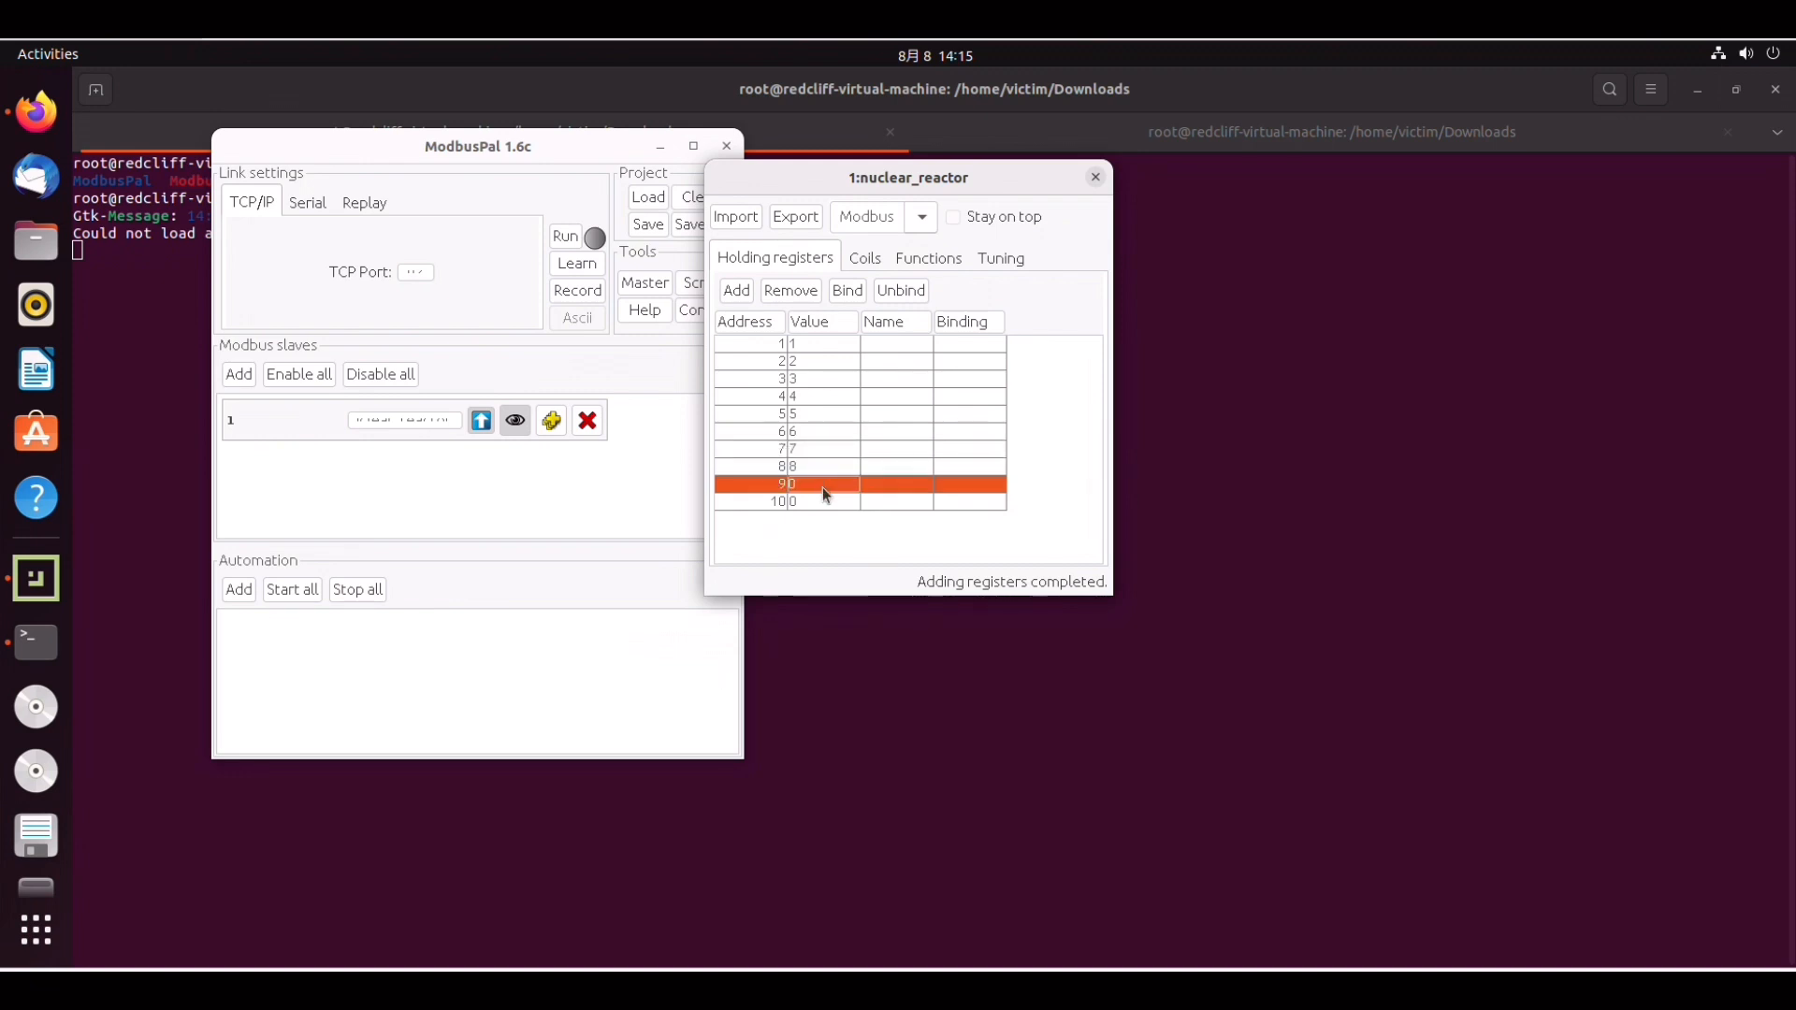
{"action": "left_click", "coordinate": [828, 501]}
{"action": "type", "text": "10"}
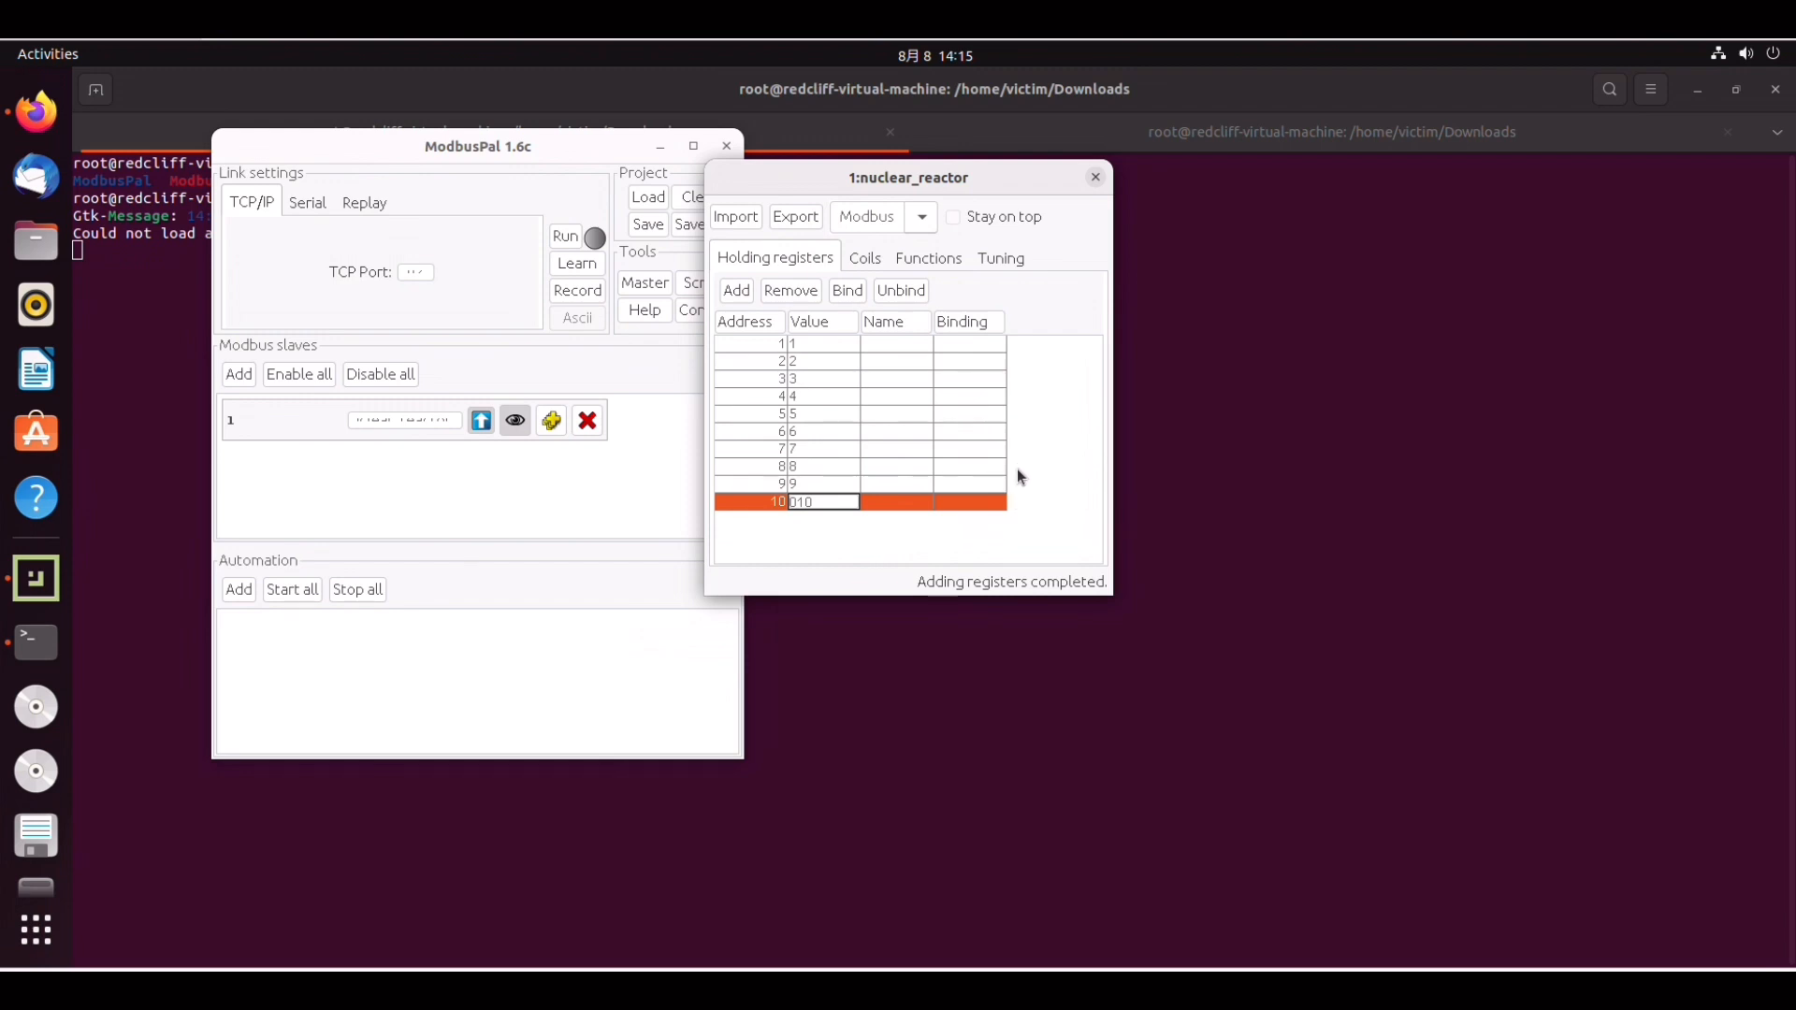
{"action": "mouse_move", "coordinate": [973, 389]}
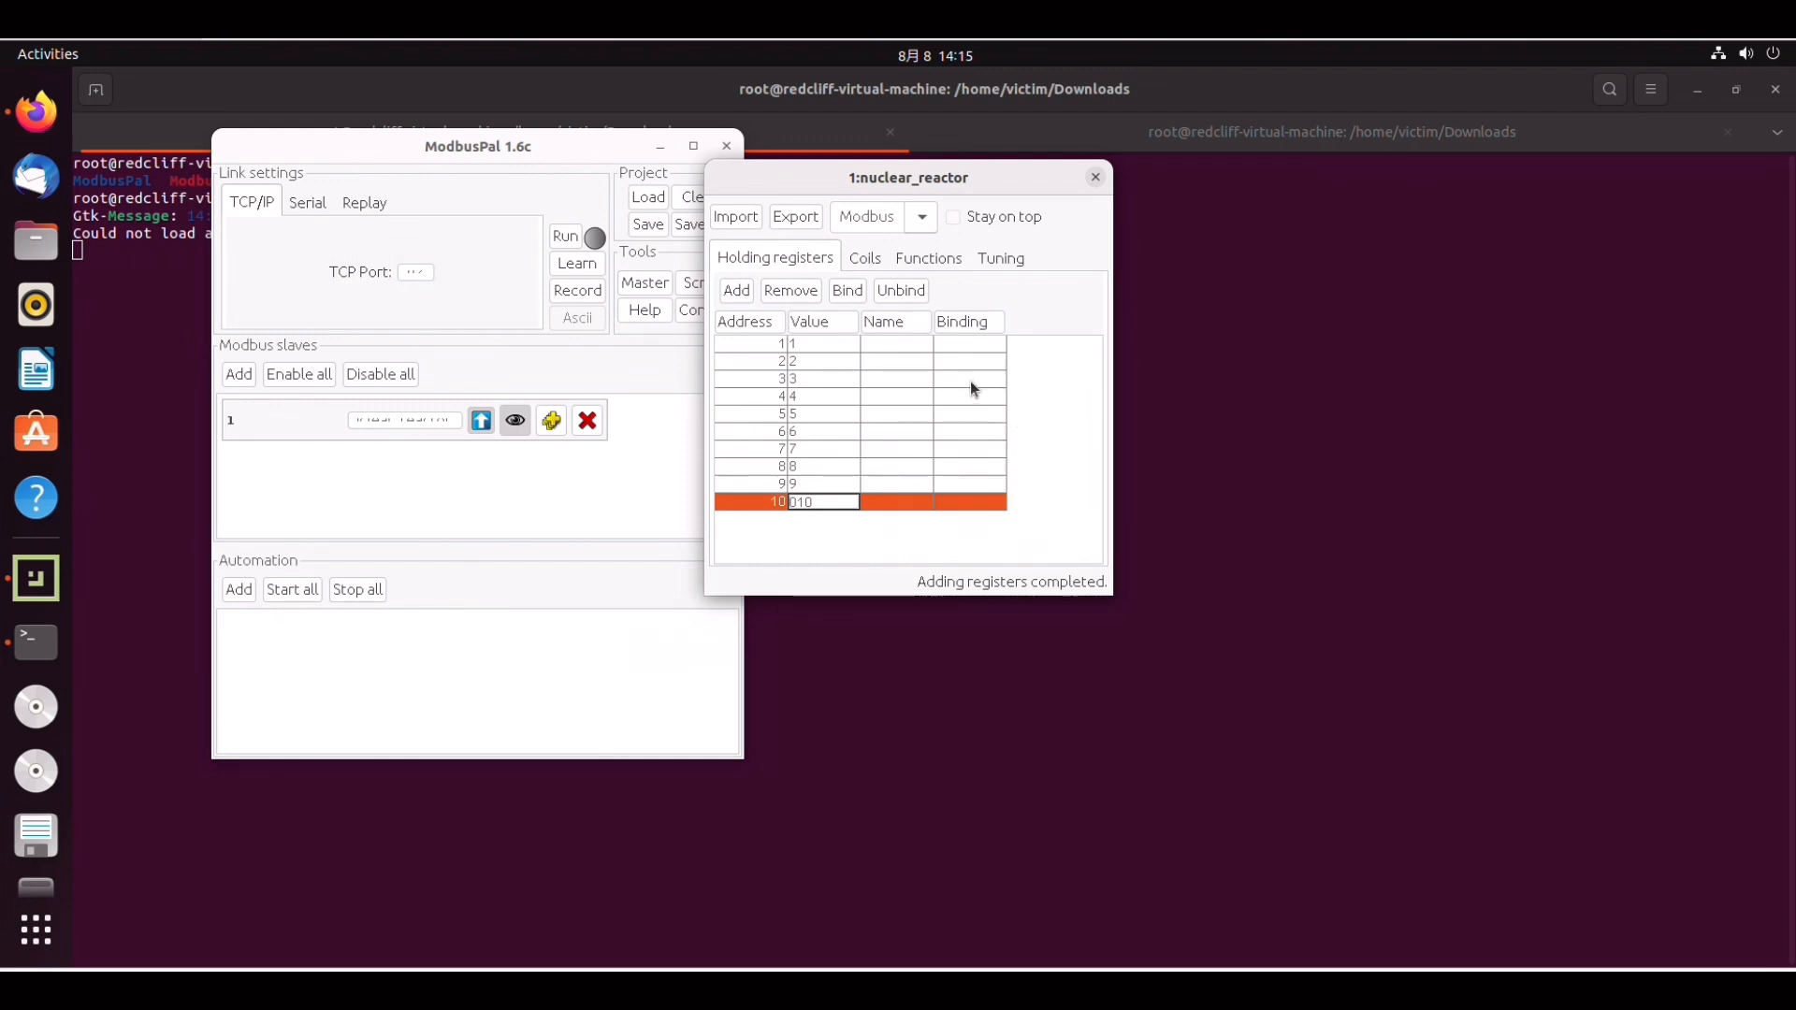
{"action": "mouse_move", "coordinate": [565, 242]}
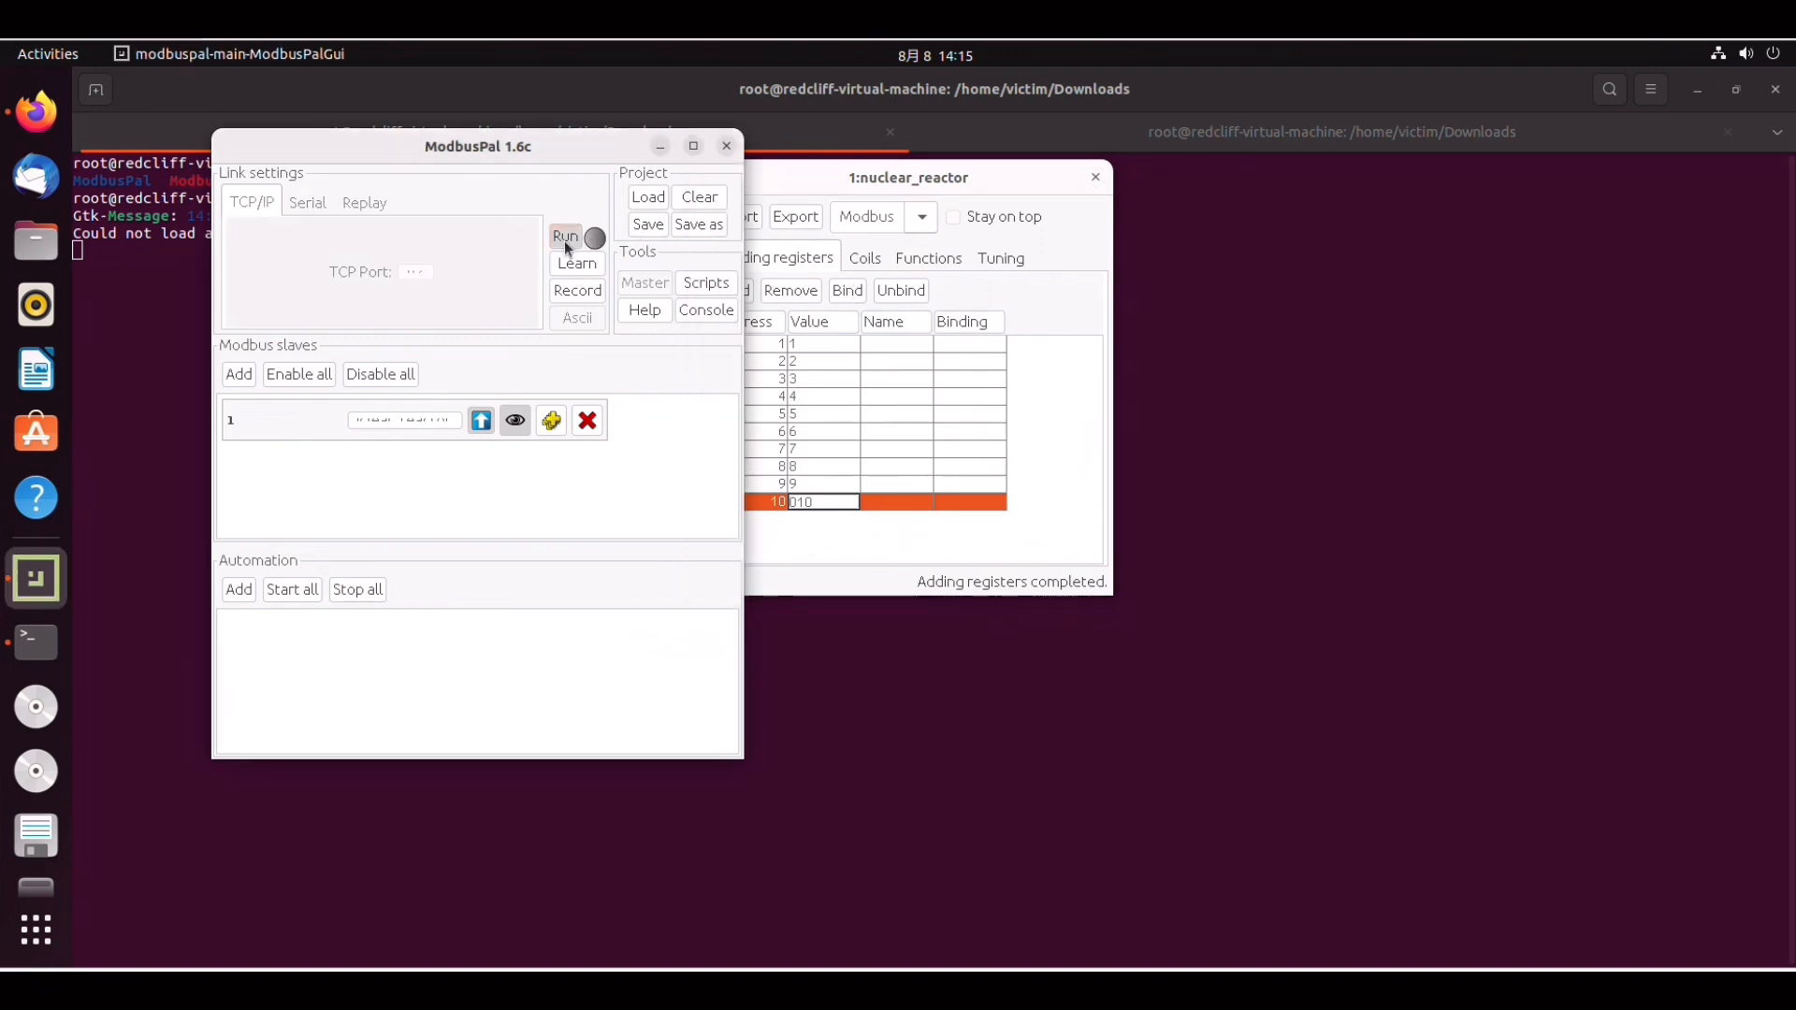
{"action": "mouse_move", "coordinate": [855, 228]}
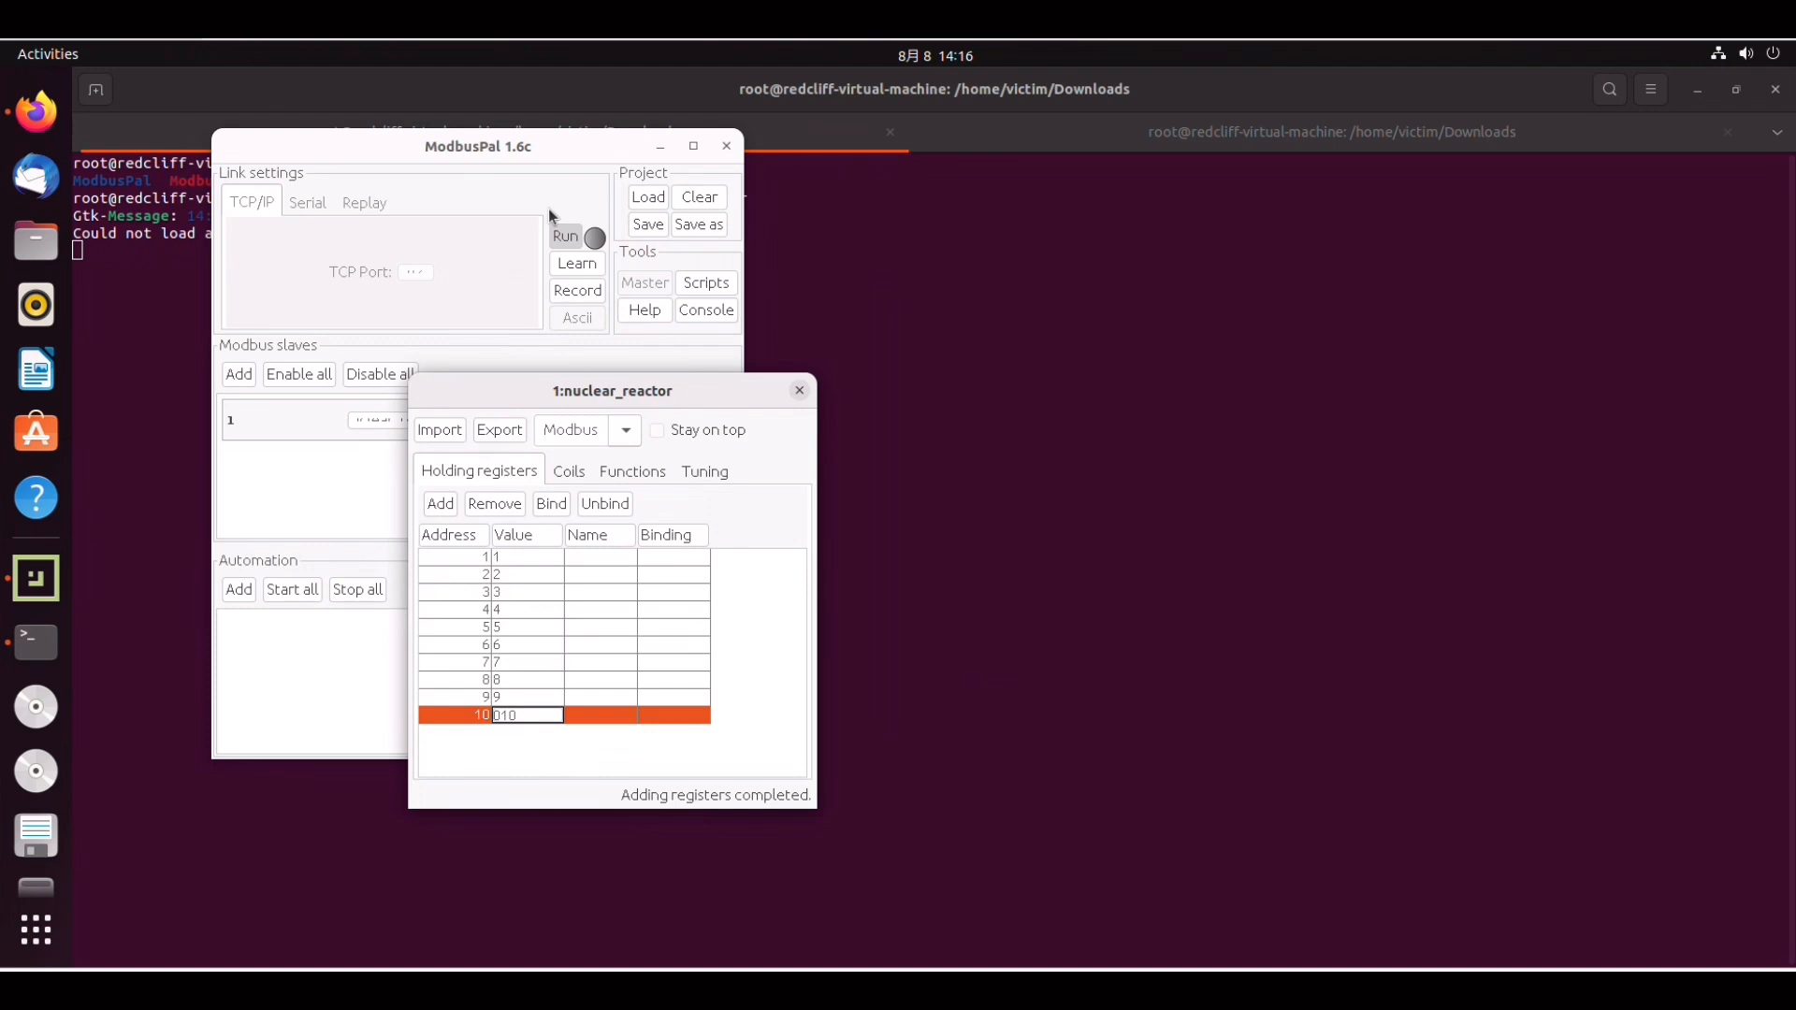
{"action": "mouse_move", "coordinate": [75, 531]}
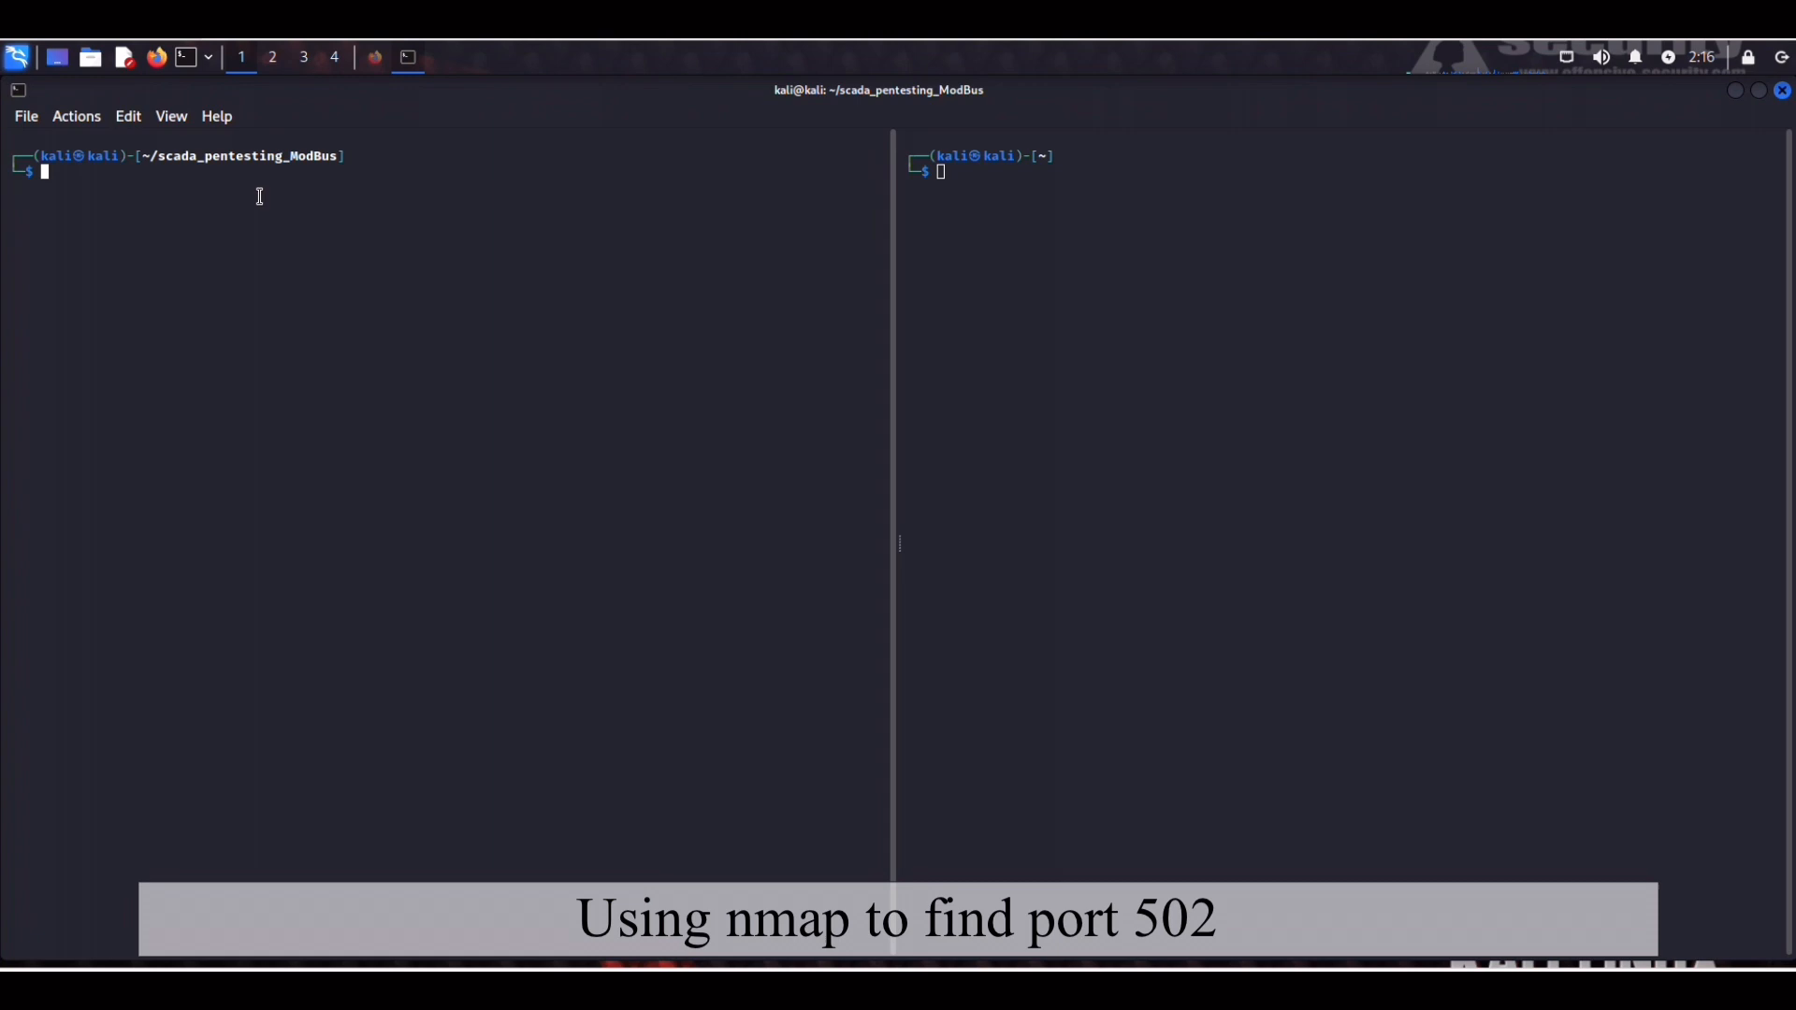
Run sudo nmap -p 502 192.168.12.137, confirming port 502/tcp is open.
{"action": "type", "text": "sudo nmap -p 502 192.168.12.137"}
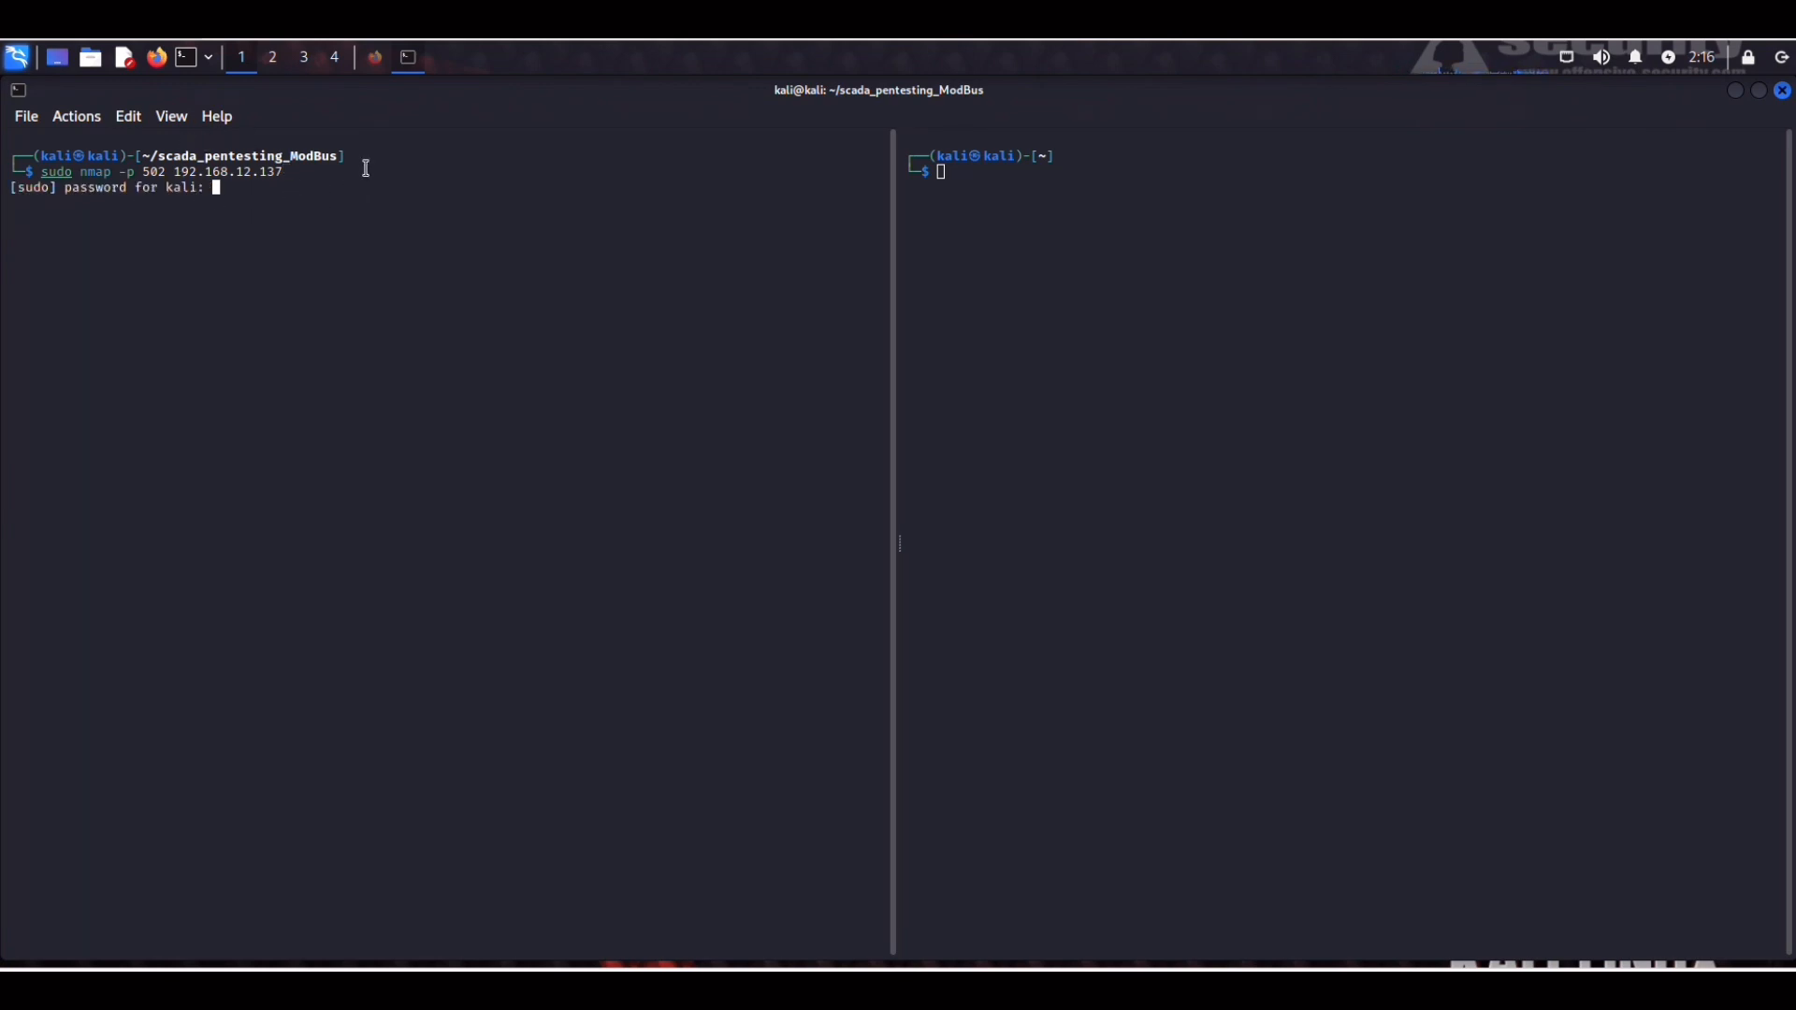
{"action": "key", "text": "Return"}
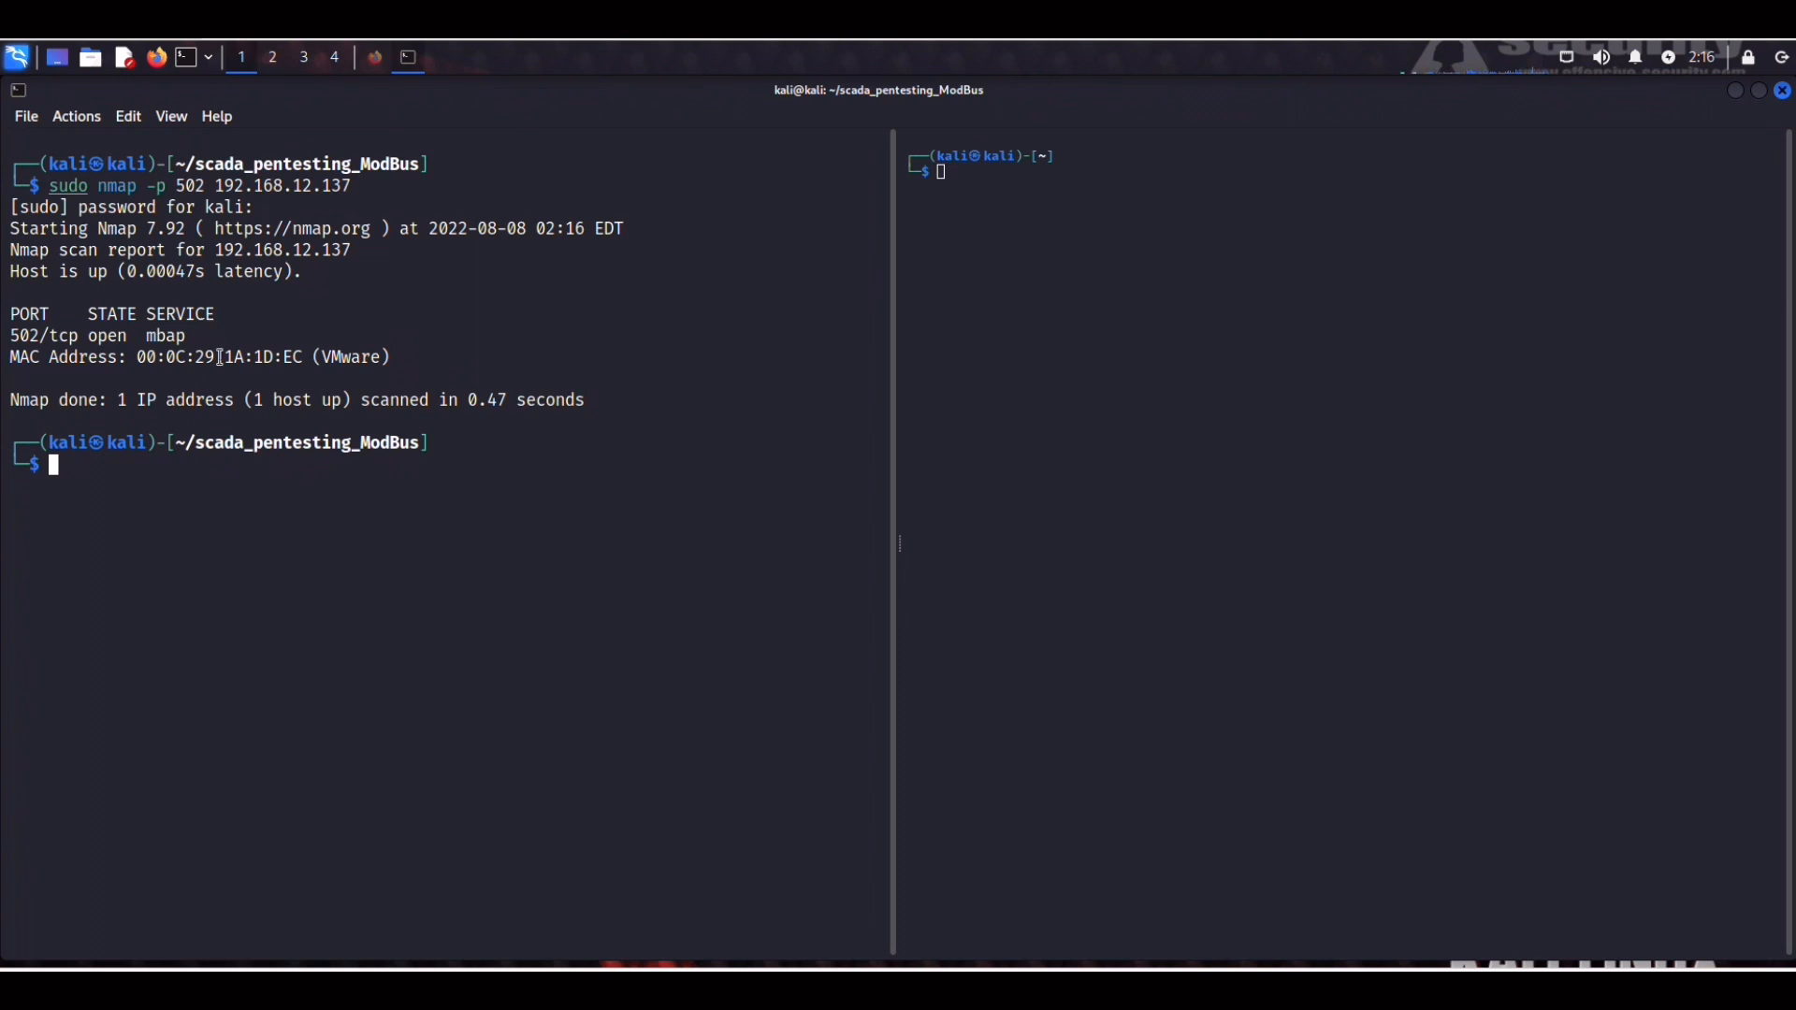
{"action": "mouse_move", "coordinate": [913, 361]}
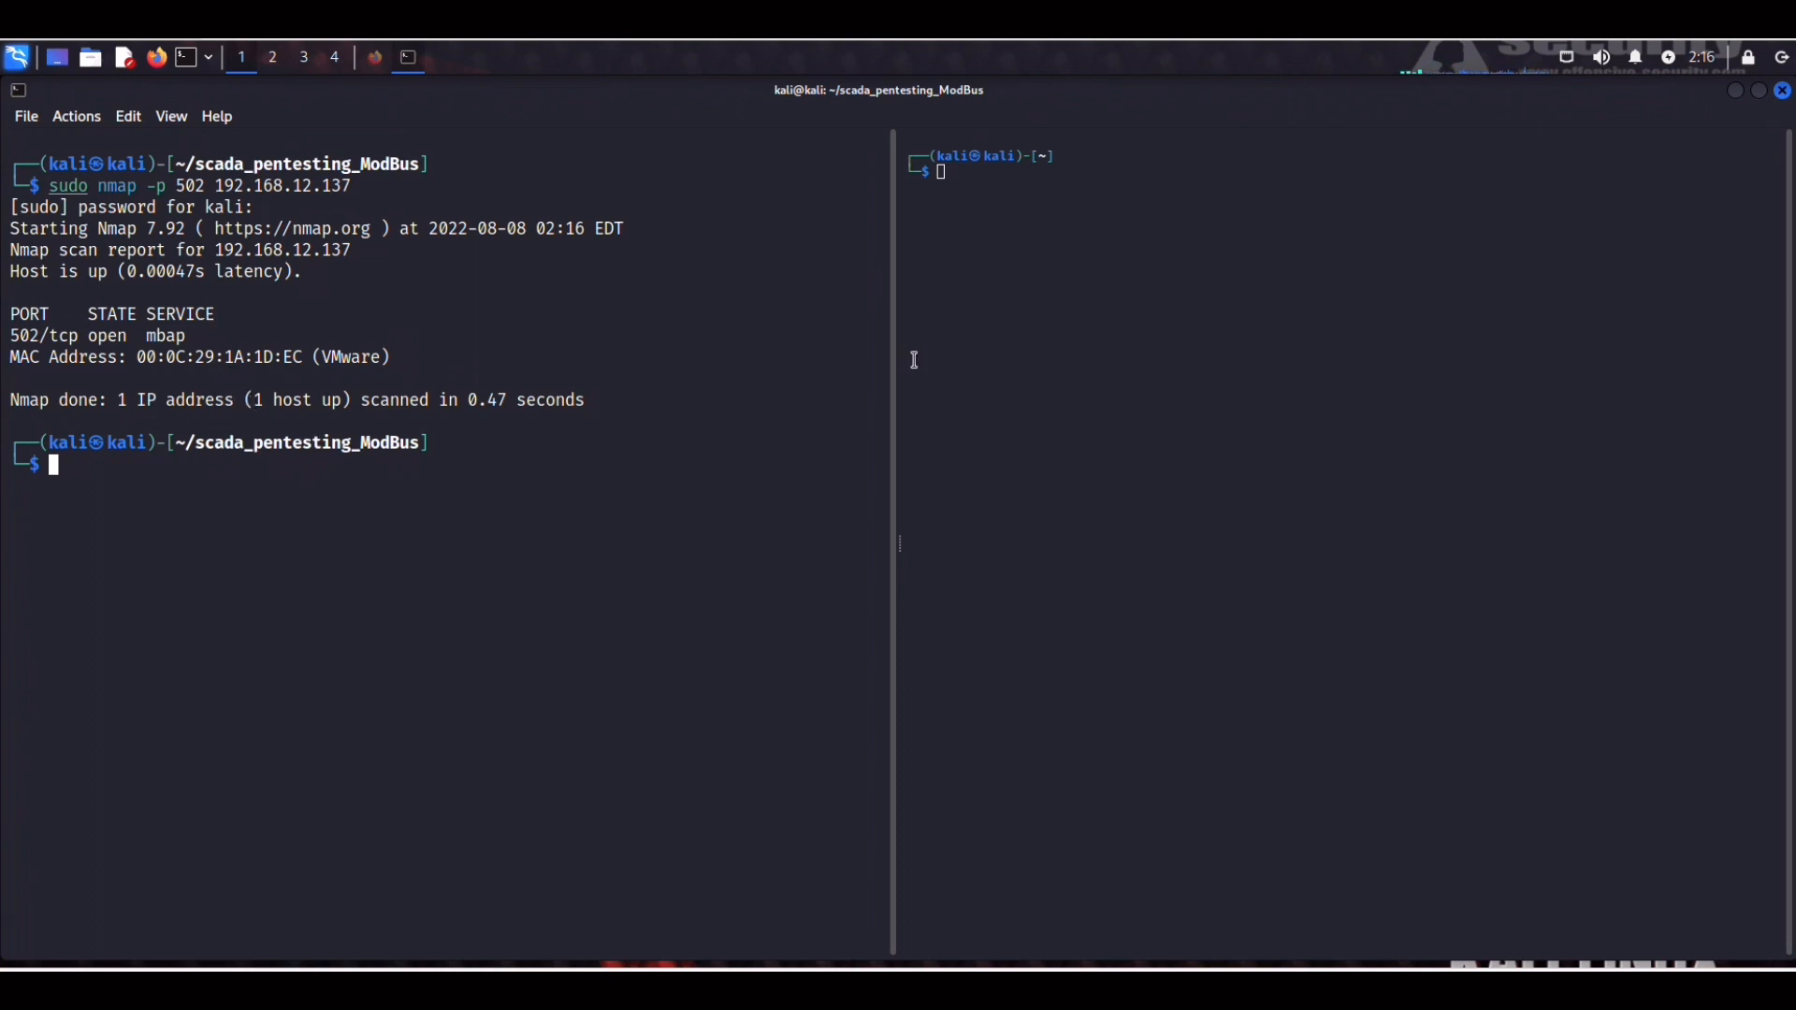
Launch msfconsole in the empty right-hand terminal pane.
{"action": "left_click", "coordinate": [1004, 182]}
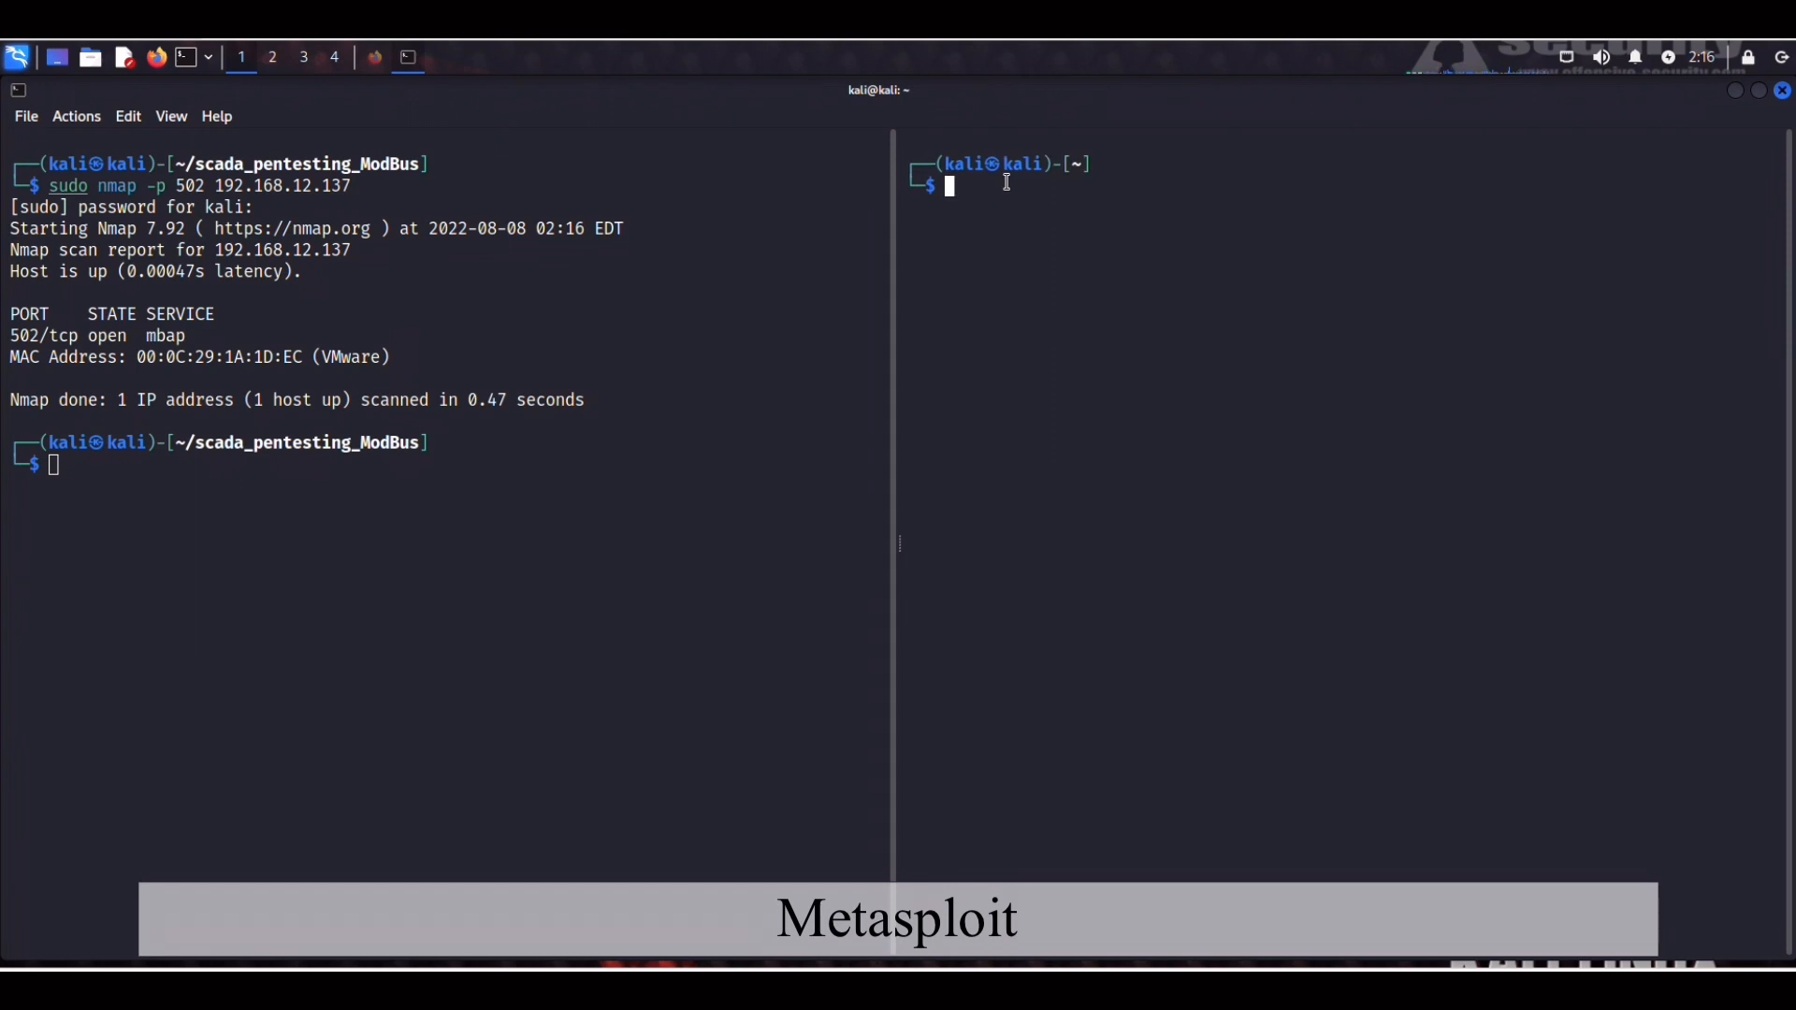
{"action": "type", "text": "msfconsole"}
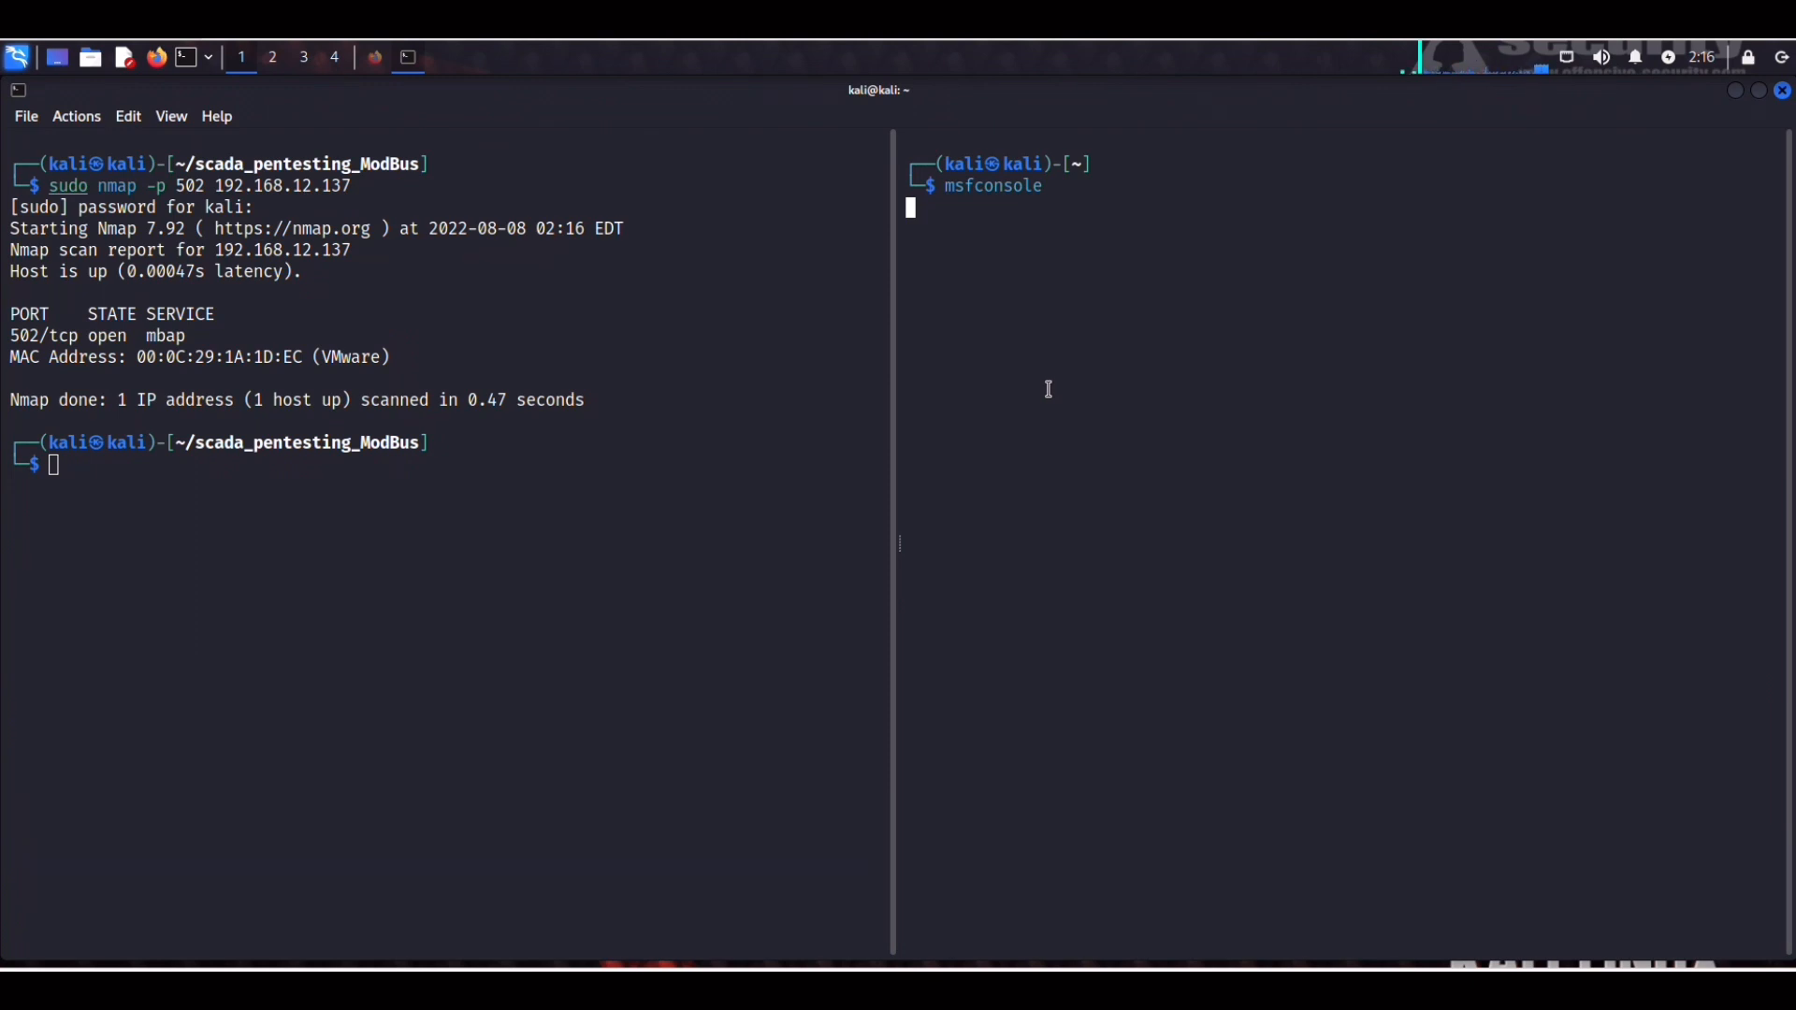
{"action": "key", "text": "Return"}
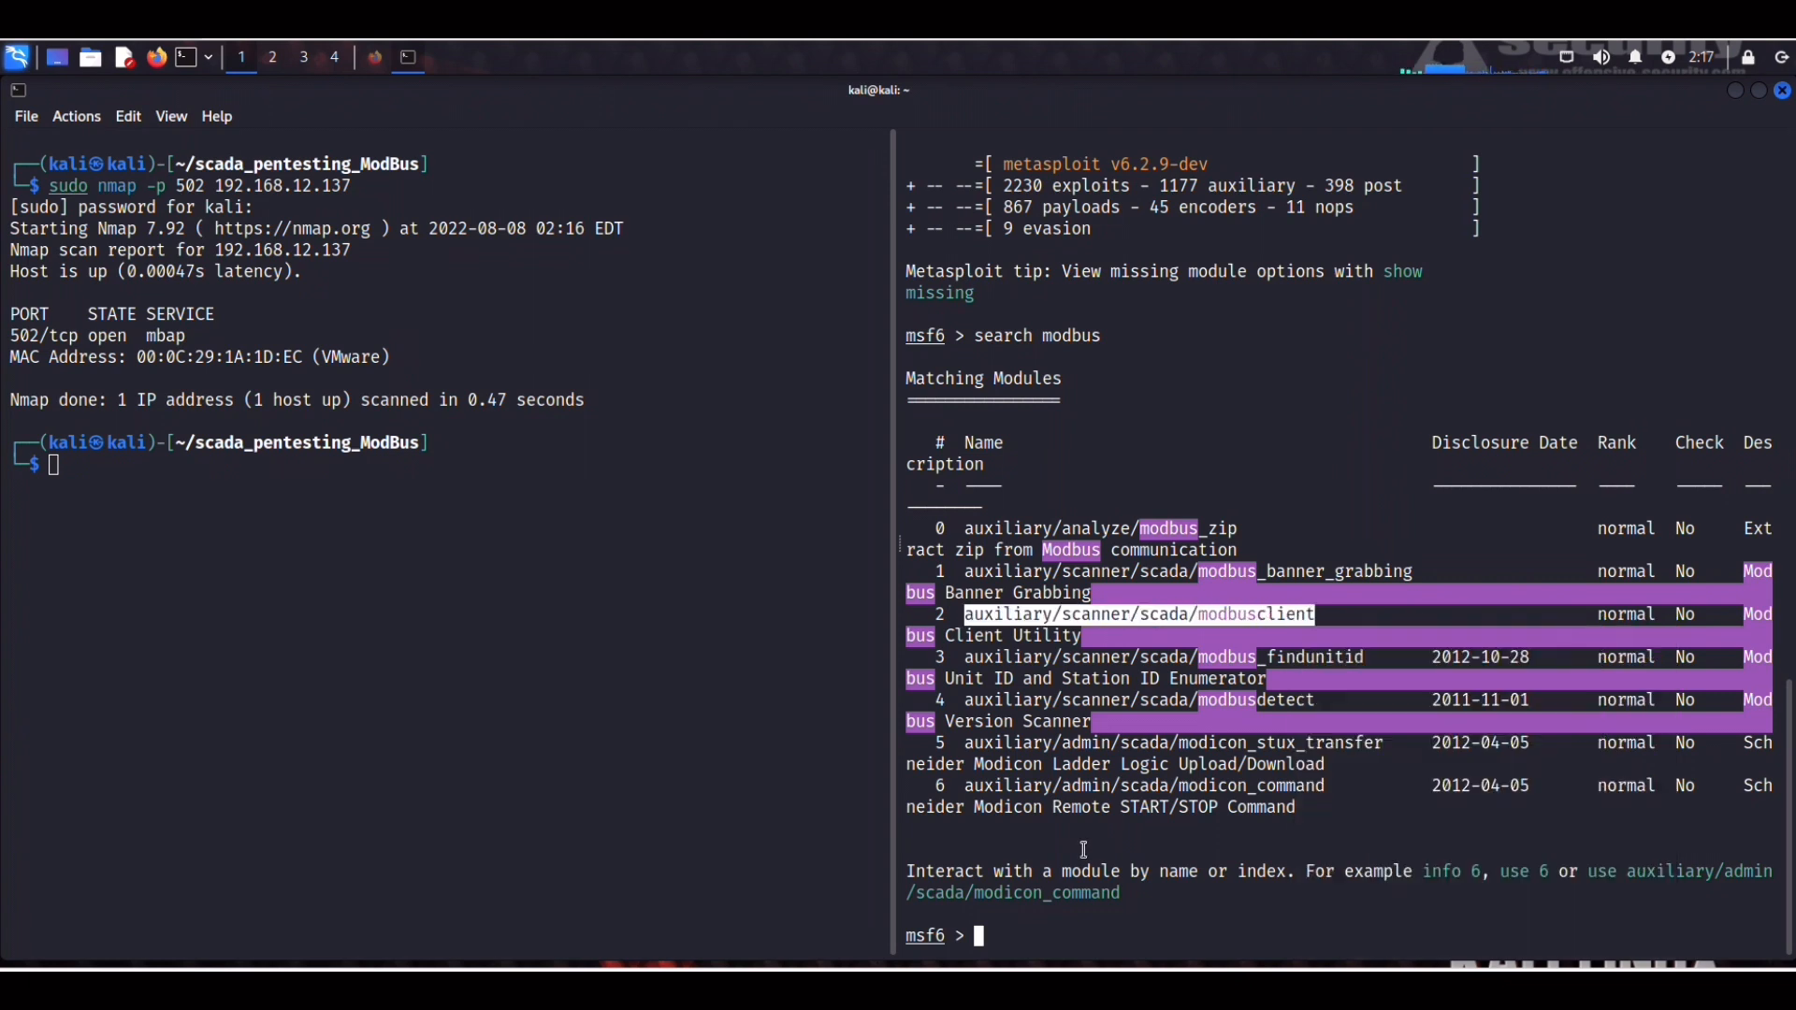
Select auxiliary/scanner/scada/modbusclient and show its options with RHOSTS and RPORT 502.
{"action": "type", "text": "use"}
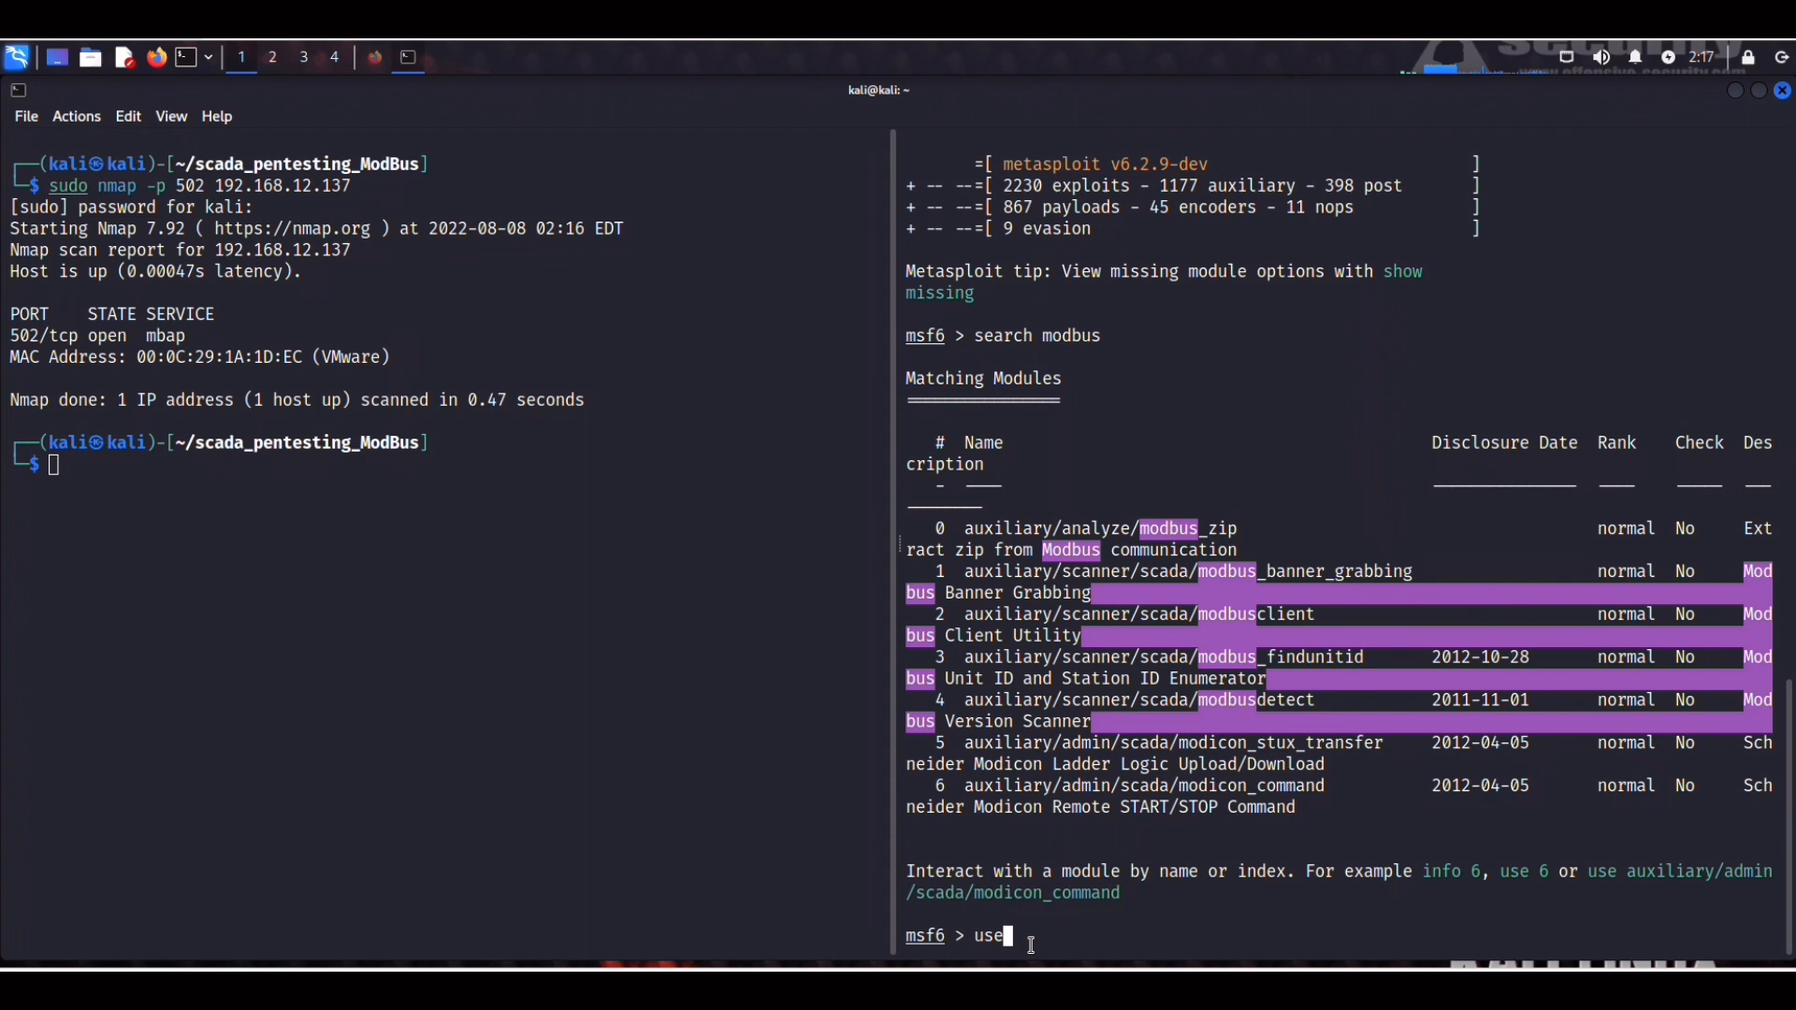
{"action": "type", "text": "auxiliary/scanner/scada/modbusclient"}
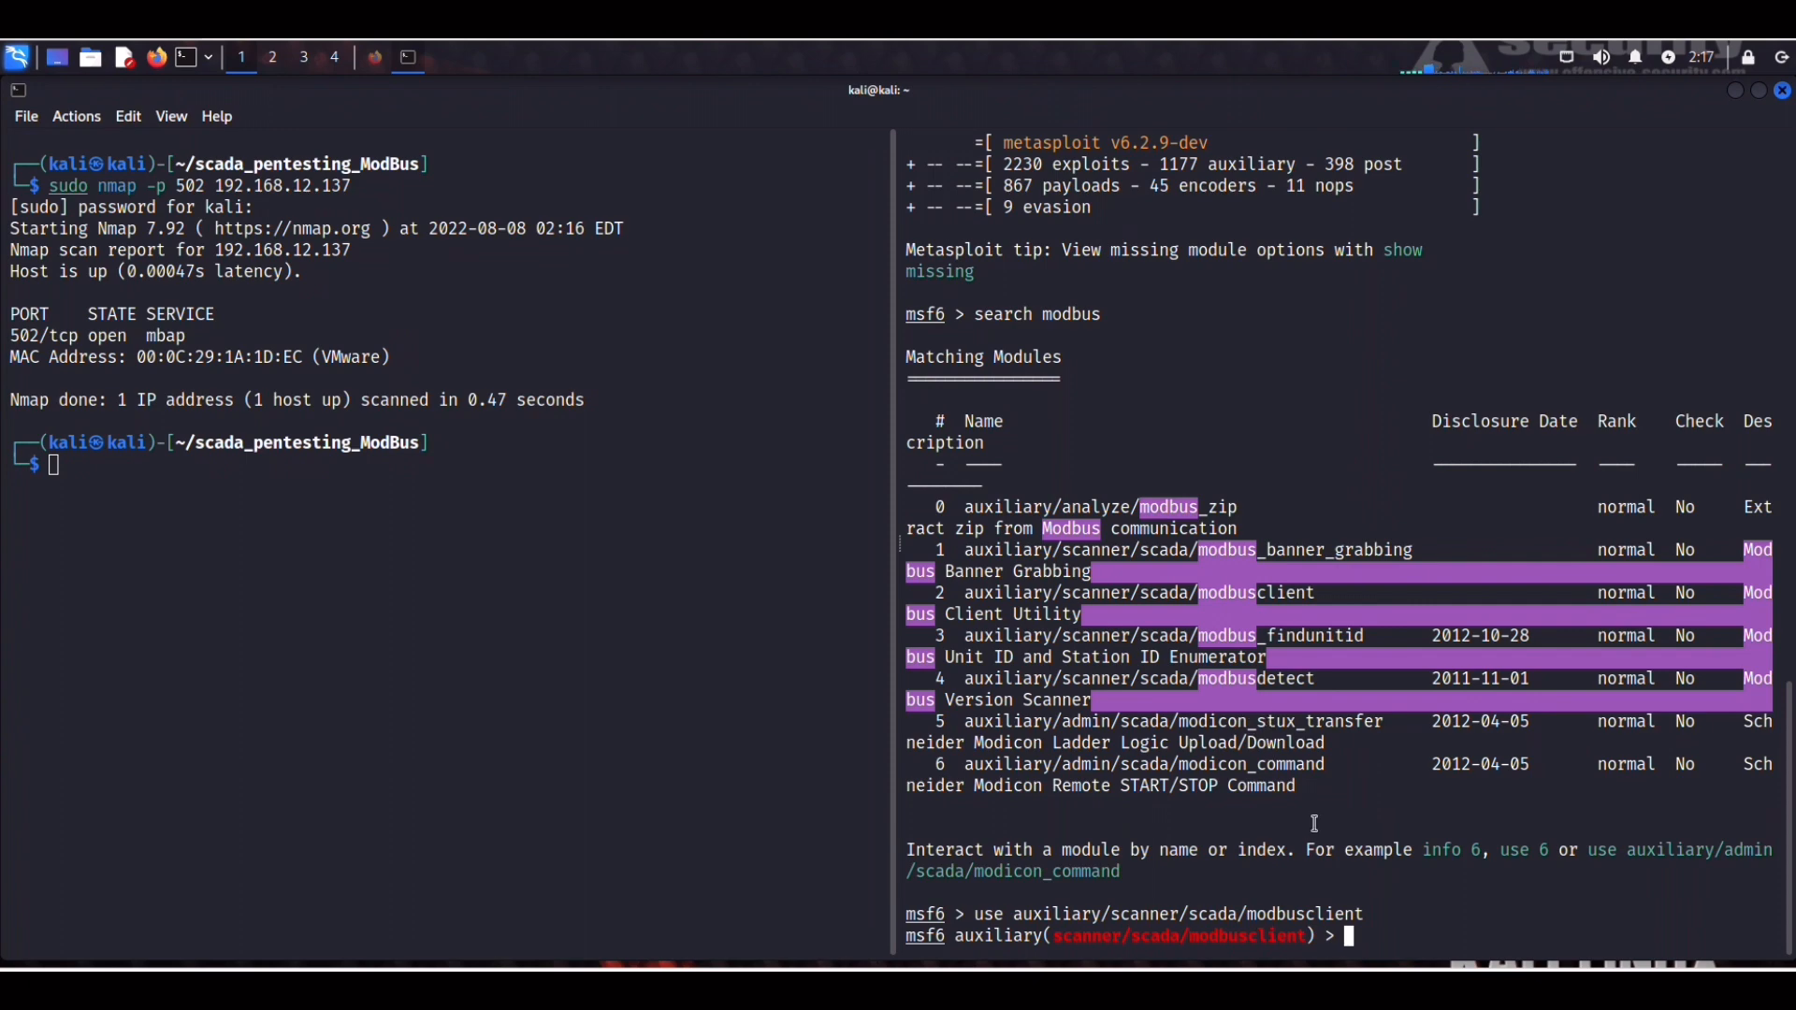
{"action": "type", "text": "show options"}
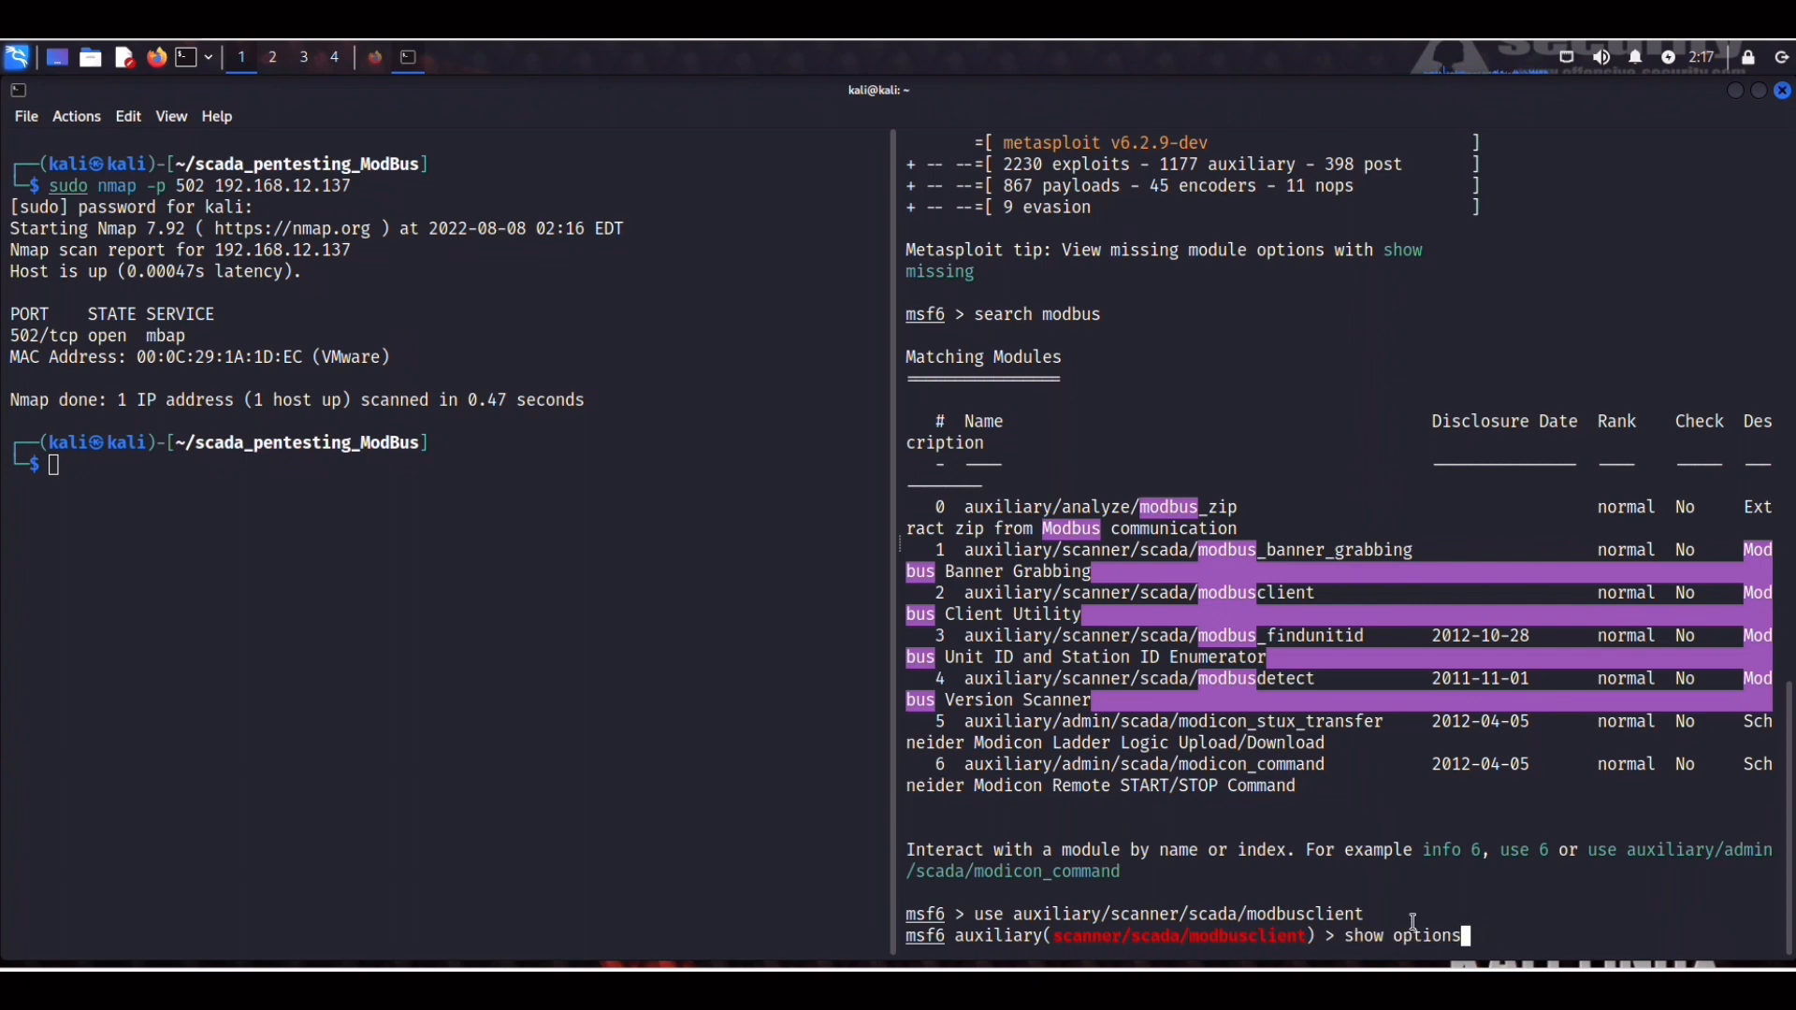
{"action": "key", "text": "Return"}
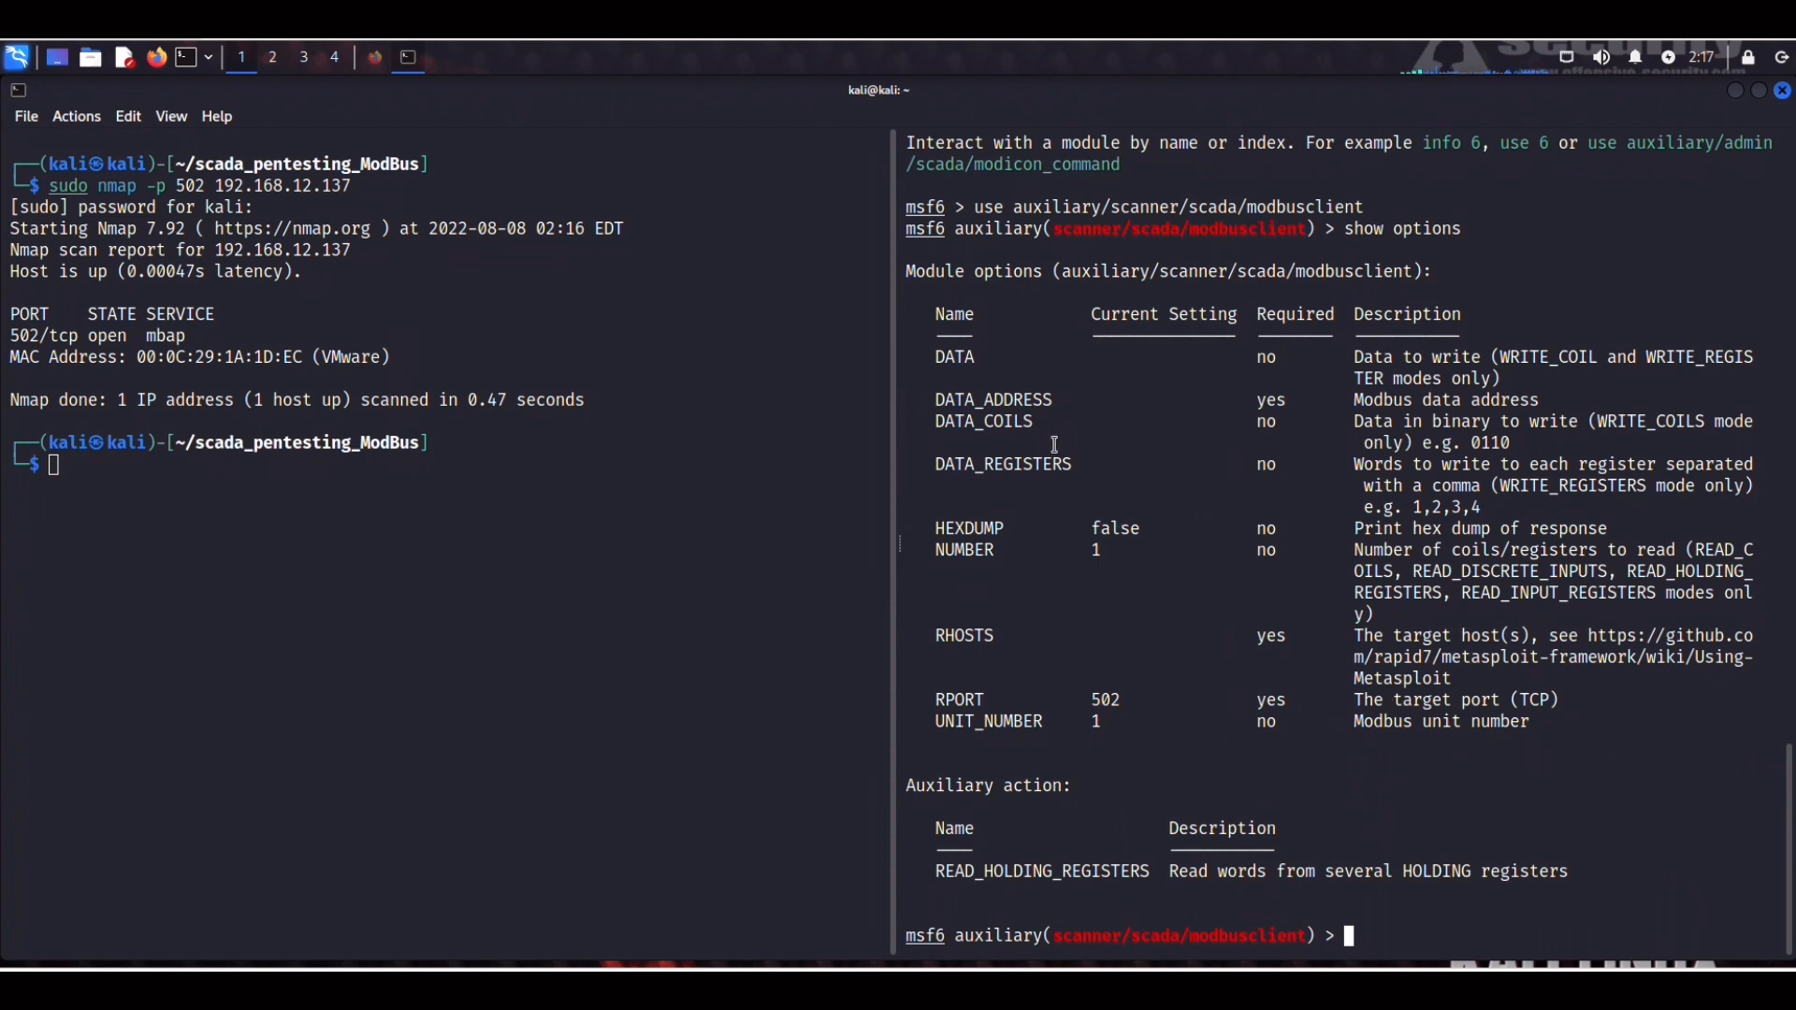
{"action": "mouse_move", "coordinate": [939, 339]}
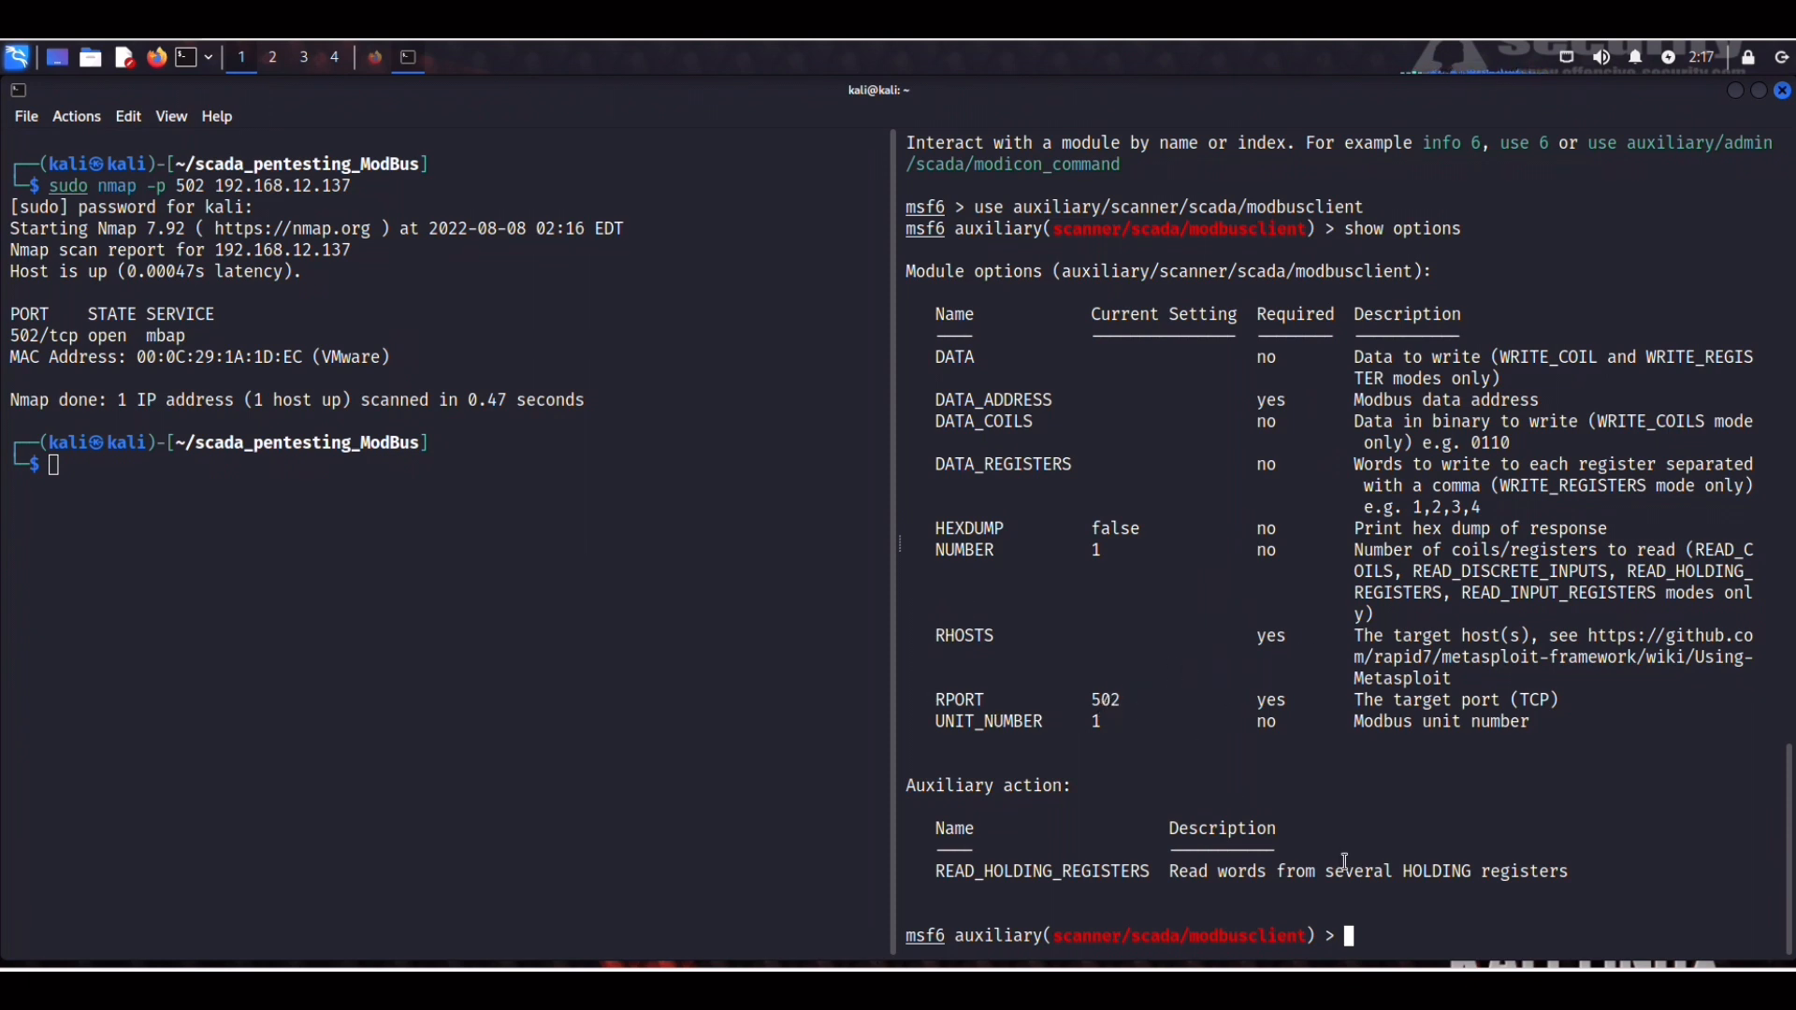
List the module's actions and set action READ_HOLDING_REGISTERS.
{"action": "type", "text": "show action"}
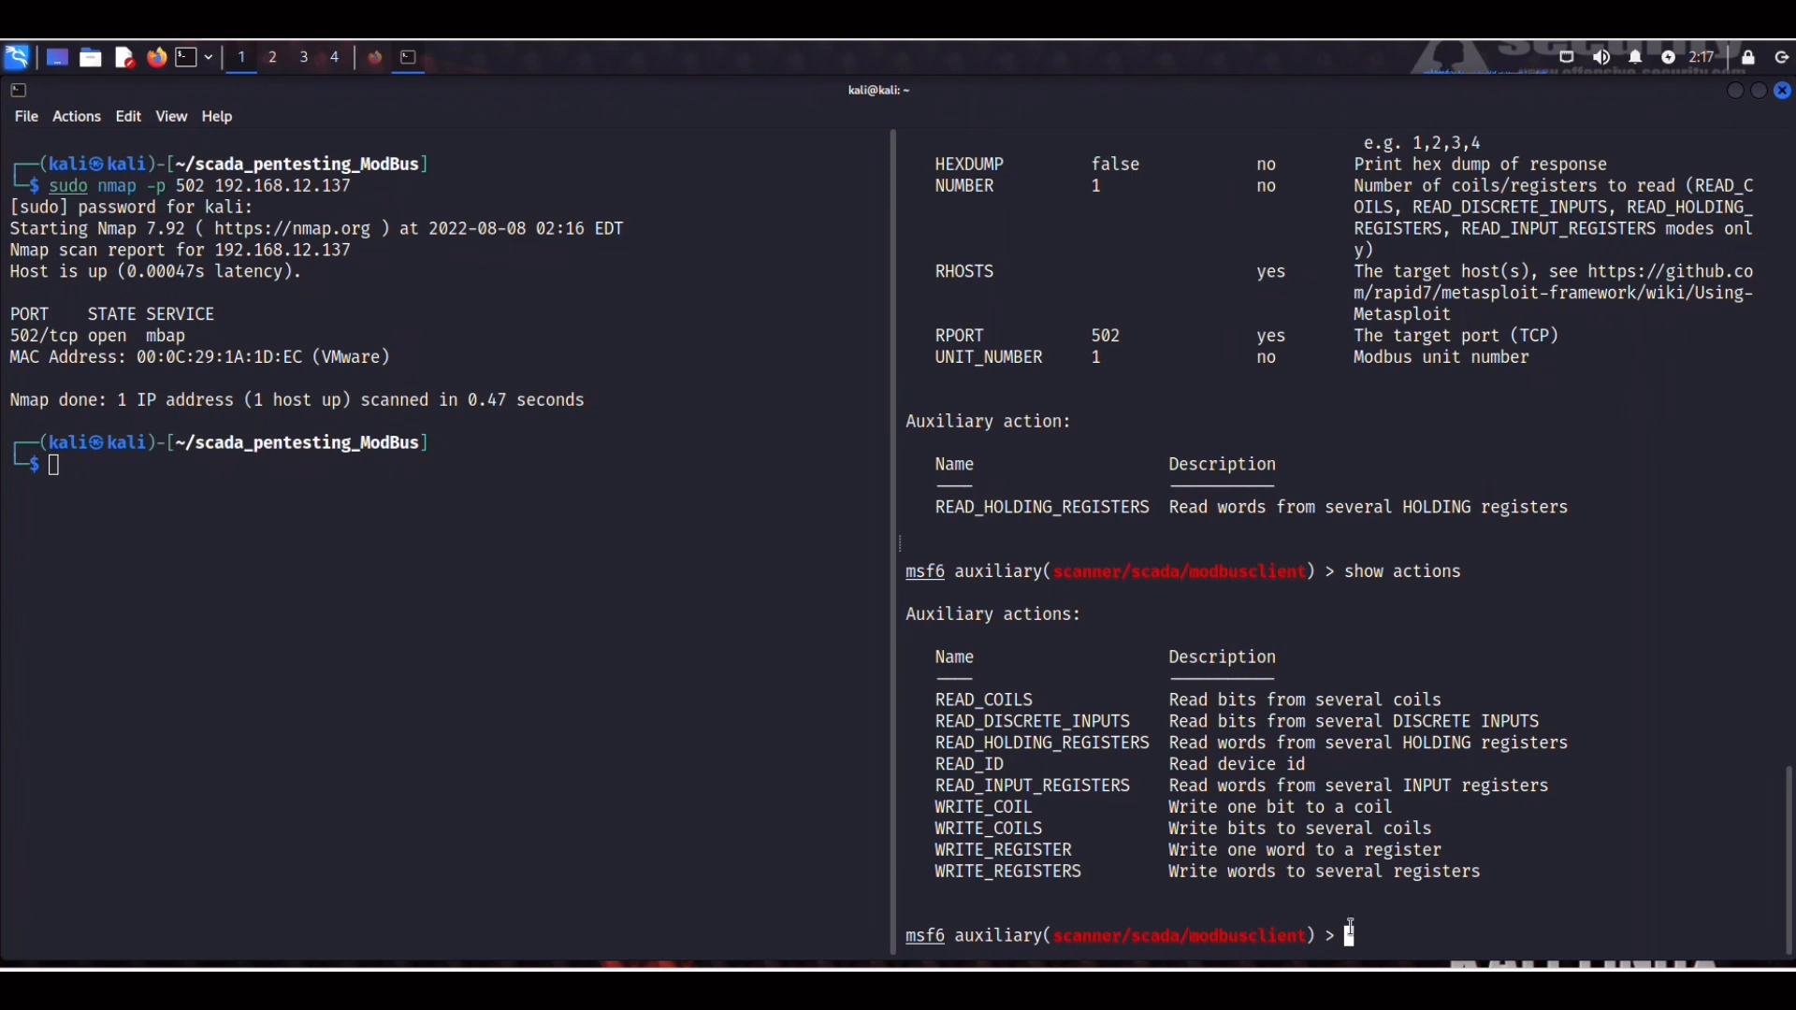
{"action": "type", "text": "set ac"}
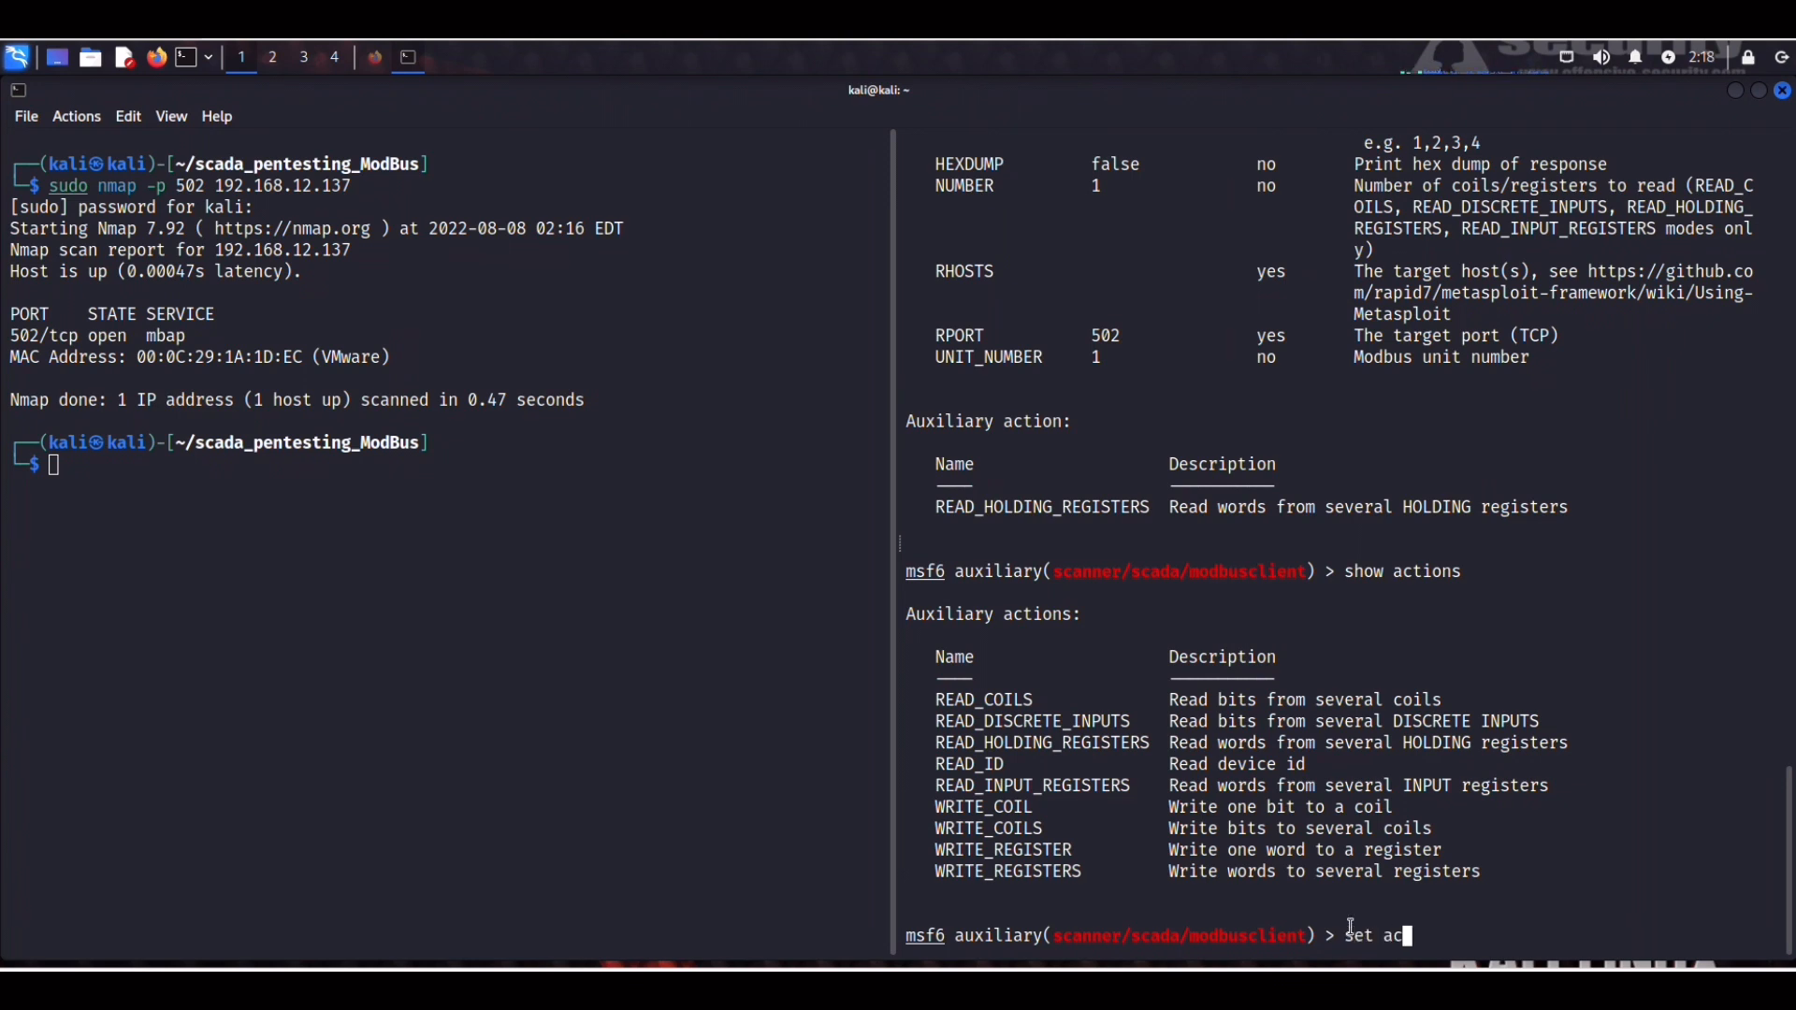
{"action": "type", "text": "tion"}
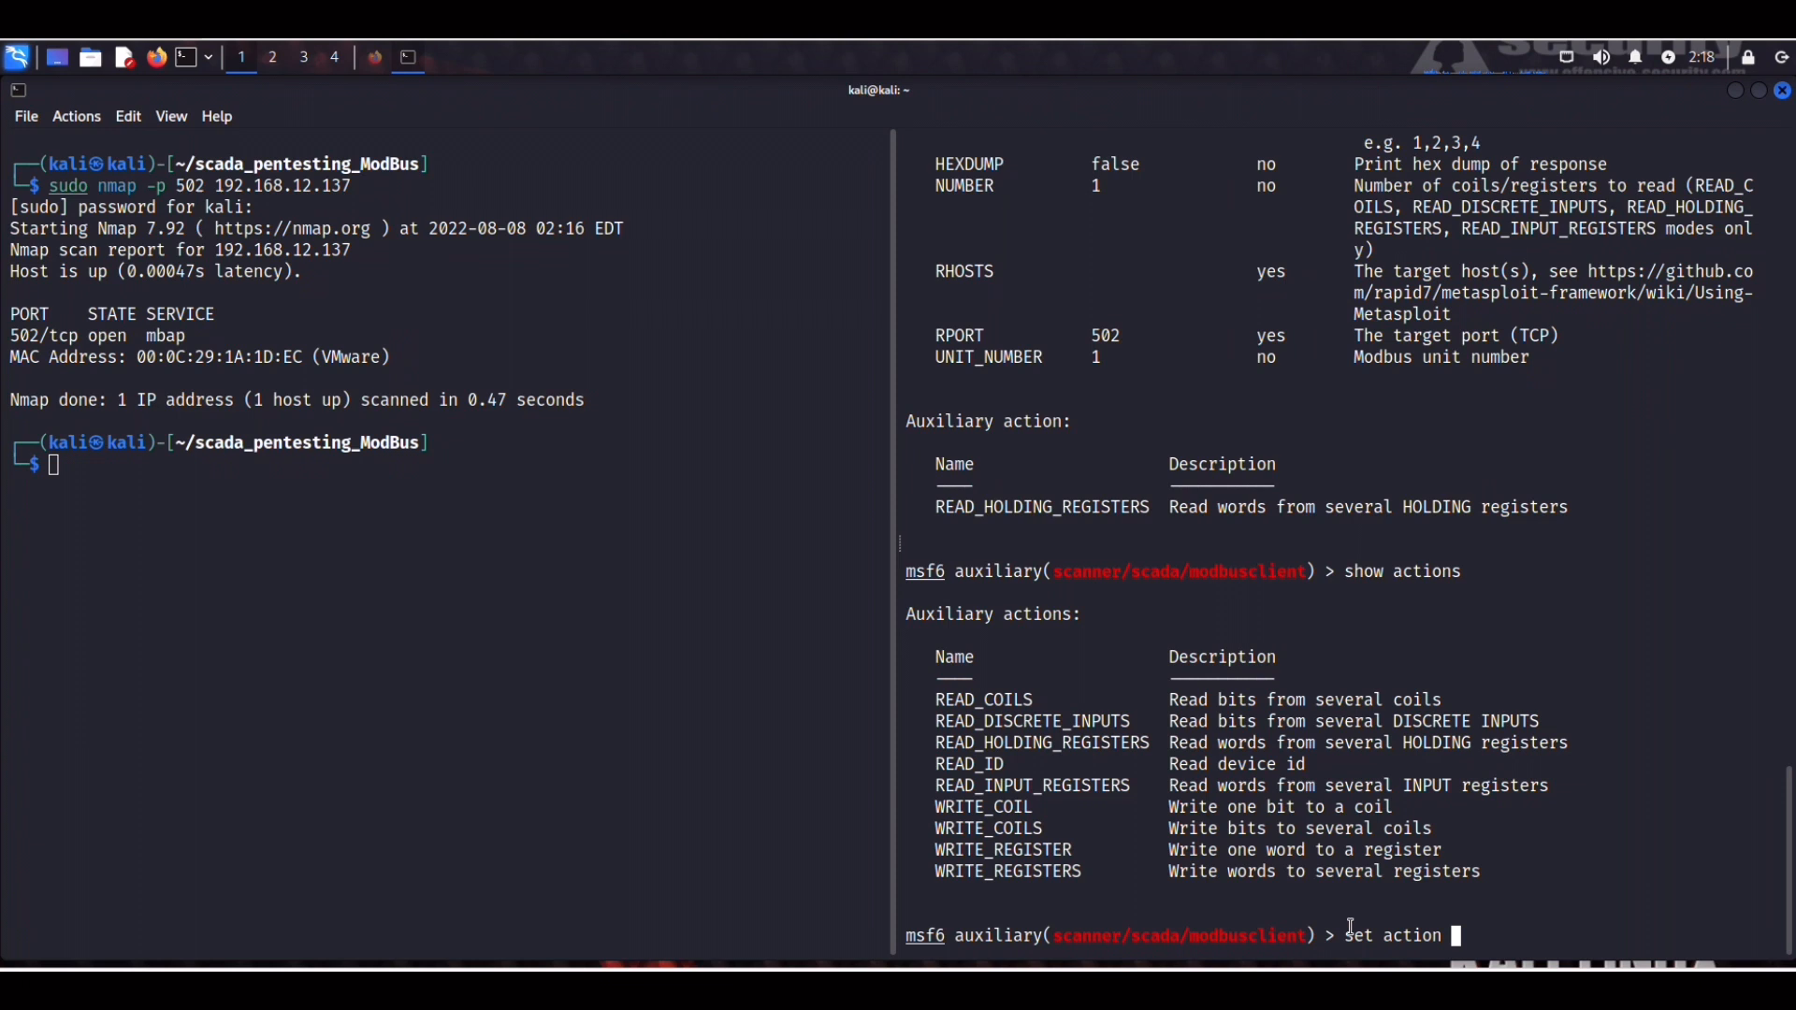
{"action": "type", "text": "READ"}
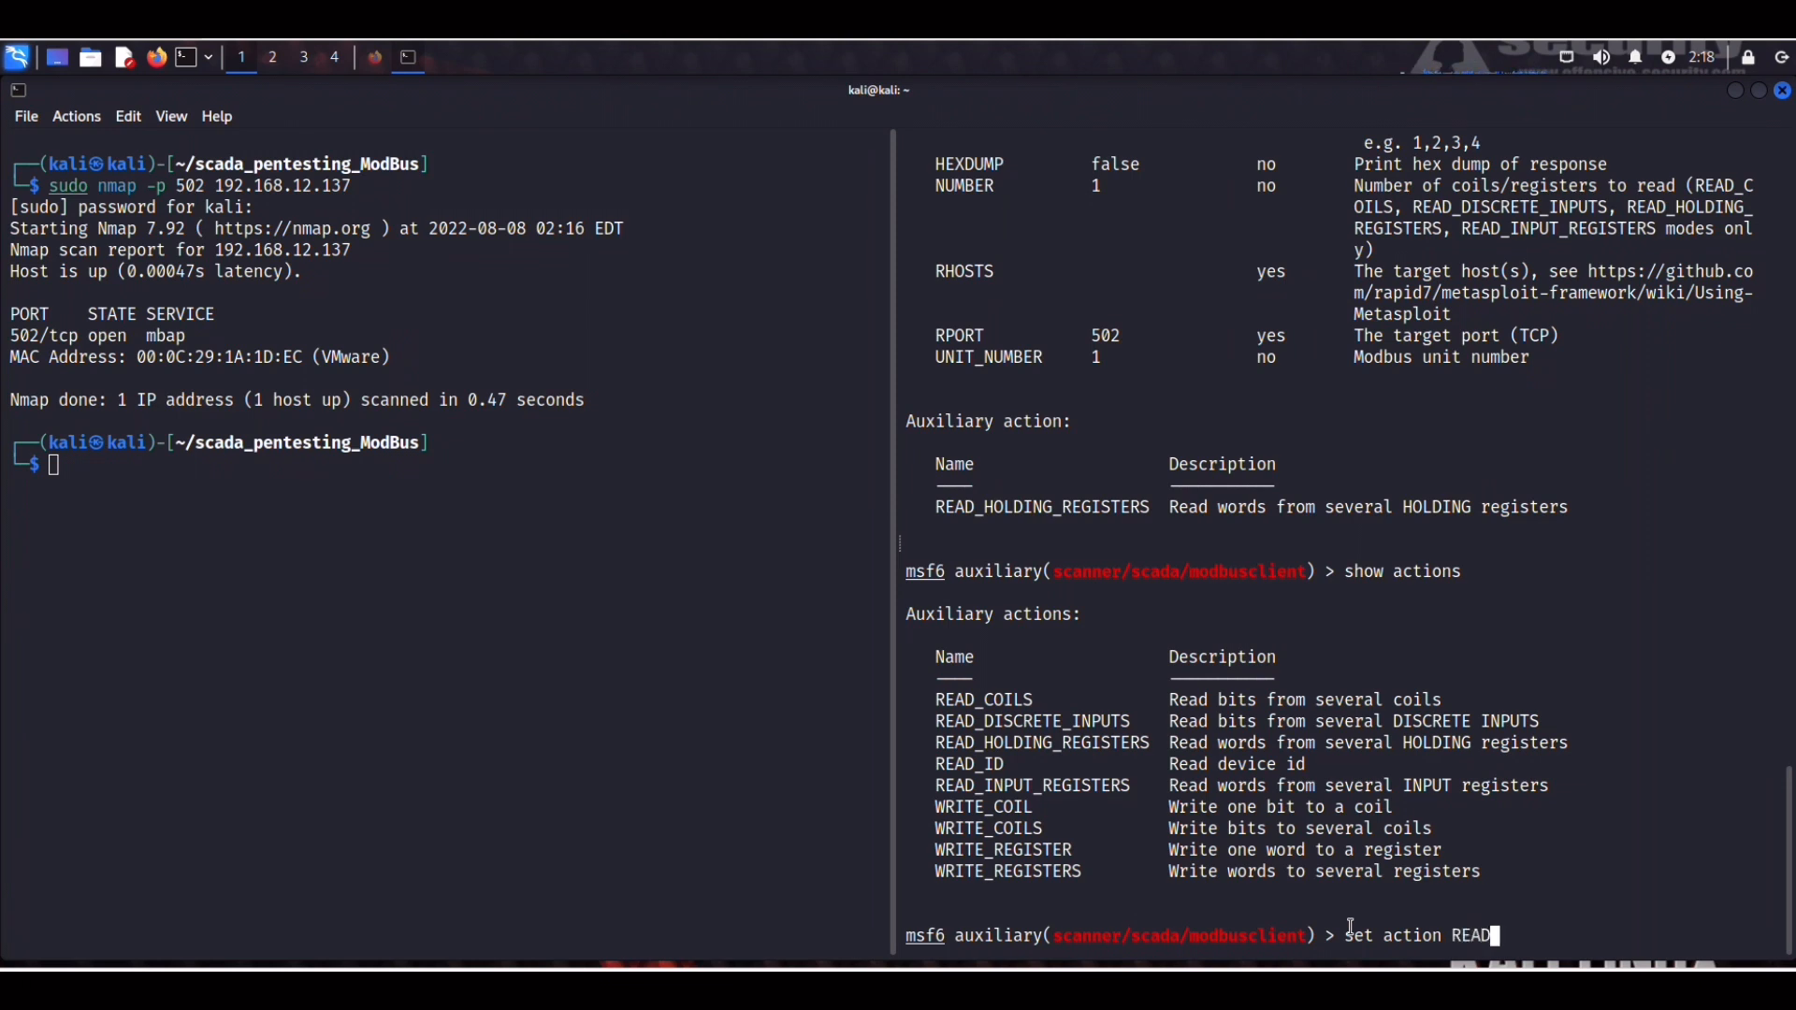
{"action": "type", "text": "_HOLDING_REGISTERS"}
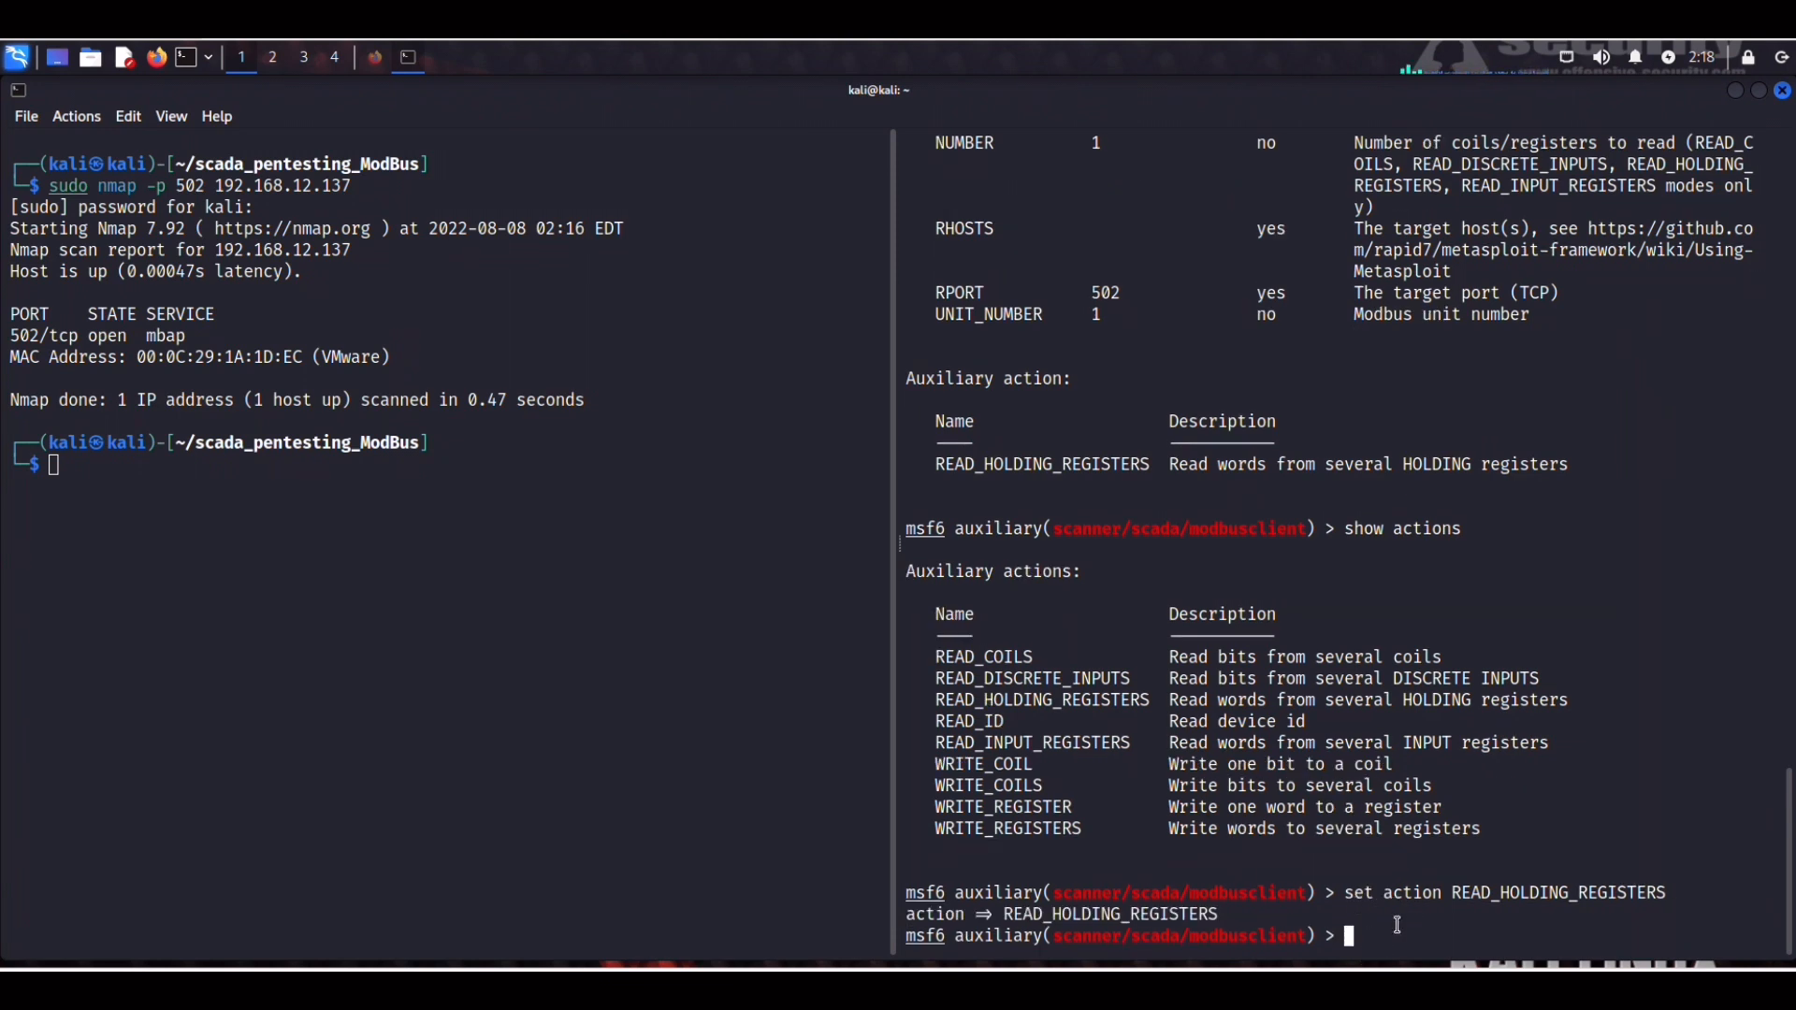
Set DATA_ADDRESS 5 and RHOSTS 192.168.12.137, then run the read.
{"action": "type", "text": "set"}
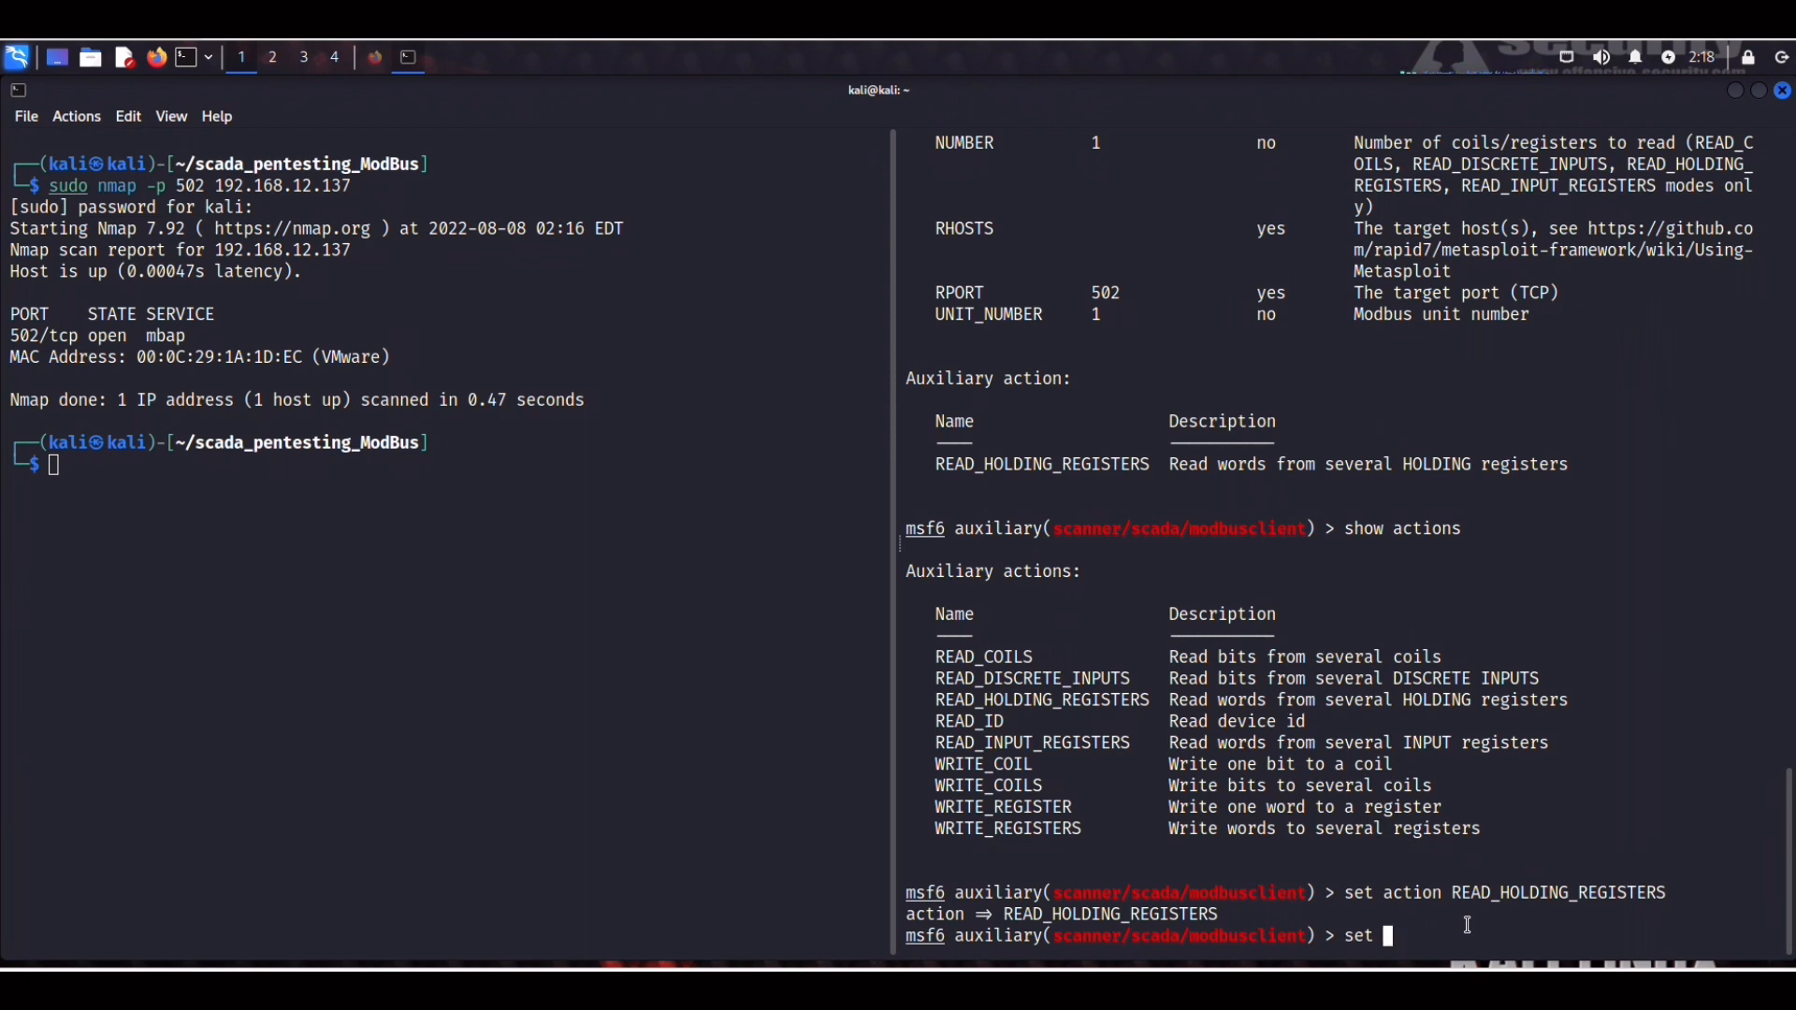
{"action": "type", "text": "DATA_ADDRESS"}
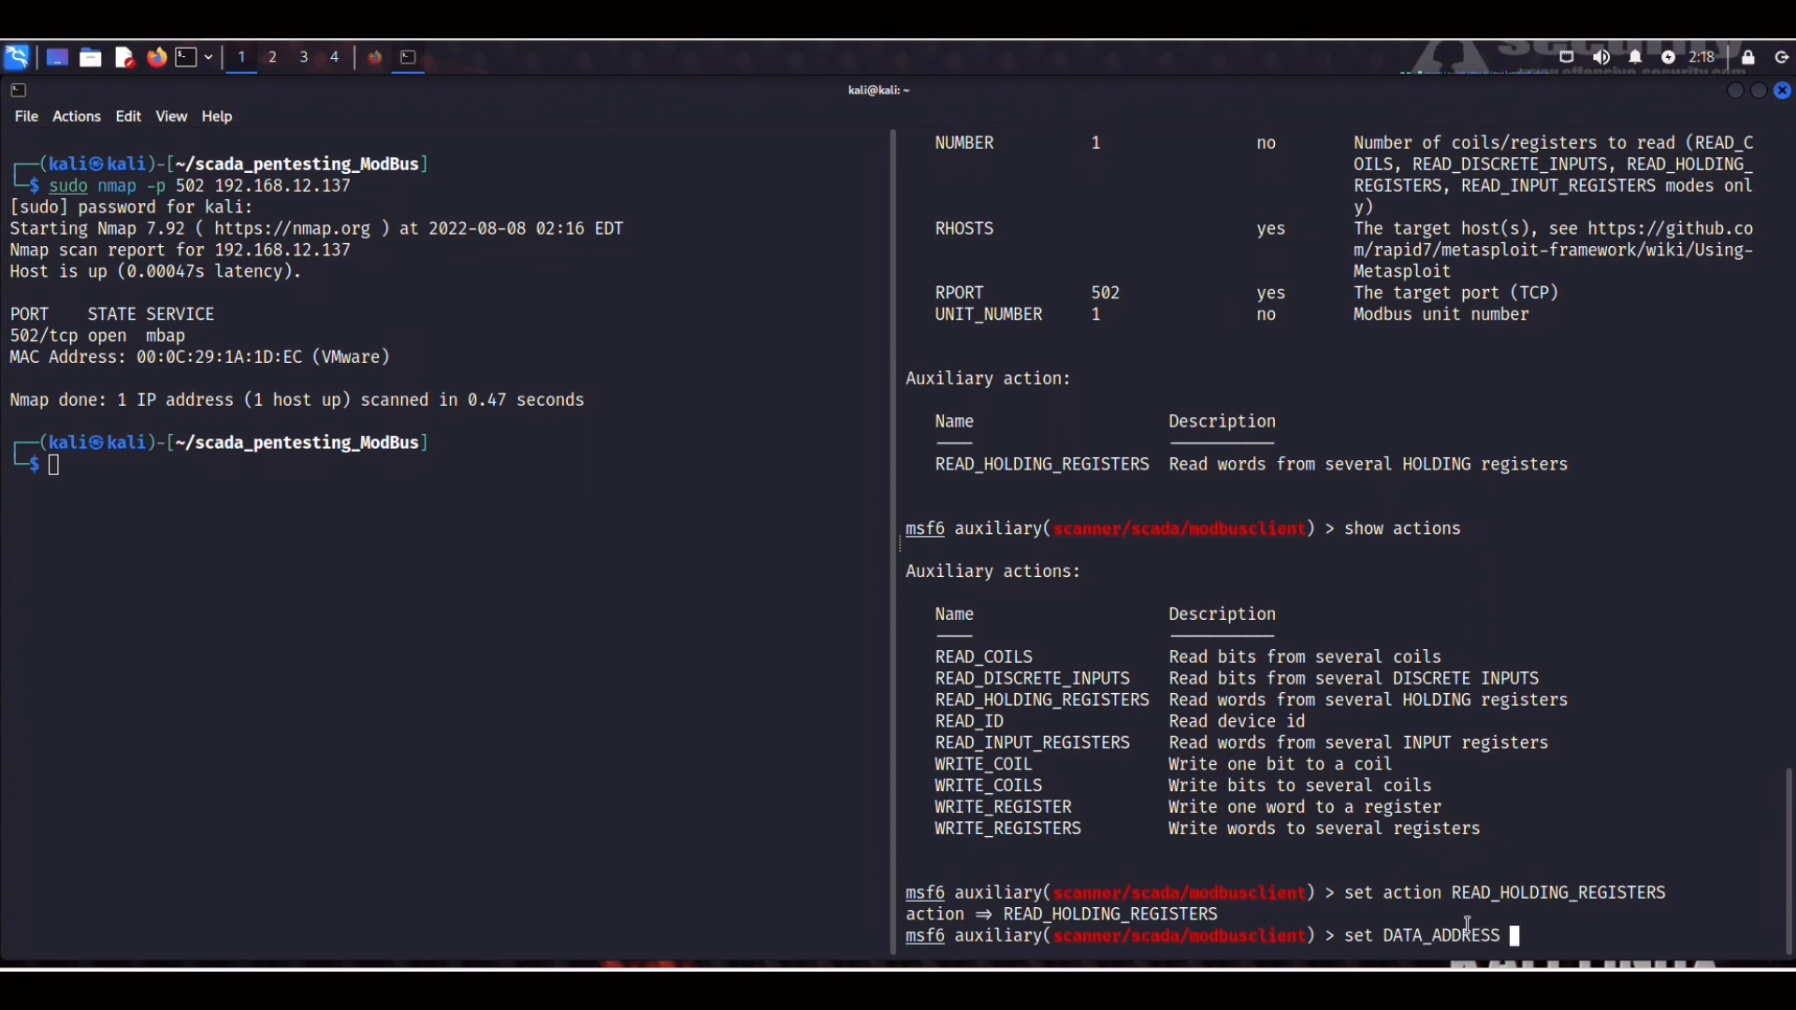
{"action": "type", "text": "5"}
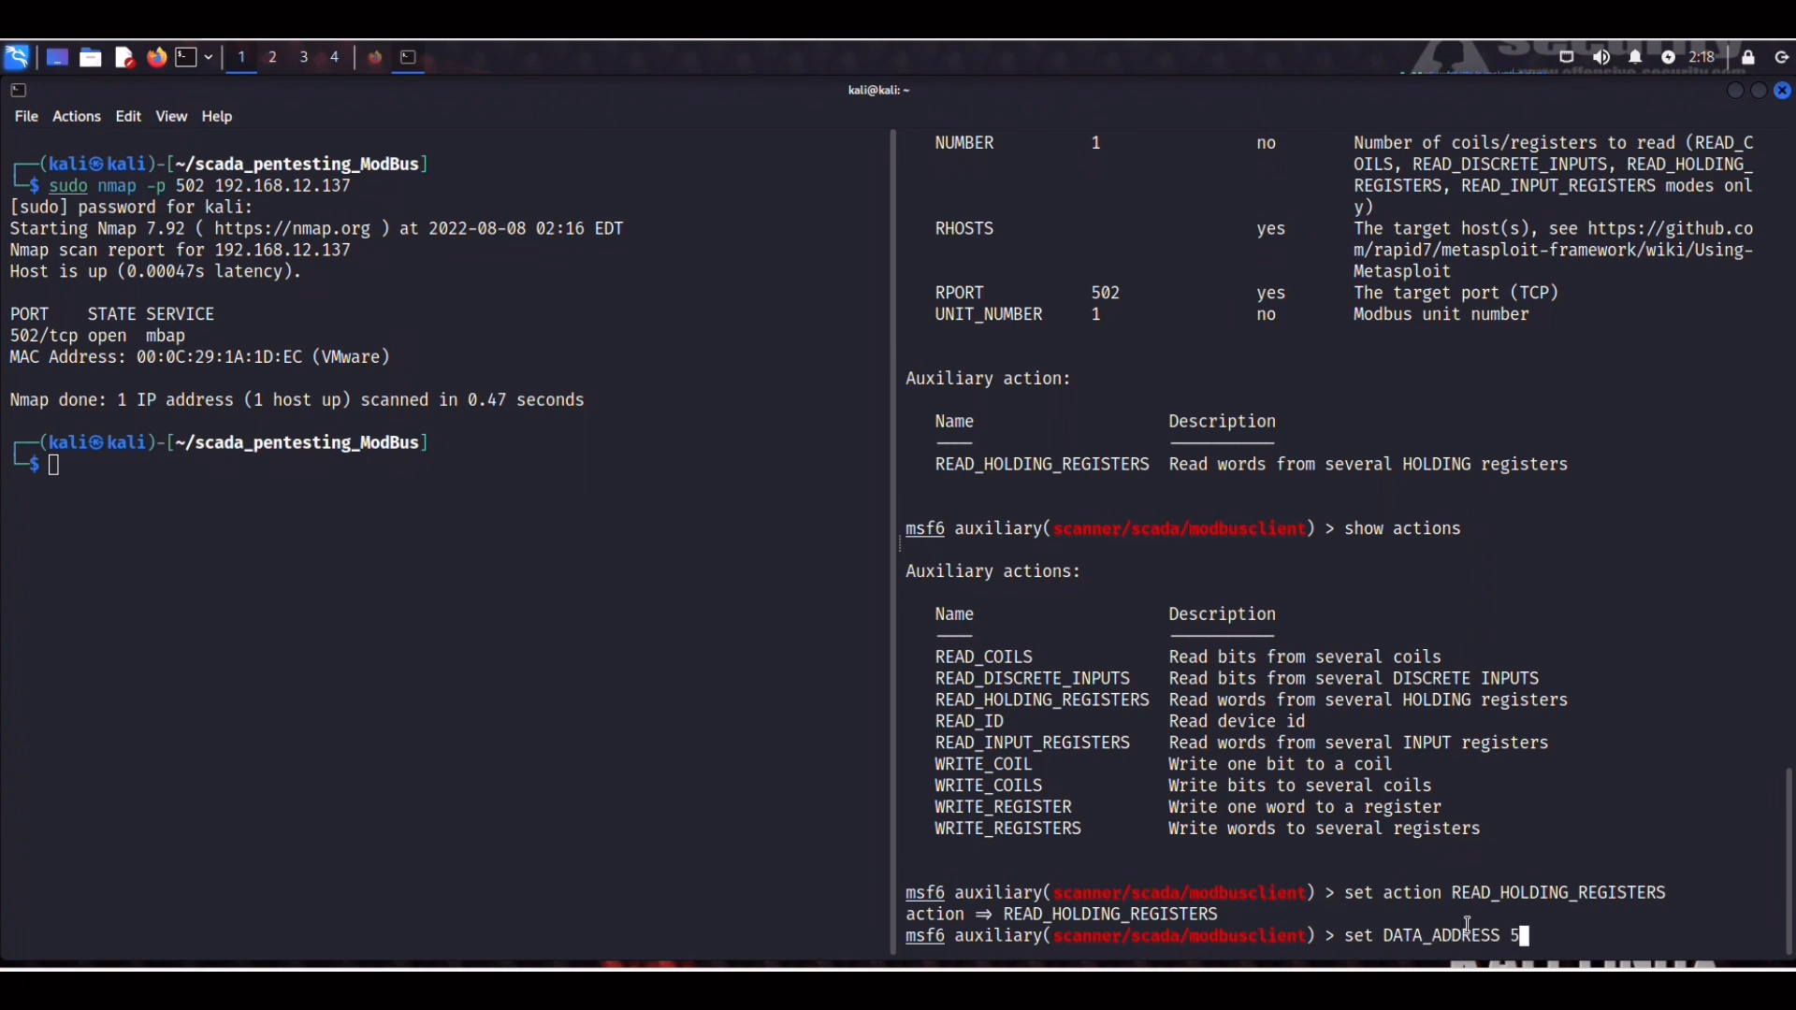
{"action": "mouse_move", "coordinate": [1557, 921]}
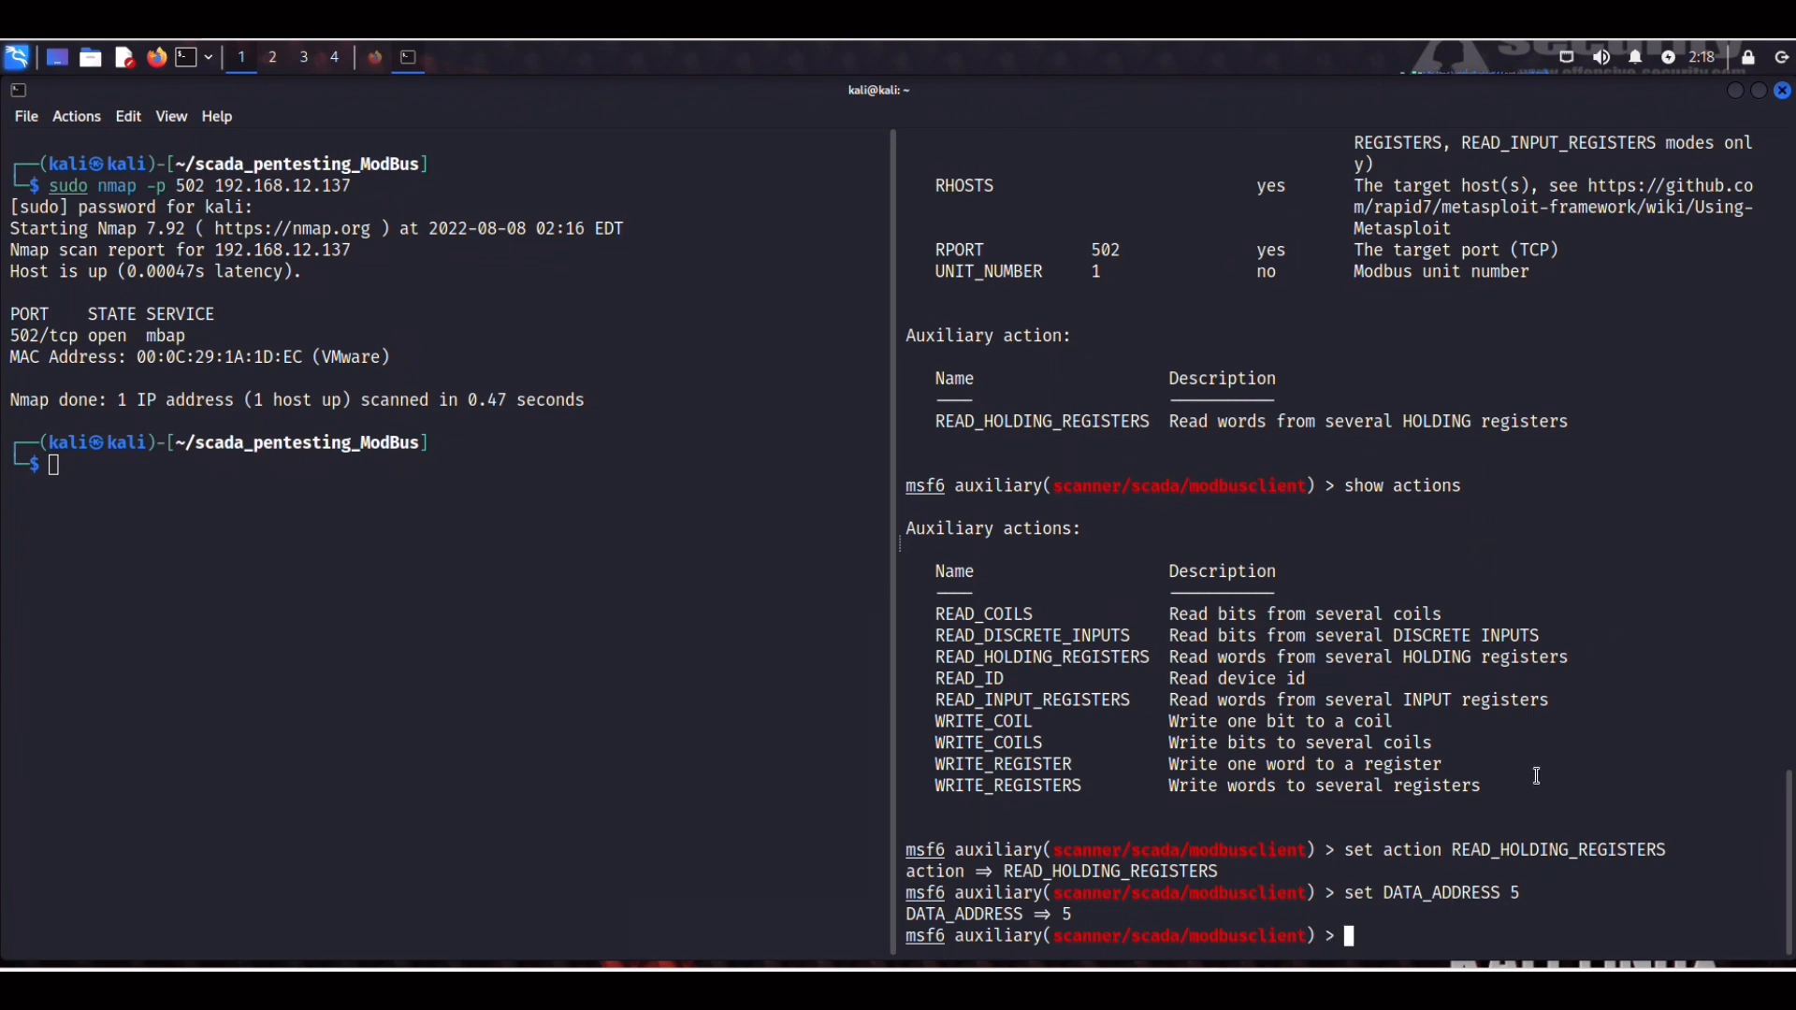
{"action": "type", "text": "set R"}
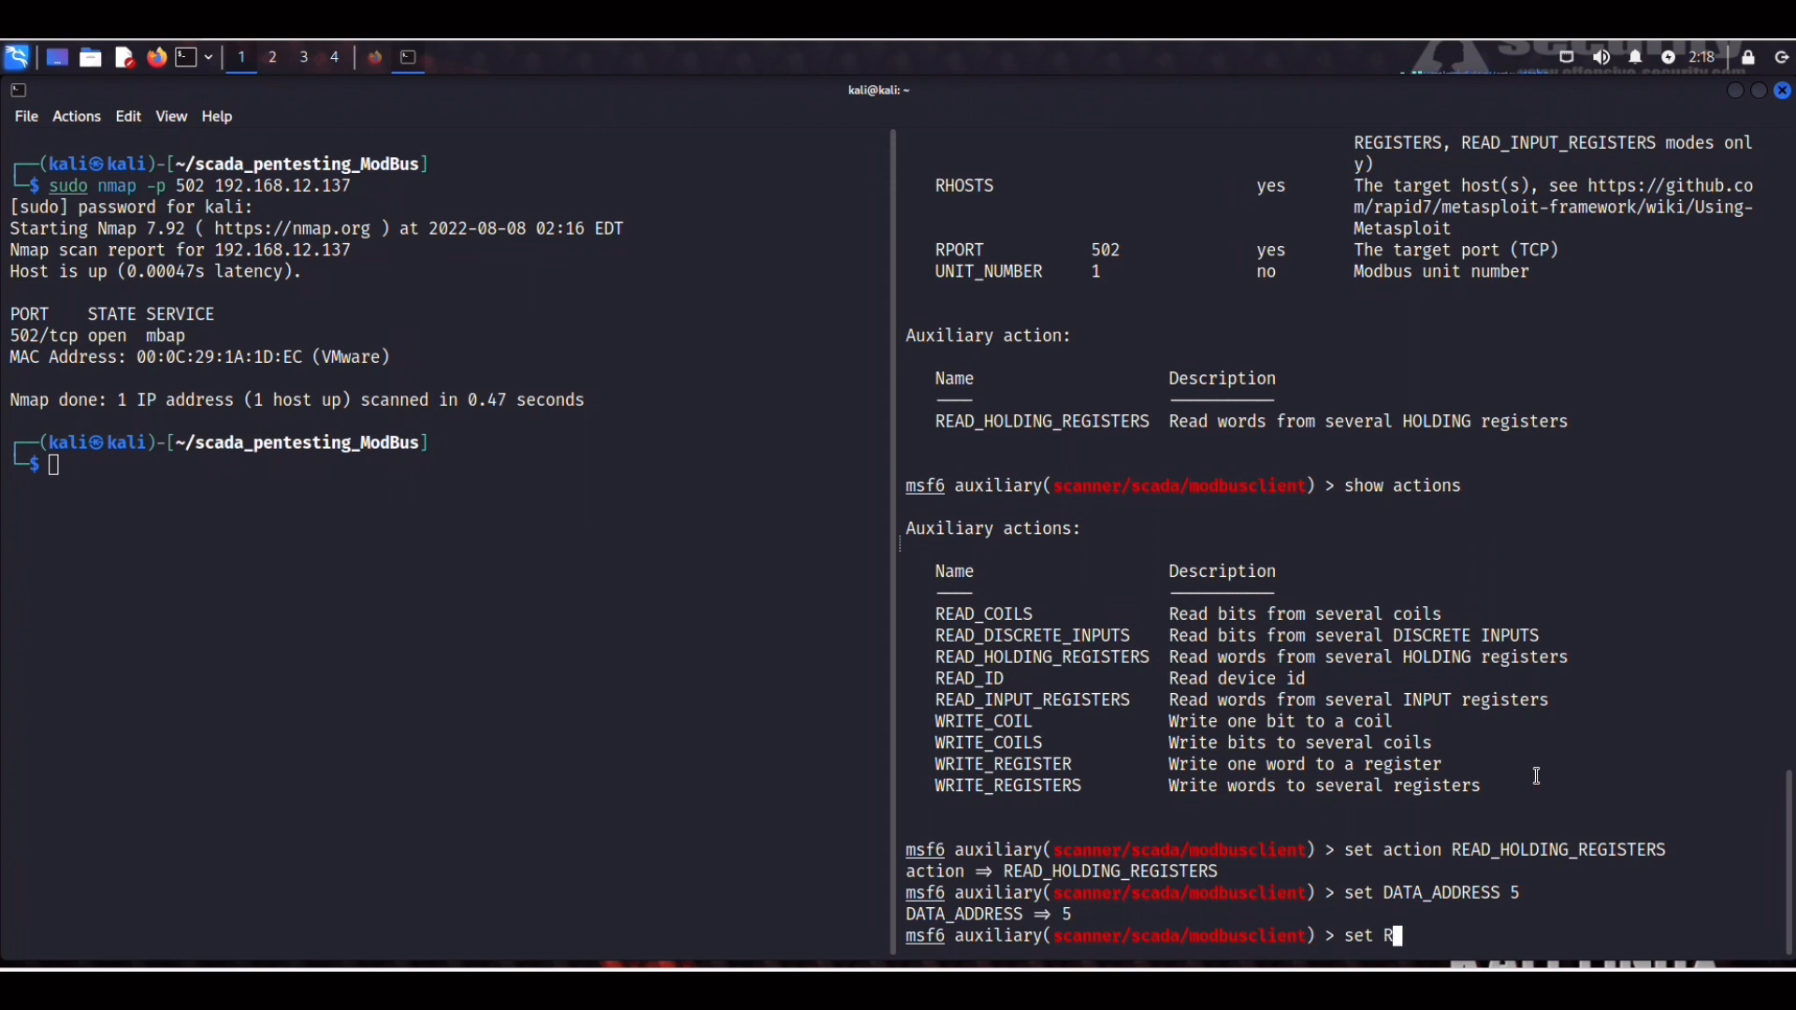
{"action": "type", "text": "HOSTS"}
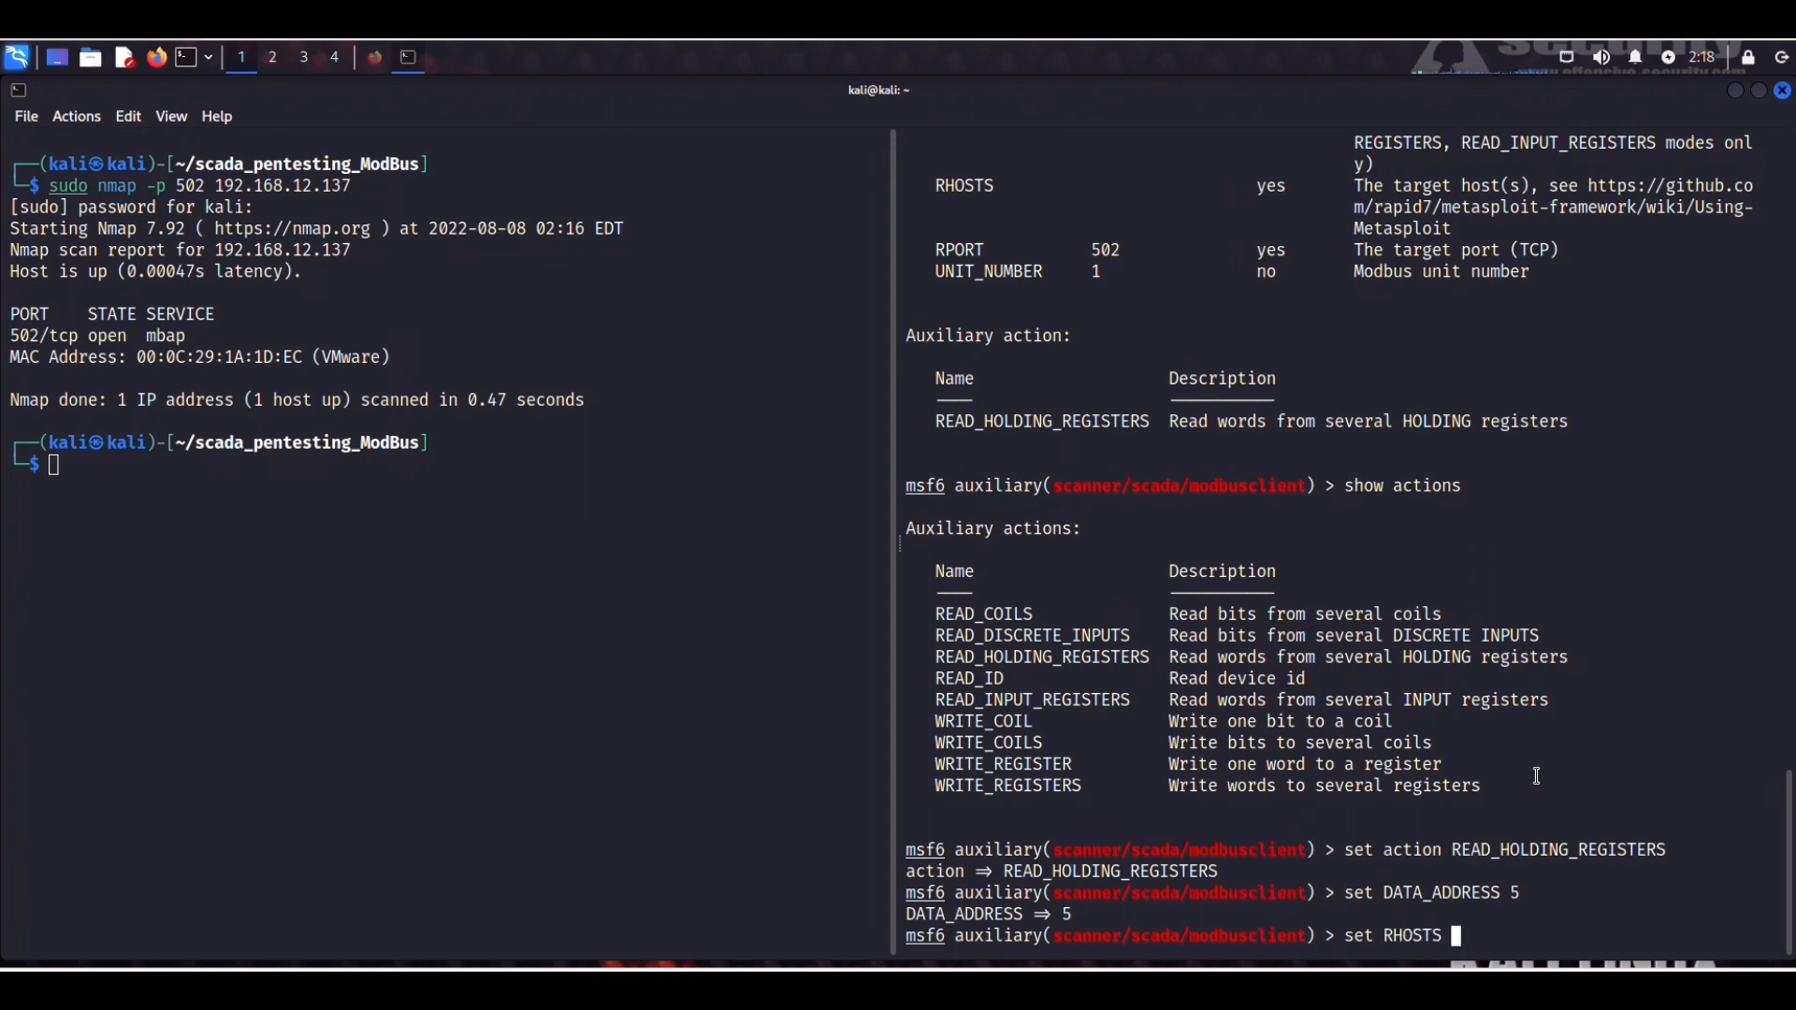
{"action": "type", "text": "192.168.1"}
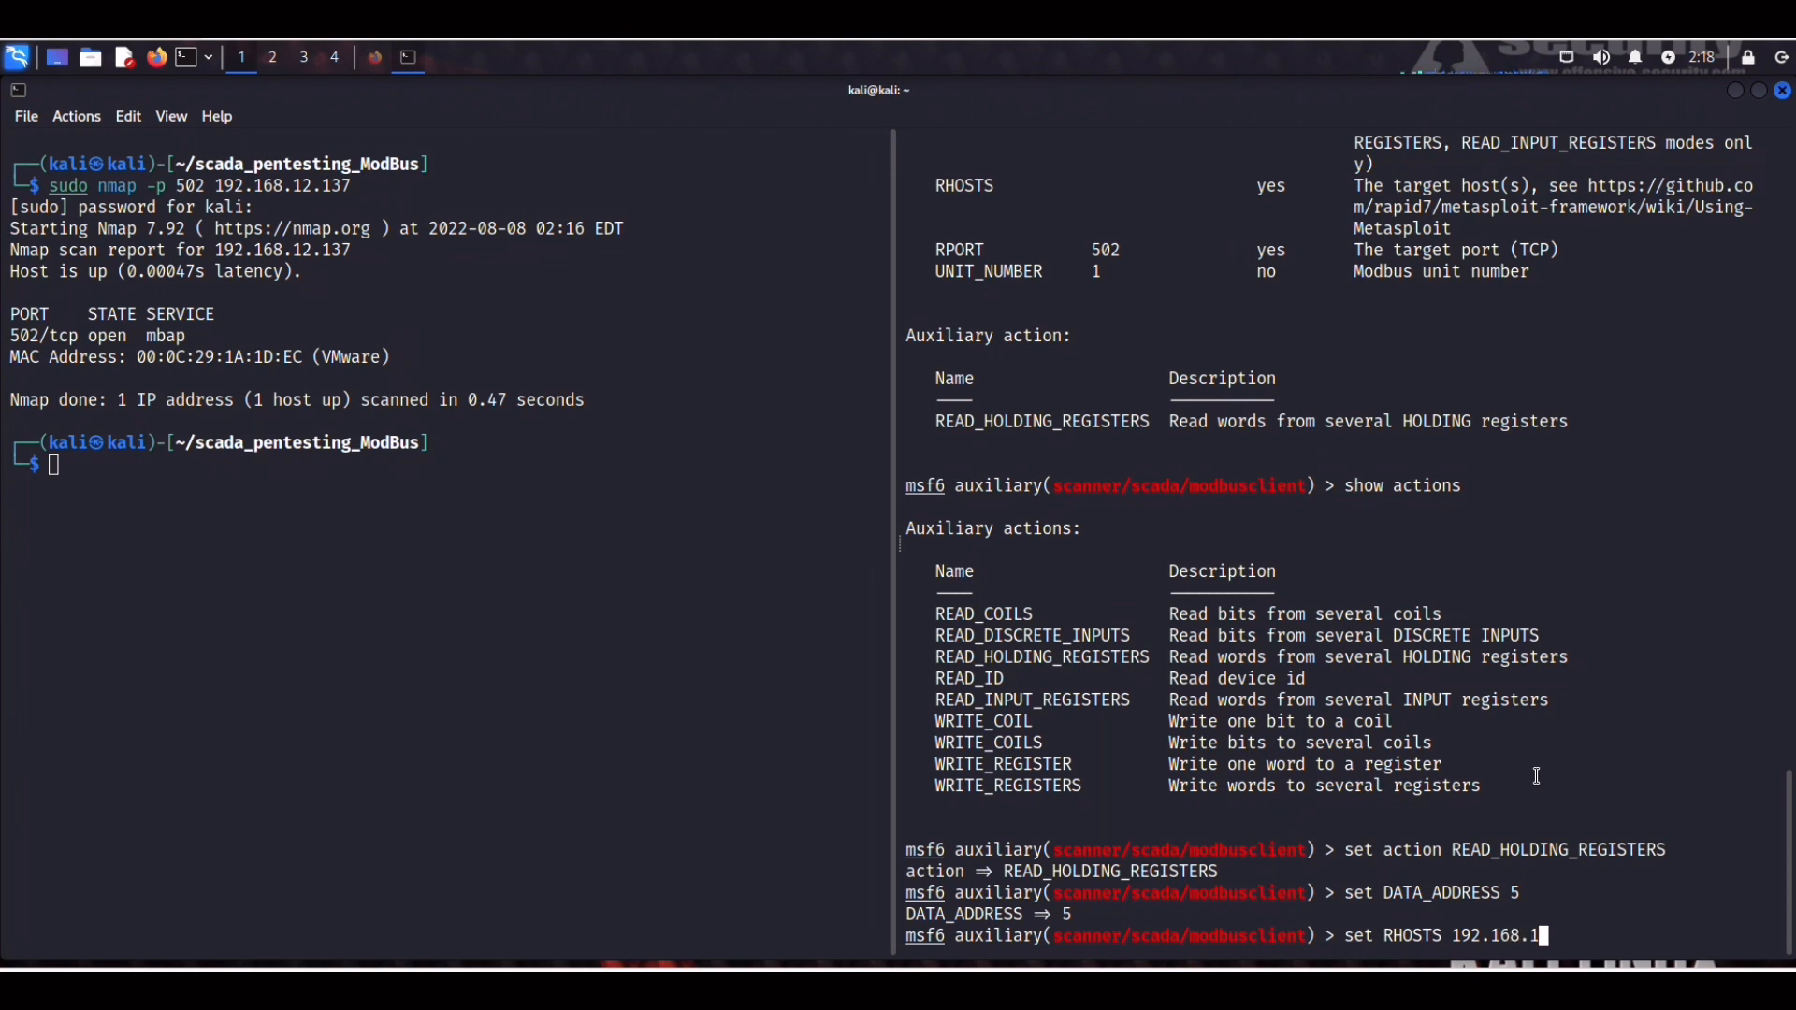
{"action": "type", "text": "2.137"}
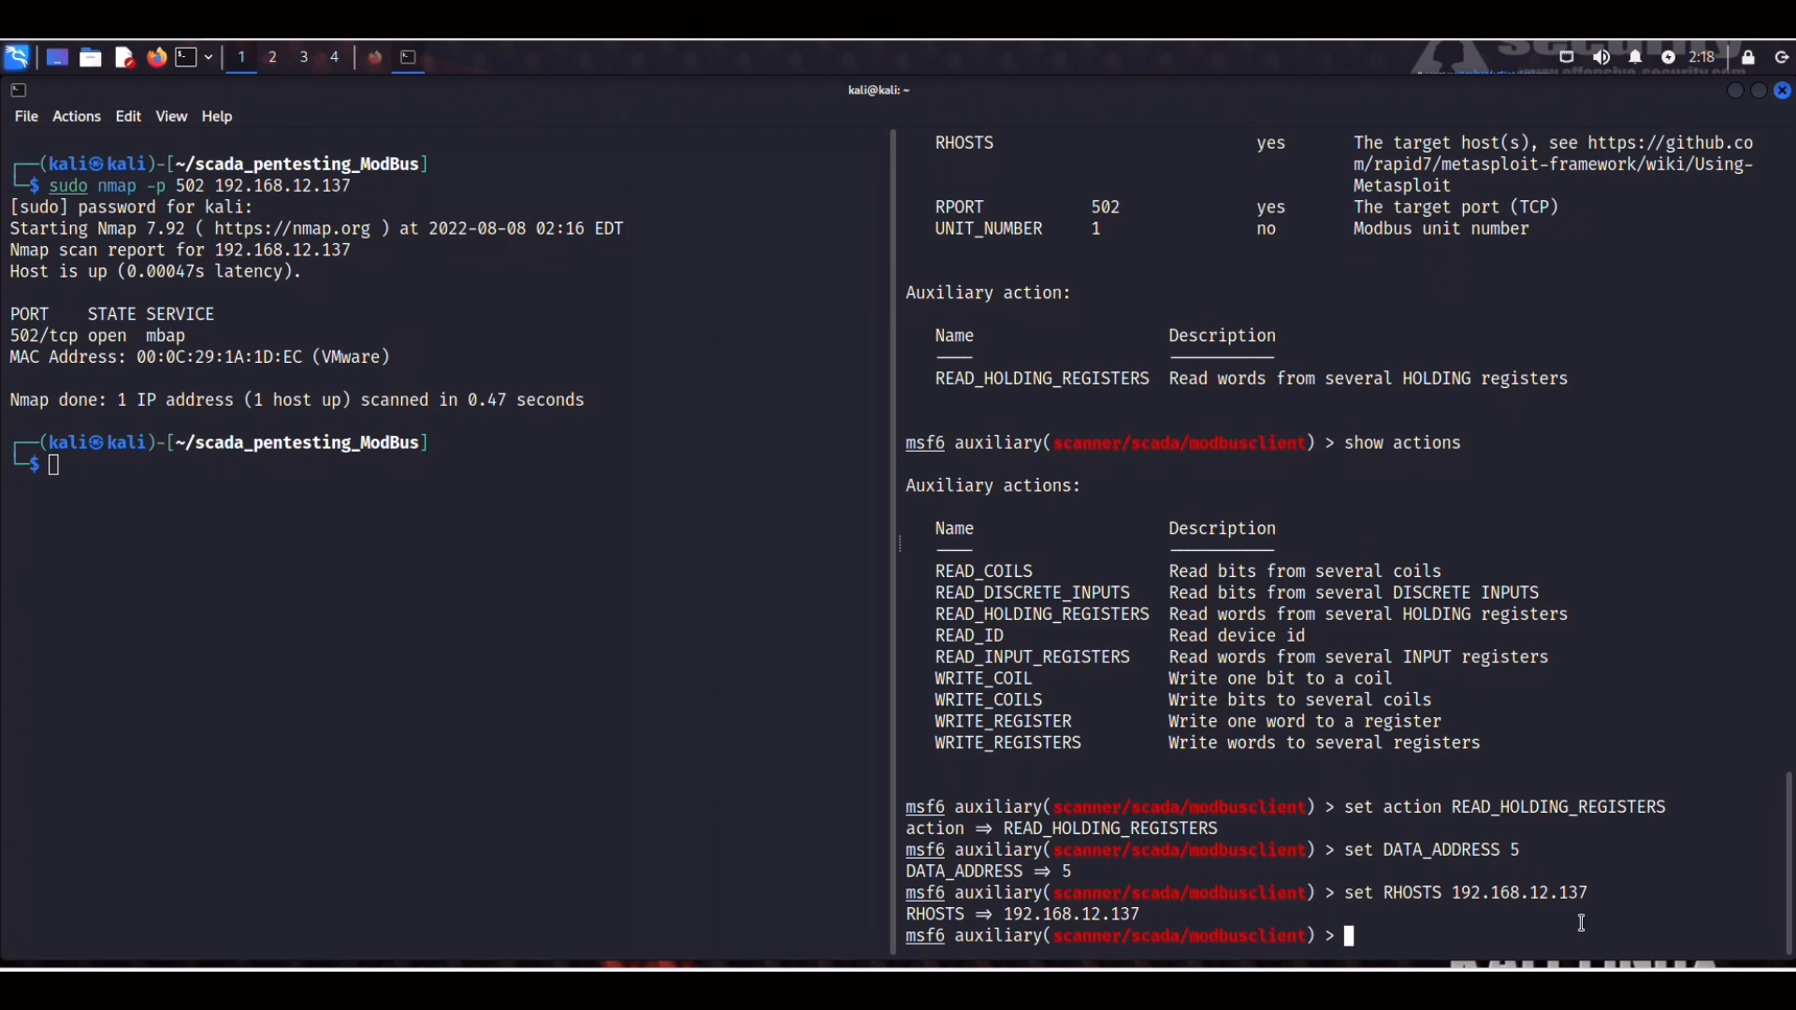
{"action": "type", "text": "run"}
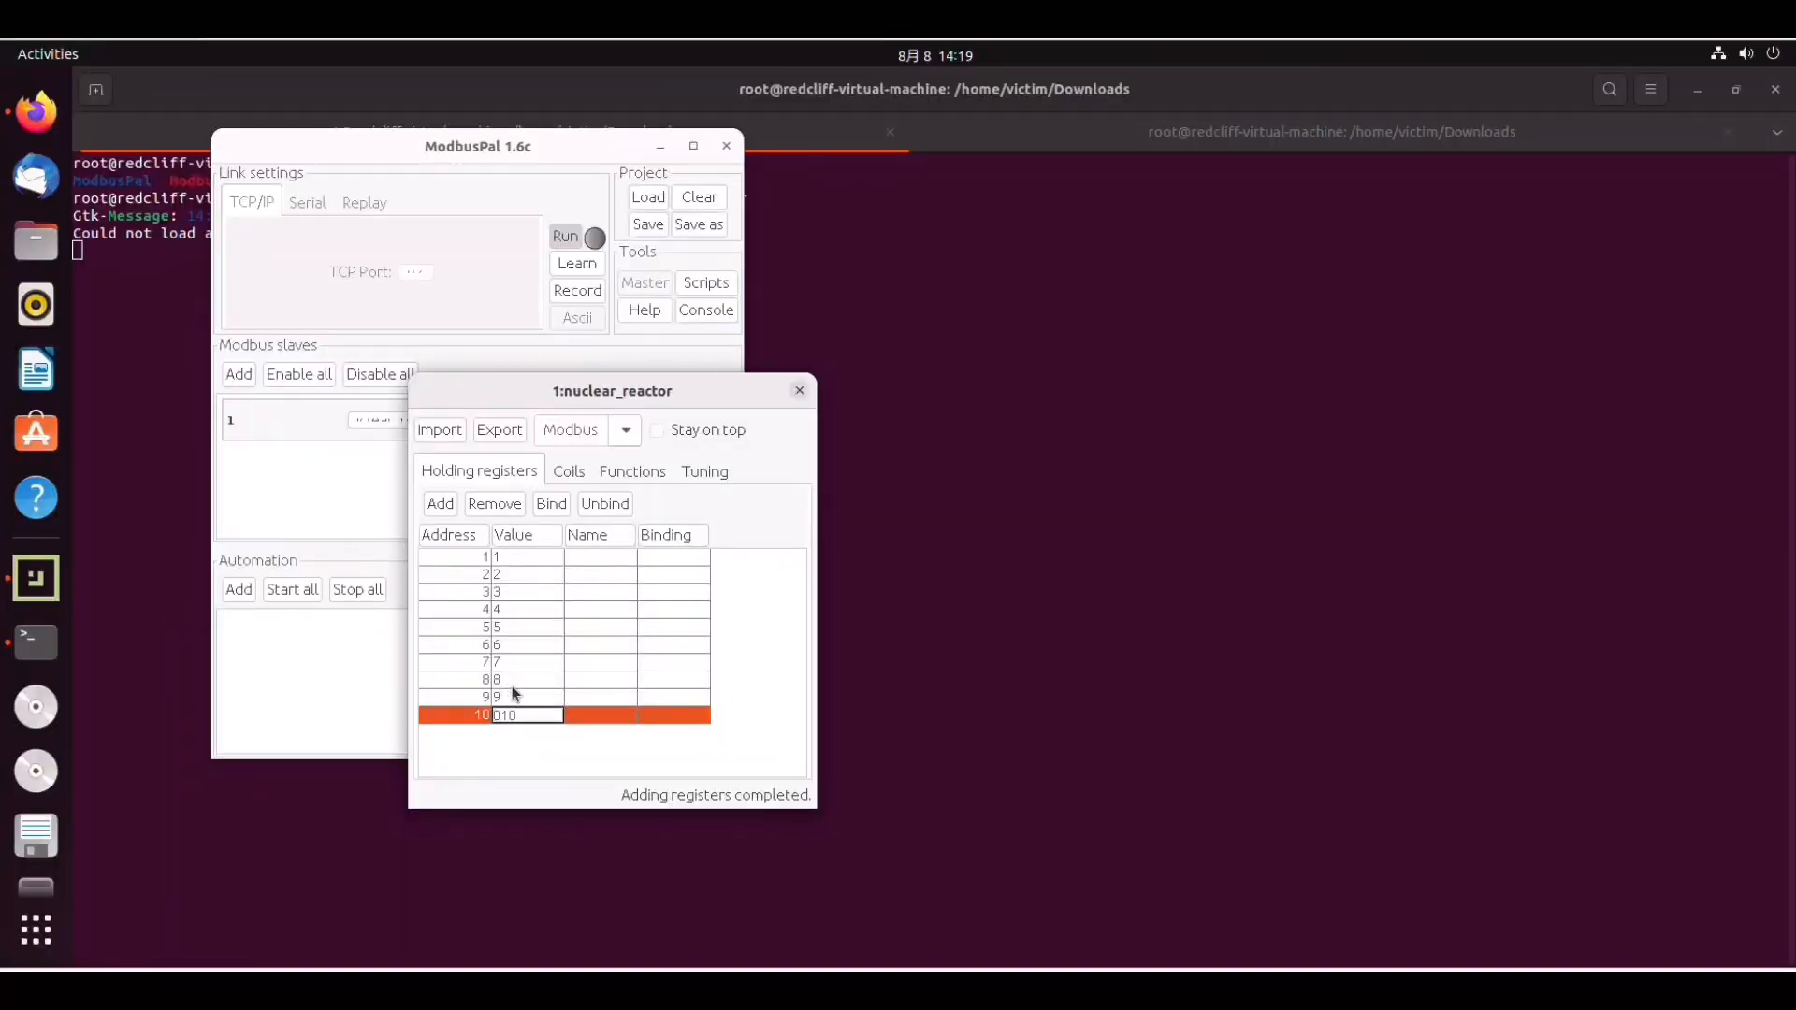
{"action": "mouse_move", "coordinate": [484, 626]}
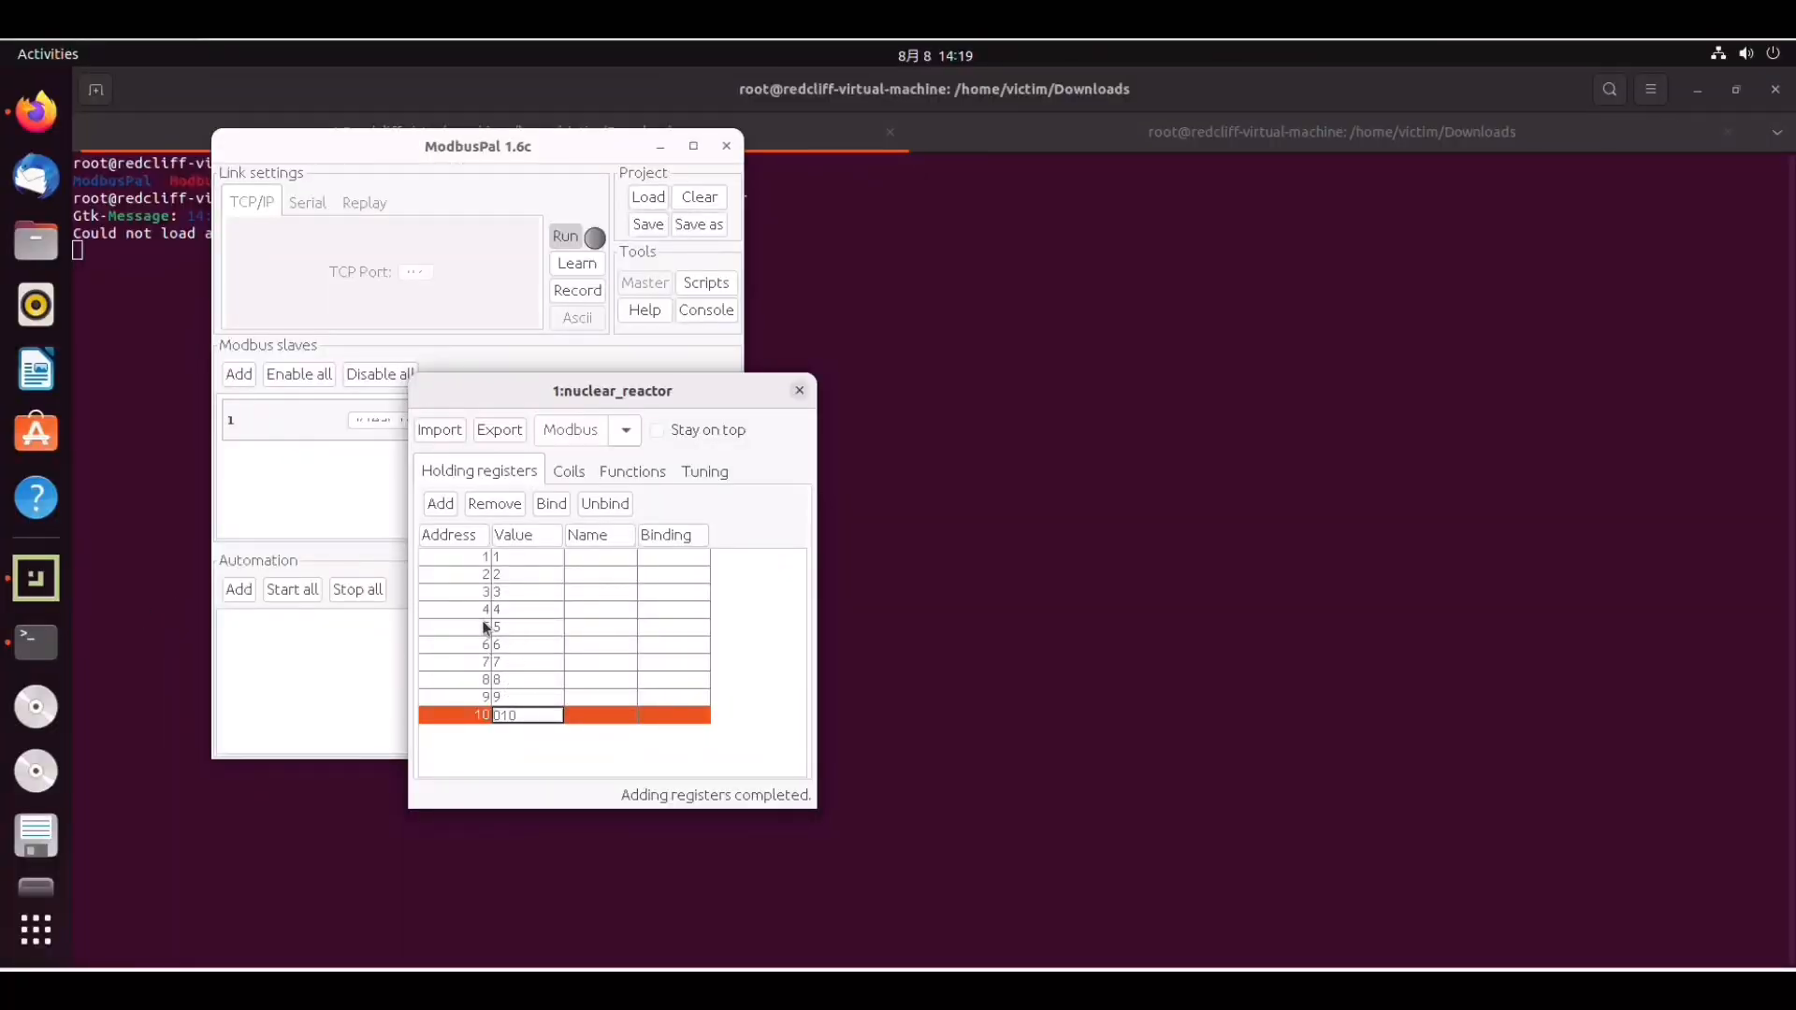
{"action": "mouse_move", "coordinate": [516, 666]}
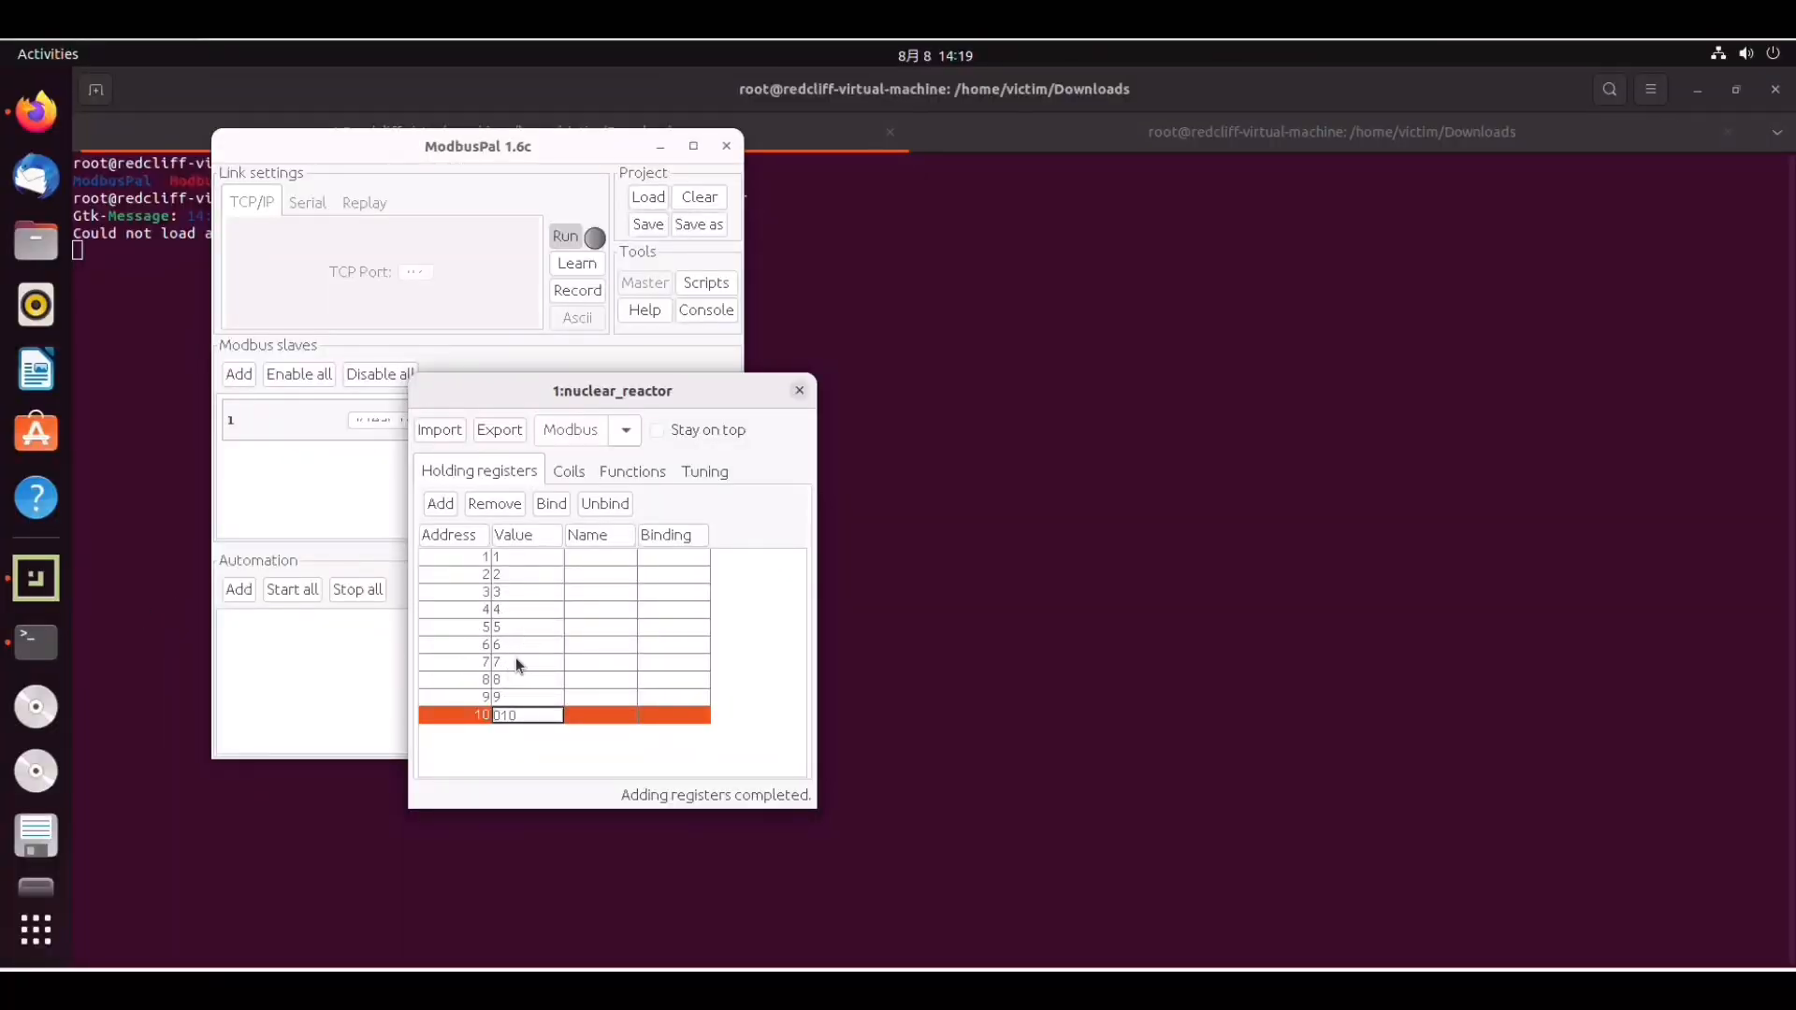
{"action": "mouse_move", "coordinate": [511, 681]}
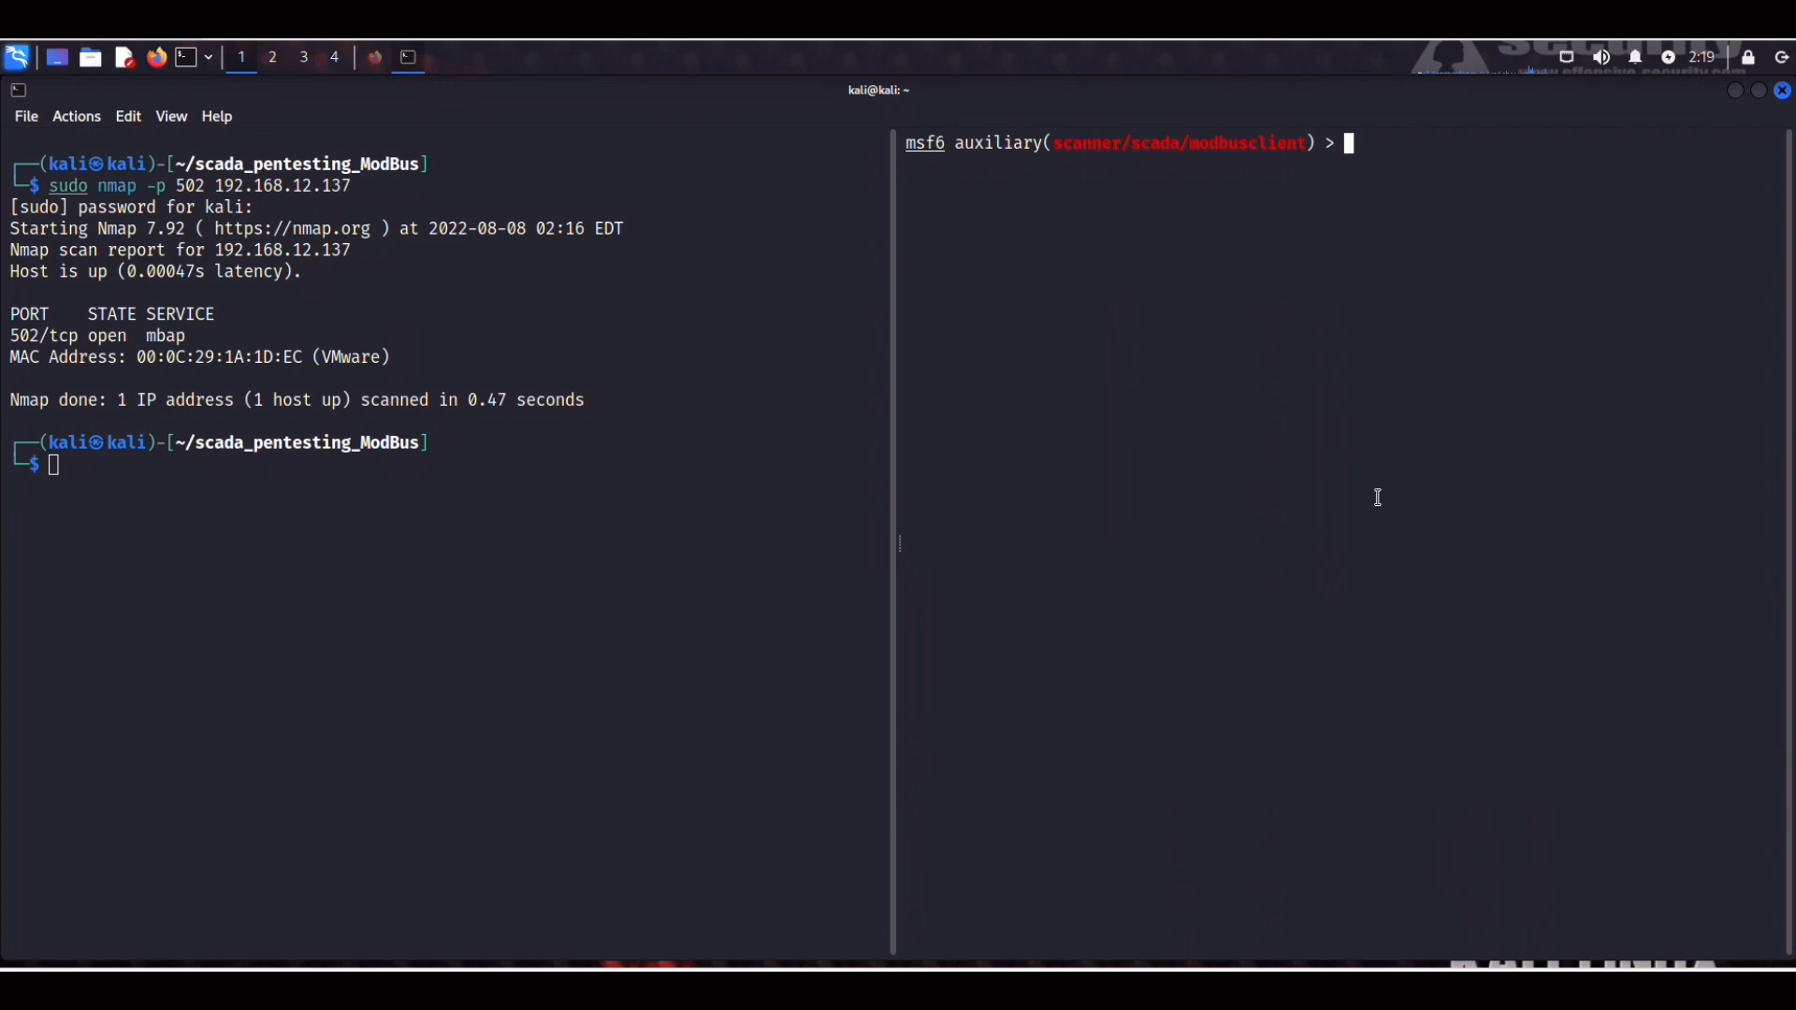
{"action": "mouse_move", "coordinate": [1373, 146]}
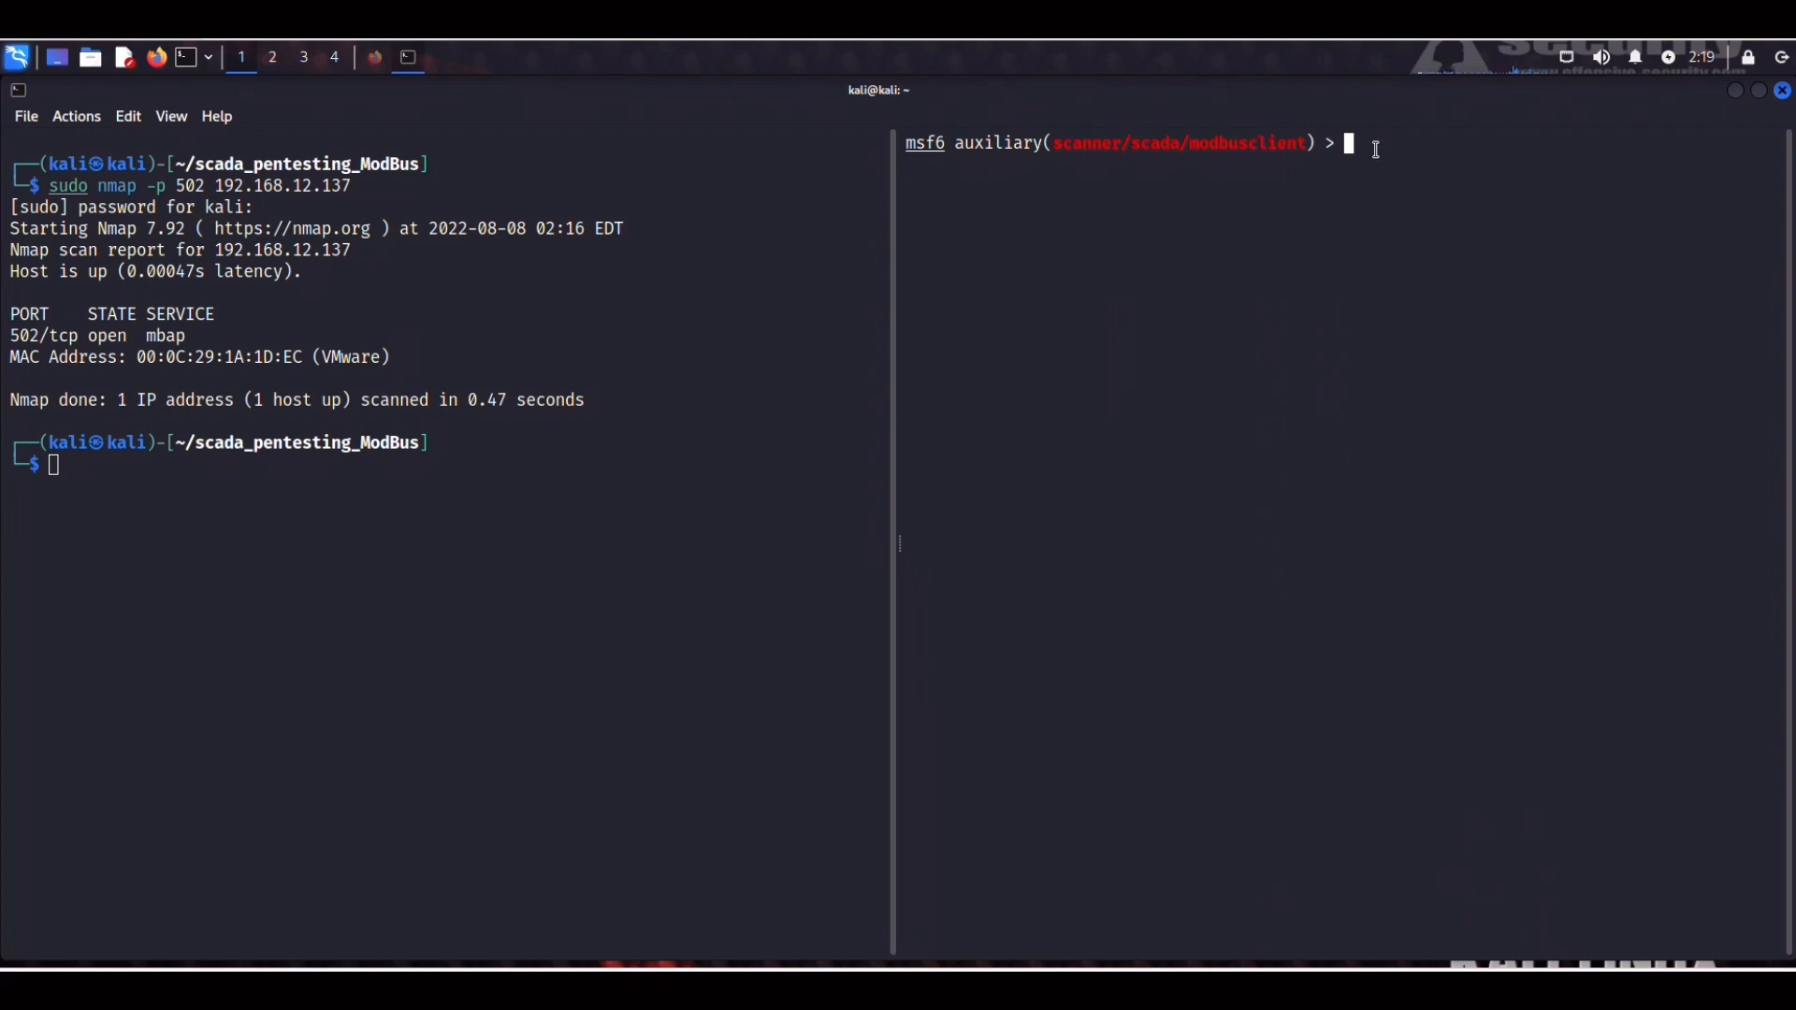
Set the modbusclient action to WRITE_REGISTER.
{"action": "type", "text": "set"}
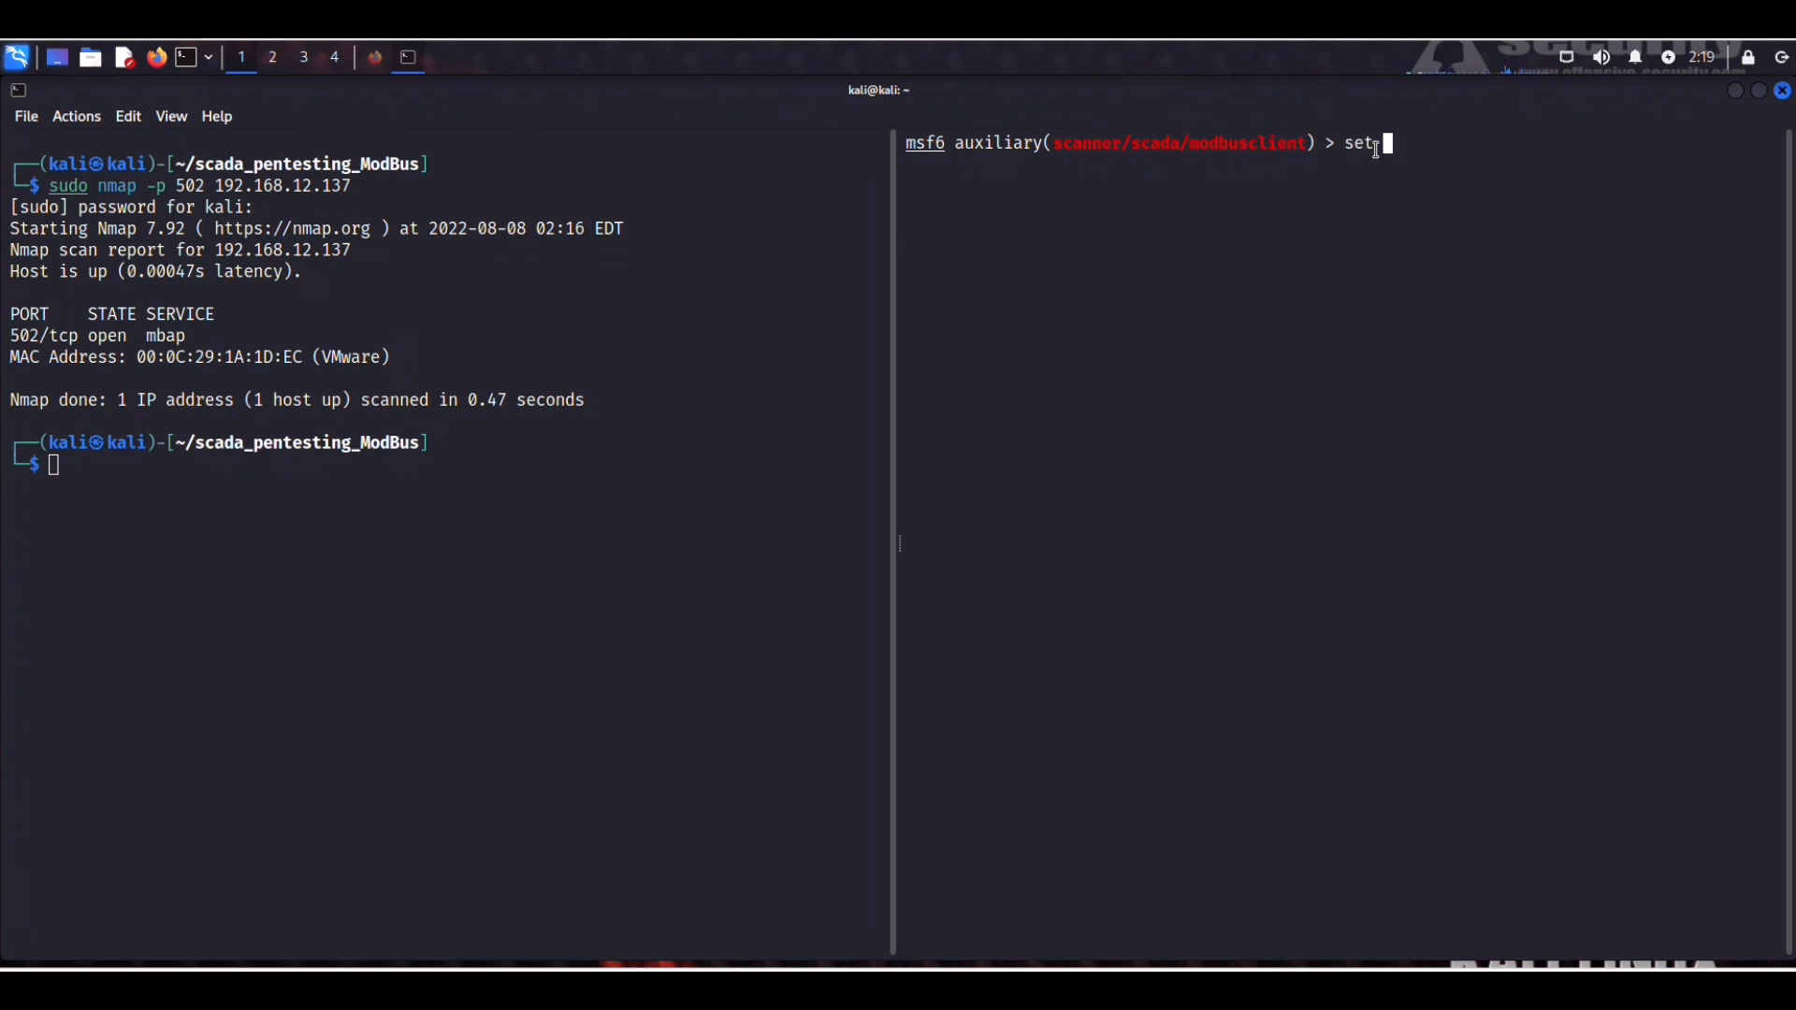
{"action": "type", "text": "action"}
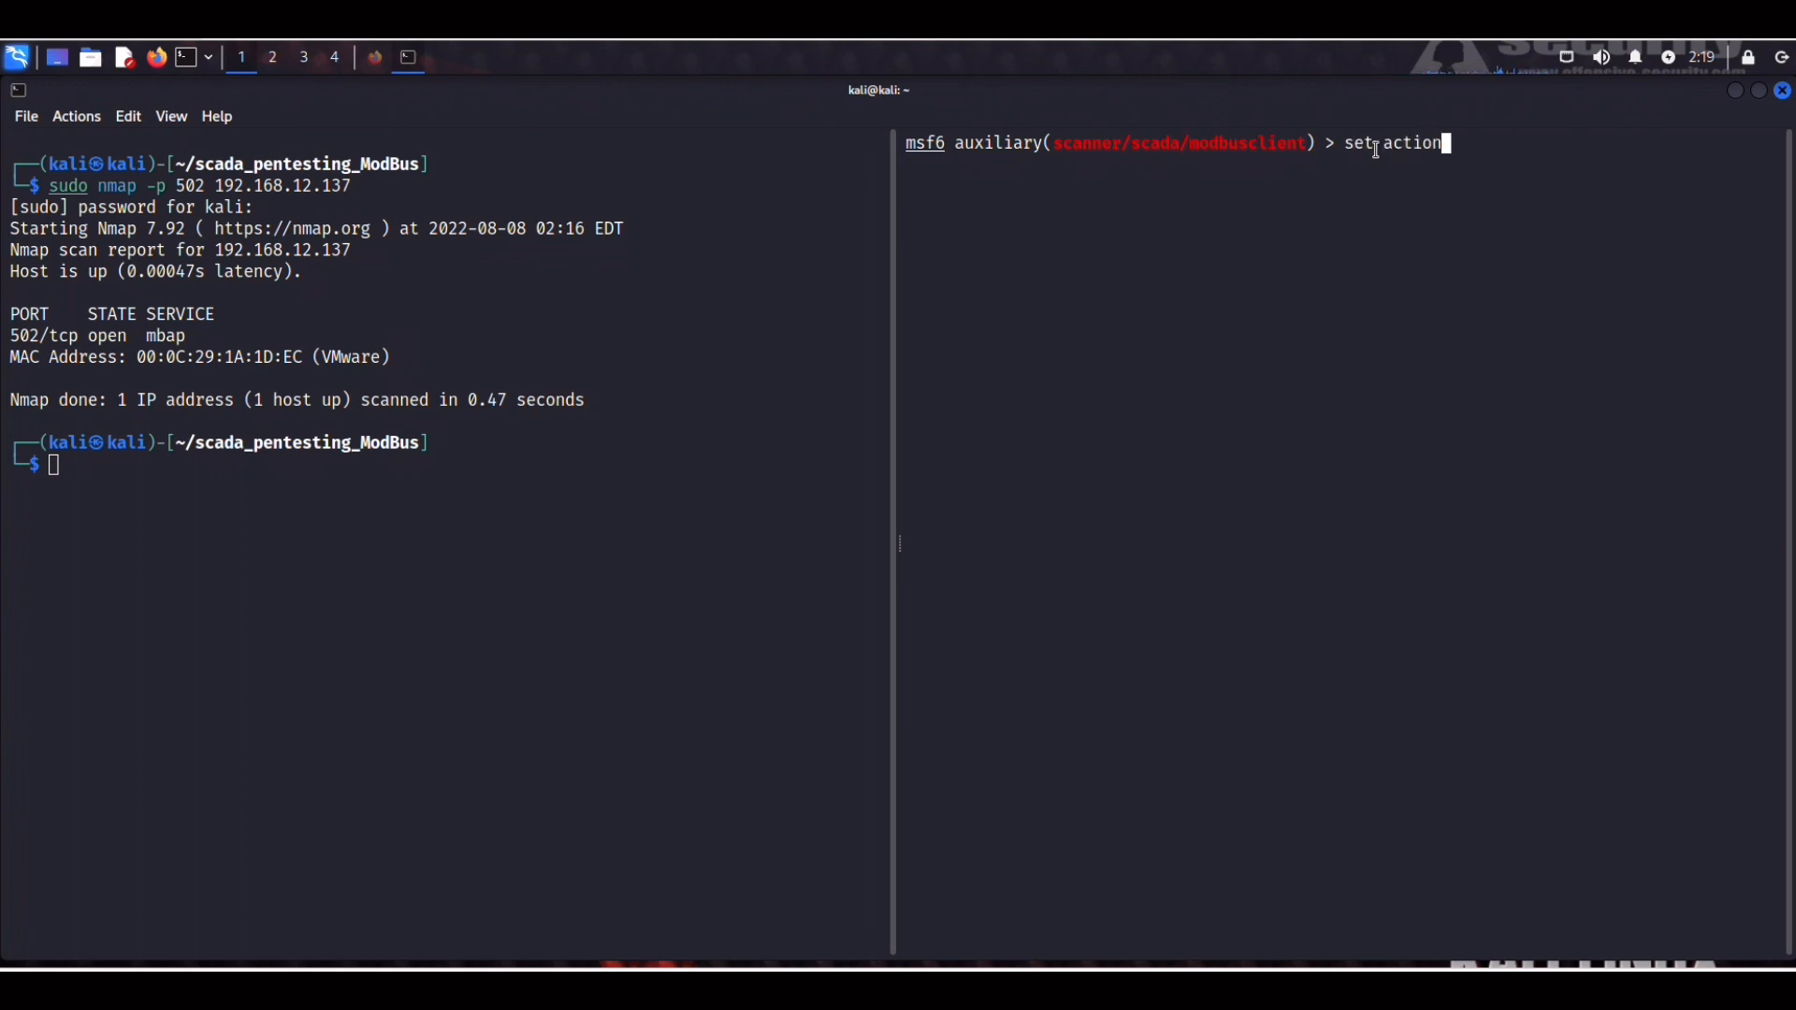
{"action": "type", "text": "WRI"}
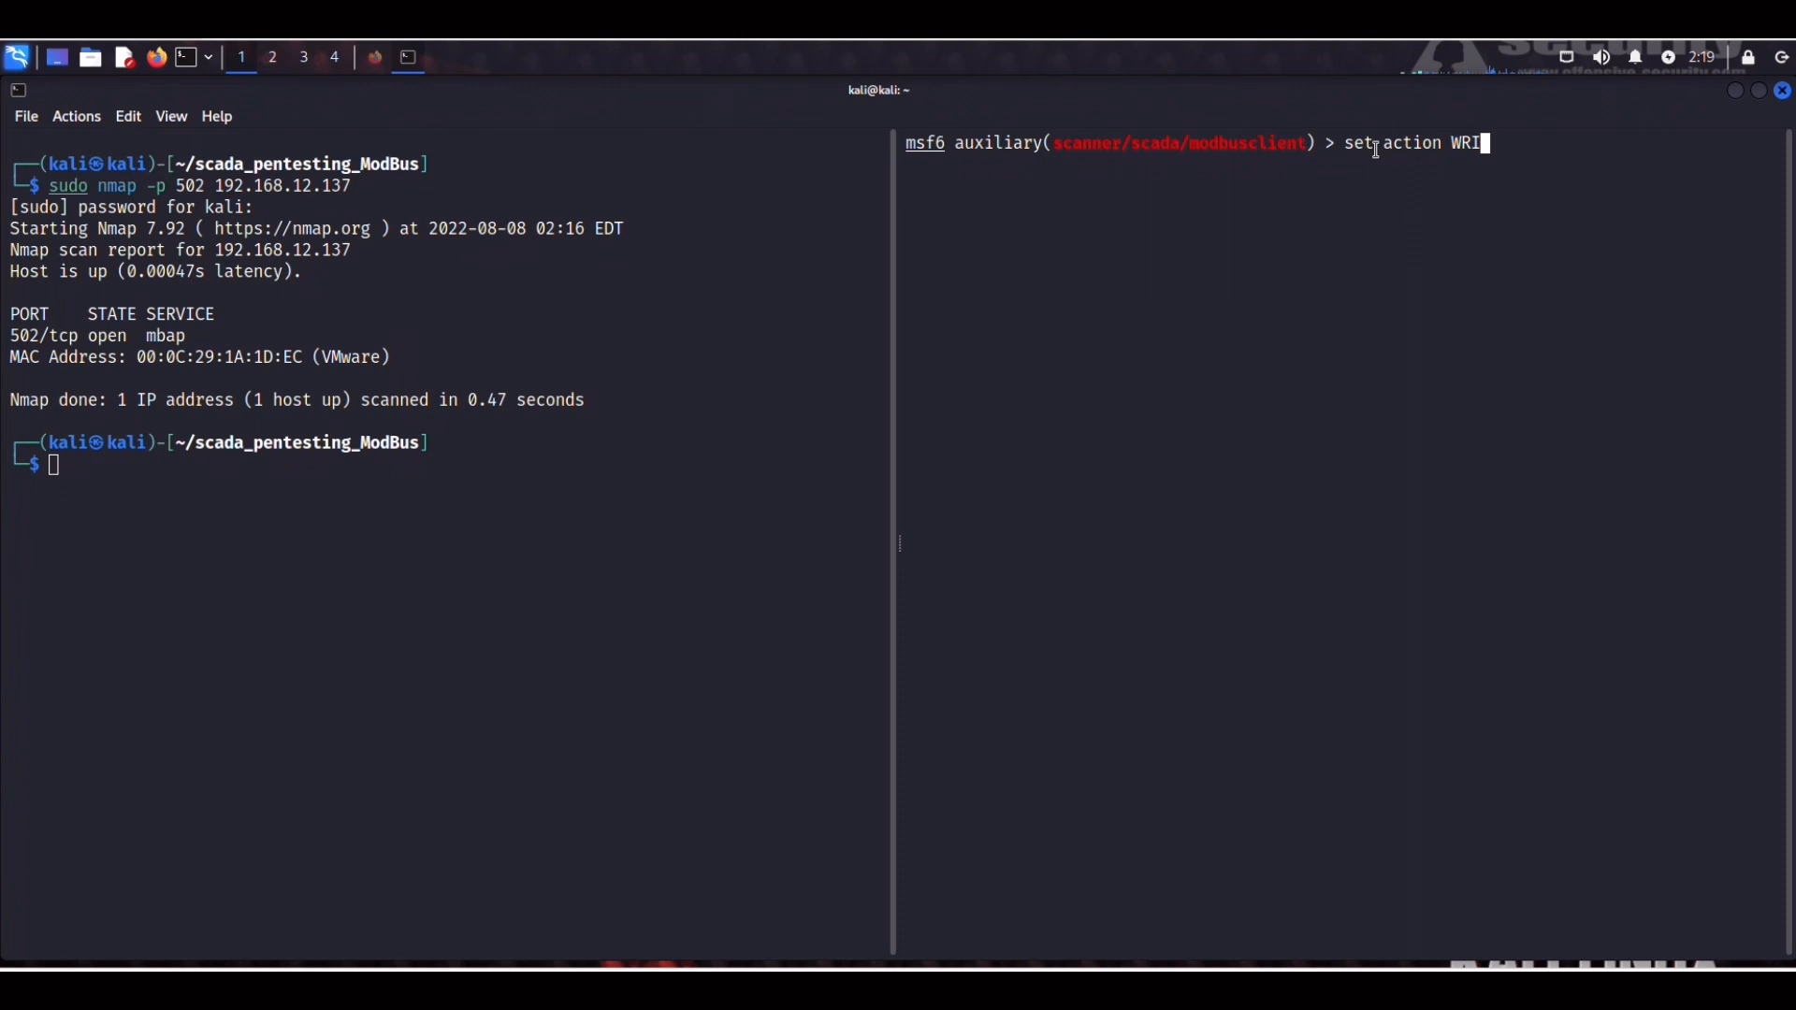
{"action": "type", "text": "TE_"}
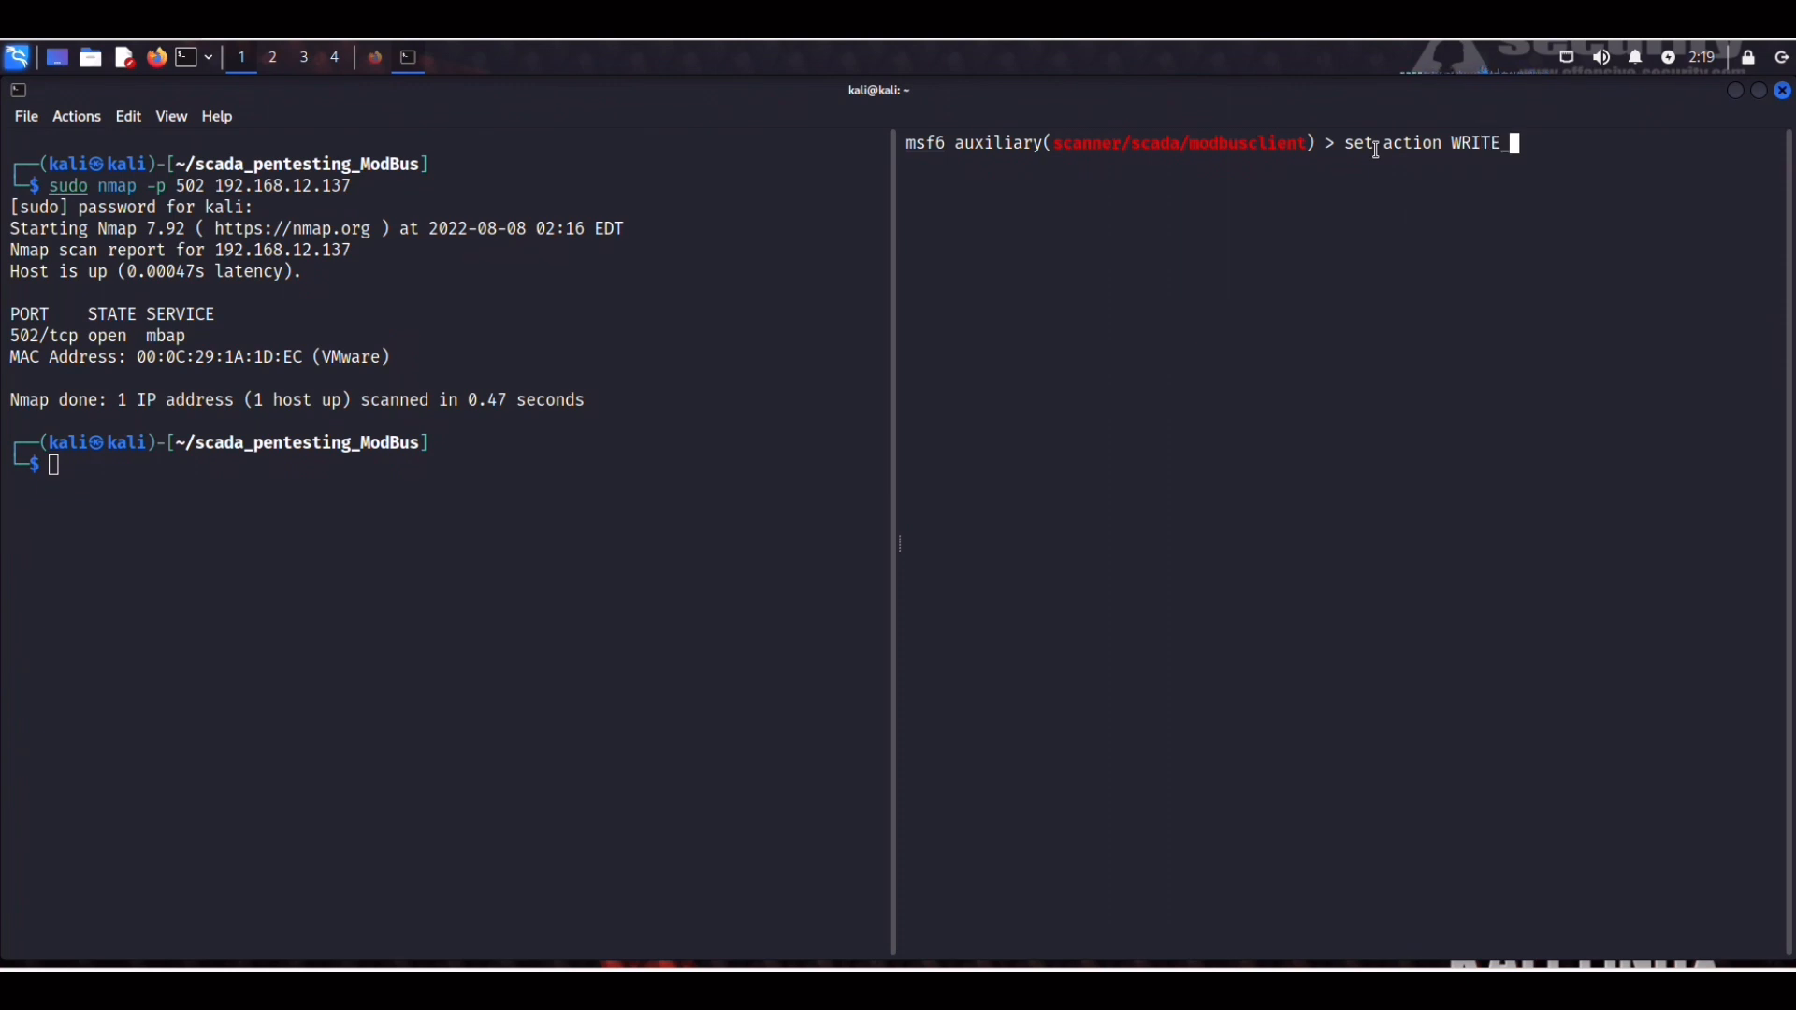
{"action": "type", "text": "REGISTER"}
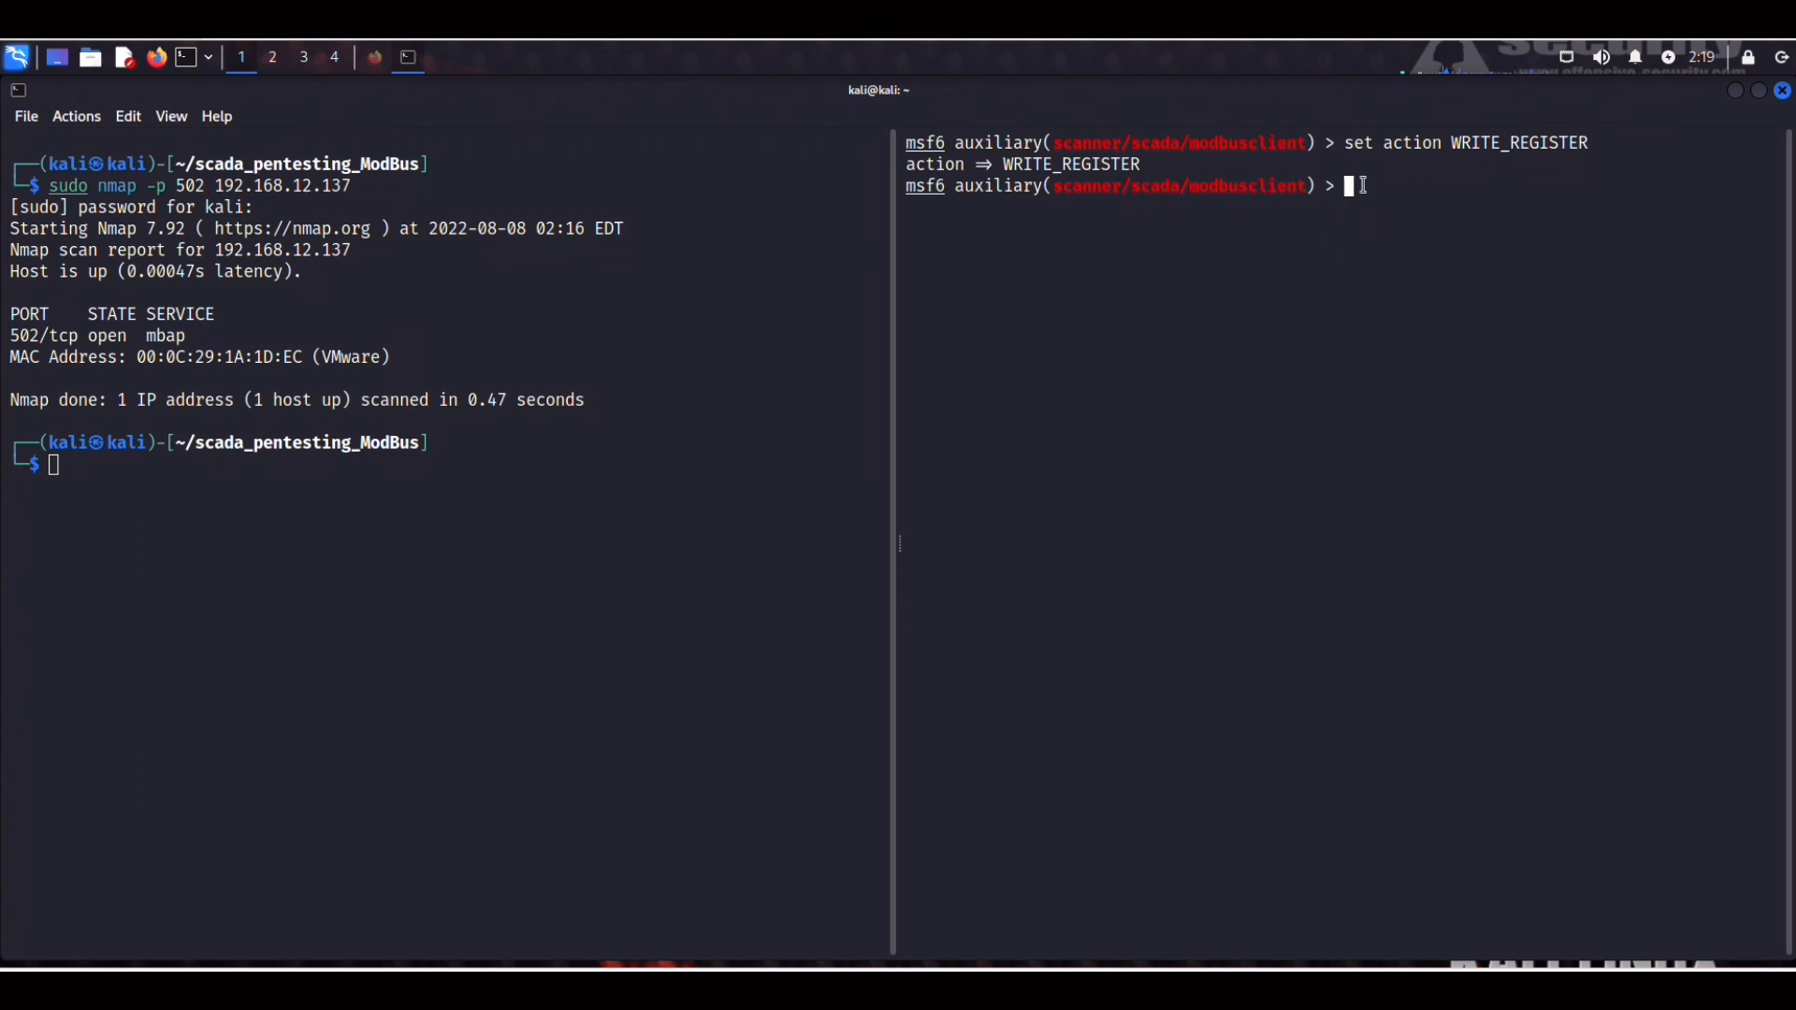
Set DATA_ADDRESS 5 and DATA 1337, then run to write the register.
{"action": "type", "text": "set"}
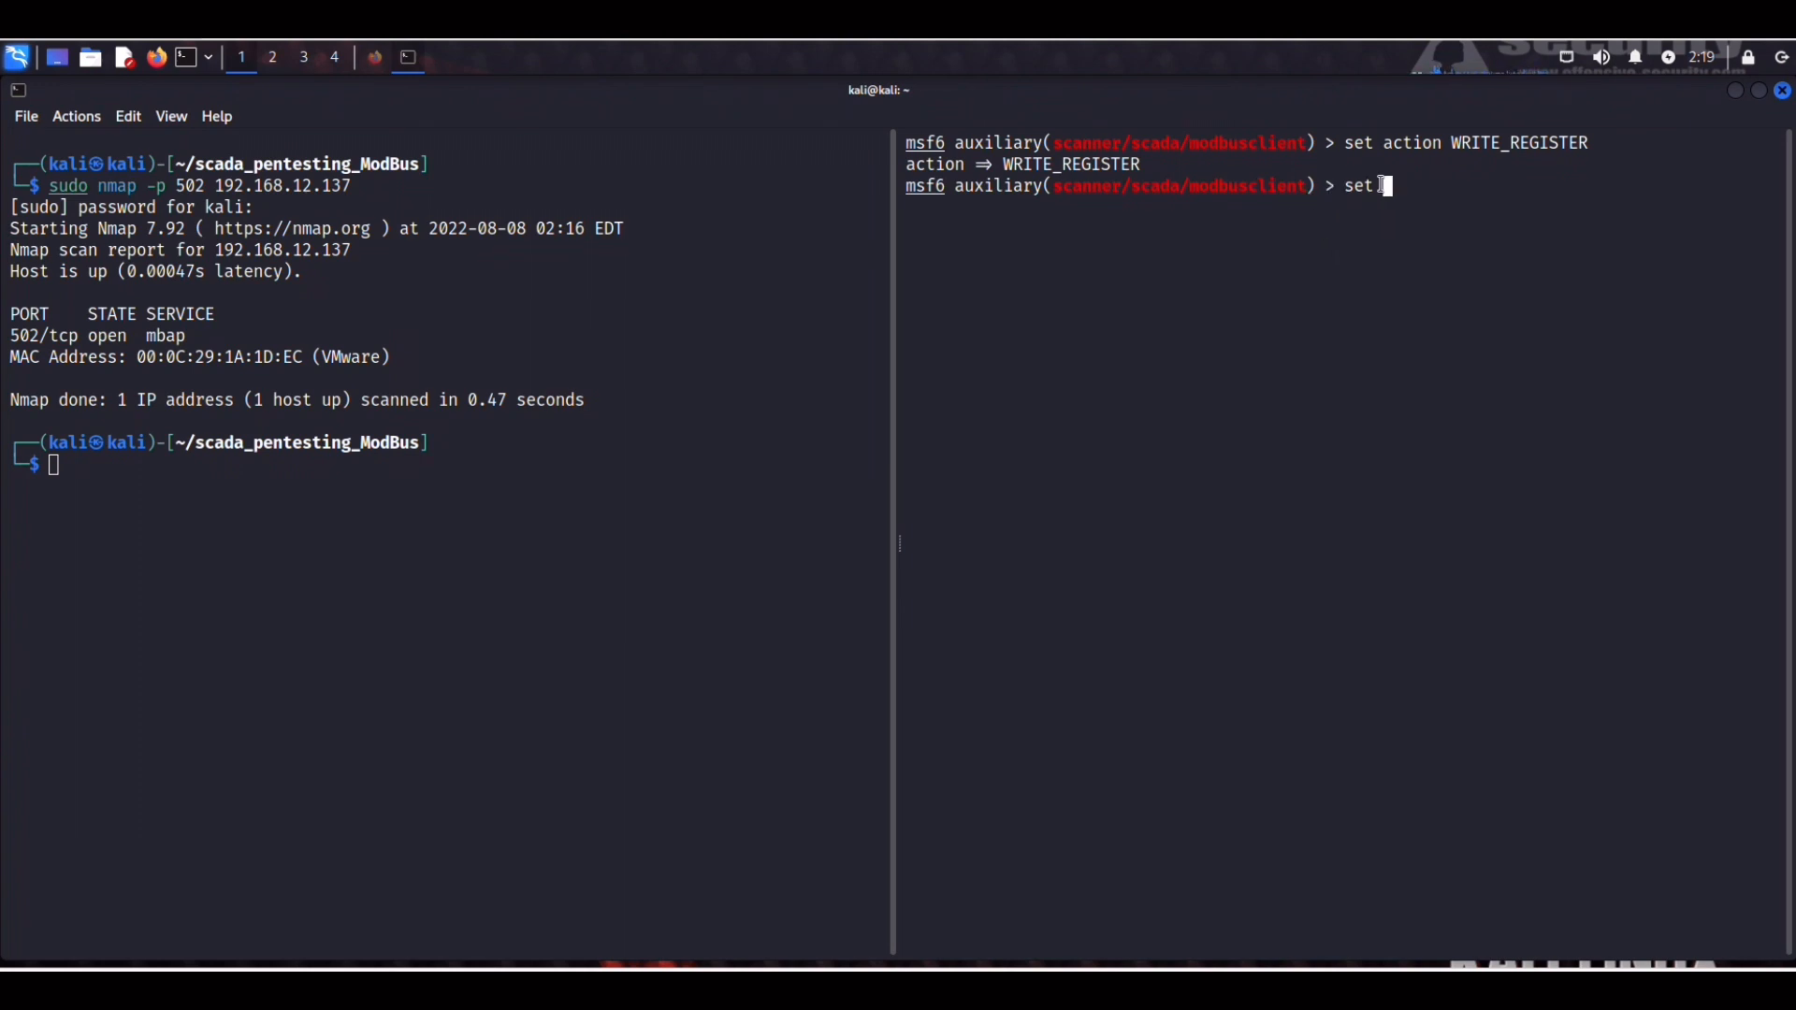
{"action": "type", "text": "DA"}
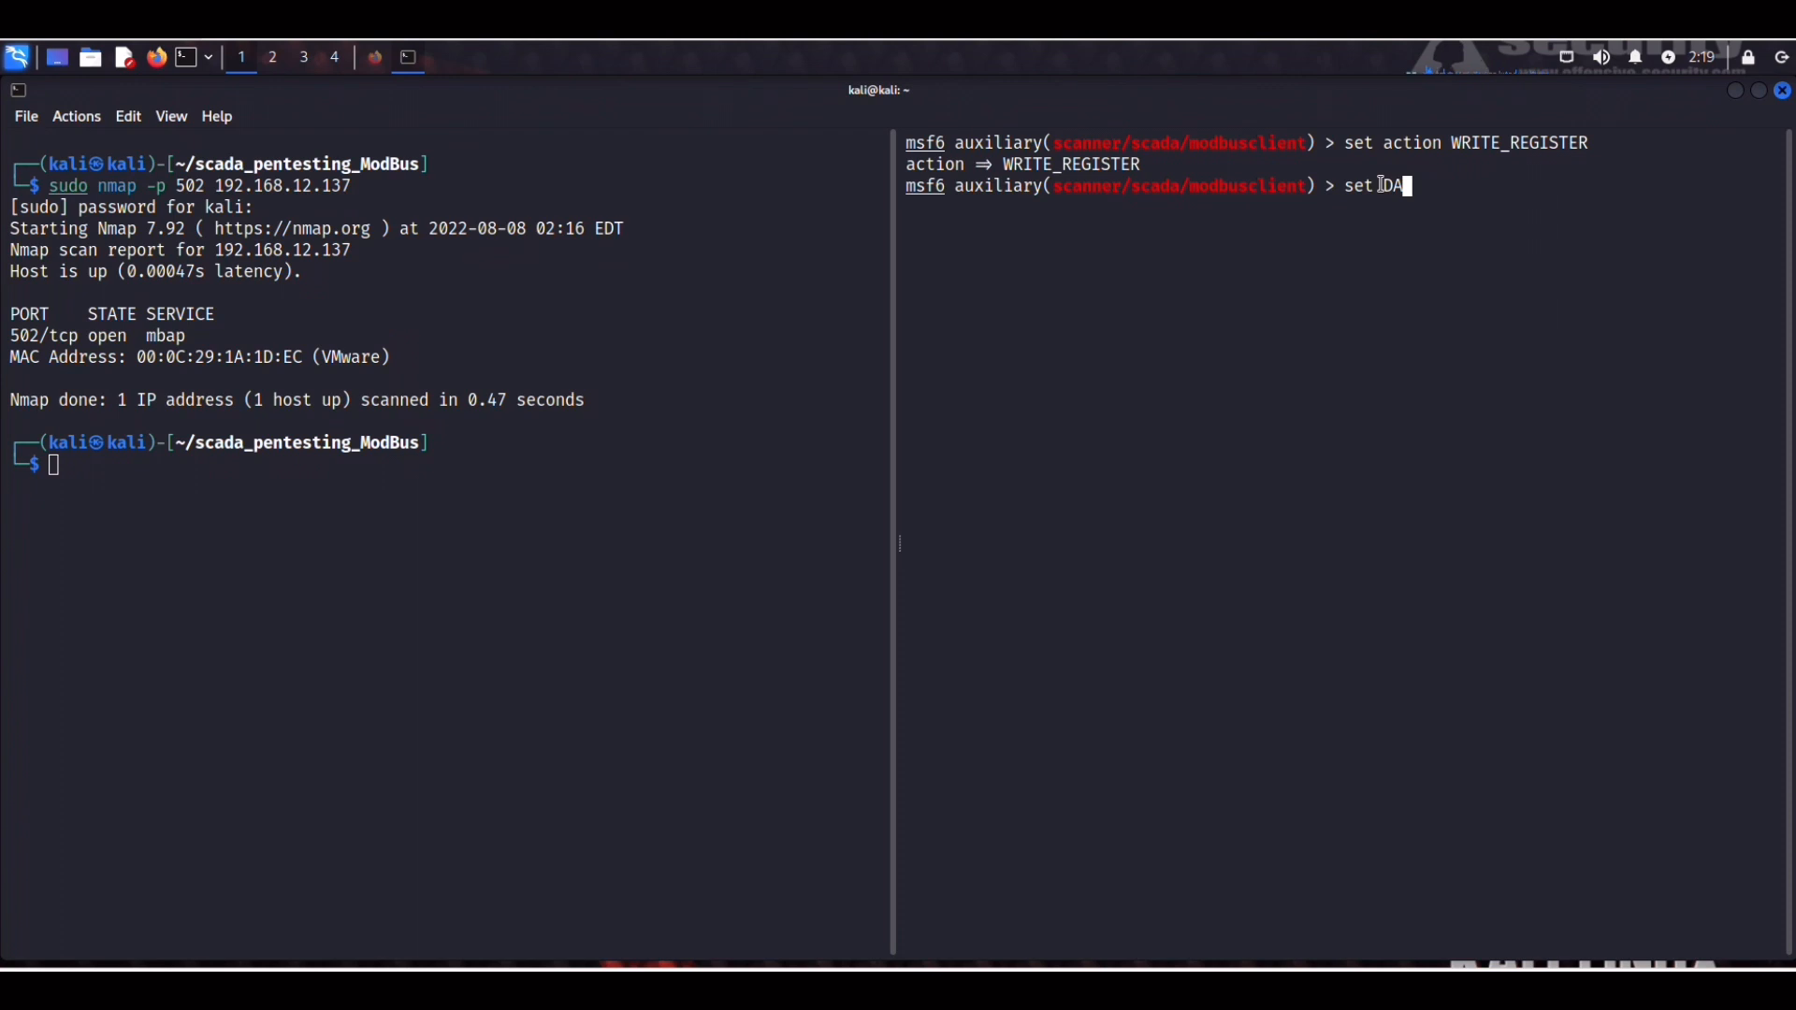
{"action": "type", "text": "TA_A"}
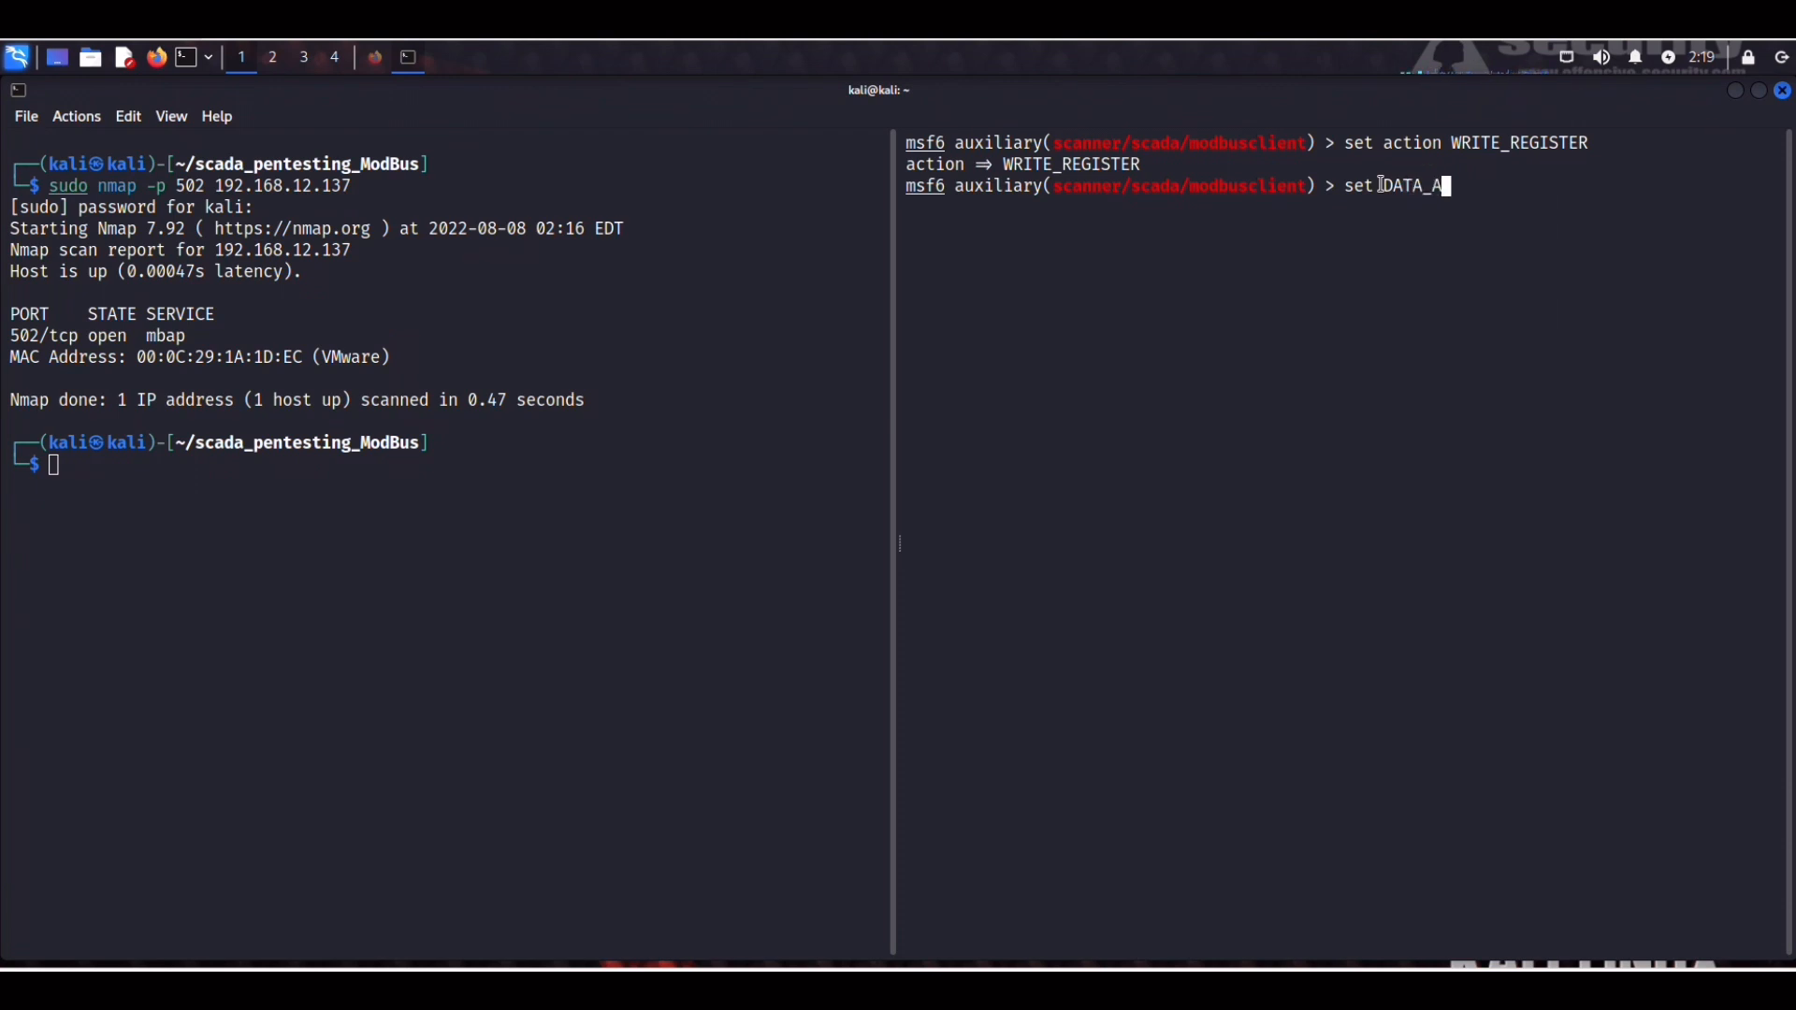
{"action": "type", "text": "DDRESS"}
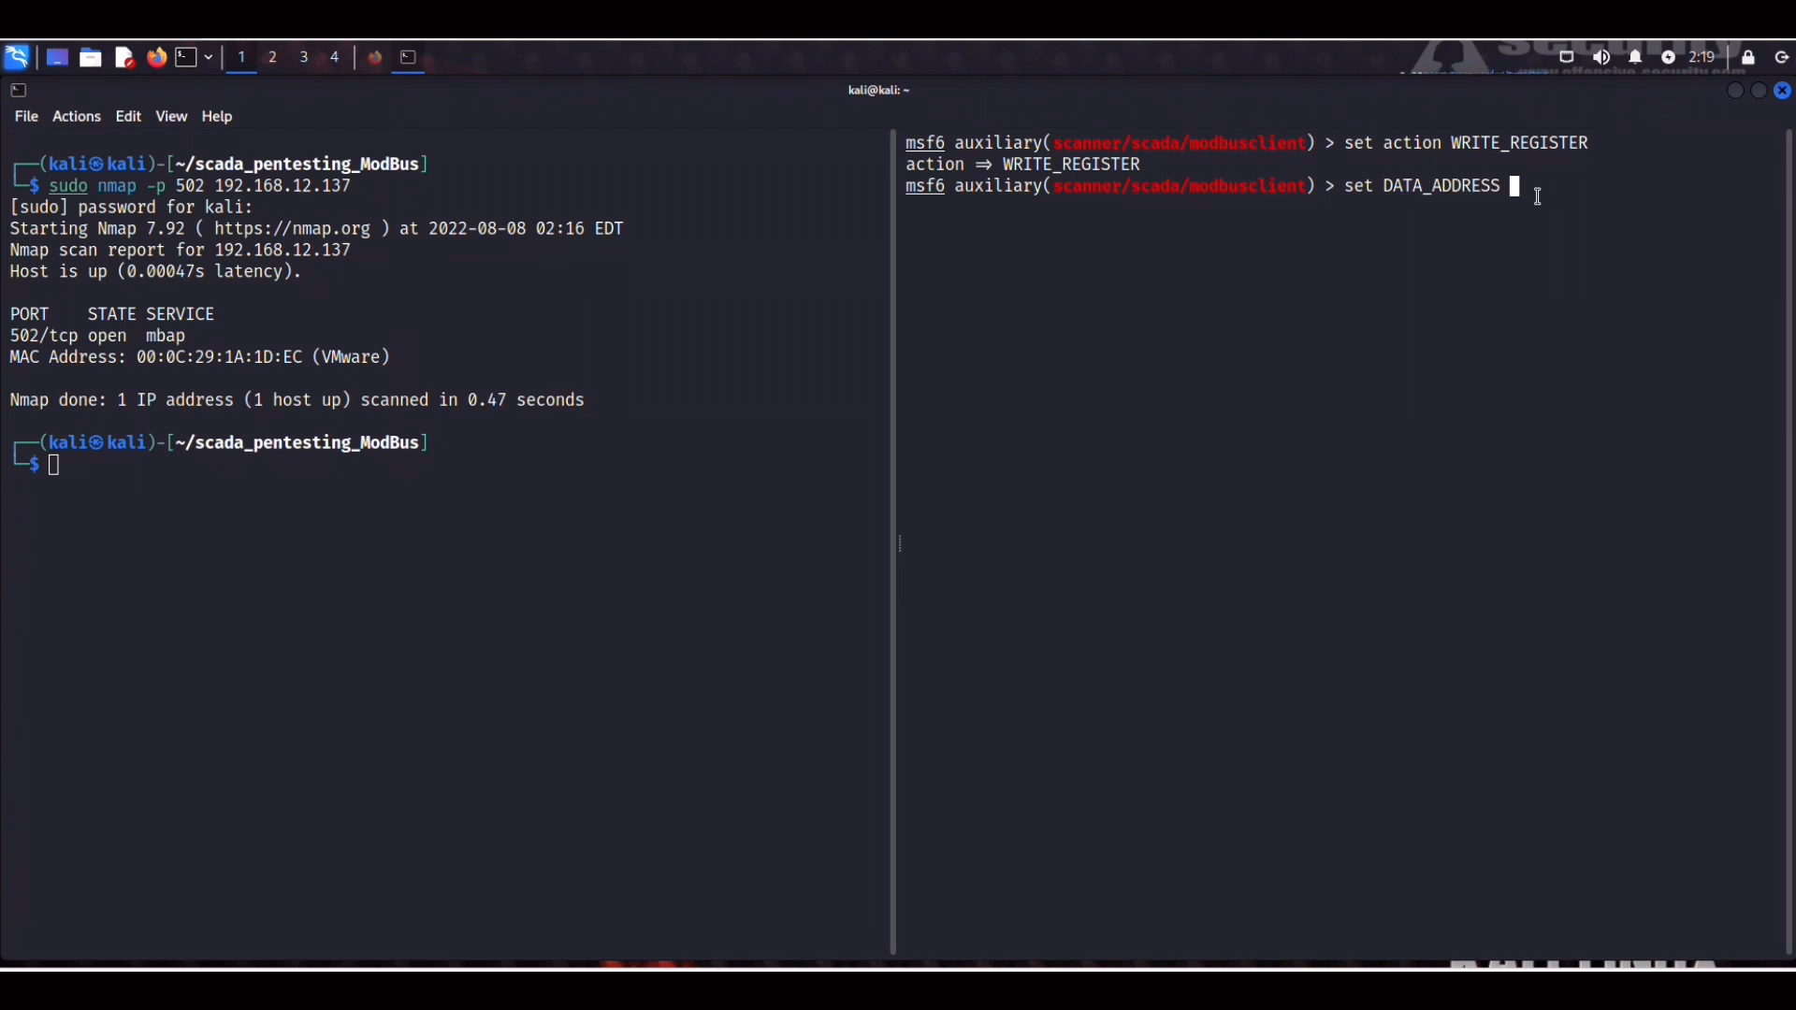
{"action": "type", "text": "5"}
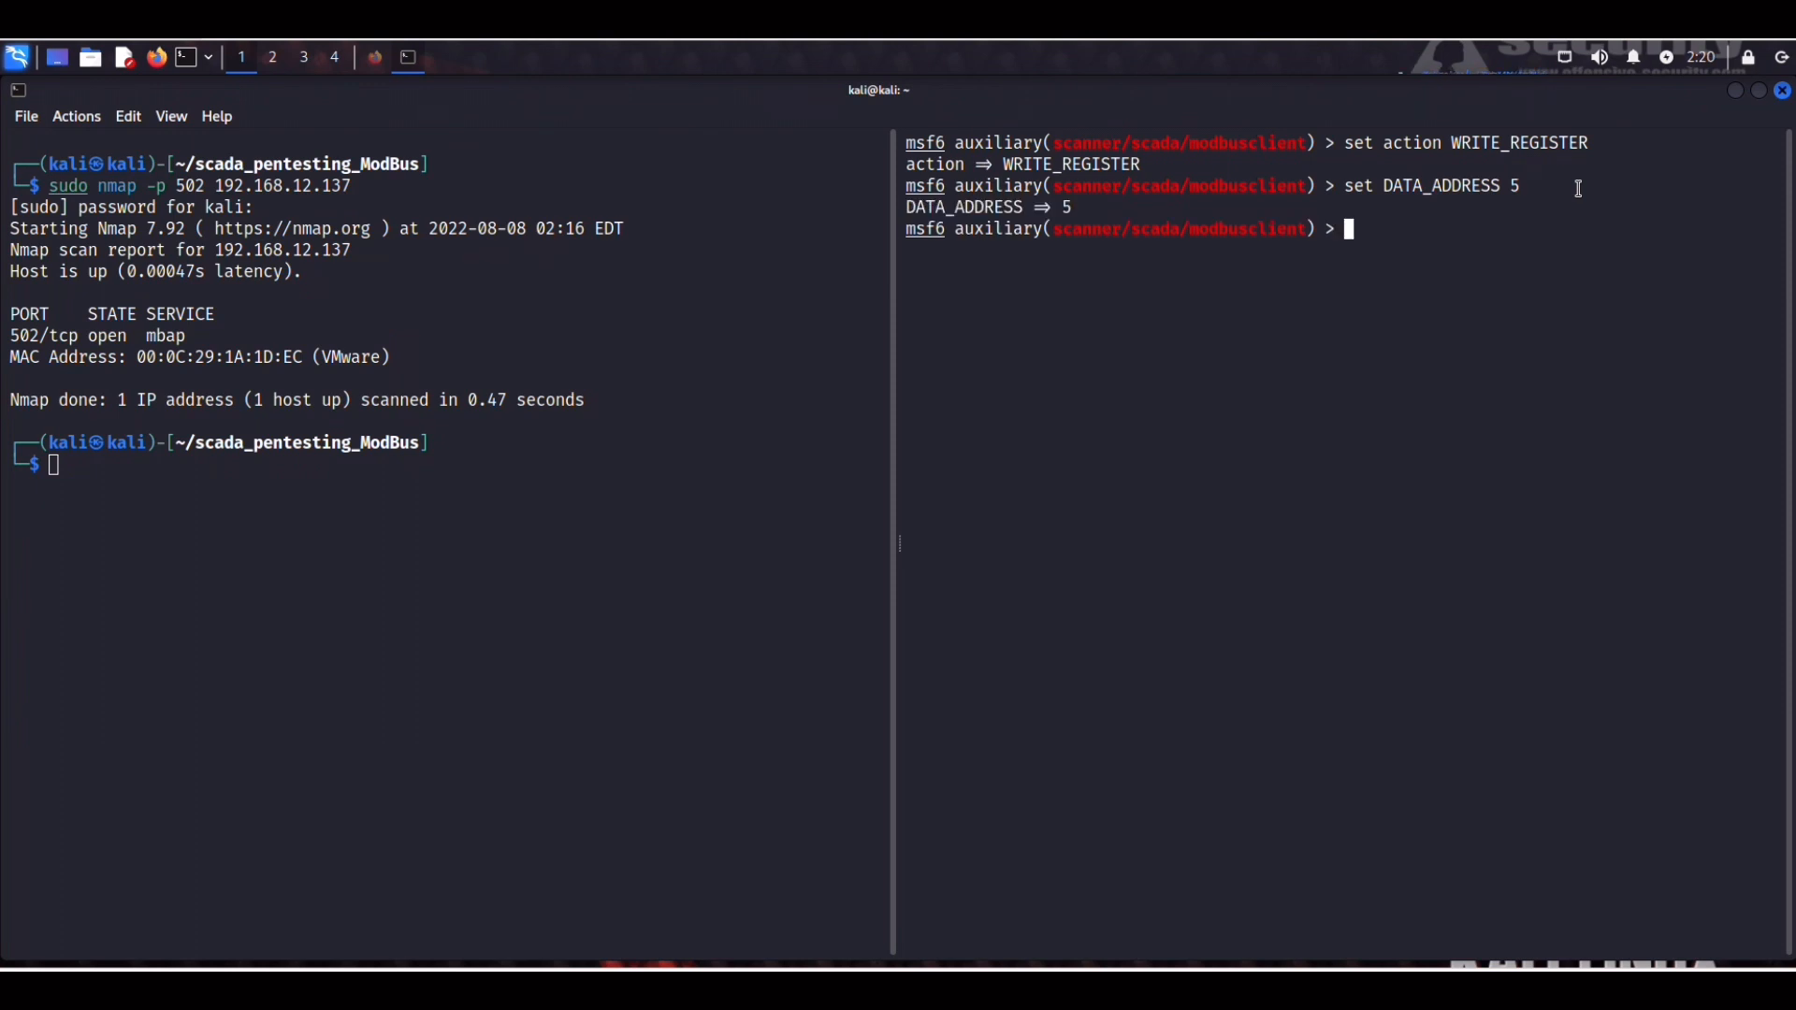
{"action": "type", "text": "set D"}
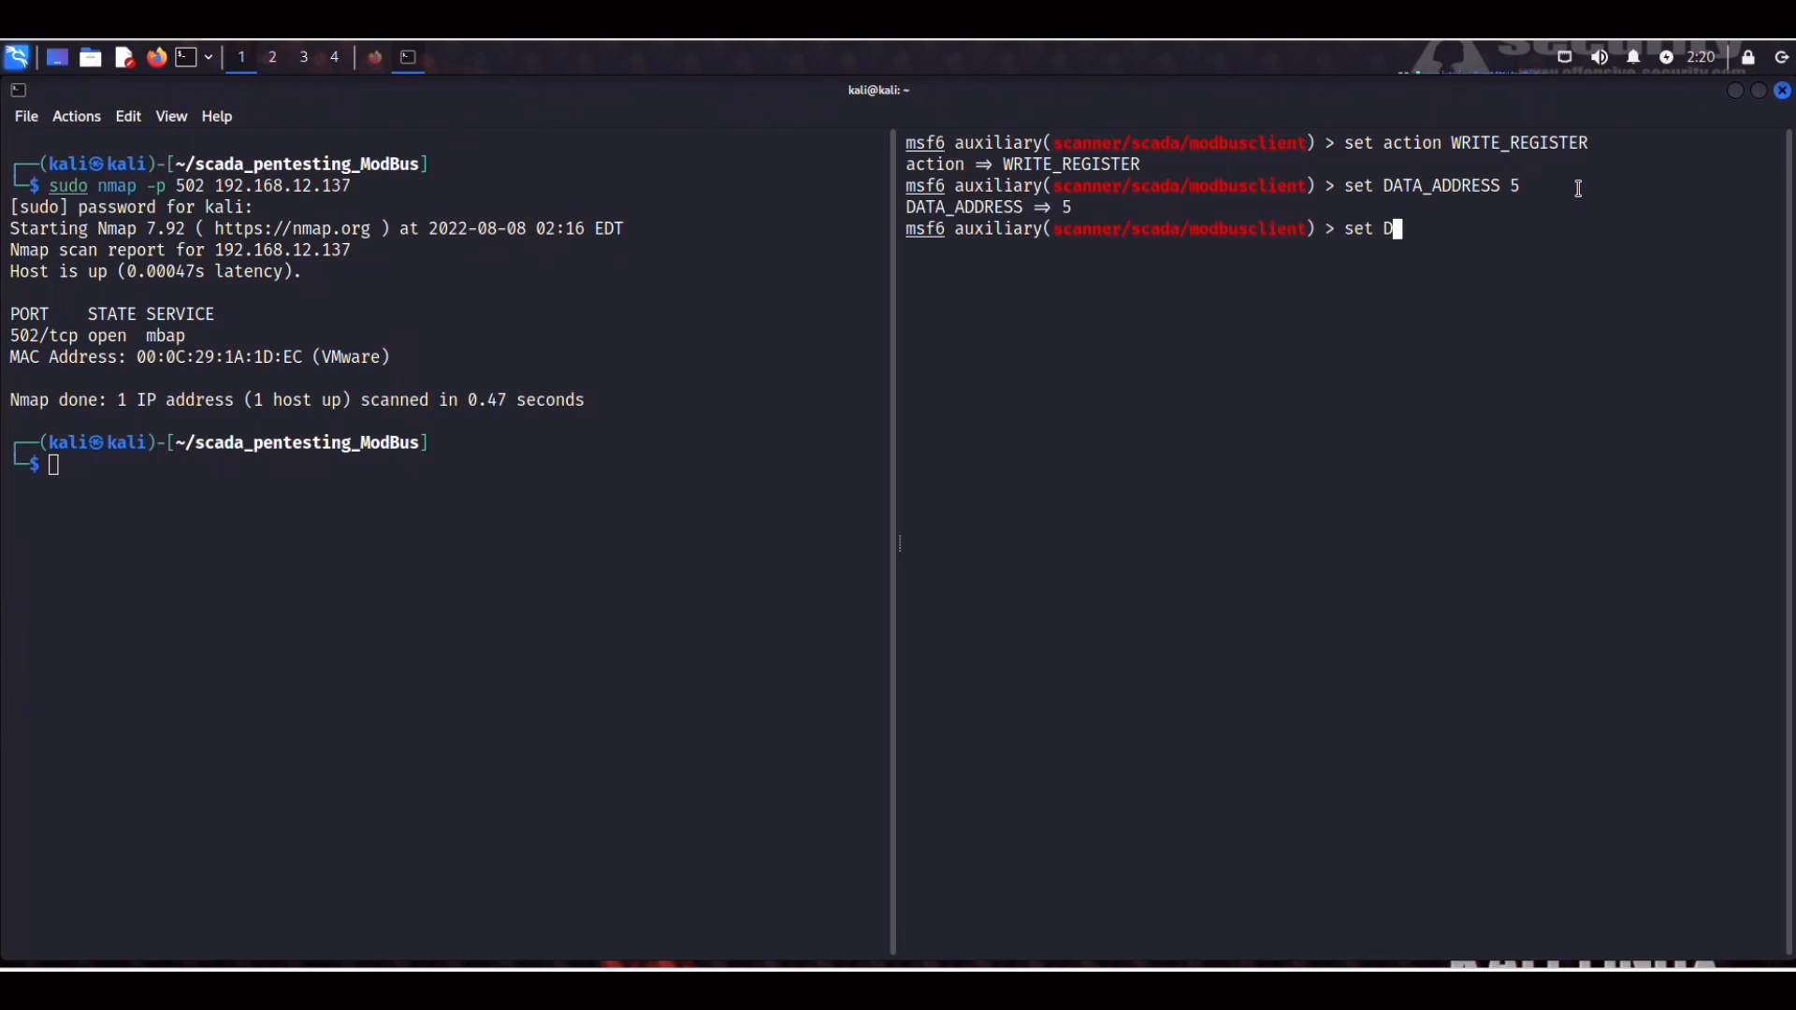
{"action": "type", "text": "ATA 13"}
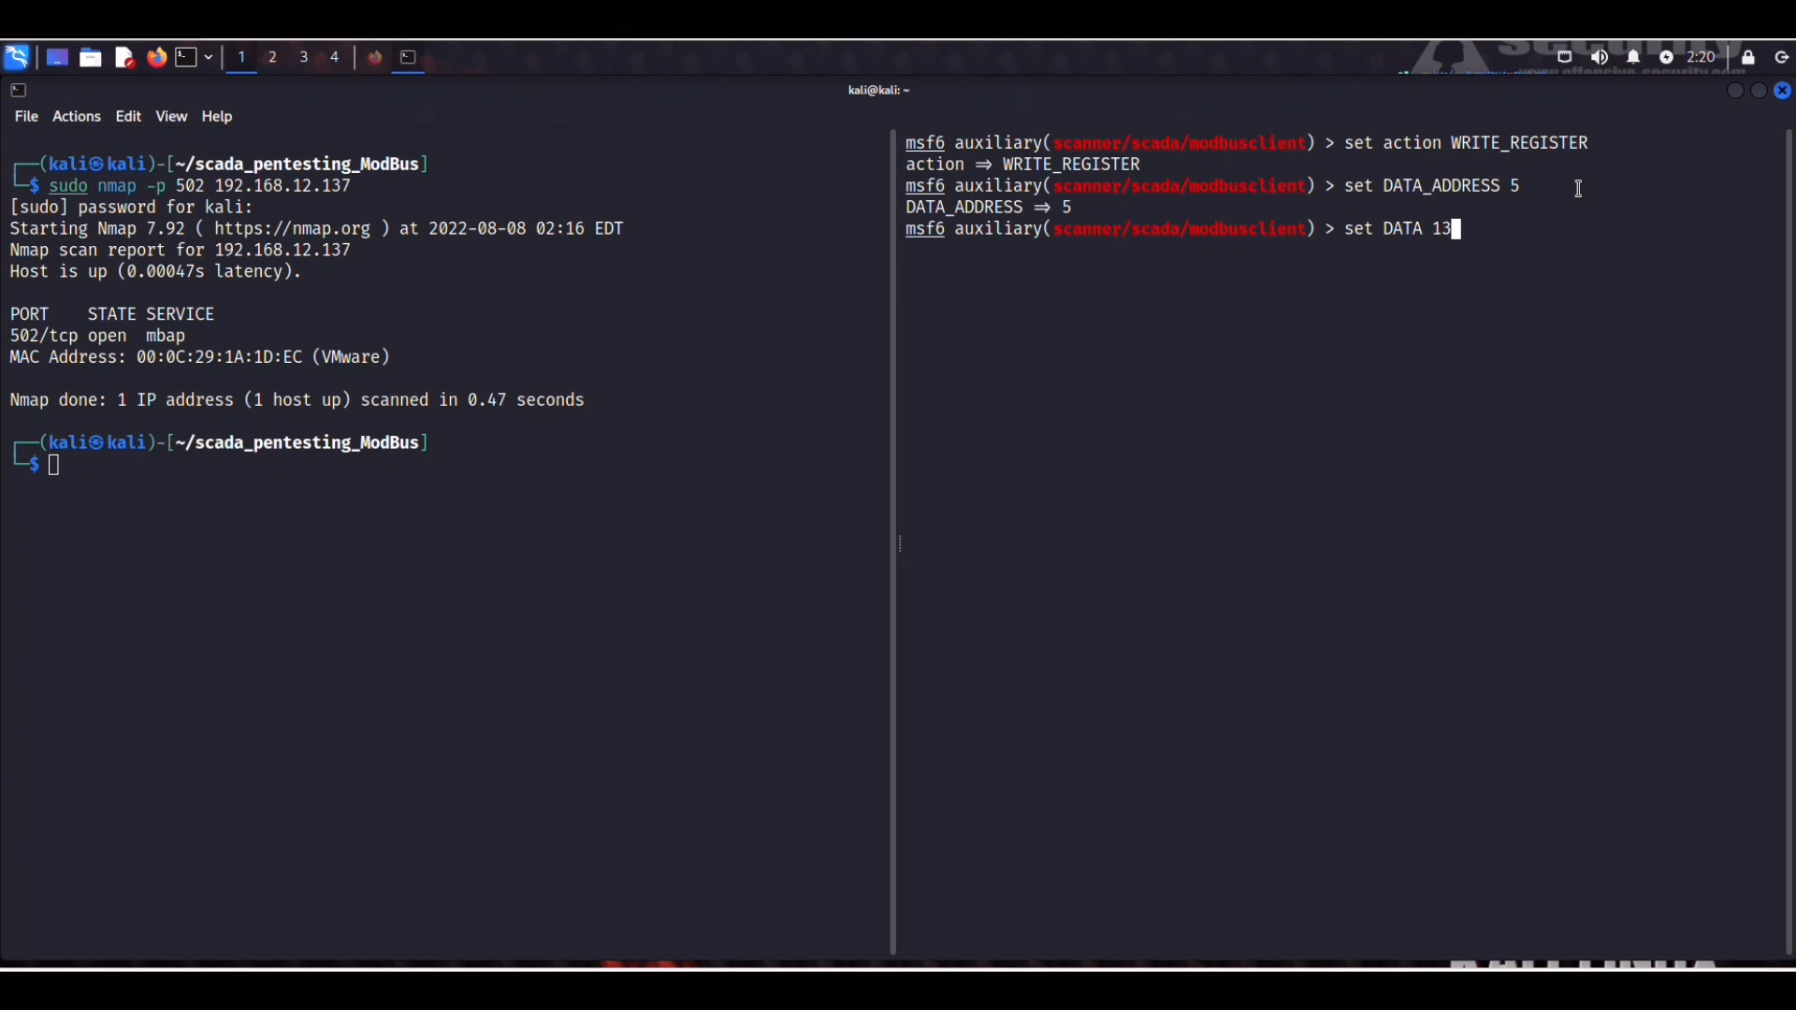
{"action": "type", "text": "37"}
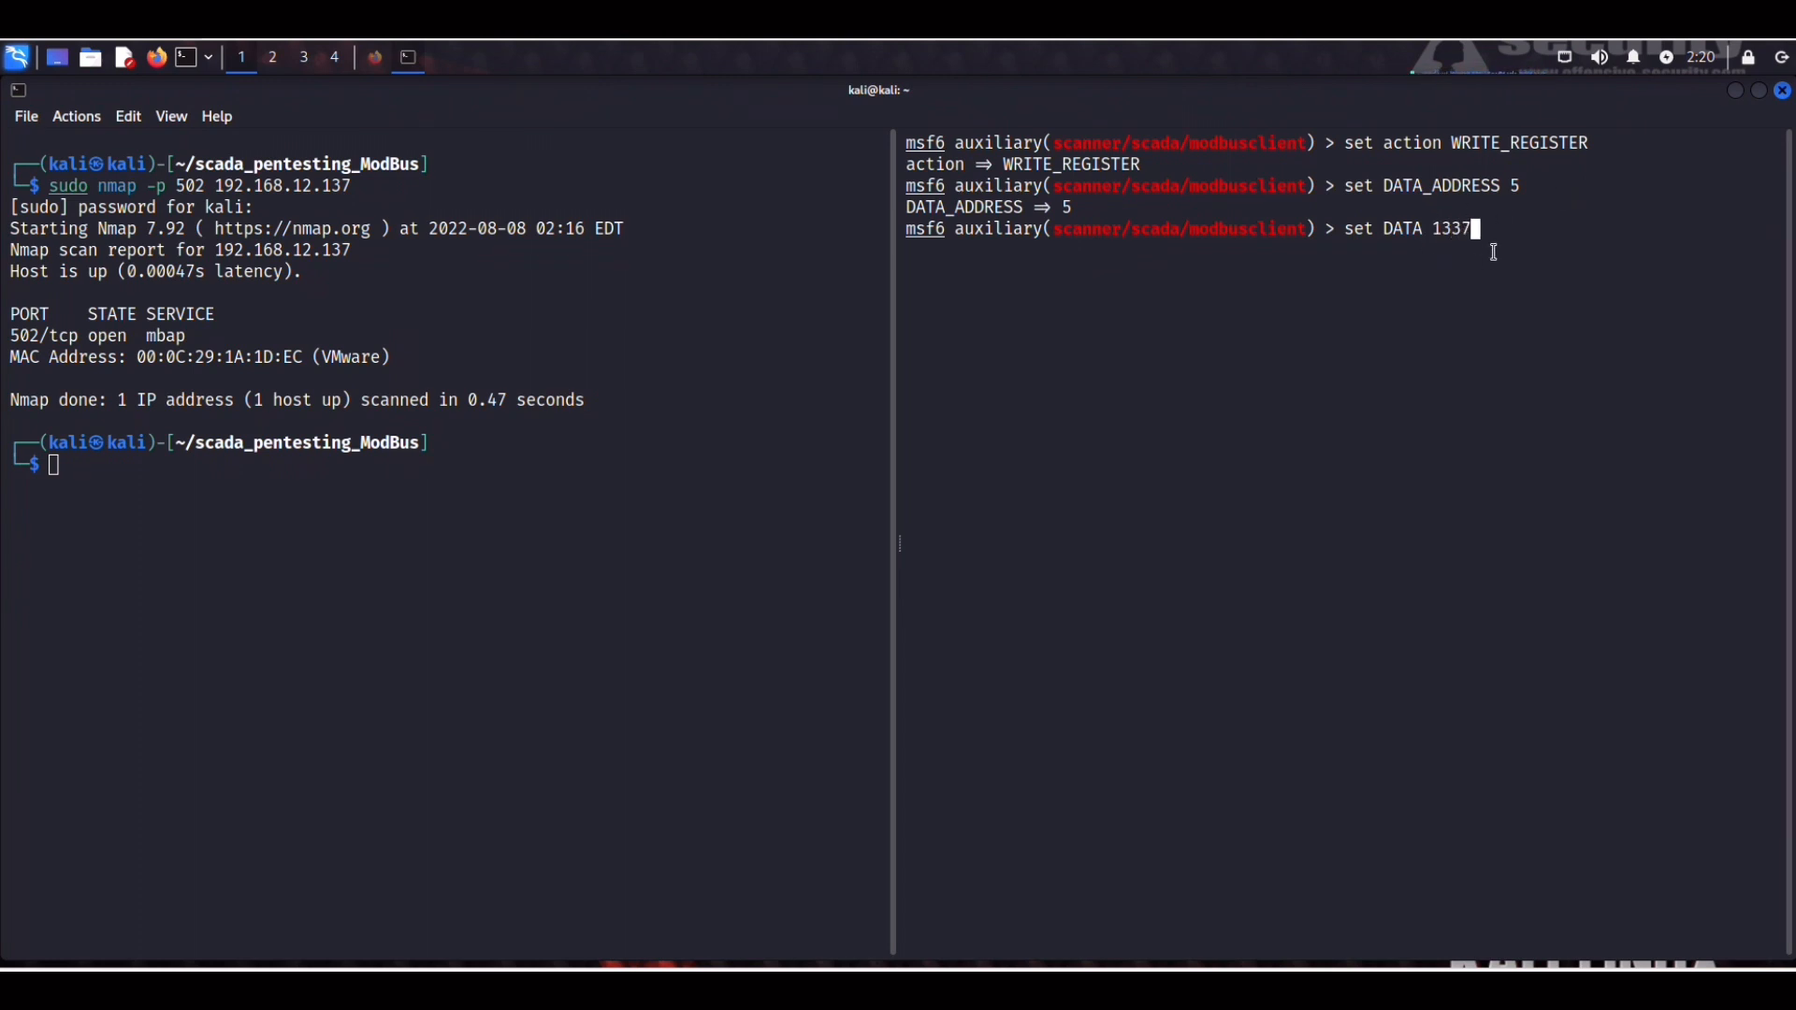
{"action": "mouse_move", "coordinate": [1545, 251]}
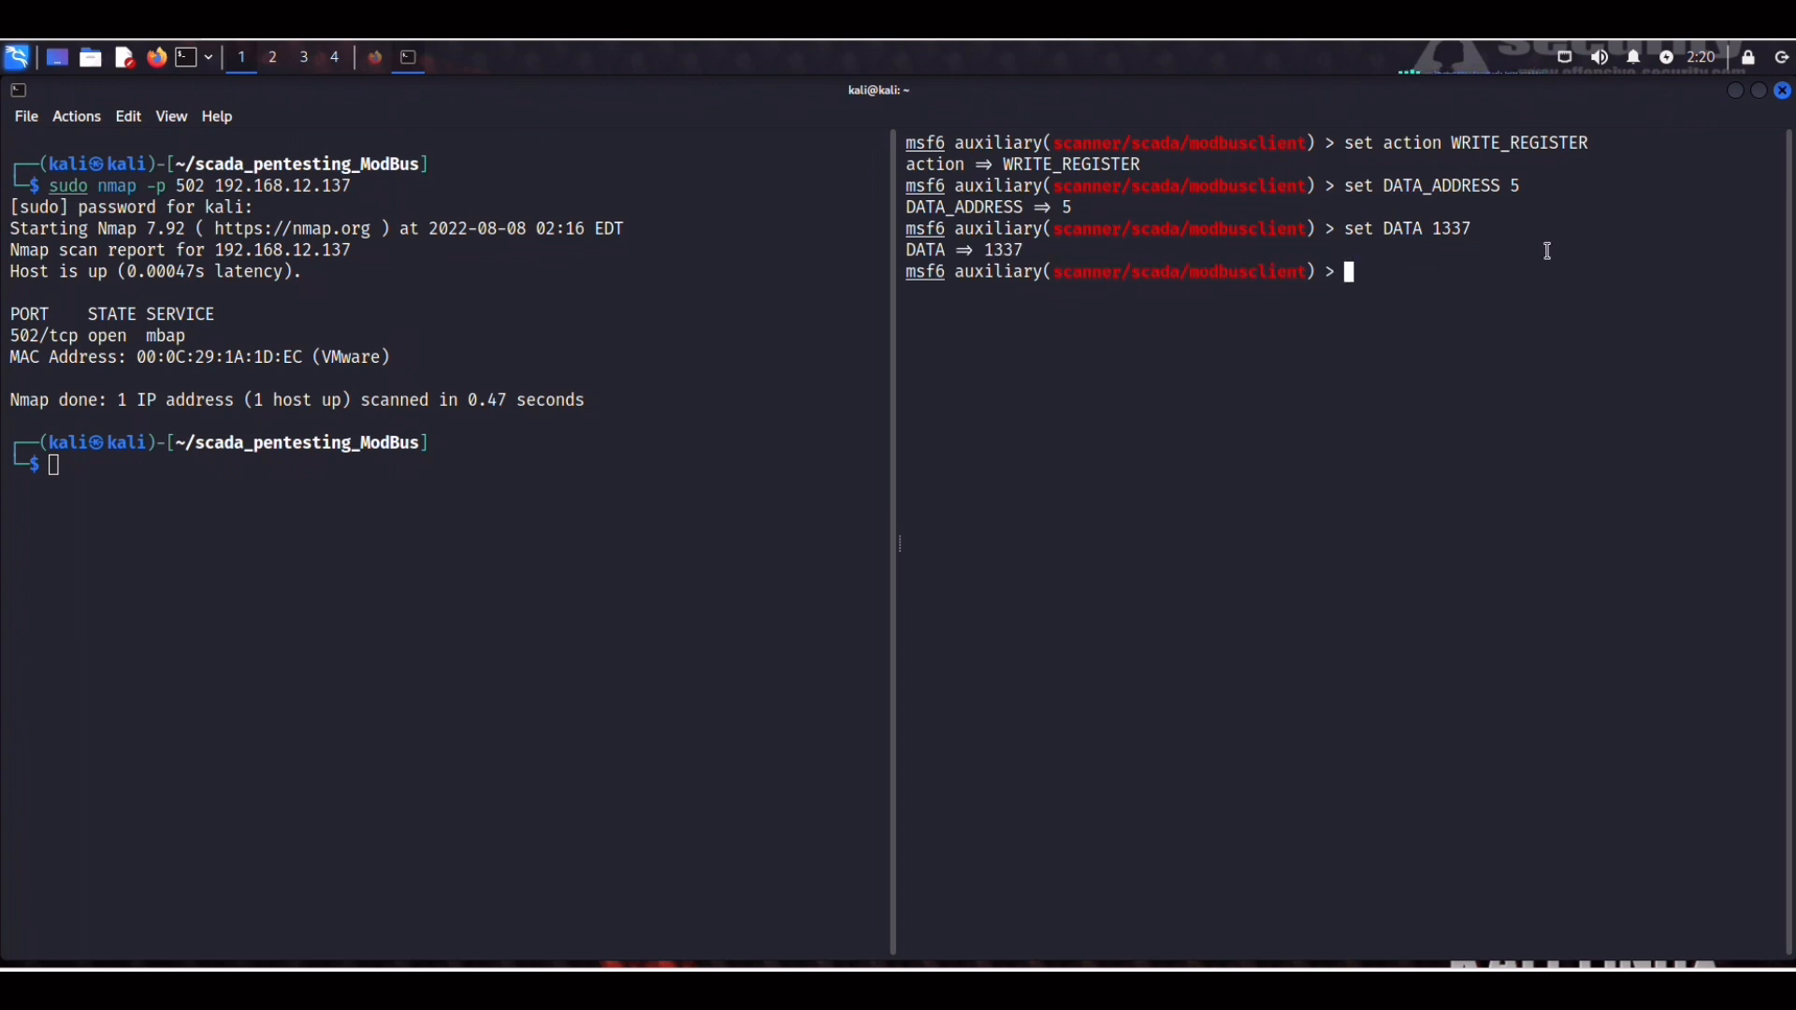
{"action": "type", "text": "run"}
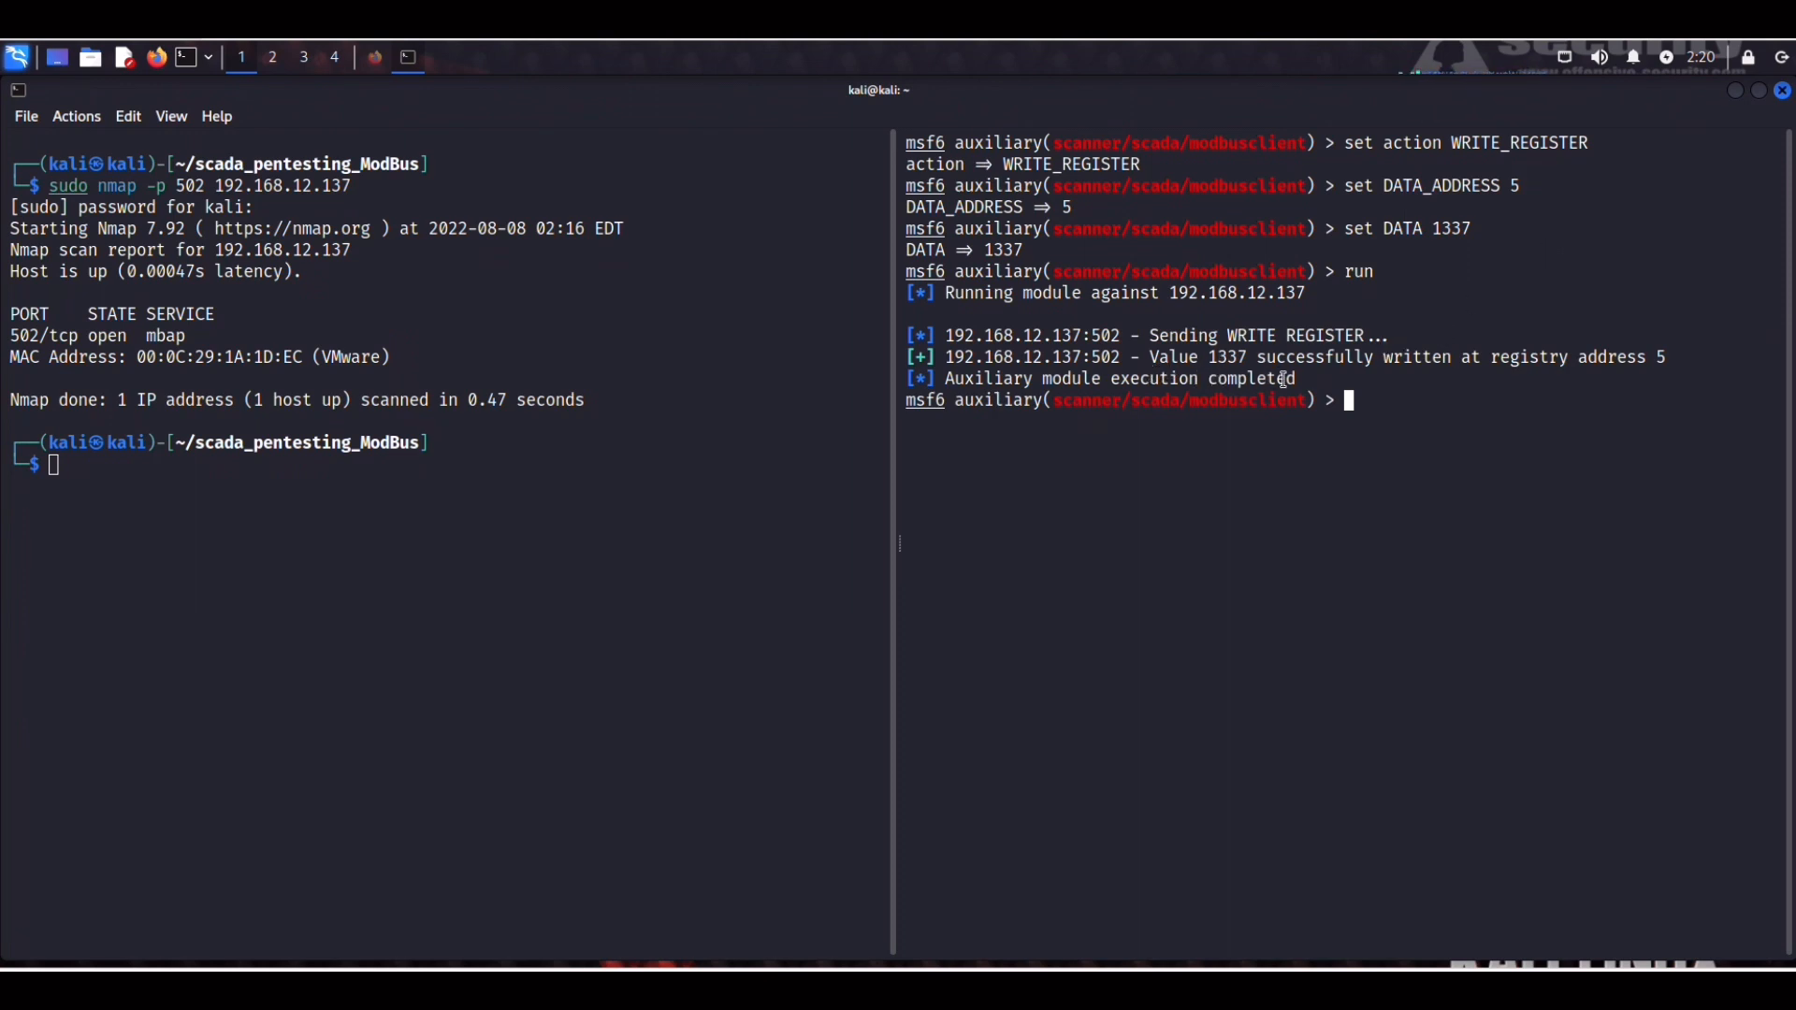
{"action": "mouse_move", "coordinate": [1231, 629]}
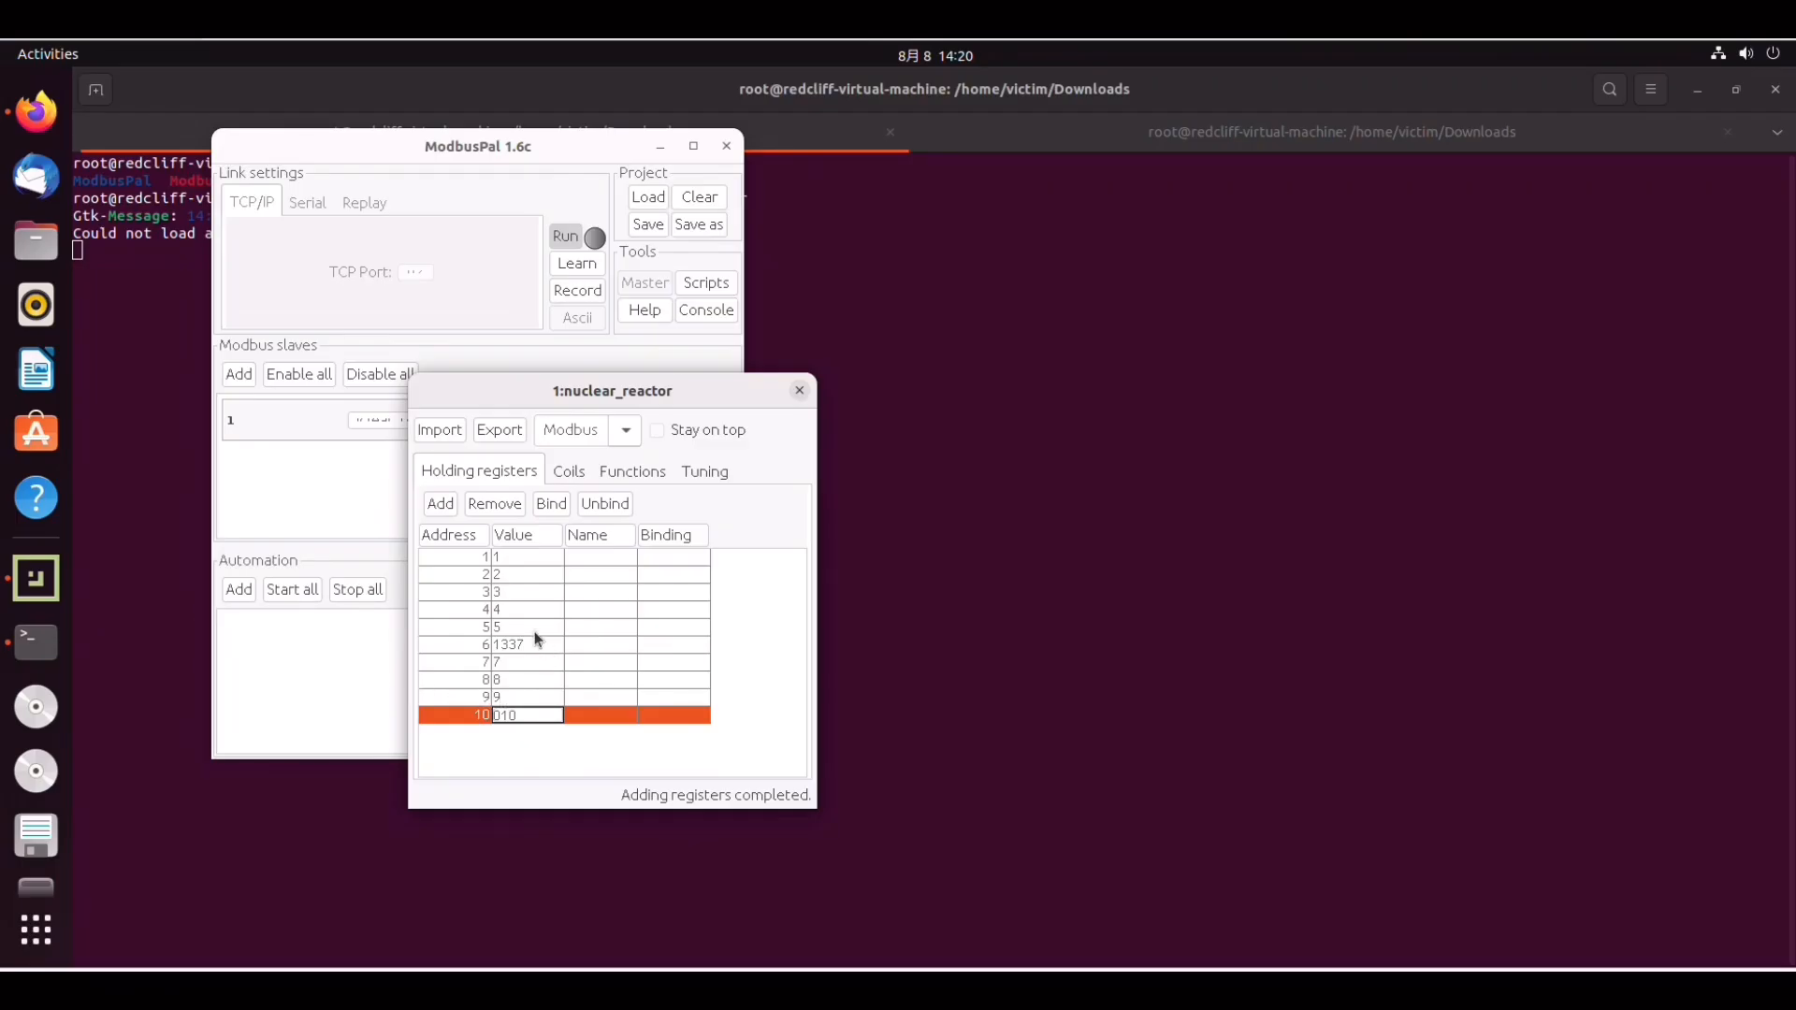
{"action": "mouse_move", "coordinate": [466, 642]}
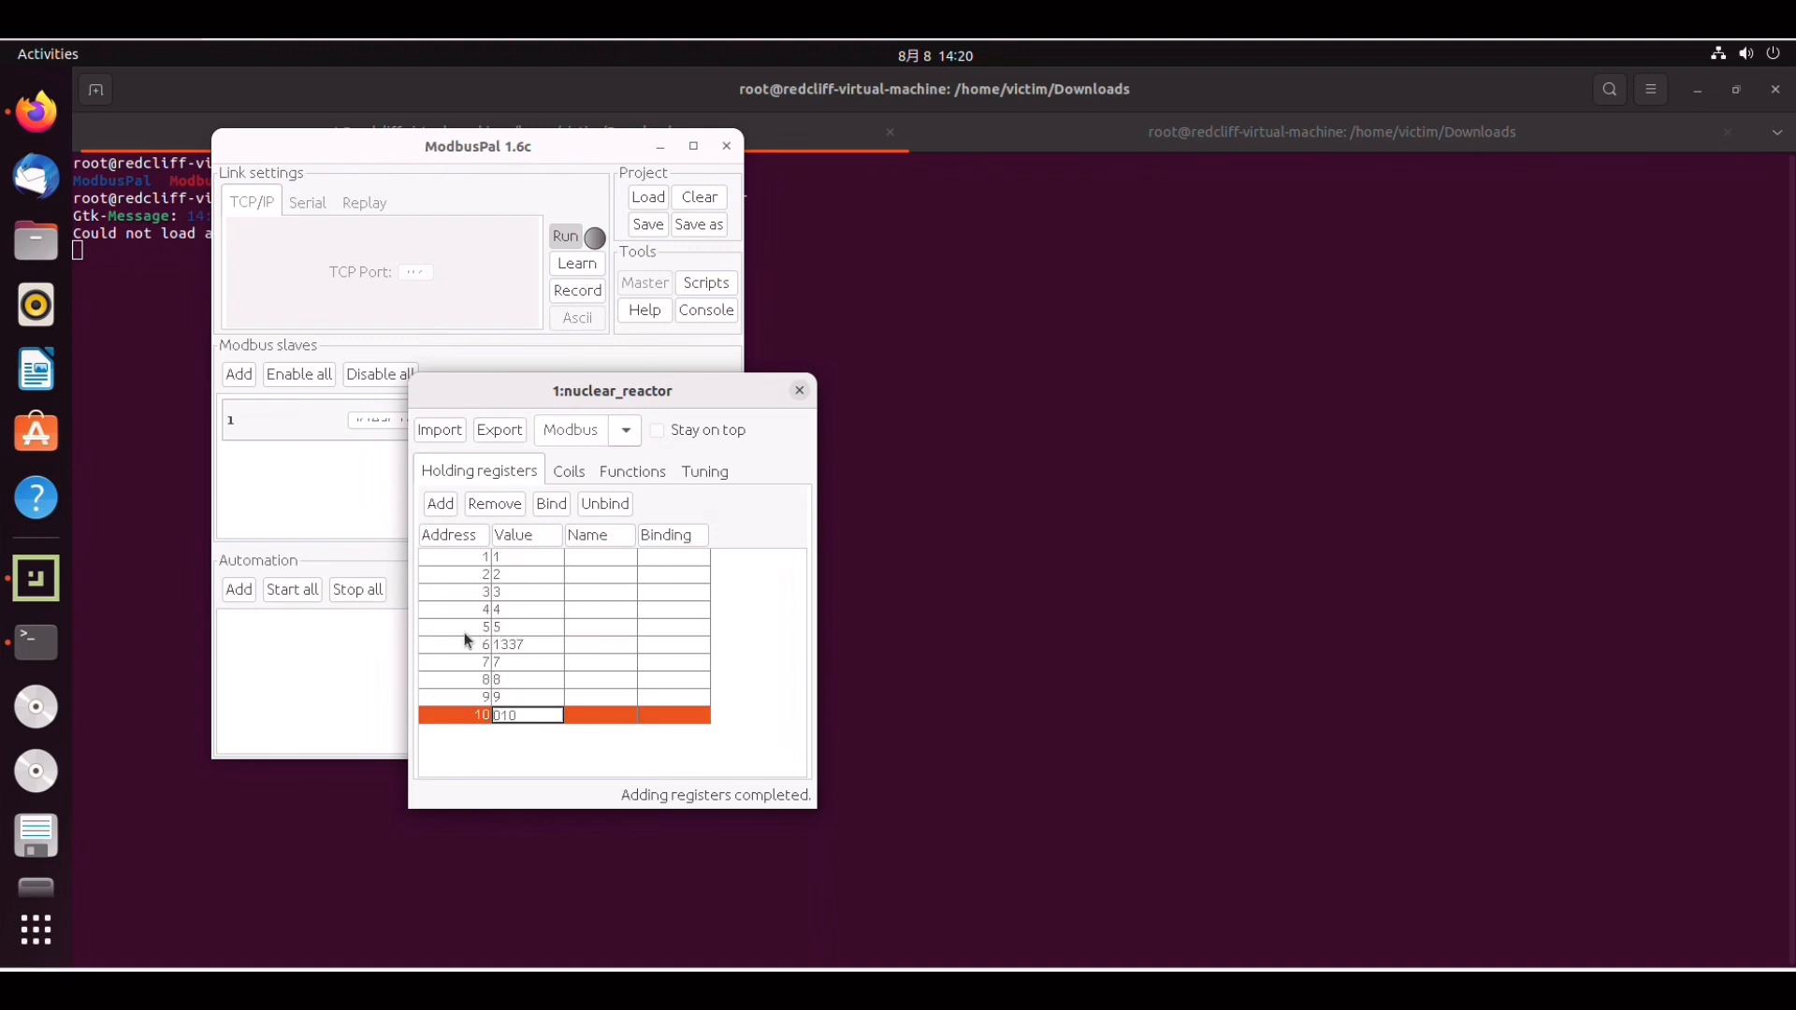
{"action": "mouse_move", "coordinate": [614, 635]}
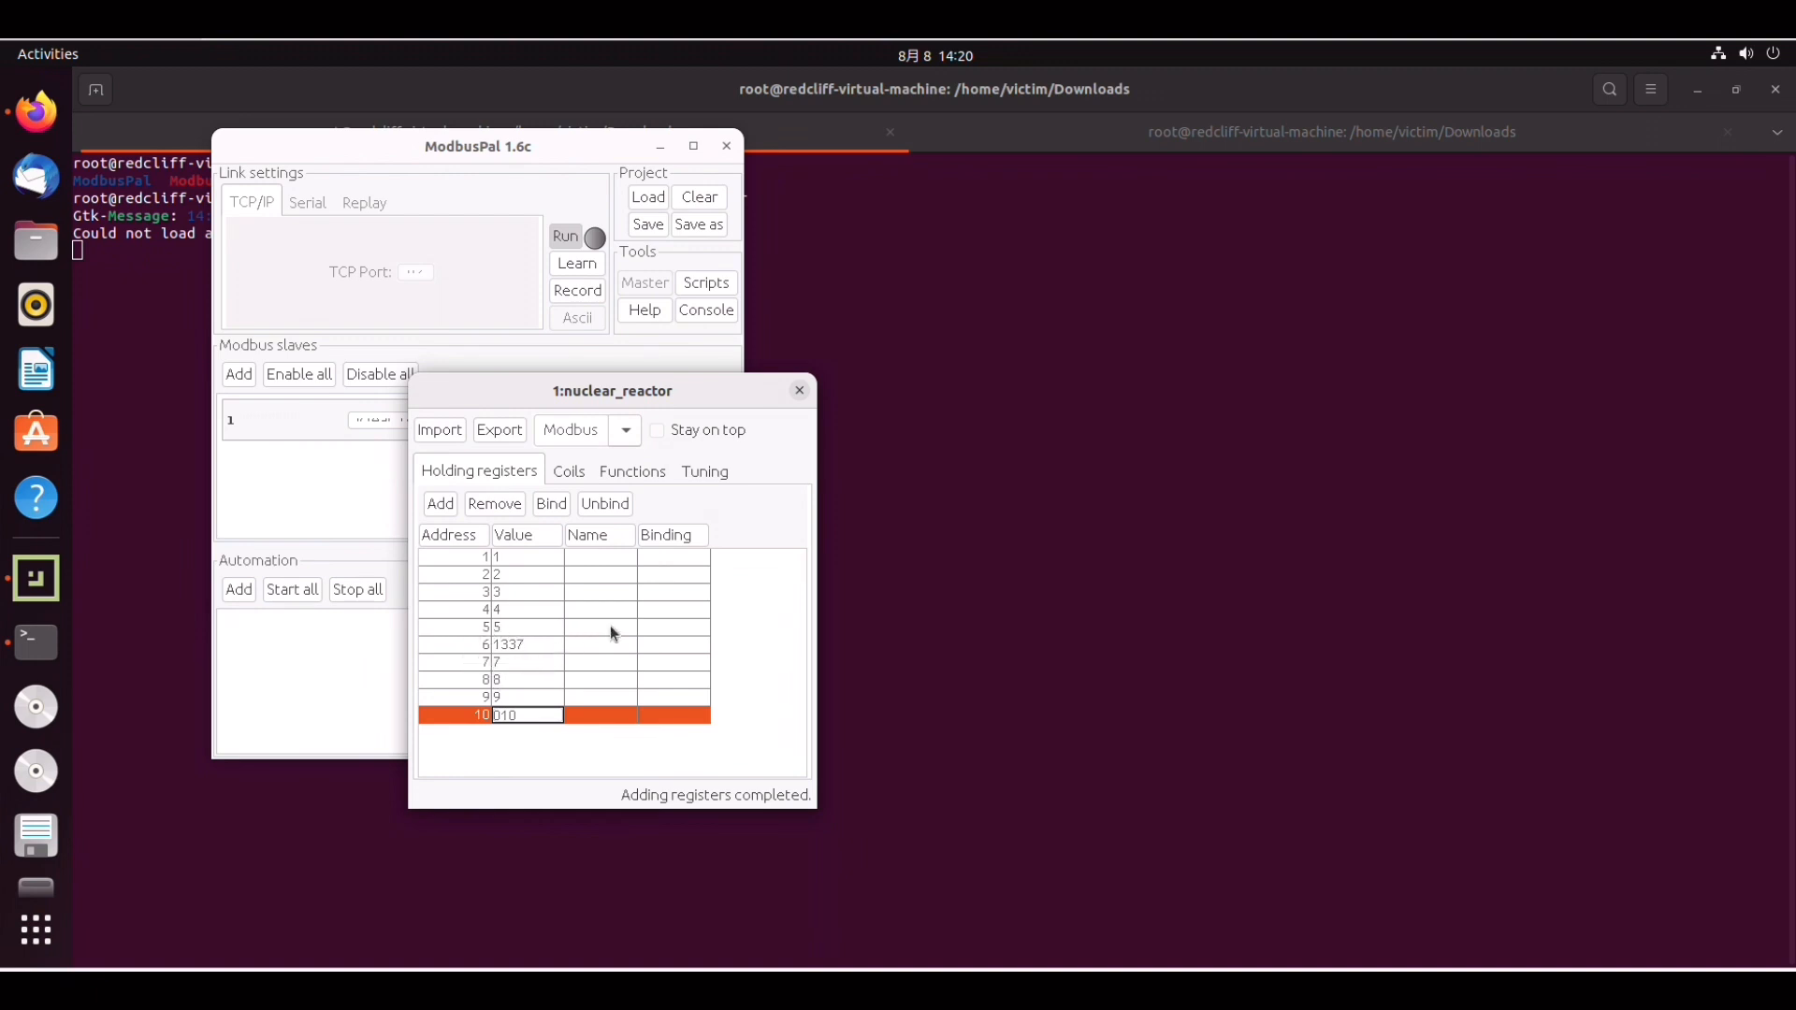
{"action": "mouse_move", "coordinate": [917, 479]}
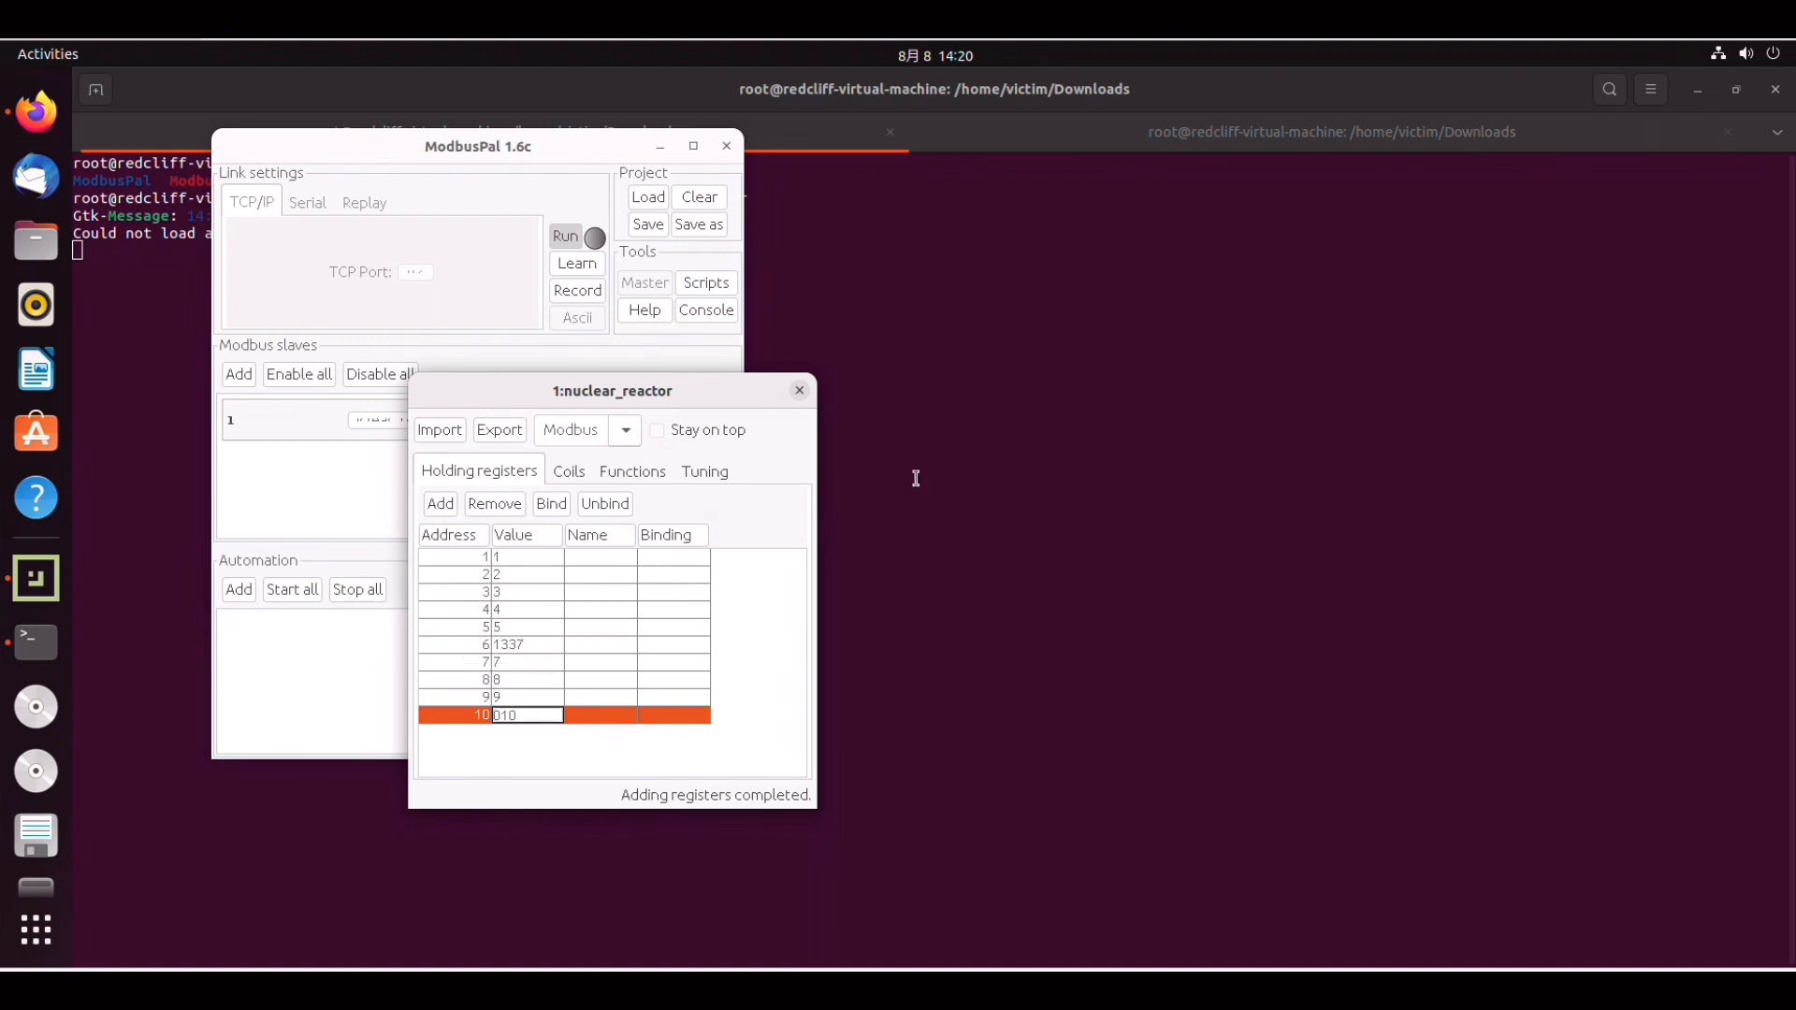
{"action": "mouse_move", "coordinate": [1539, 148]}
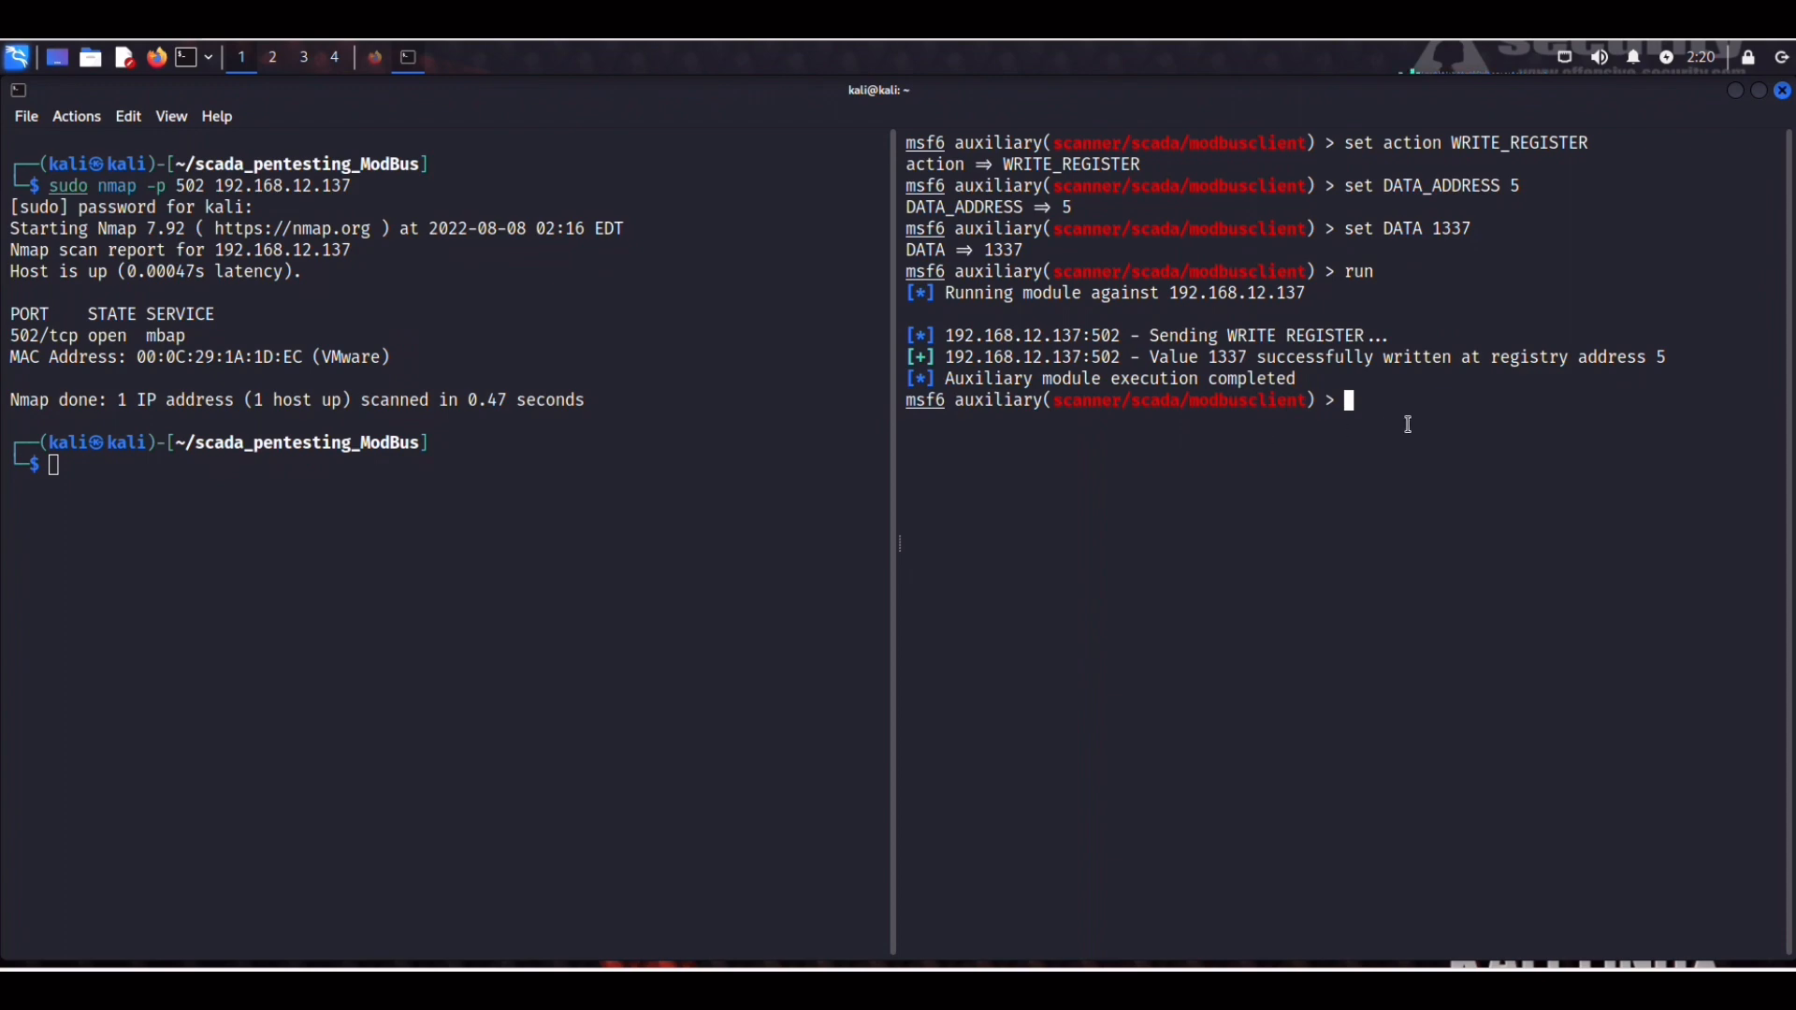
{"action": "mouse_move", "coordinate": [1699, 172]}
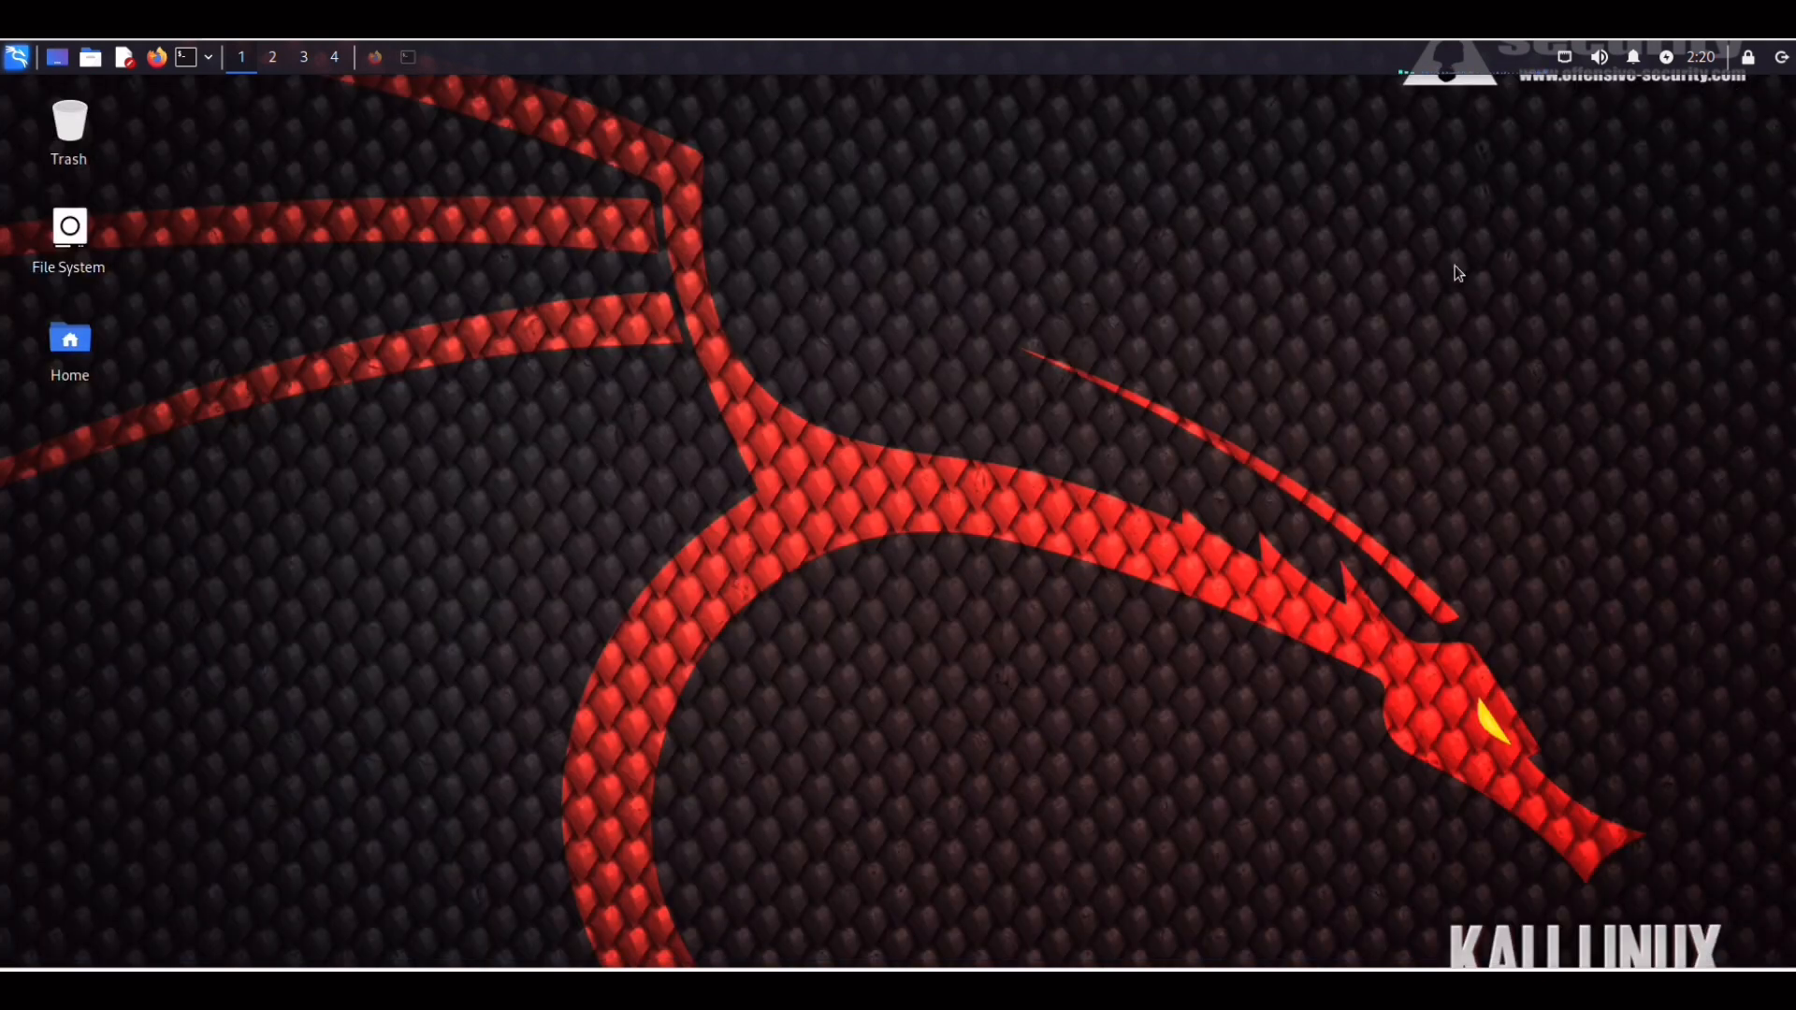
{"action": "mouse_move", "coordinate": [958, 670]}
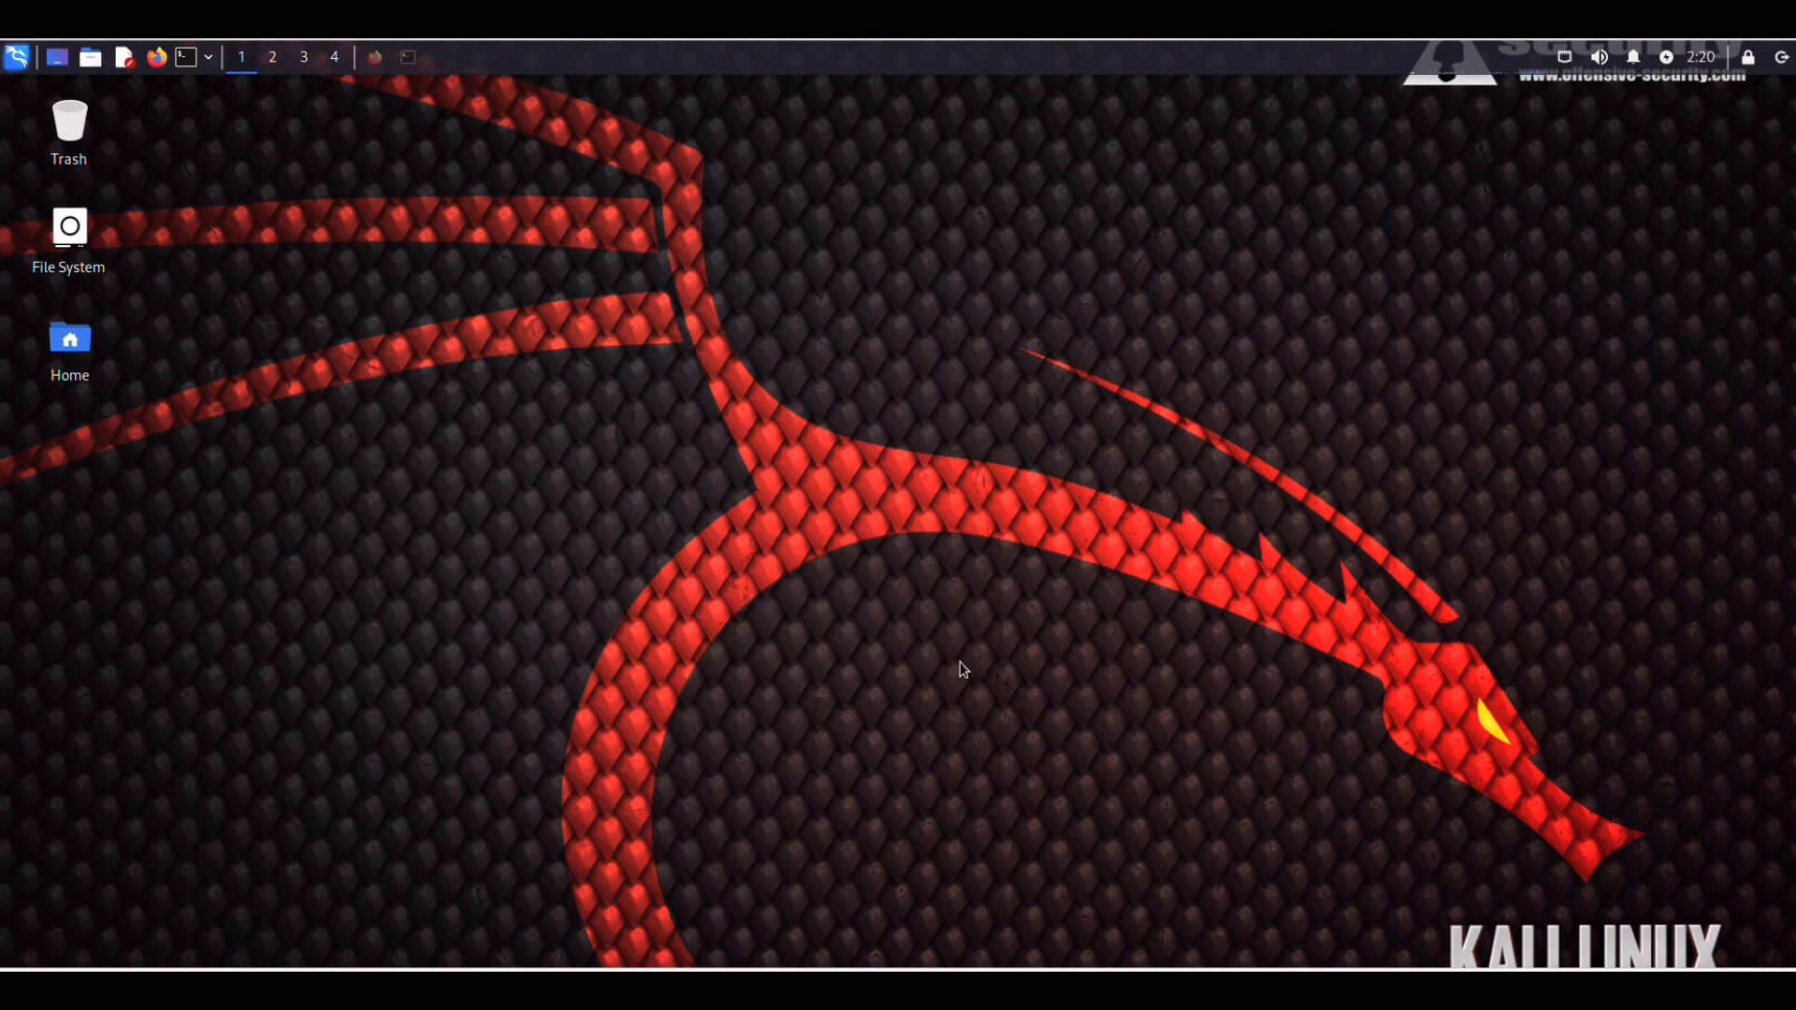